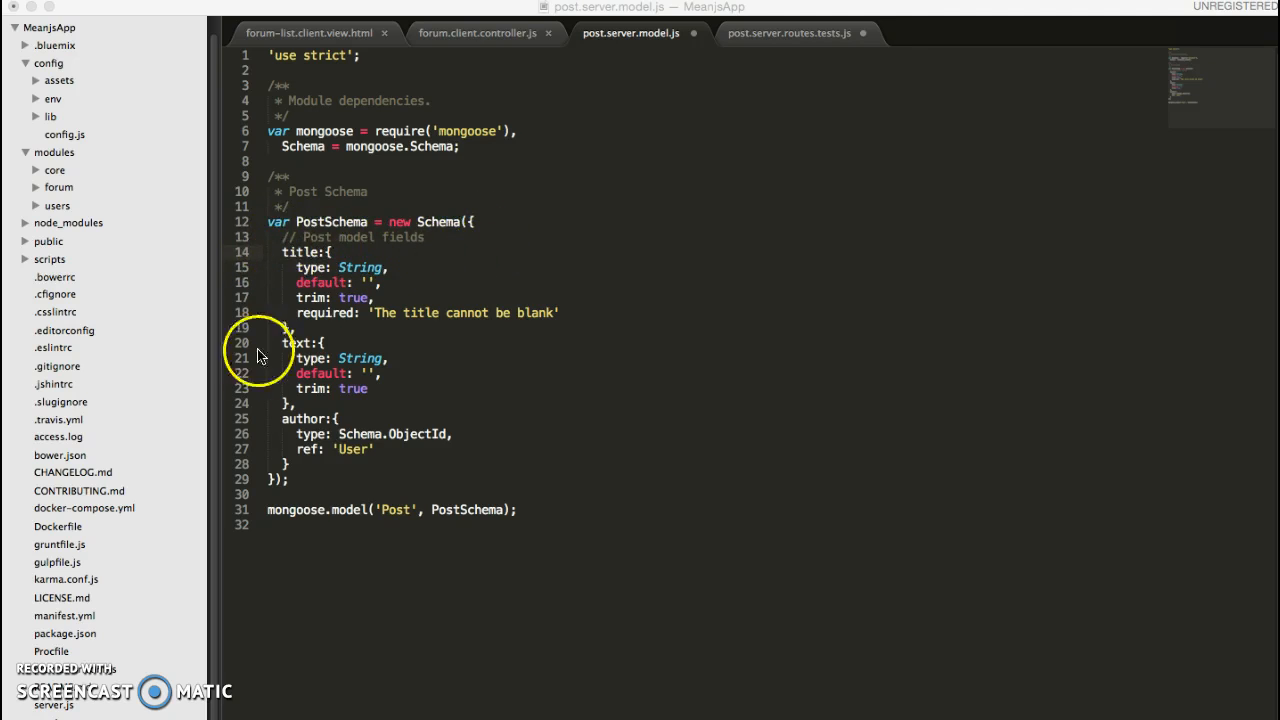
pyautogui.moveTo(268, 280)
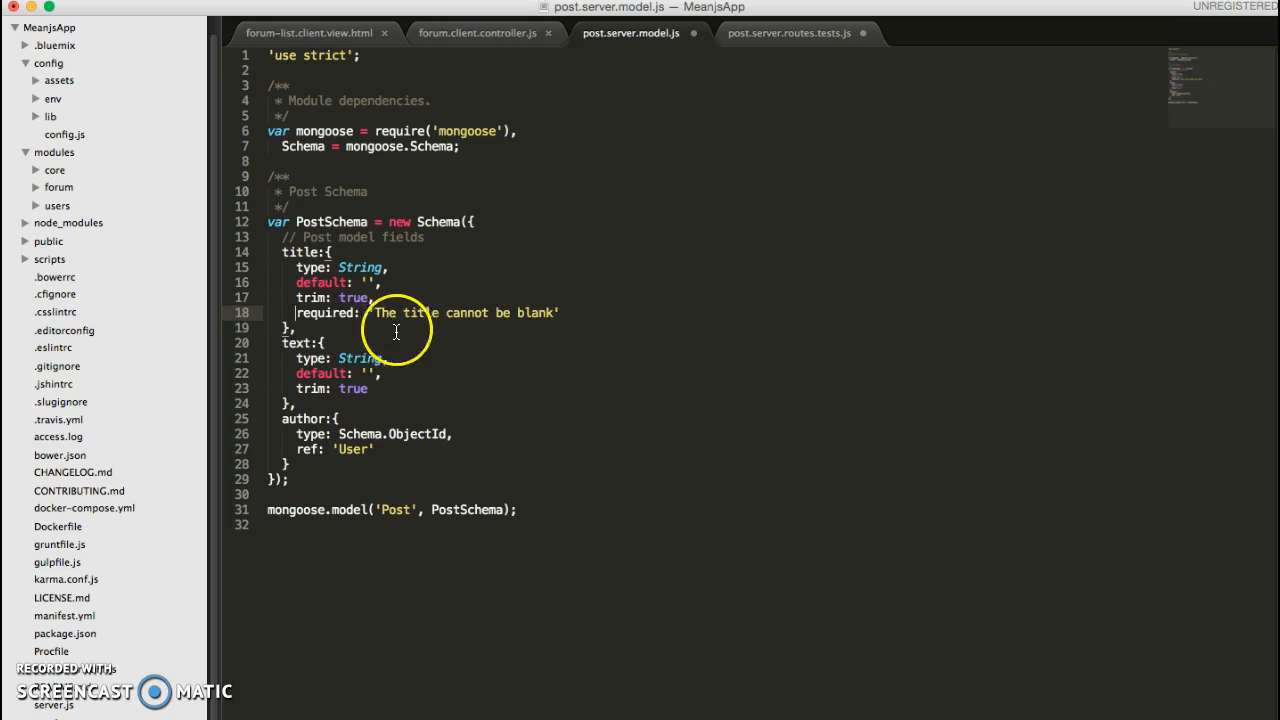
pyautogui.moveTo(310, 332)
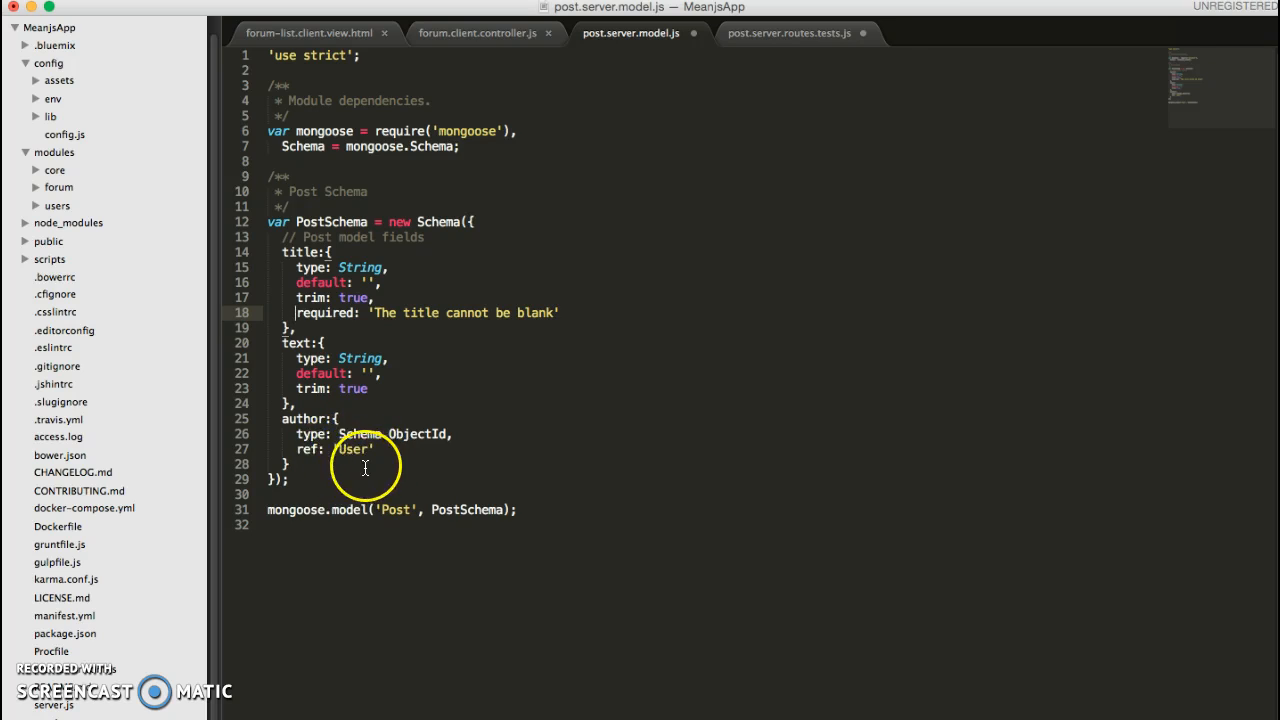
pyautogui.moveTo(548, 384)
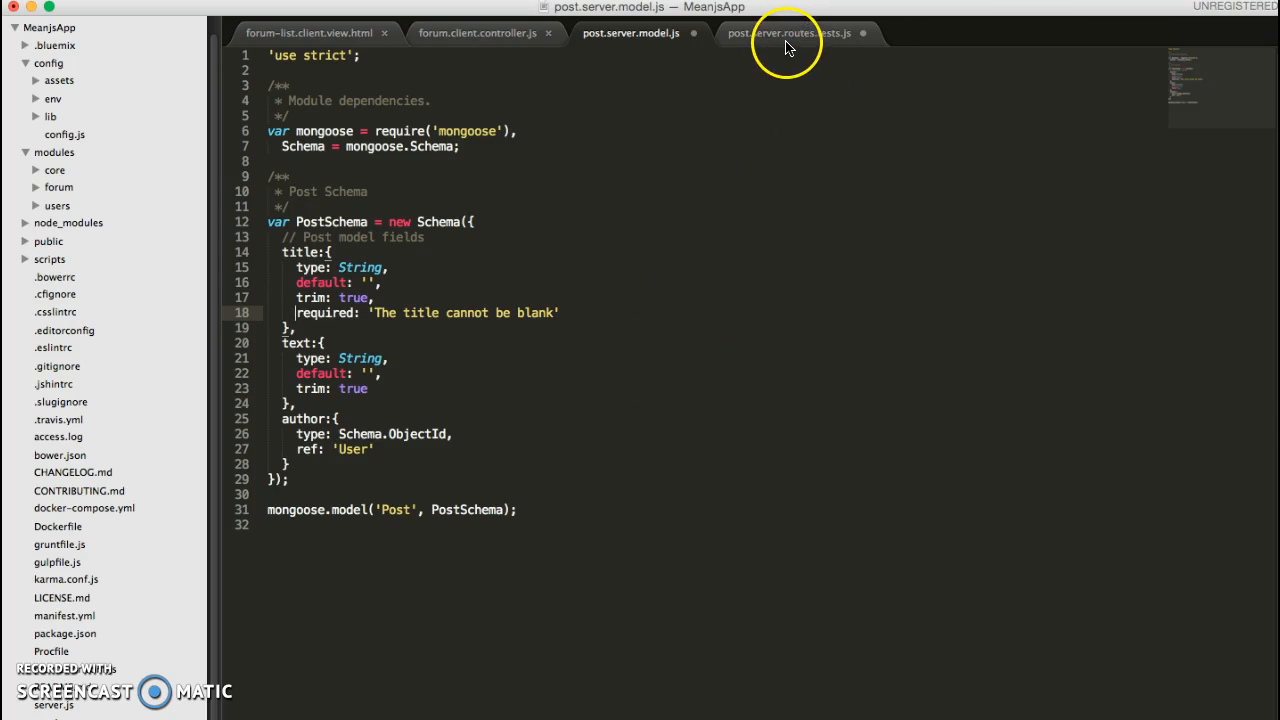
# Switch to the post.server.routes.tests.js file to review its requires.
pyautogui.click(790, 32)
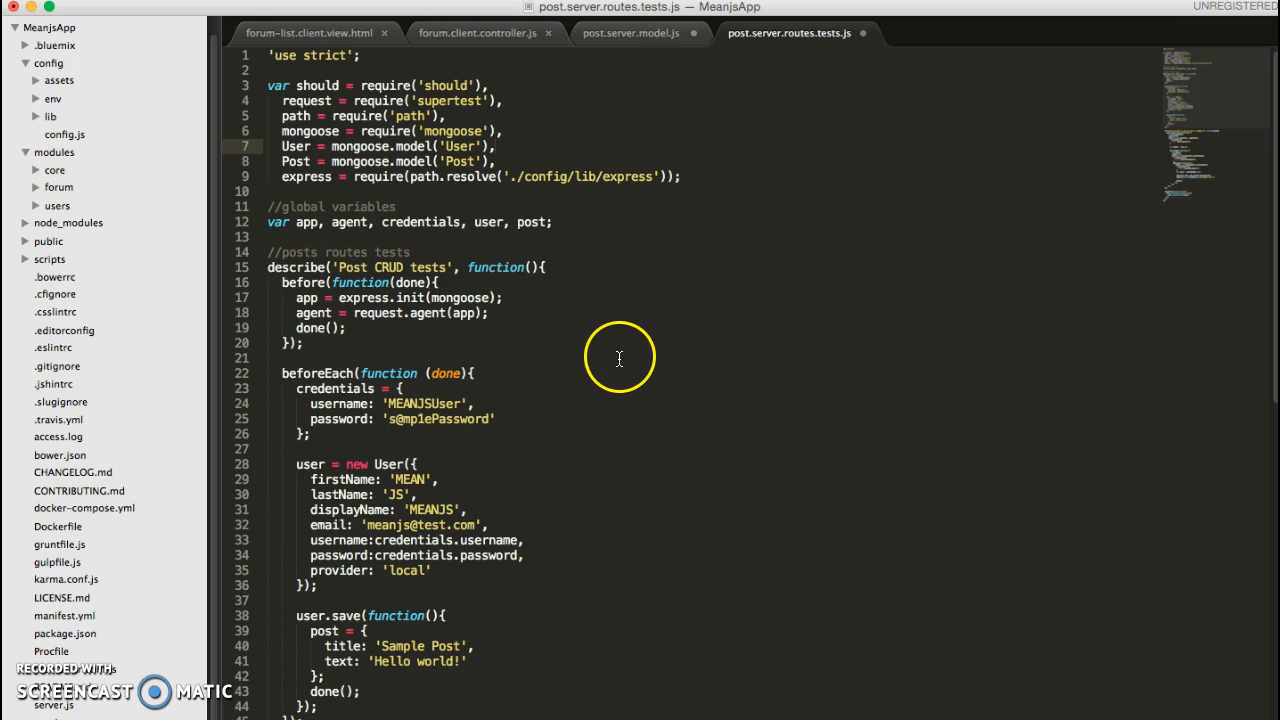
pyautogui.moveTo(632, 296)
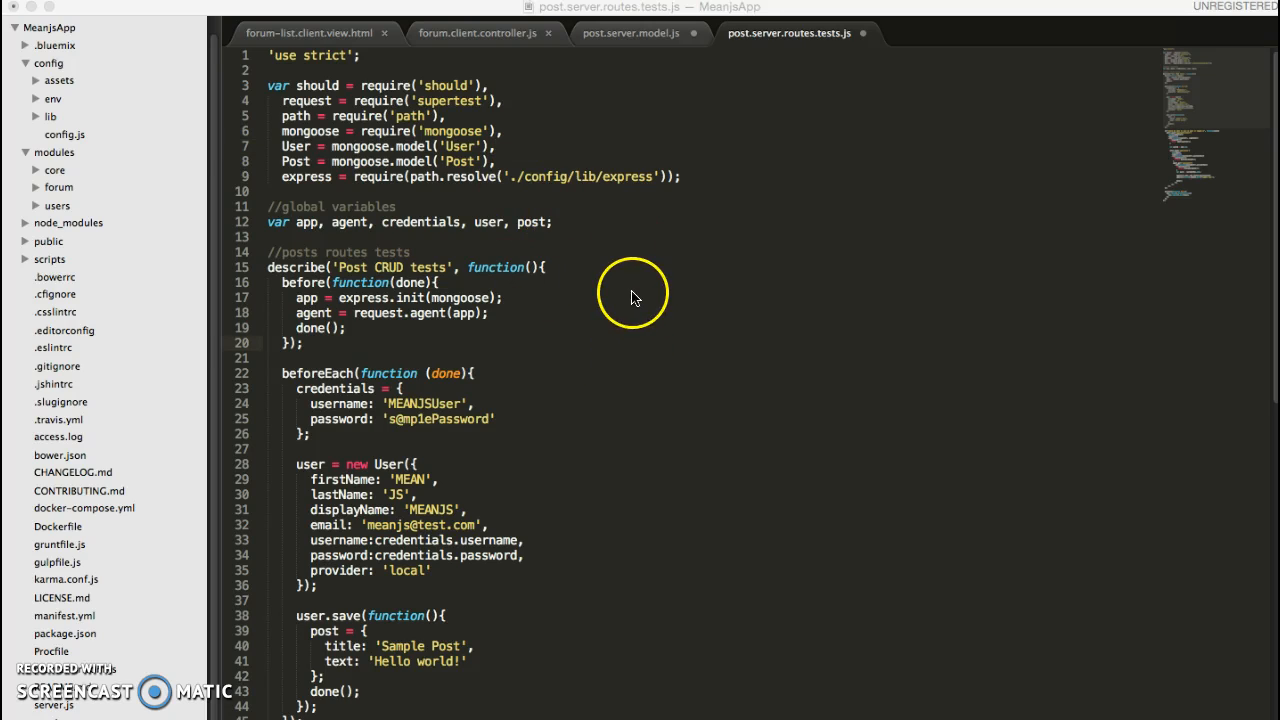
pyautogui.moveTo(624, 304)
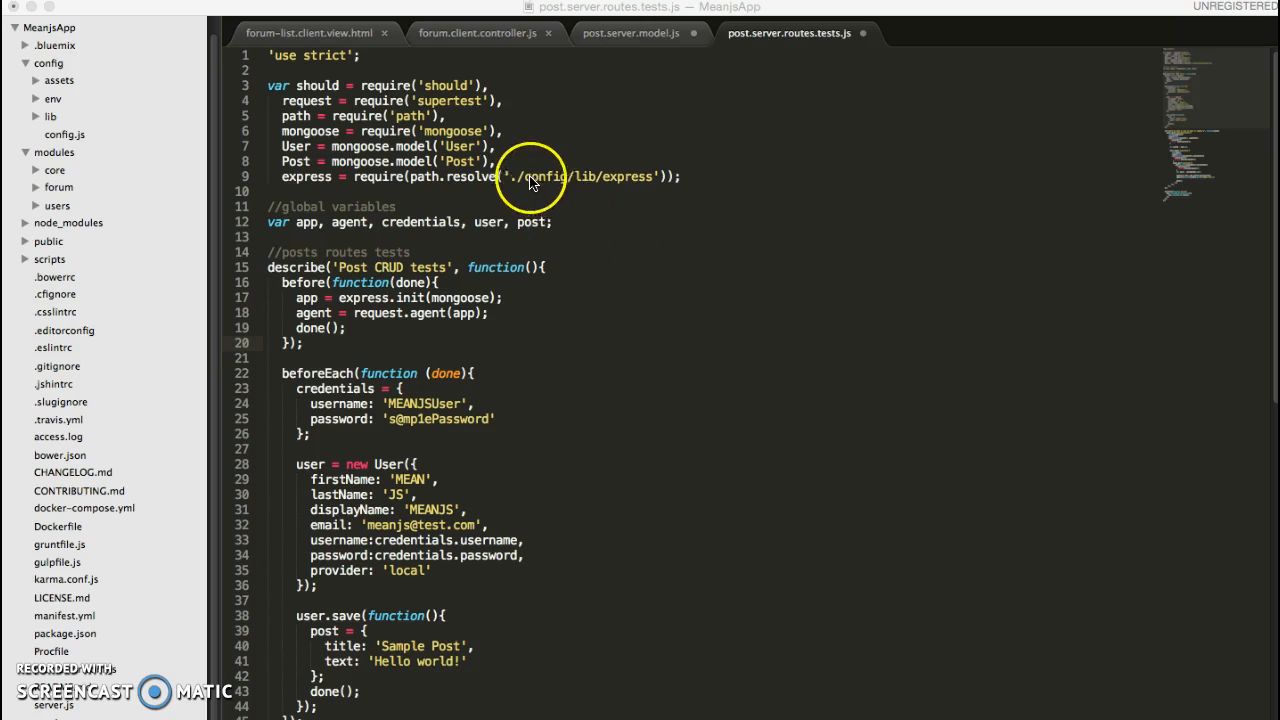
pyautogui.moveTo(278, 190)
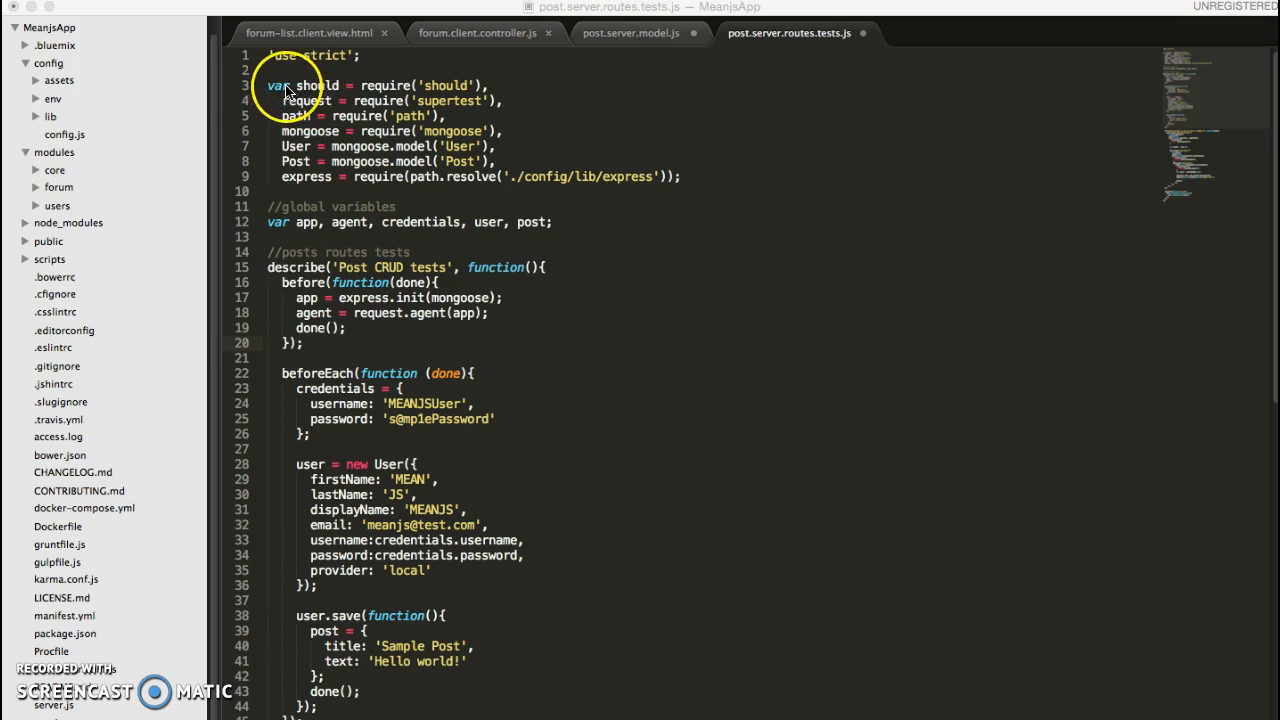
pyautogui.moveTo(500, 84)
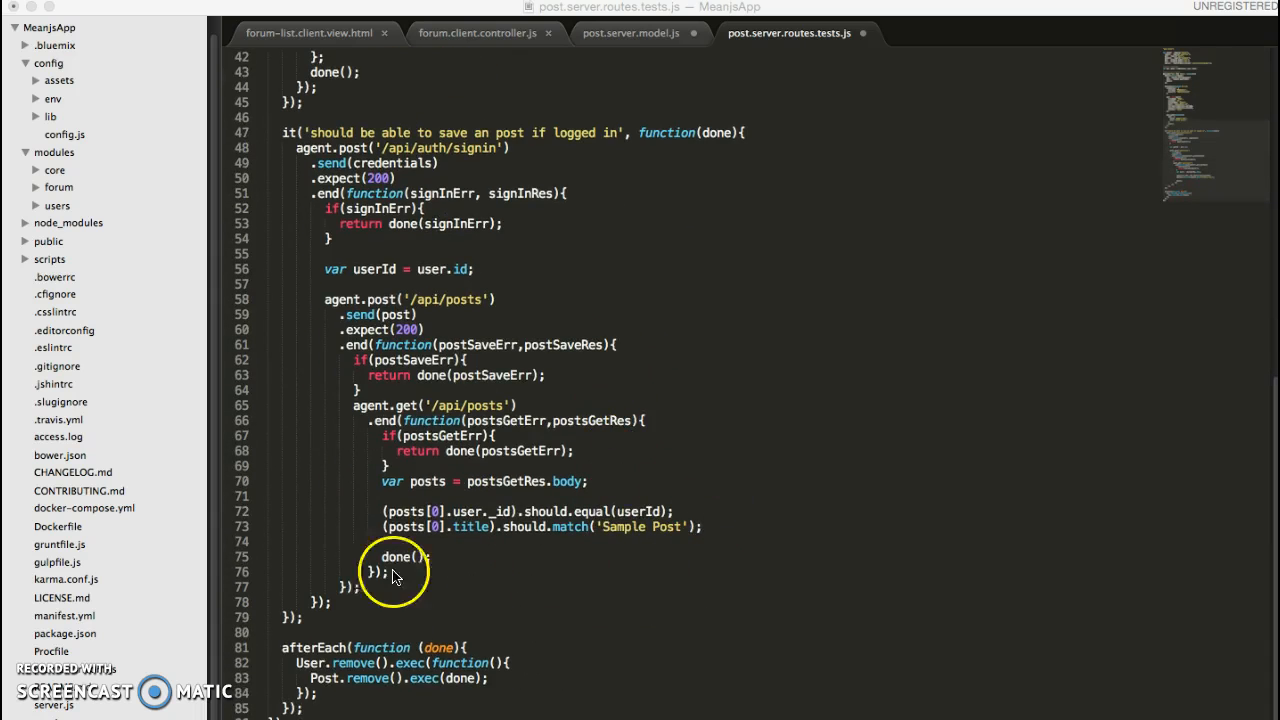
pyautogui.moveTo(600, 528)
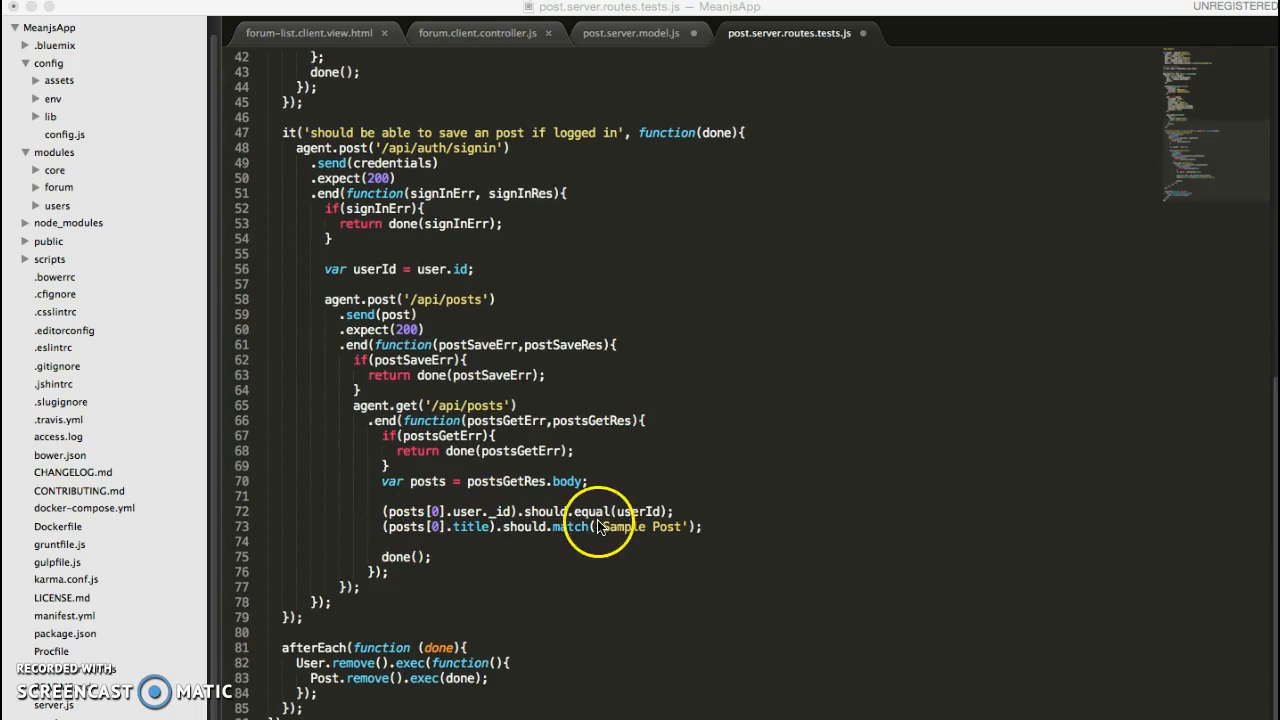
pyautogui.moveTo(718, 544)
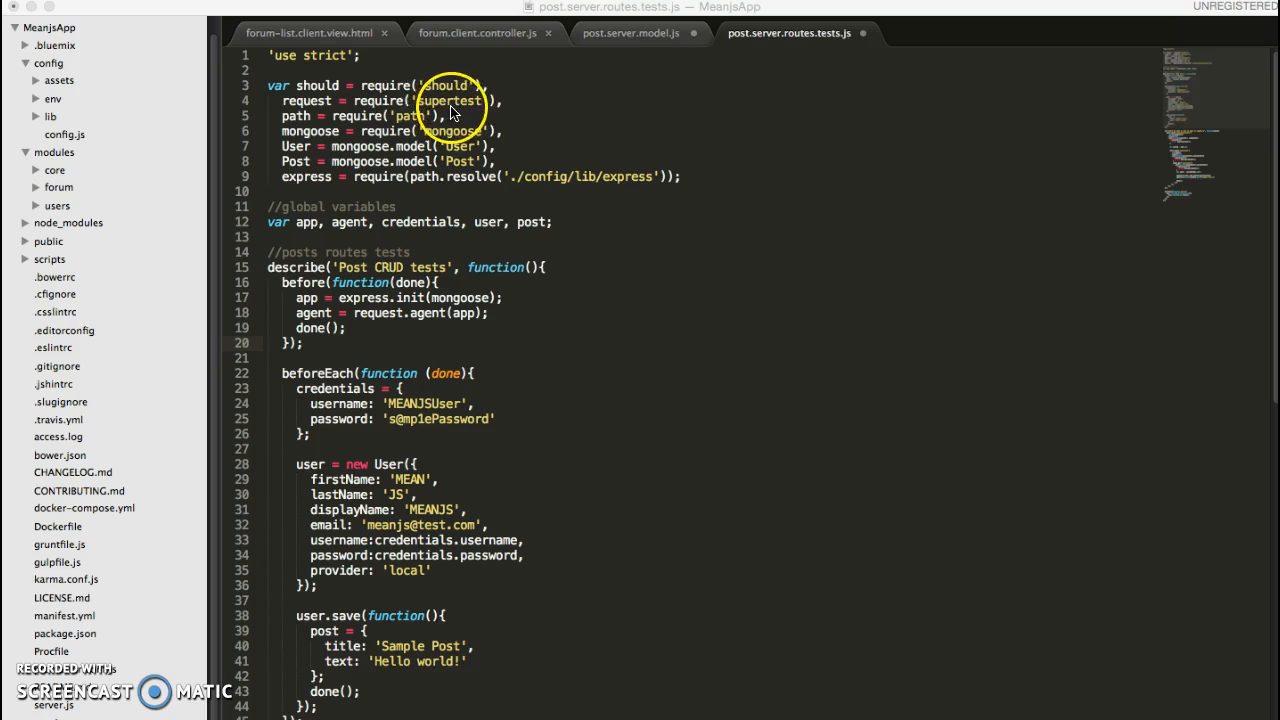
pyautogui.moveTo(530, 300)
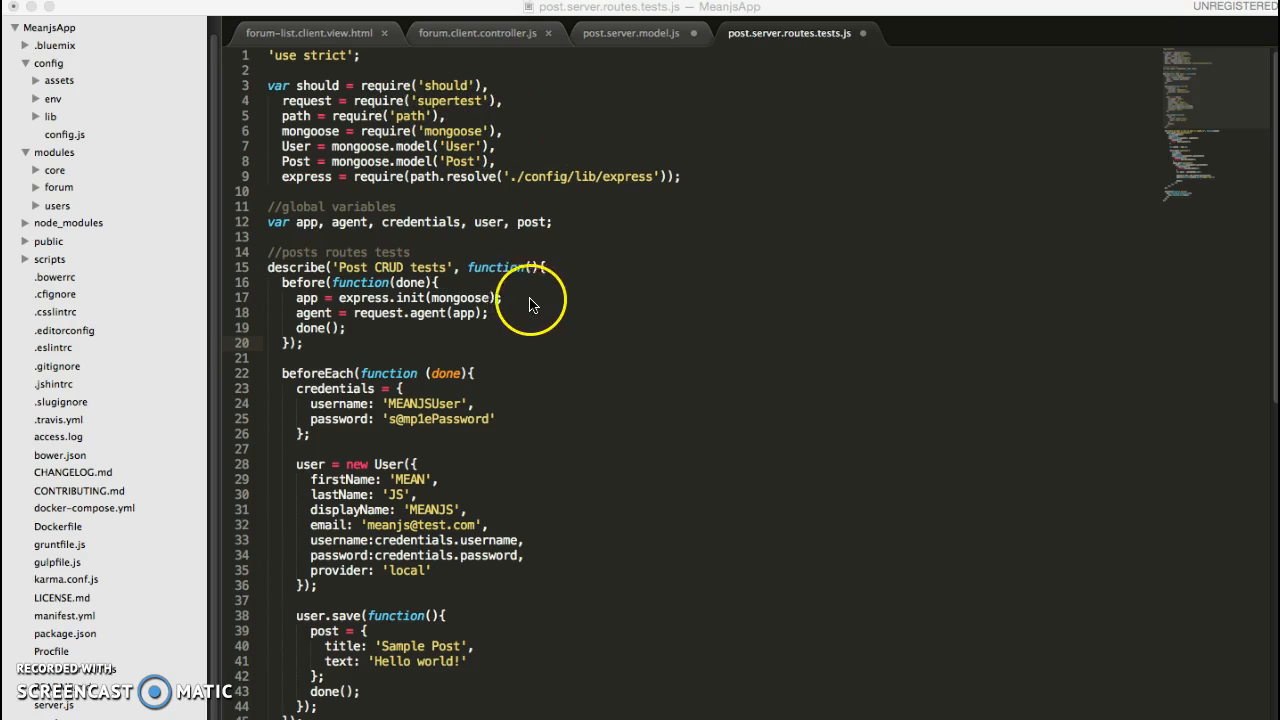
pyautogui.moveTo(596, 224)
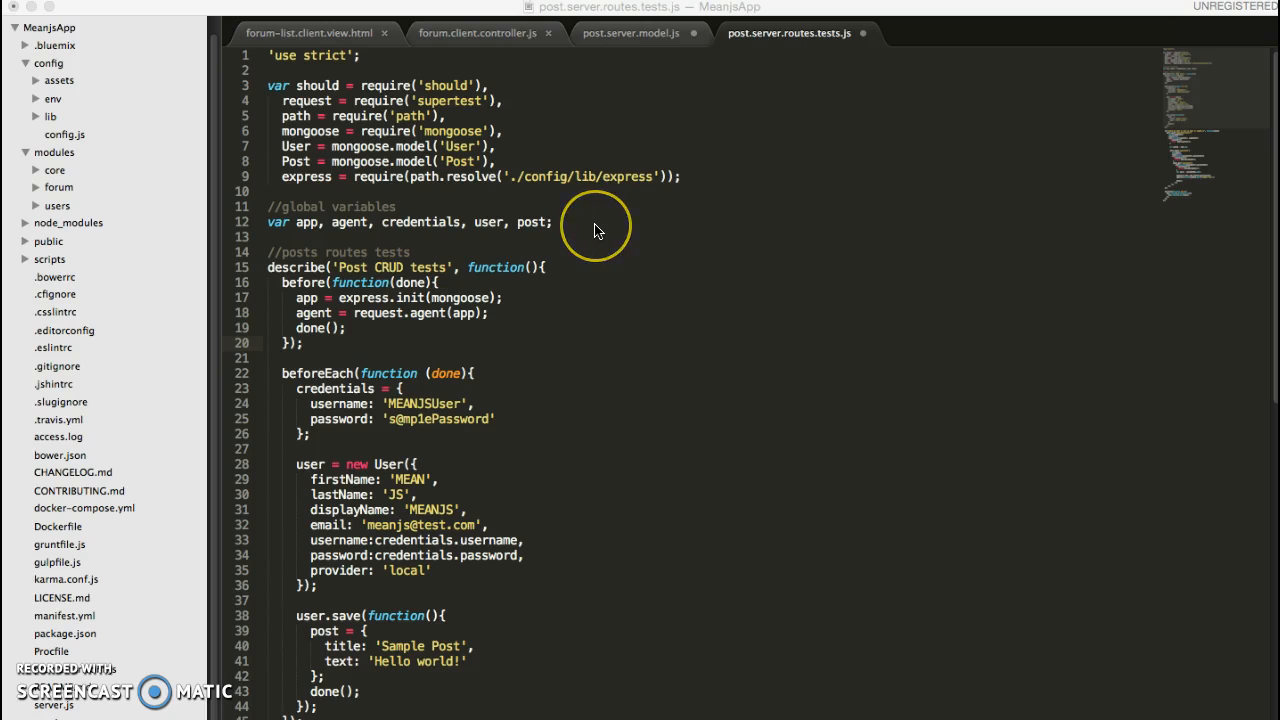
pyautogui.moveTo(550, 222)
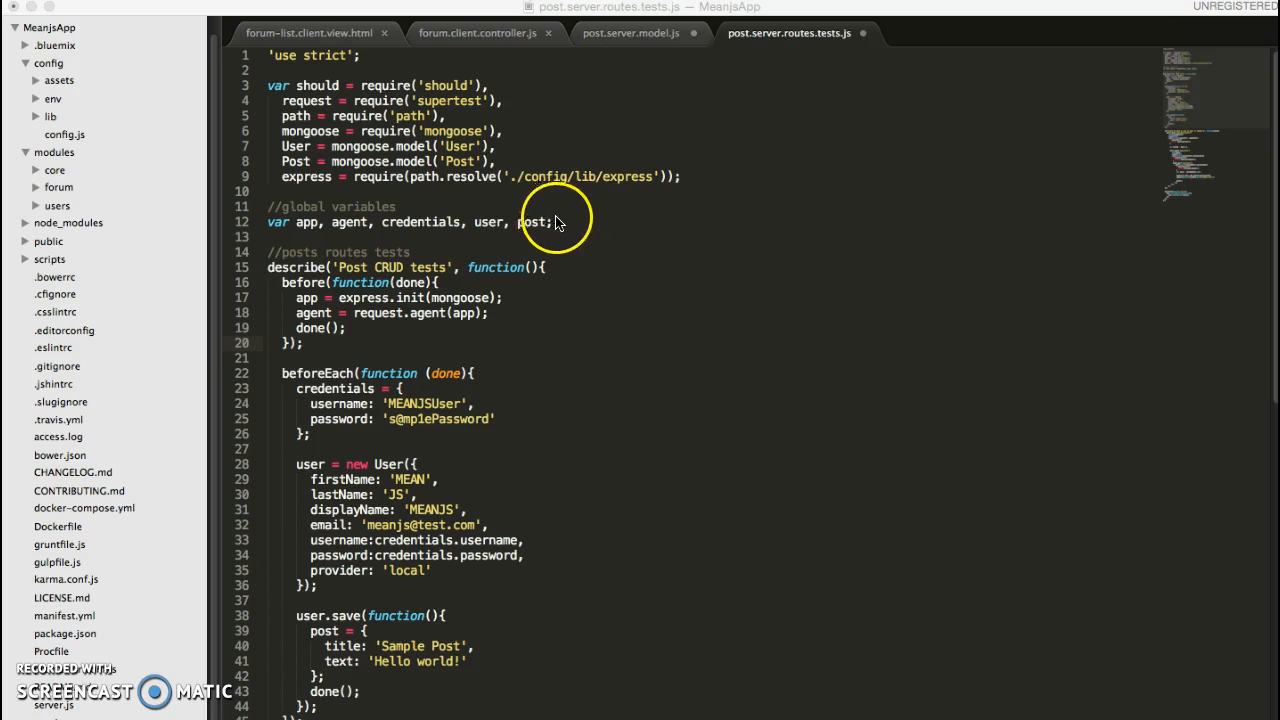
pyautogui.moveTo(280, 140)
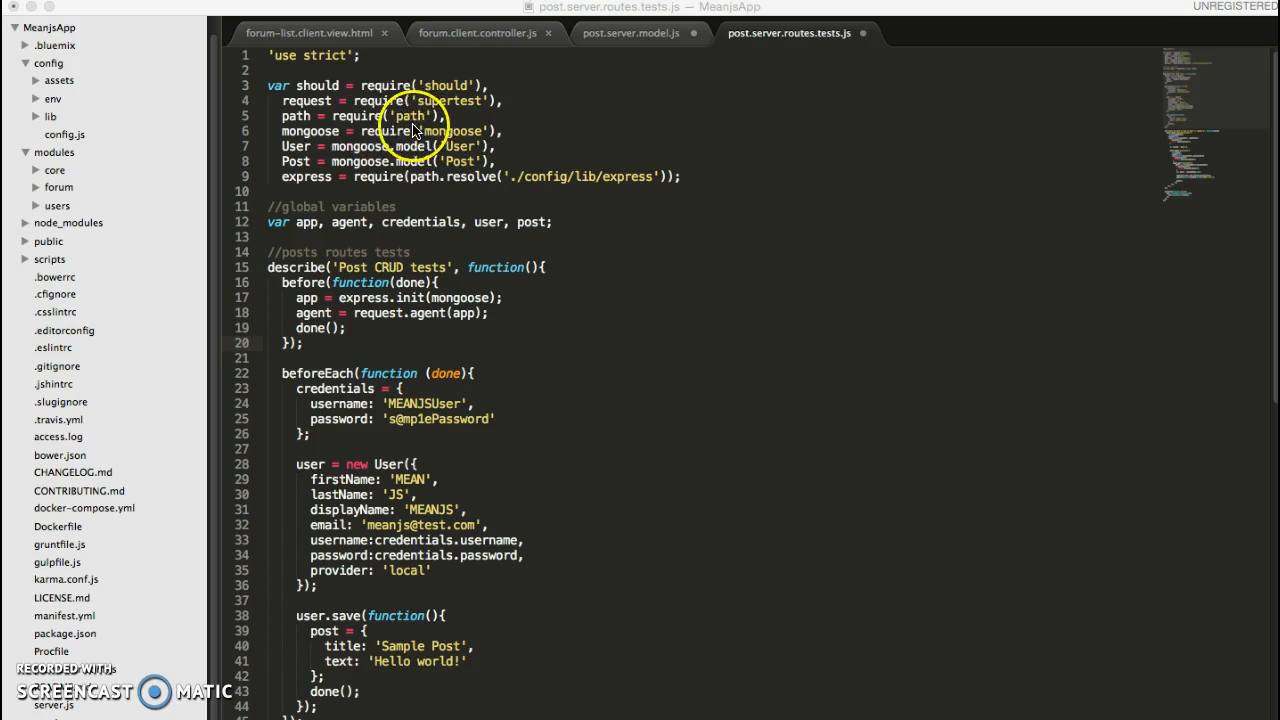
pyautogui.moveTo(648, 198)
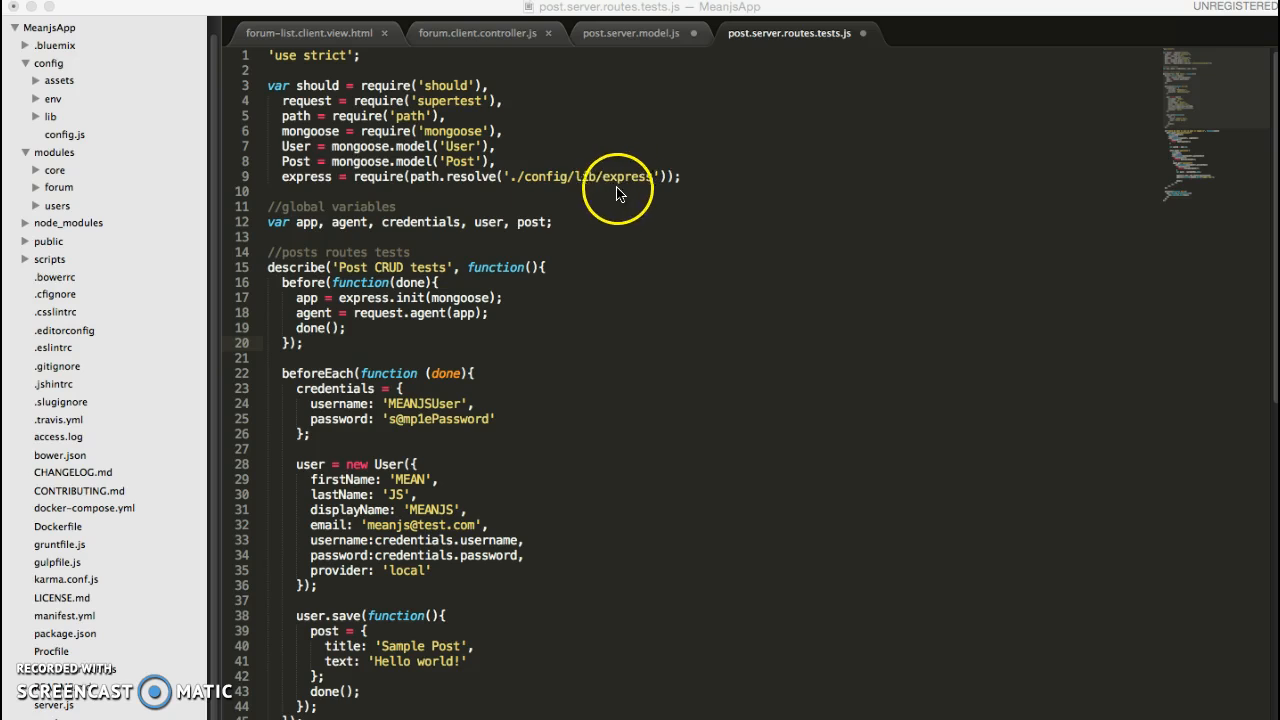
pyautogui.moveTo(308, 150)
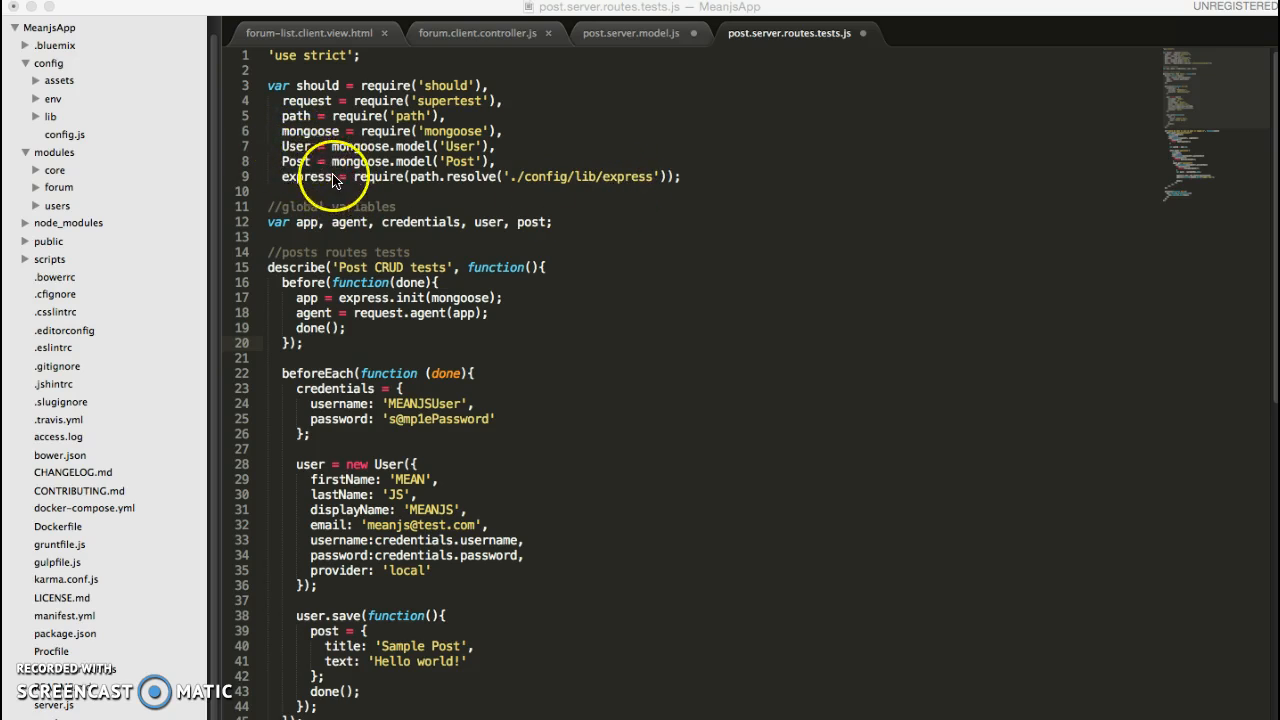
pyautogui.moveTo(640, 238)
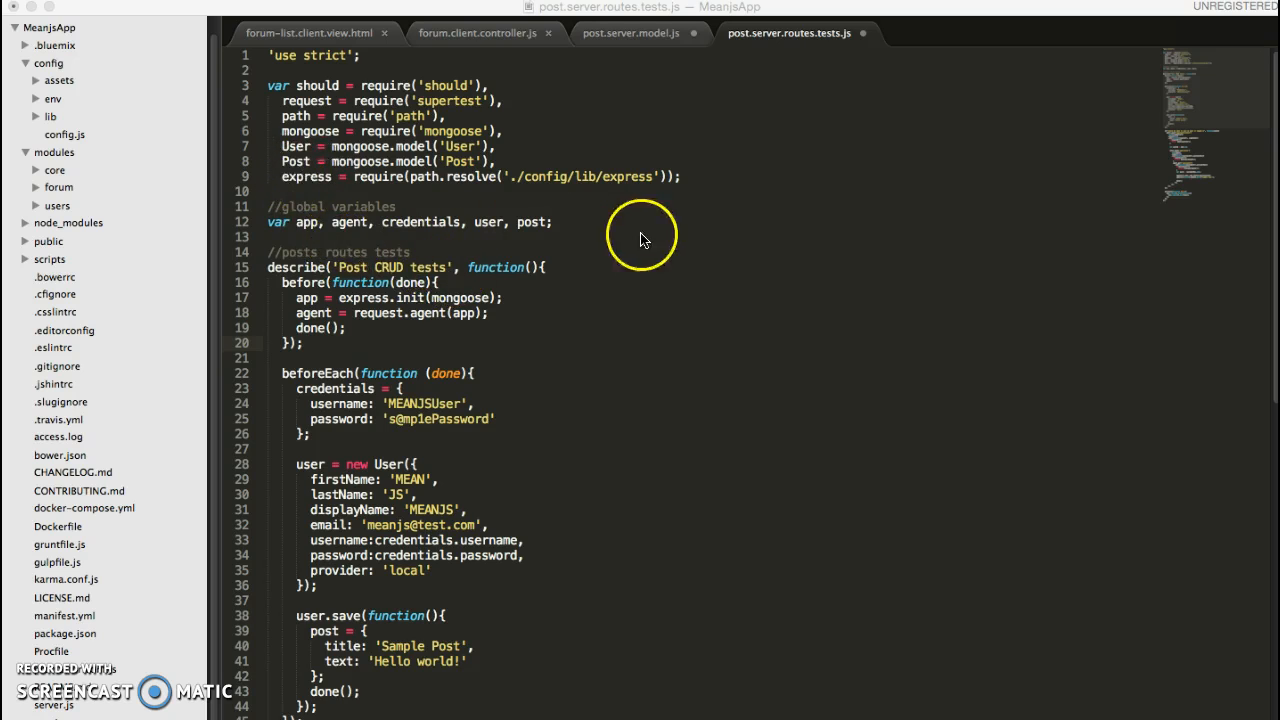
pyautogui.moveTo(496, 280)
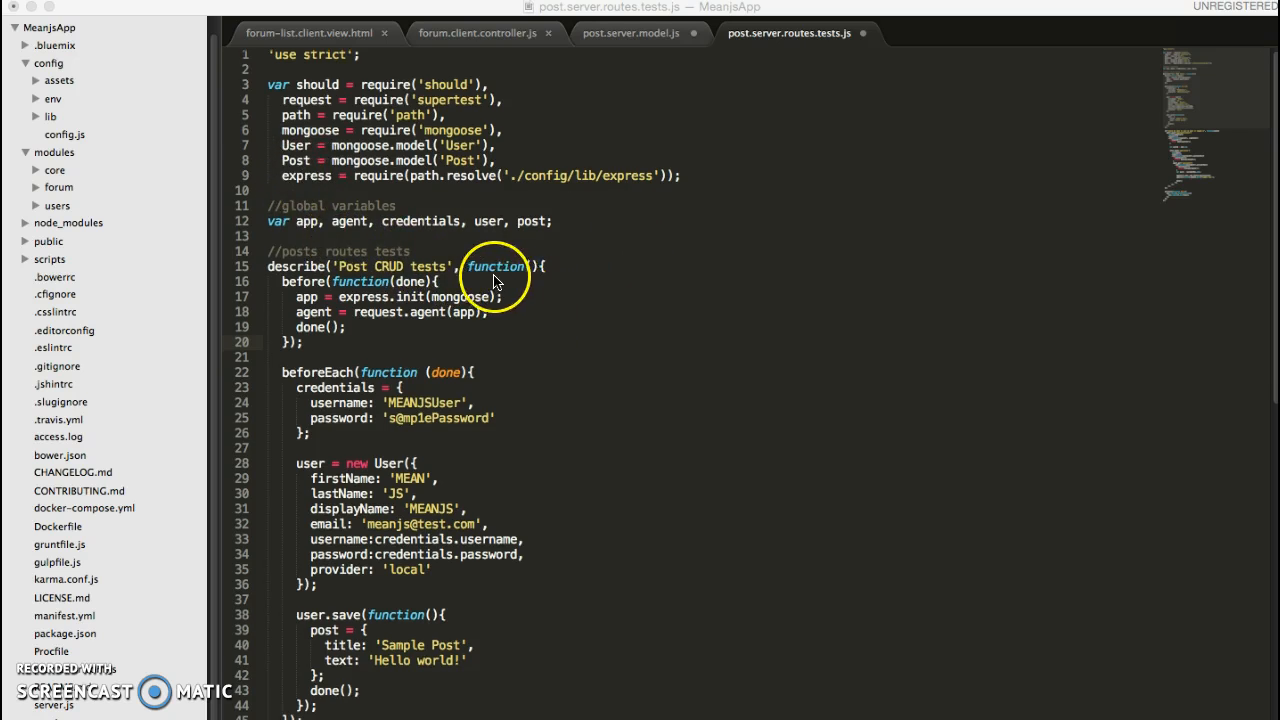
pyautogui.scroll(-3)
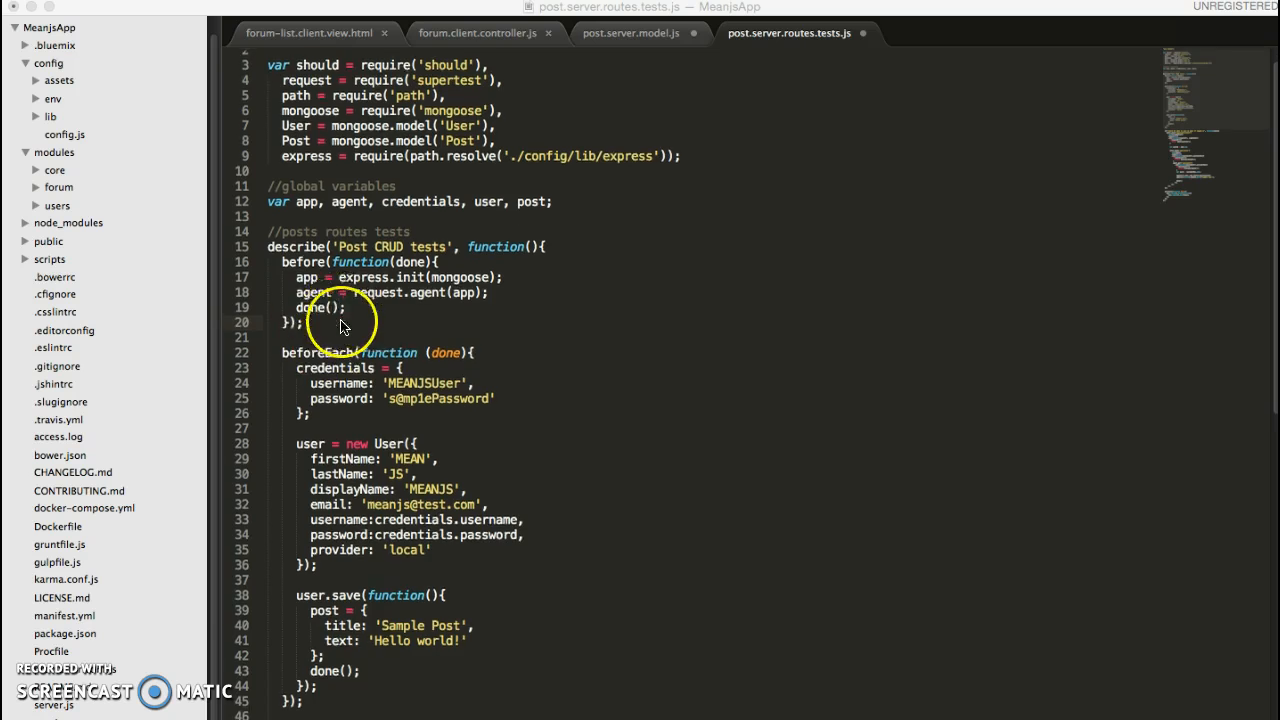
pyautogui.scroll(-3)
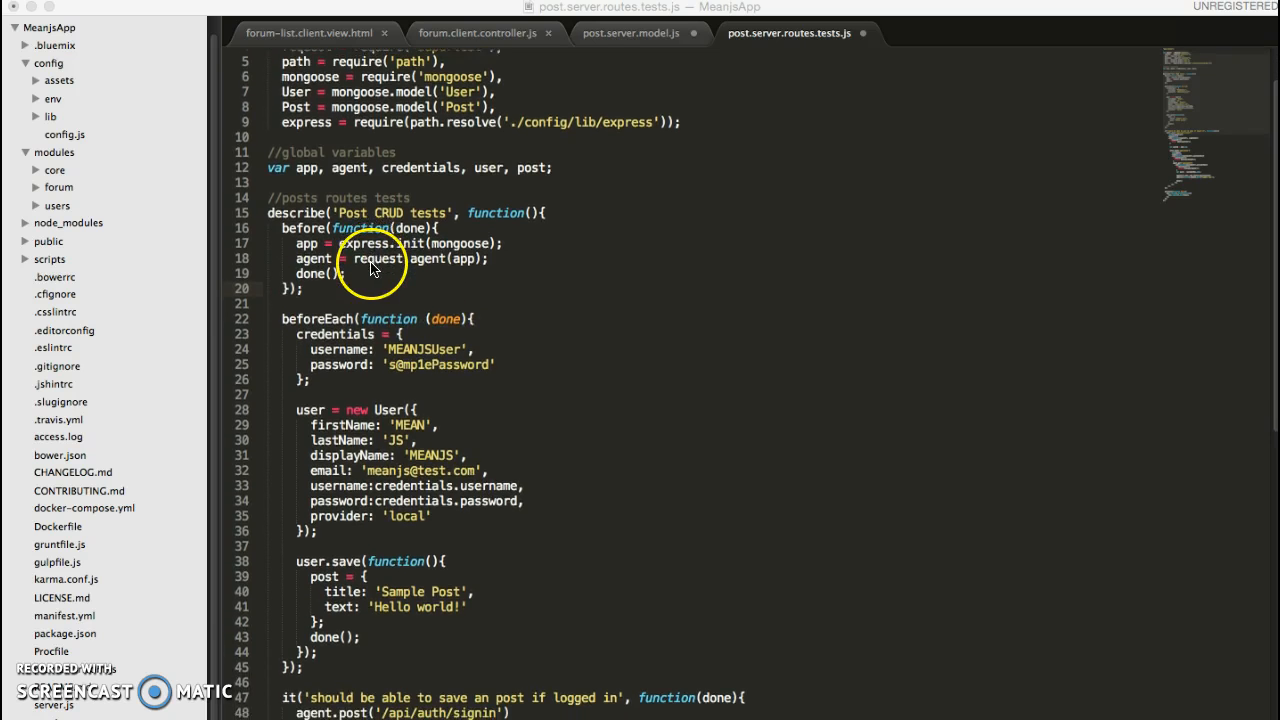
pyautogui.scroll(-3)
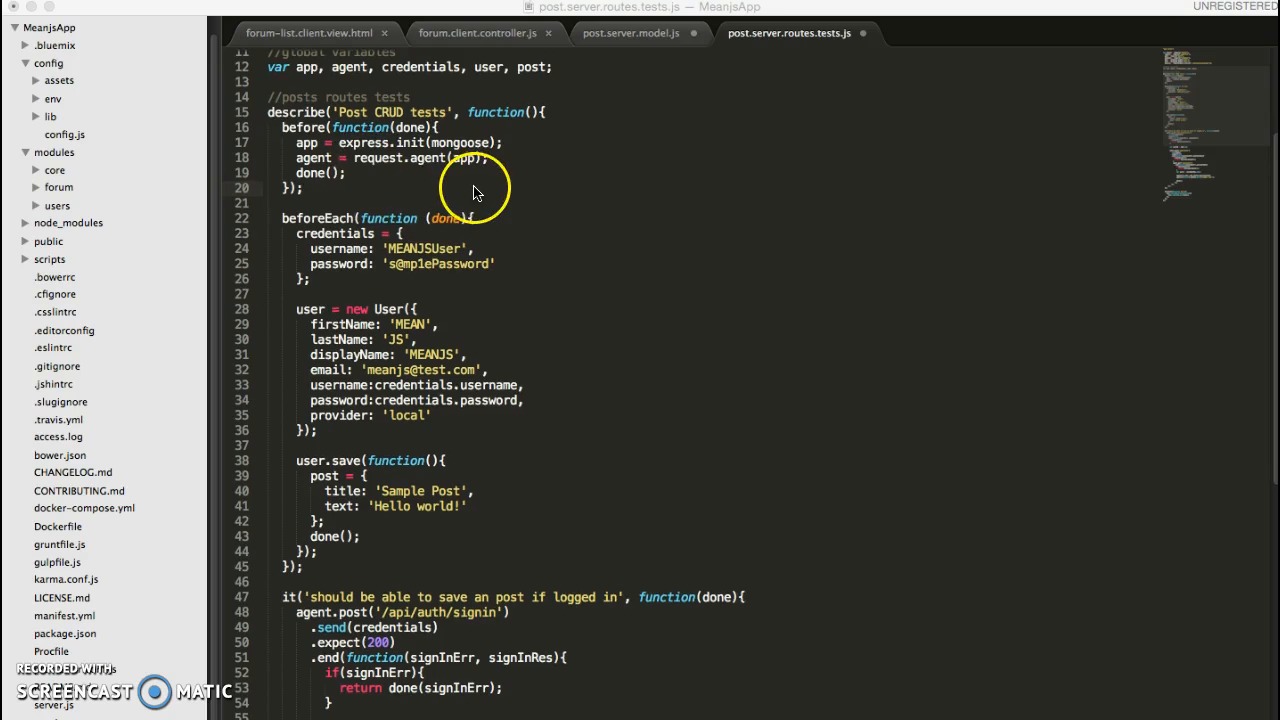
pyautogui.scroll(-3)
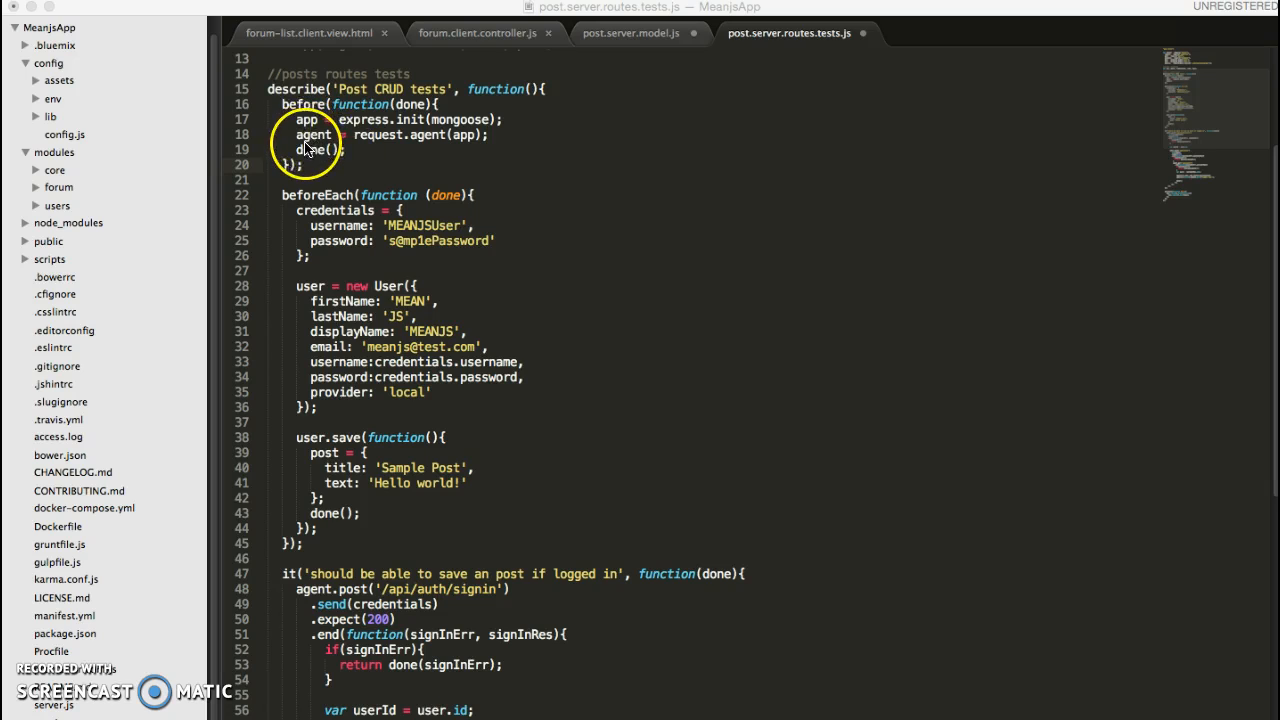
pyautogui.moveTo(444, 190)
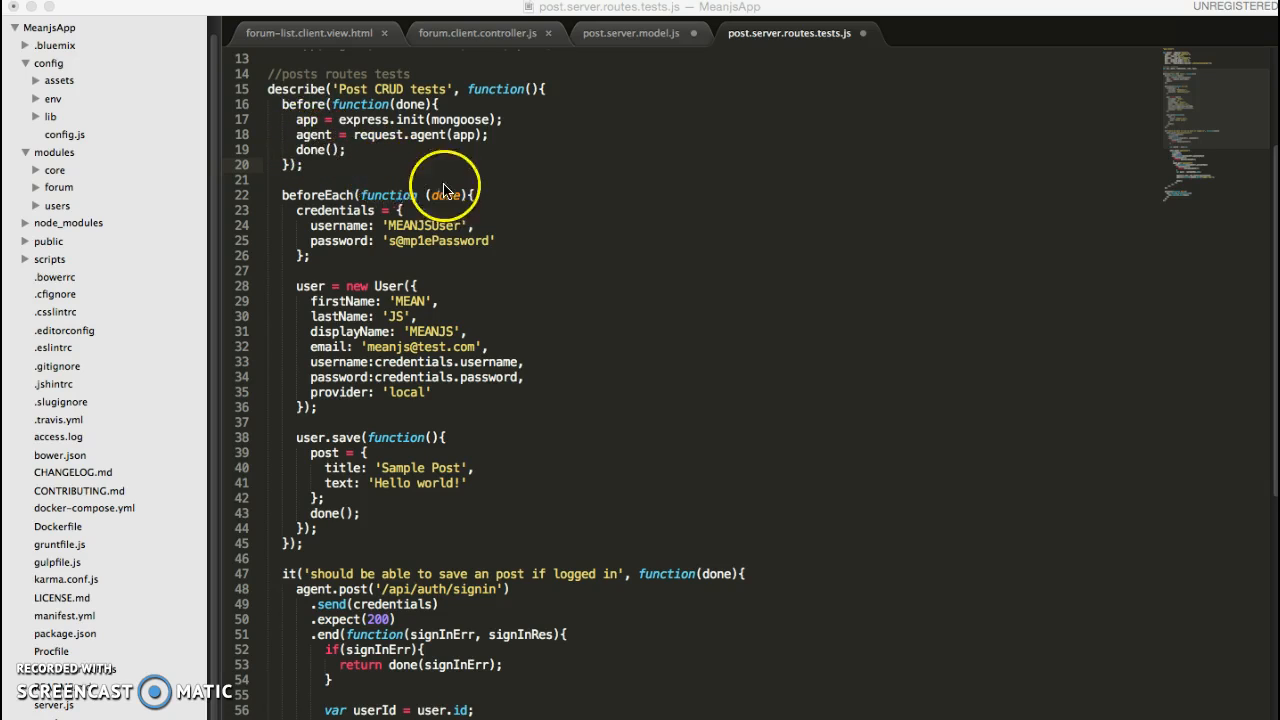
pyautogui.moveTo(368, 184)
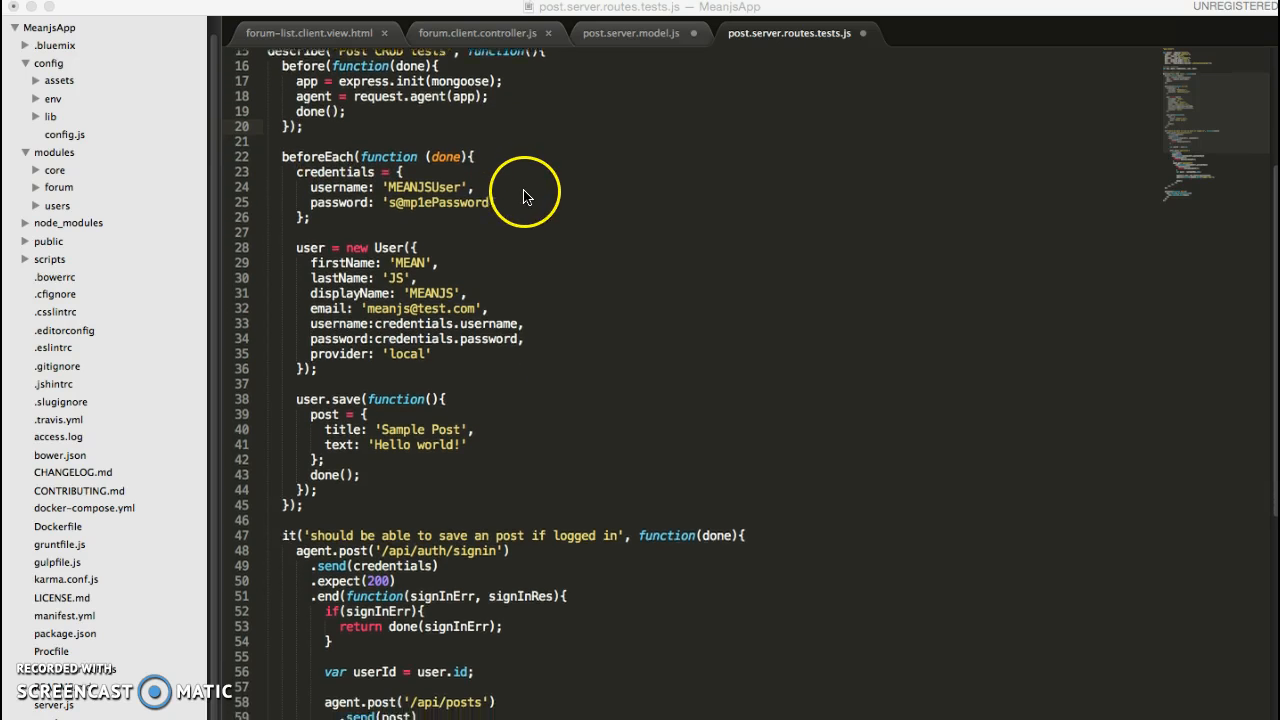
pyautogui.scroll(-3)
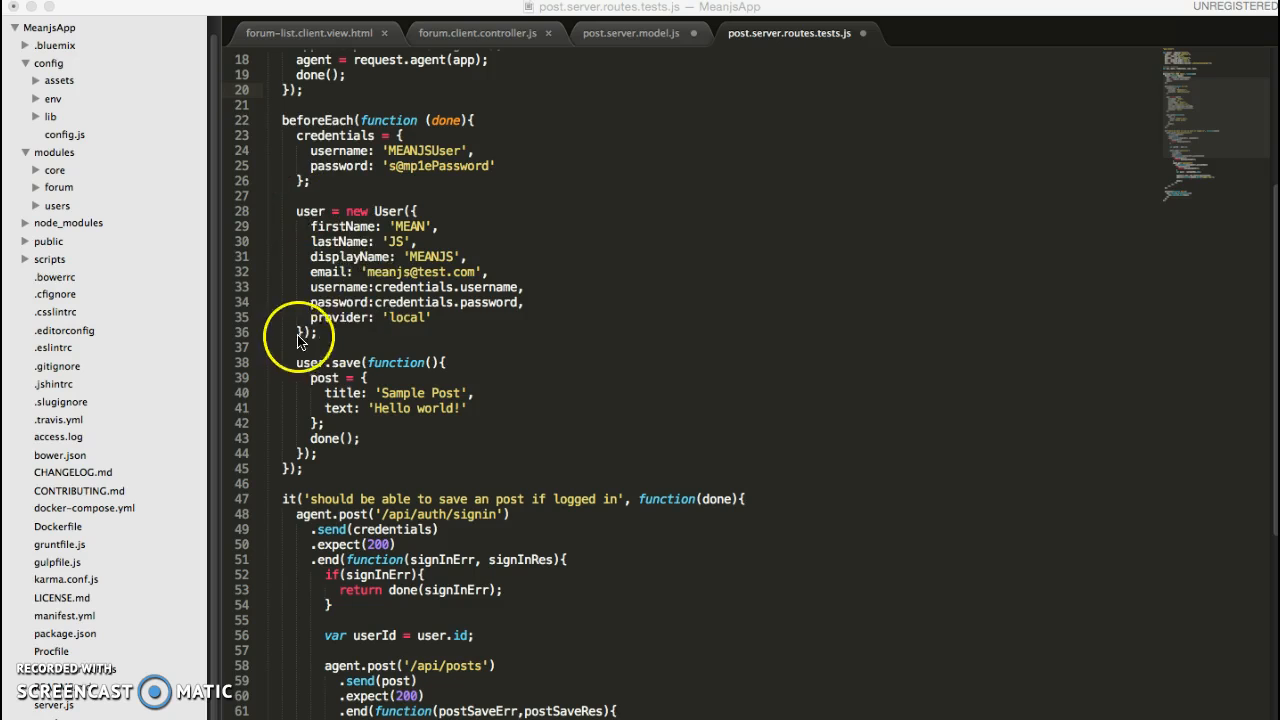
pyautogui.moveTo(400, 190)
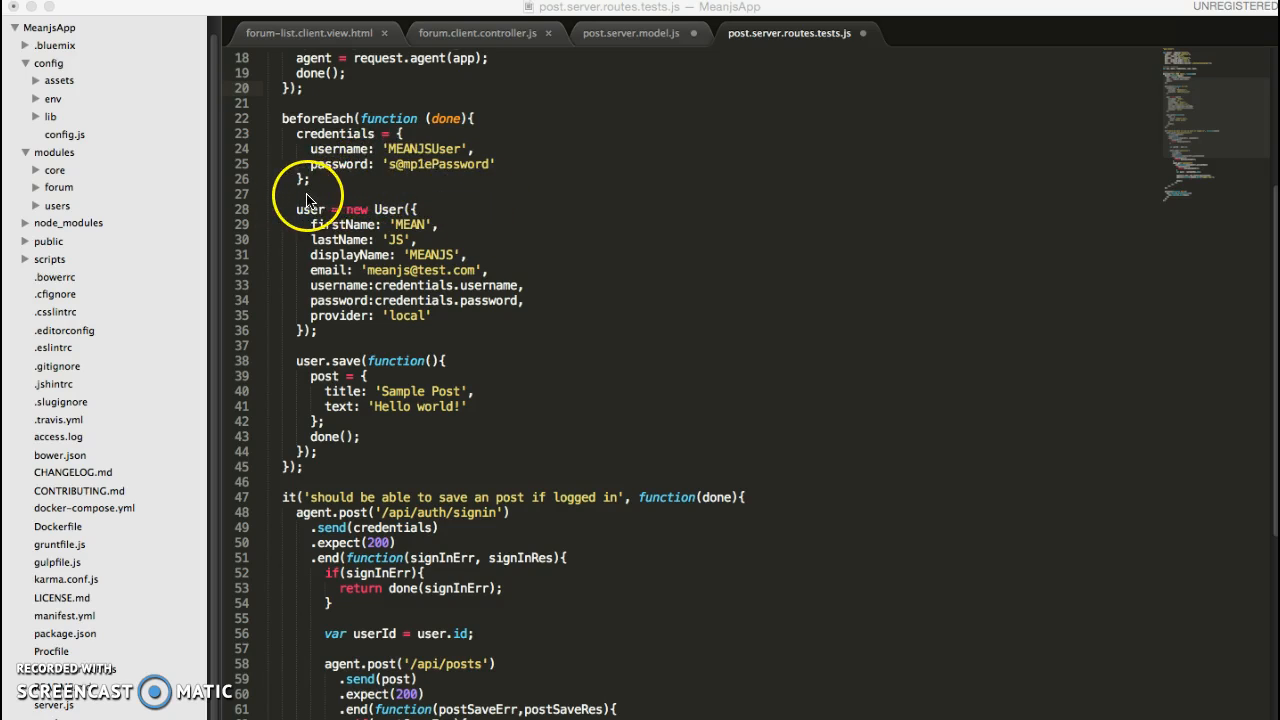
pyautogui.scroll(-3)
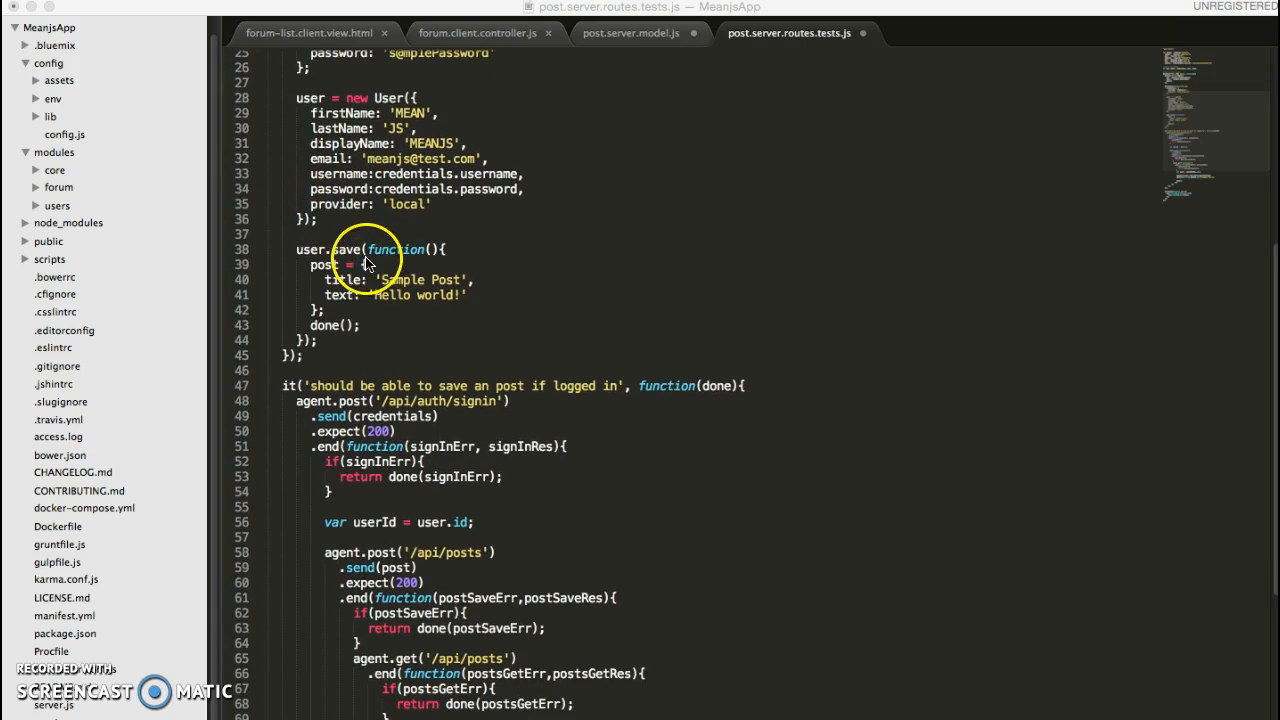
pyautogui.scroll(-3)
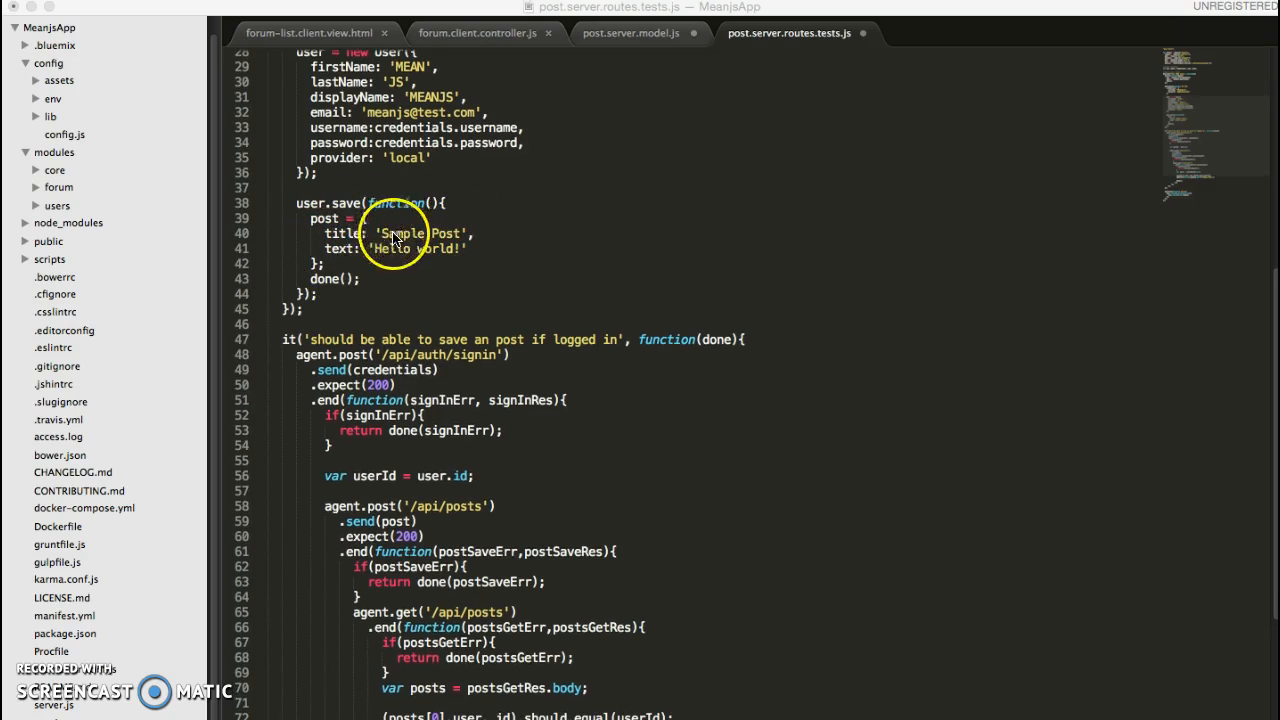
pyautogui.moveTo(376, 258)
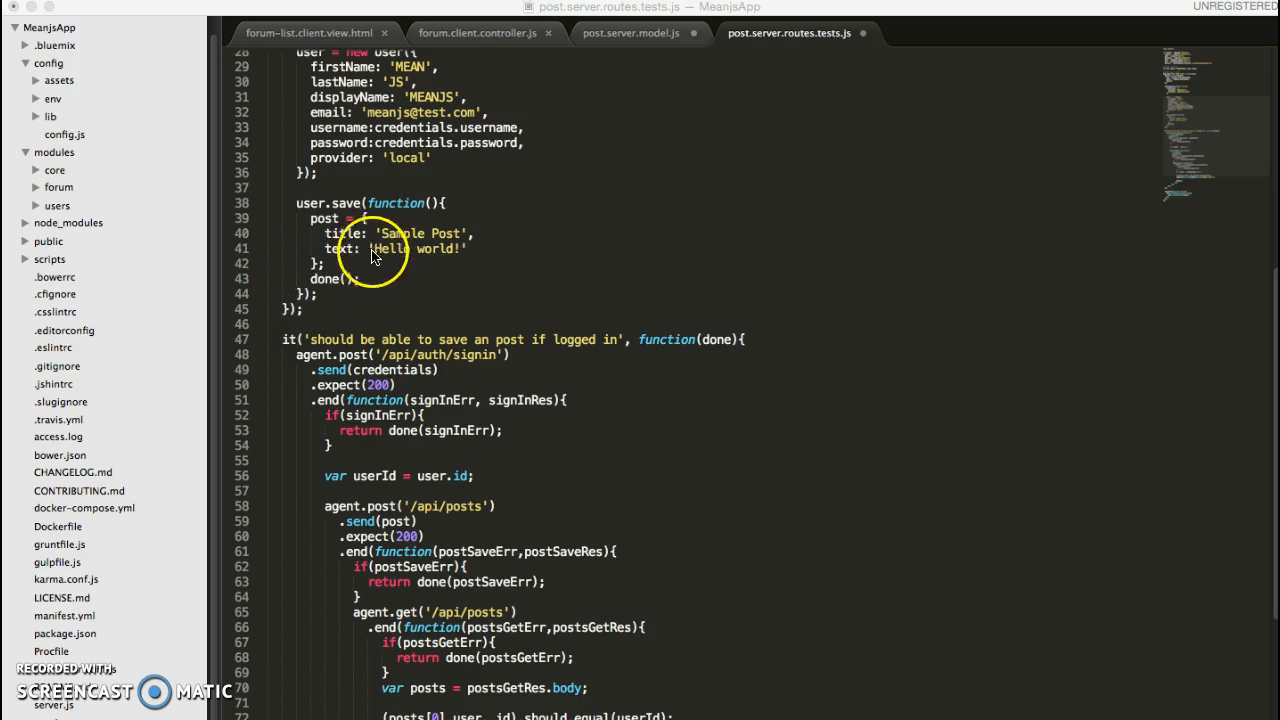
pyautogui.scroll(-3)
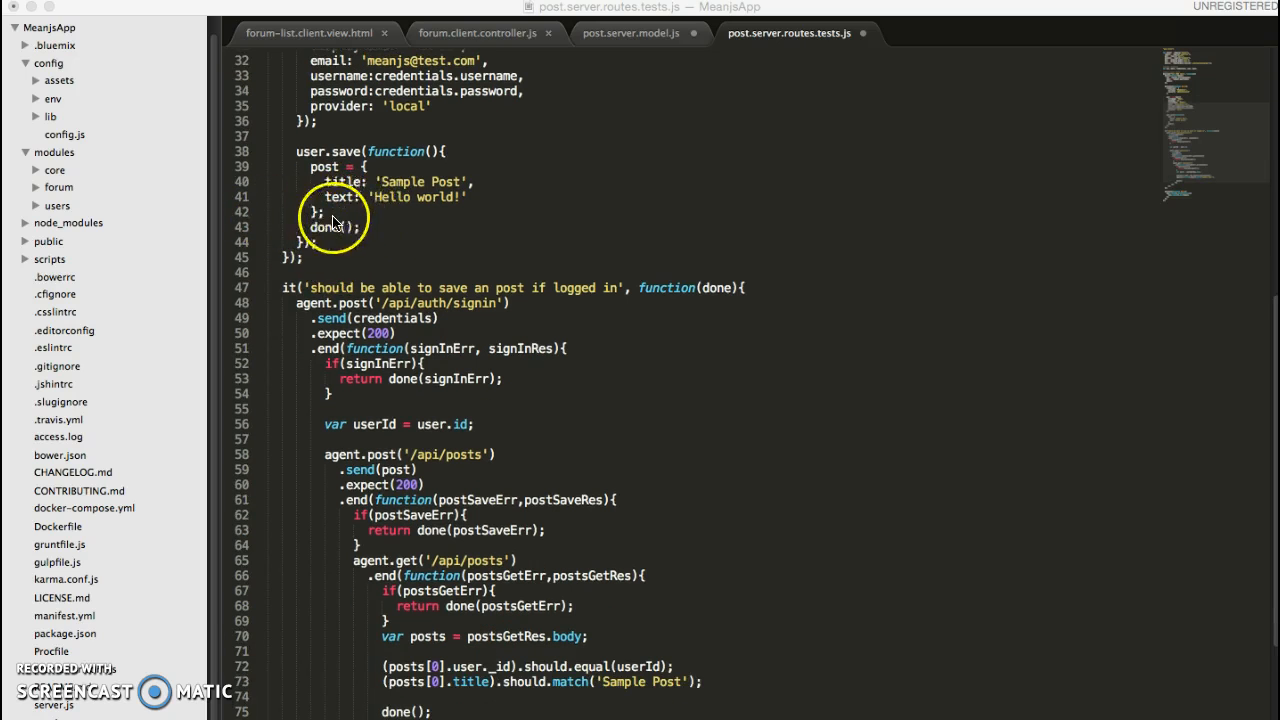
pyautogui.scroll(-3)
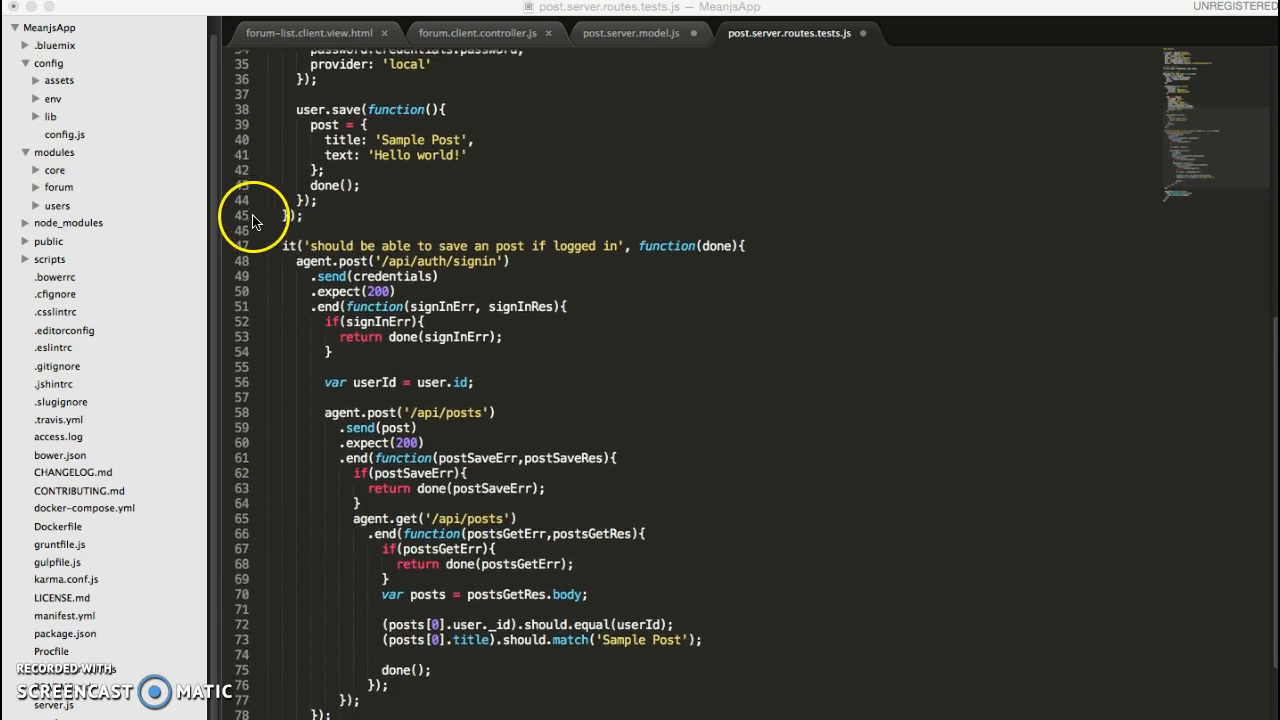
# Scroll to the 'should be able to save an post if logged in' test and select above it.
pyautogui.scroll(-3)
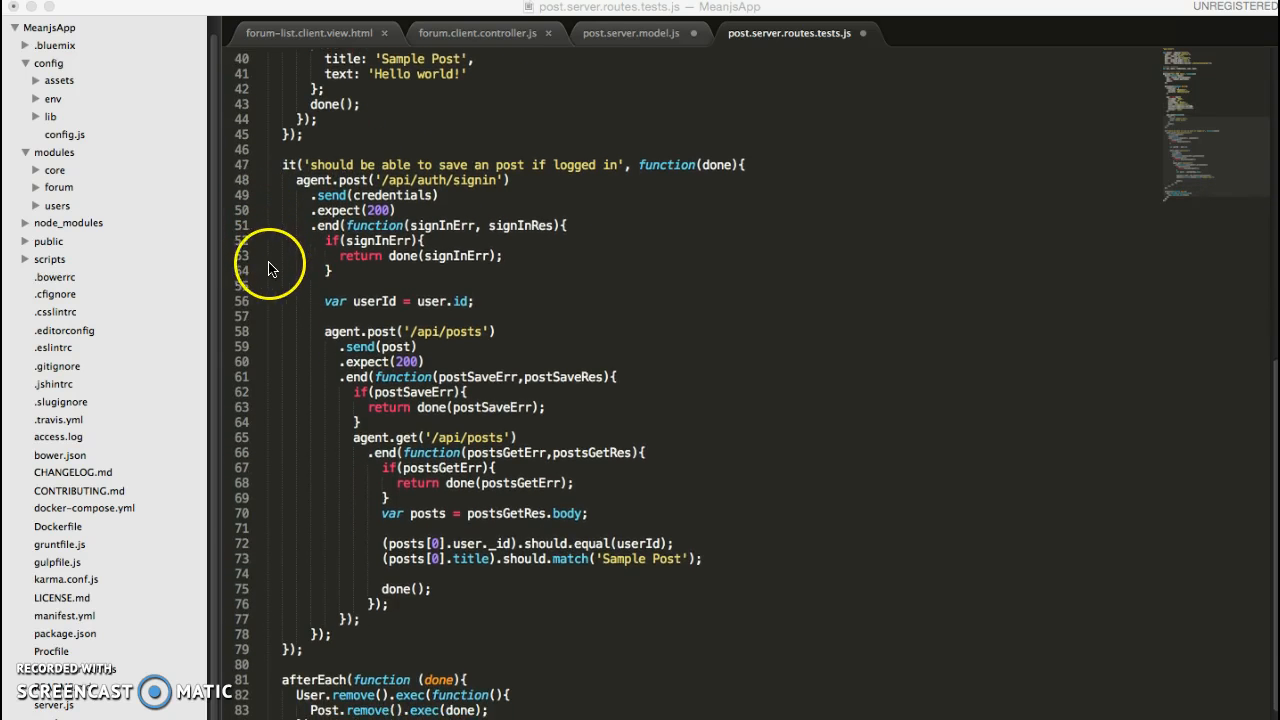
pyautogui.scroll(-3)
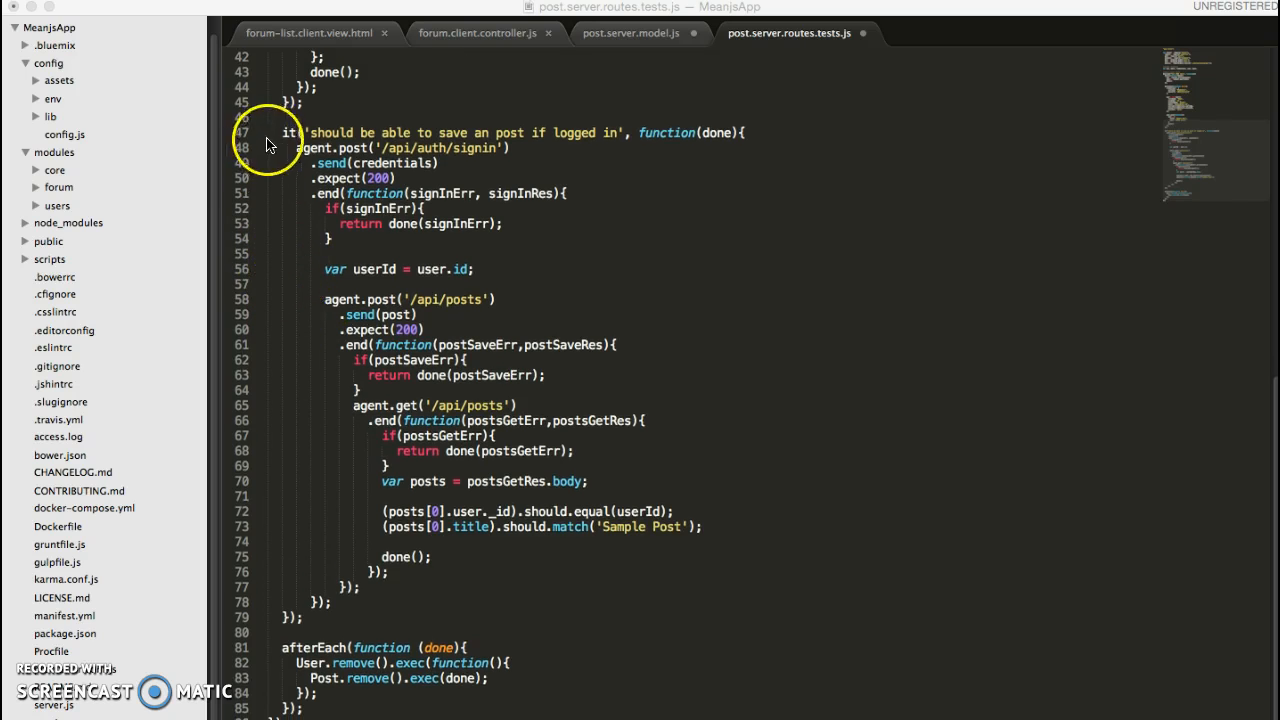
pyautogui.moveTo(556, 172)
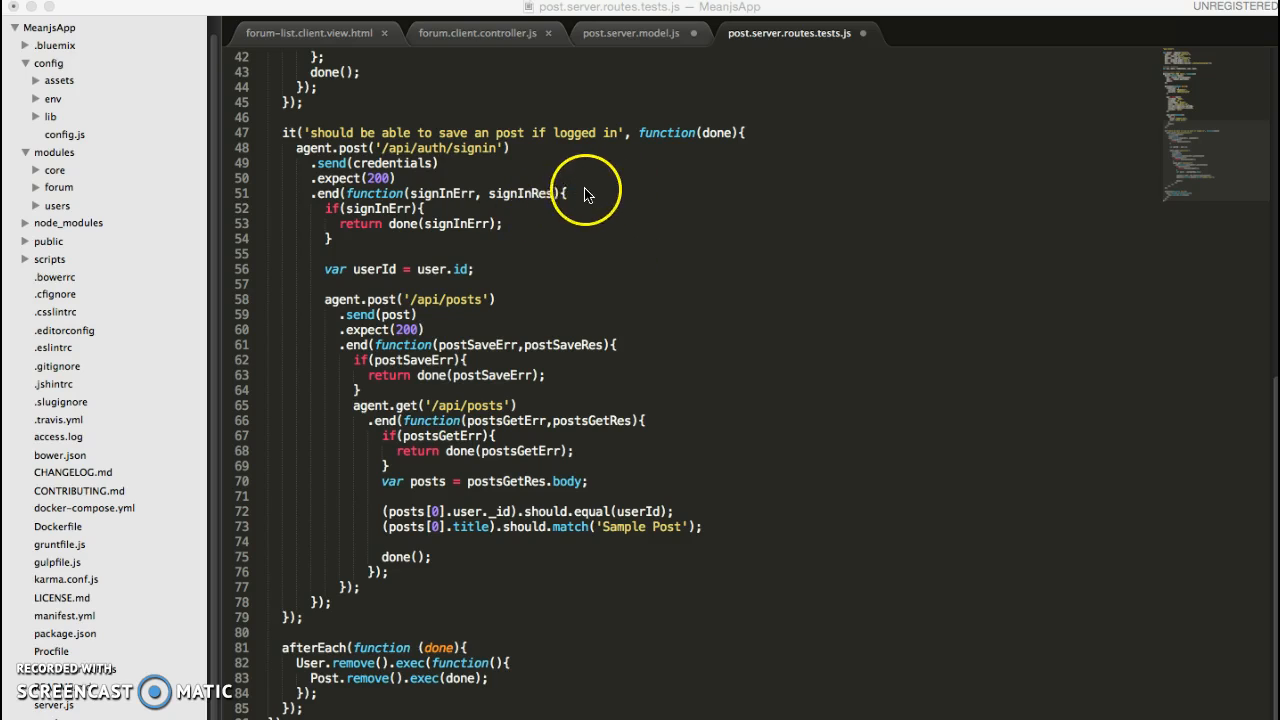
pyautogui.moveTo(470, 244)
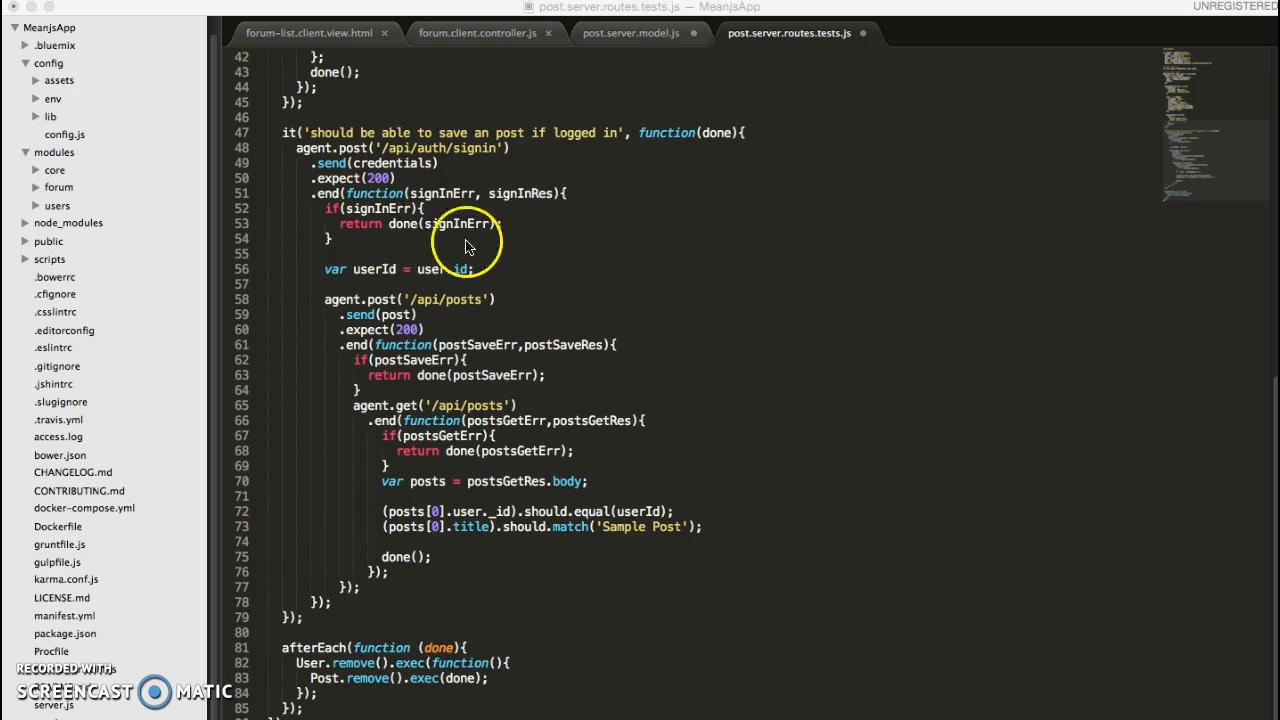
pyautogui.moveTo(564, 236)
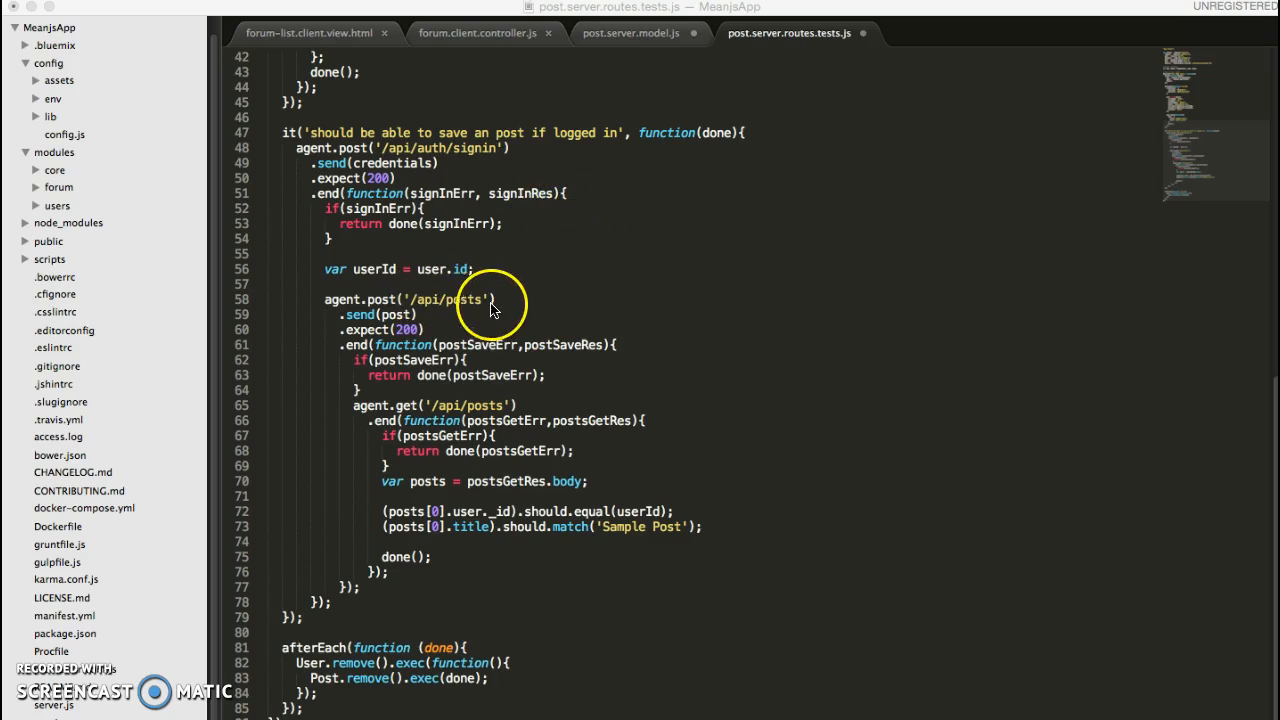
pyautogui.moveTo(416, 310)
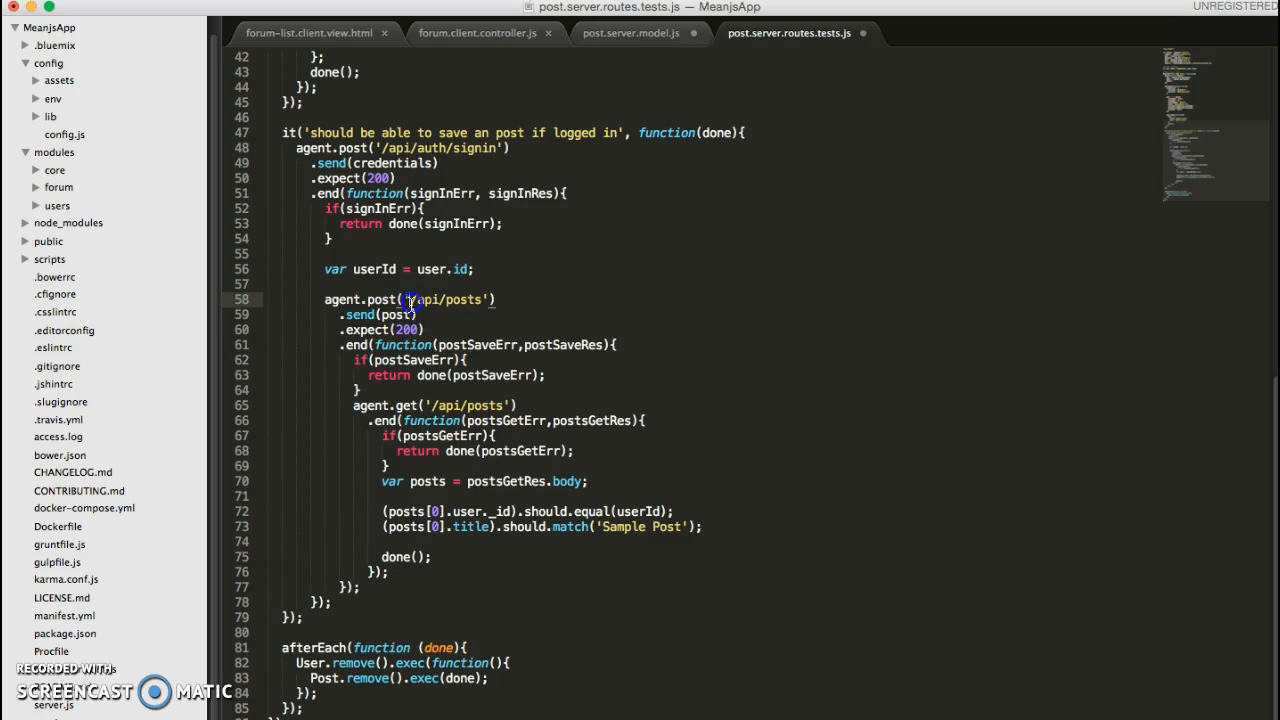
pyautogui.doubleClick(448, 300)
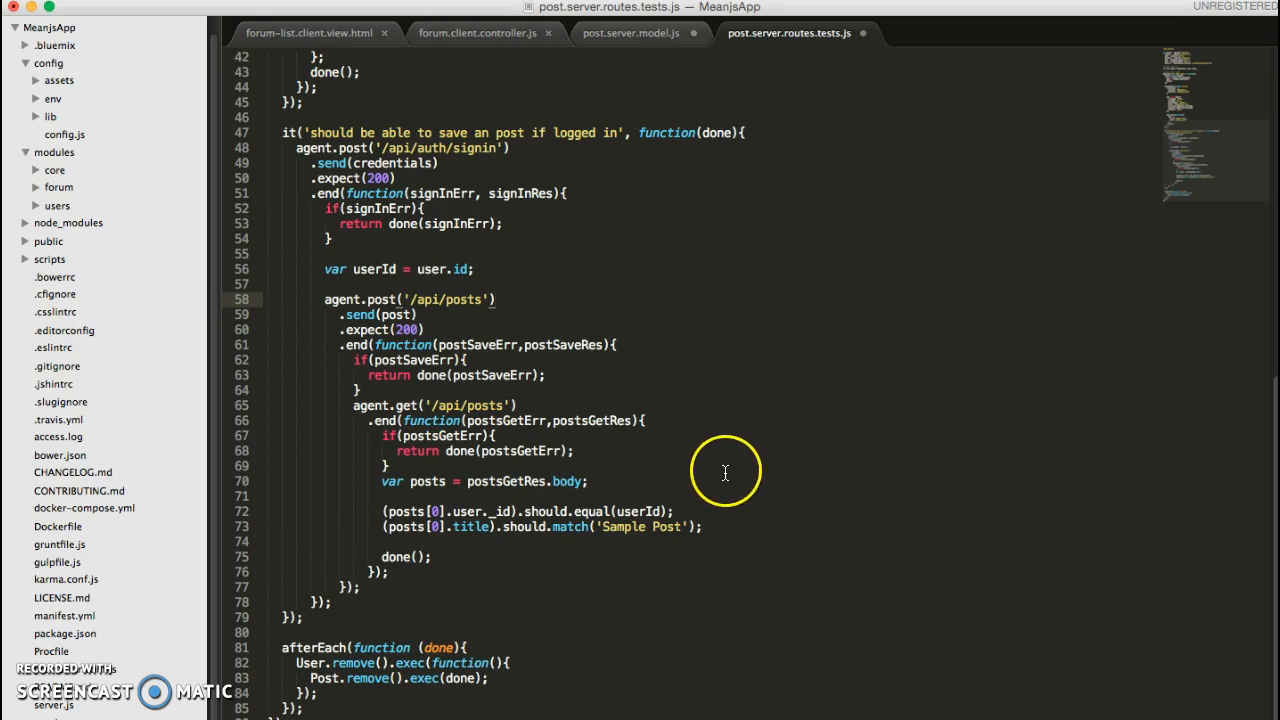
pyautogui.moveTo(856, 488)
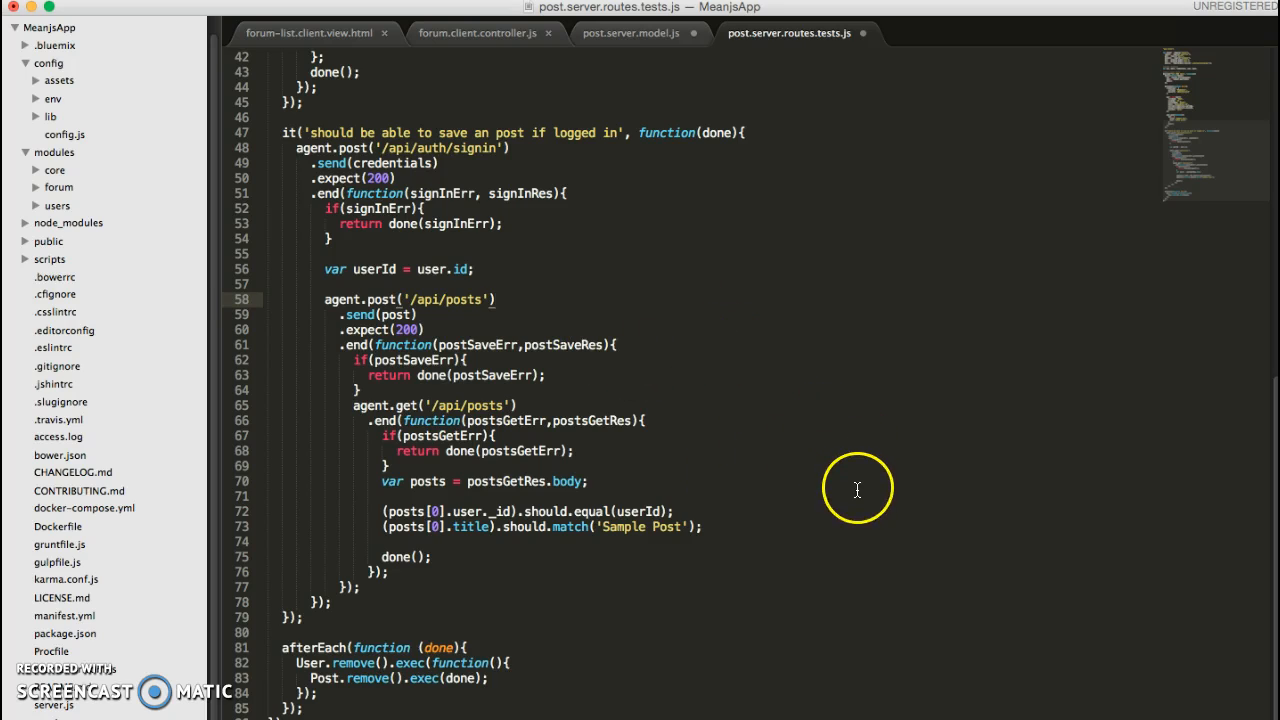
pyautogui.moveTo(620, 392)
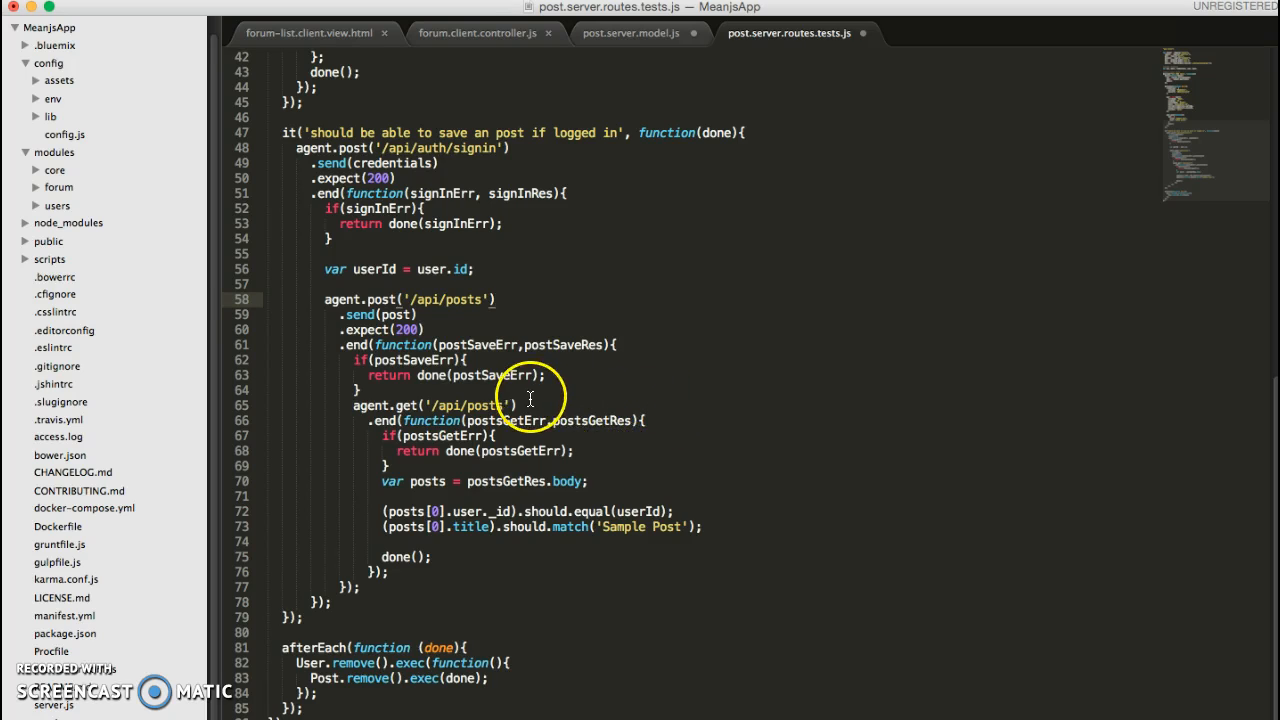
pyautogui.moveTo(584, 332)
pyautogui.write('//')
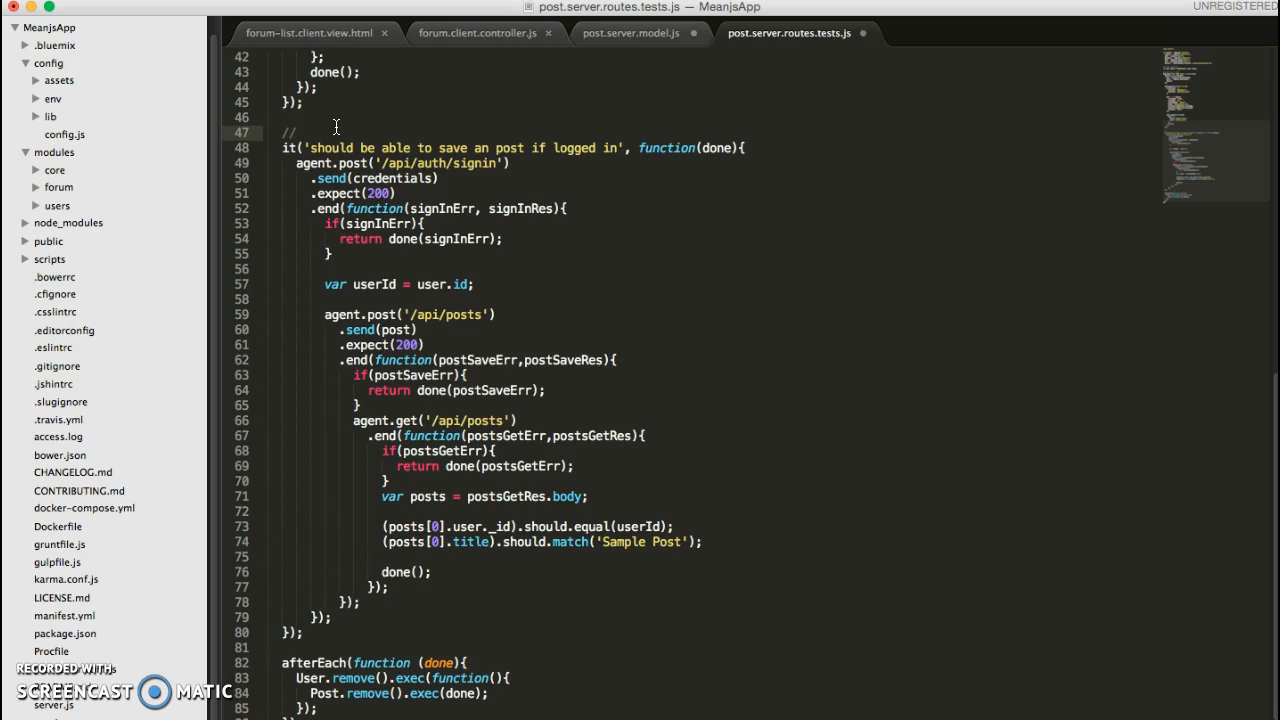
# Write comment lines //HTTP POST /api/posts and //HTTP DELETE /api/posts/:postID.
pyautogui.write('i')
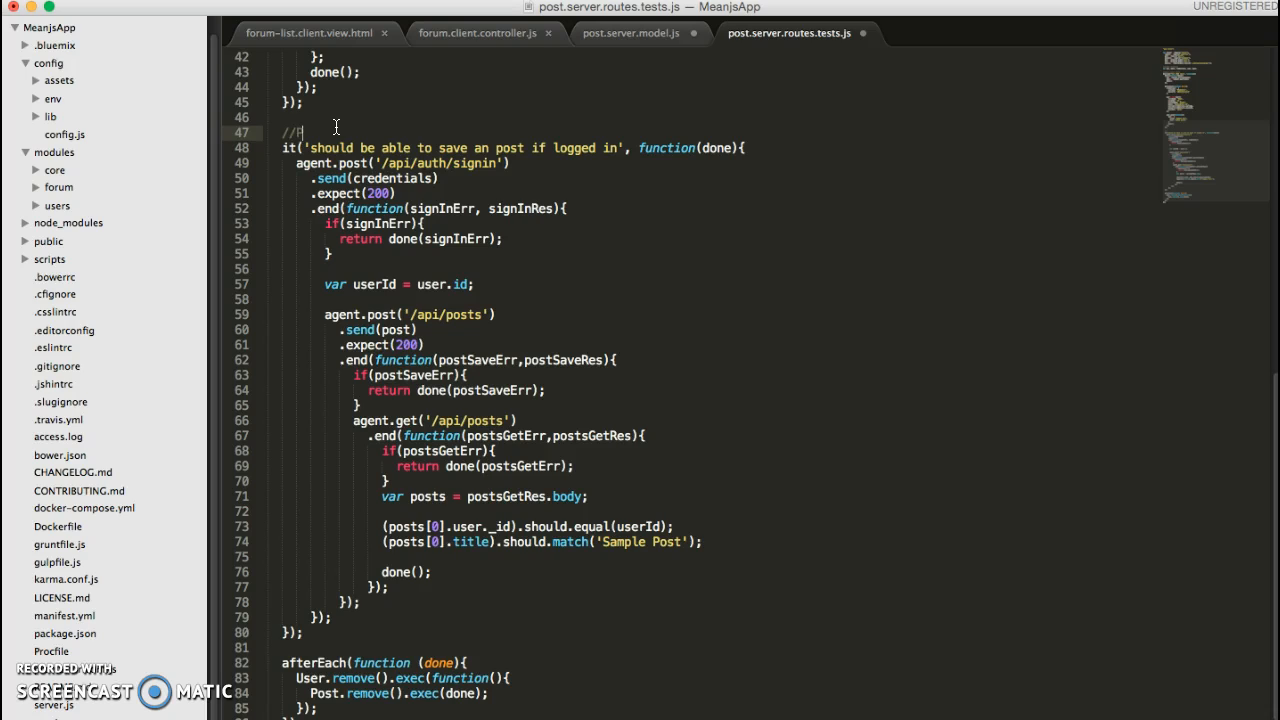
pyautogui.write('POST')
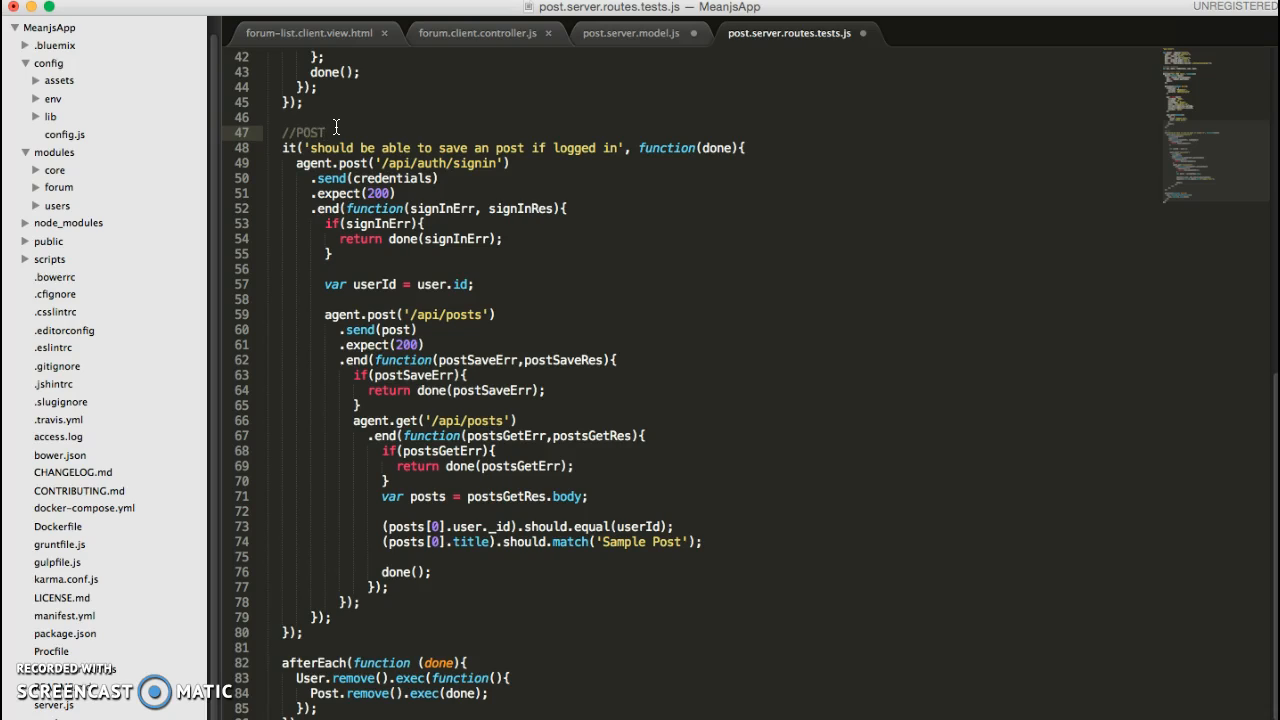
pyautogui.write('HTTP')
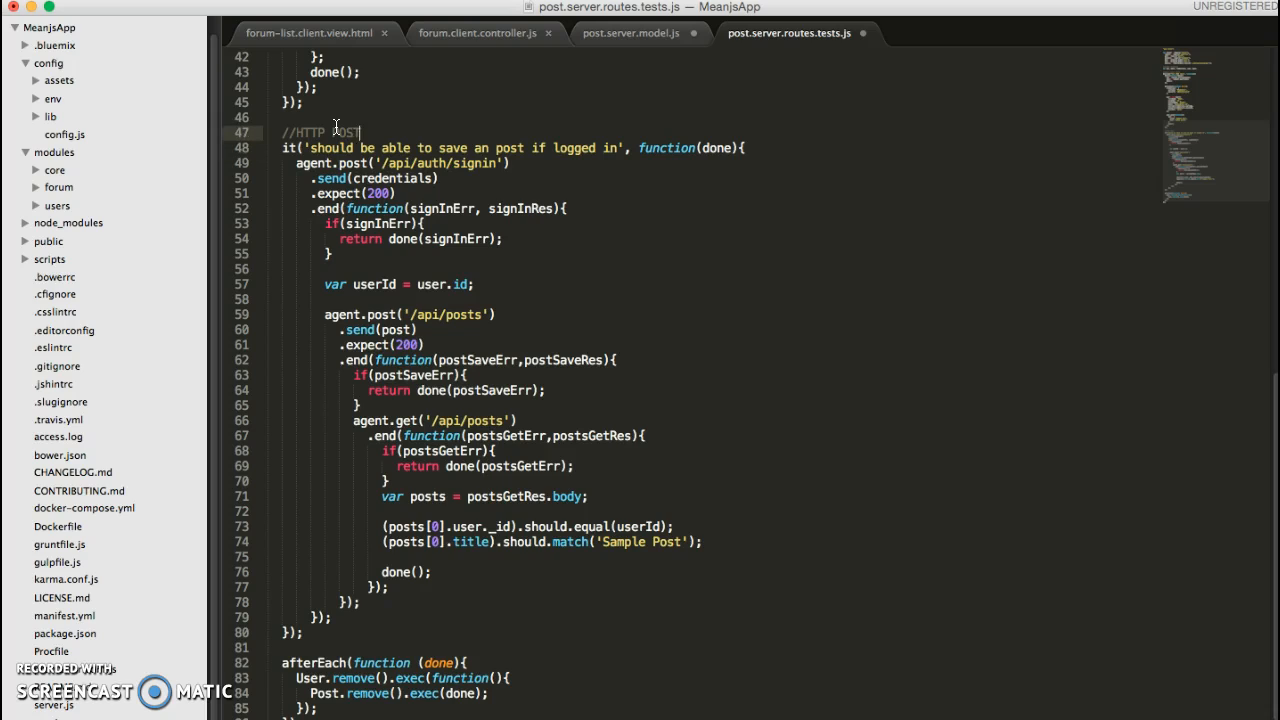
pyautogui.write('/api/post')
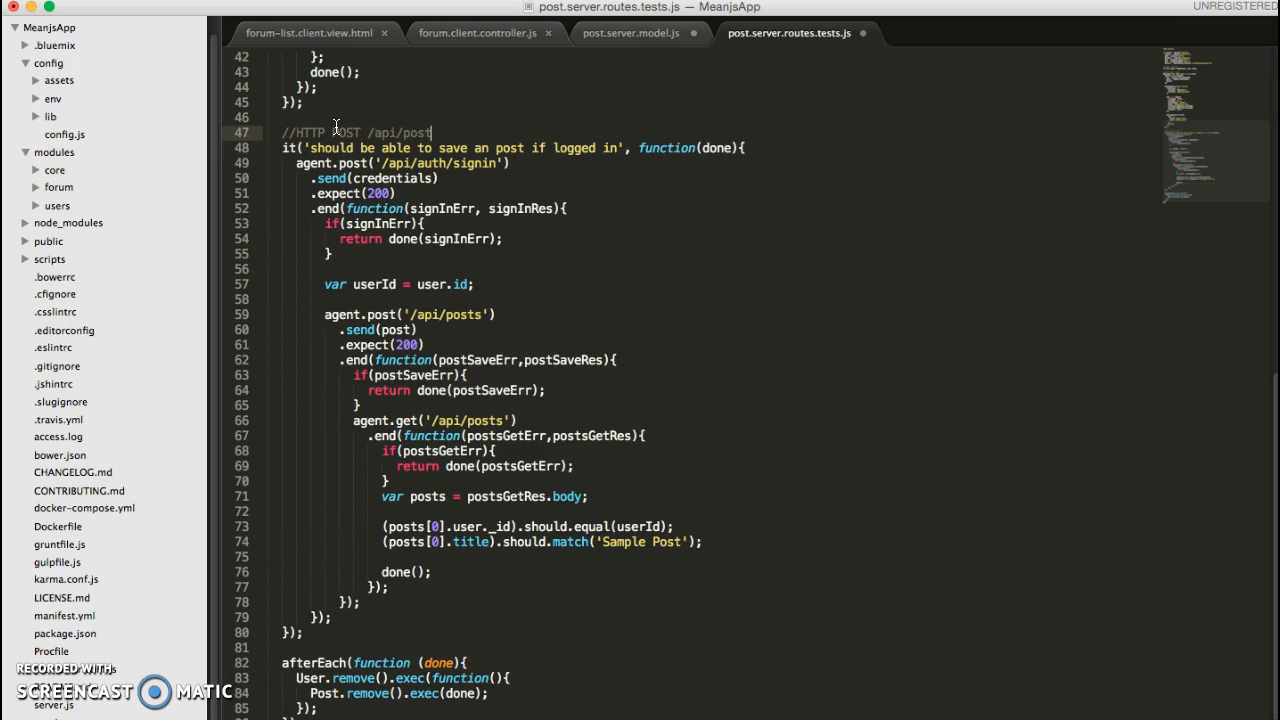
pyautogui.write('s')
pyautogui.write('//')
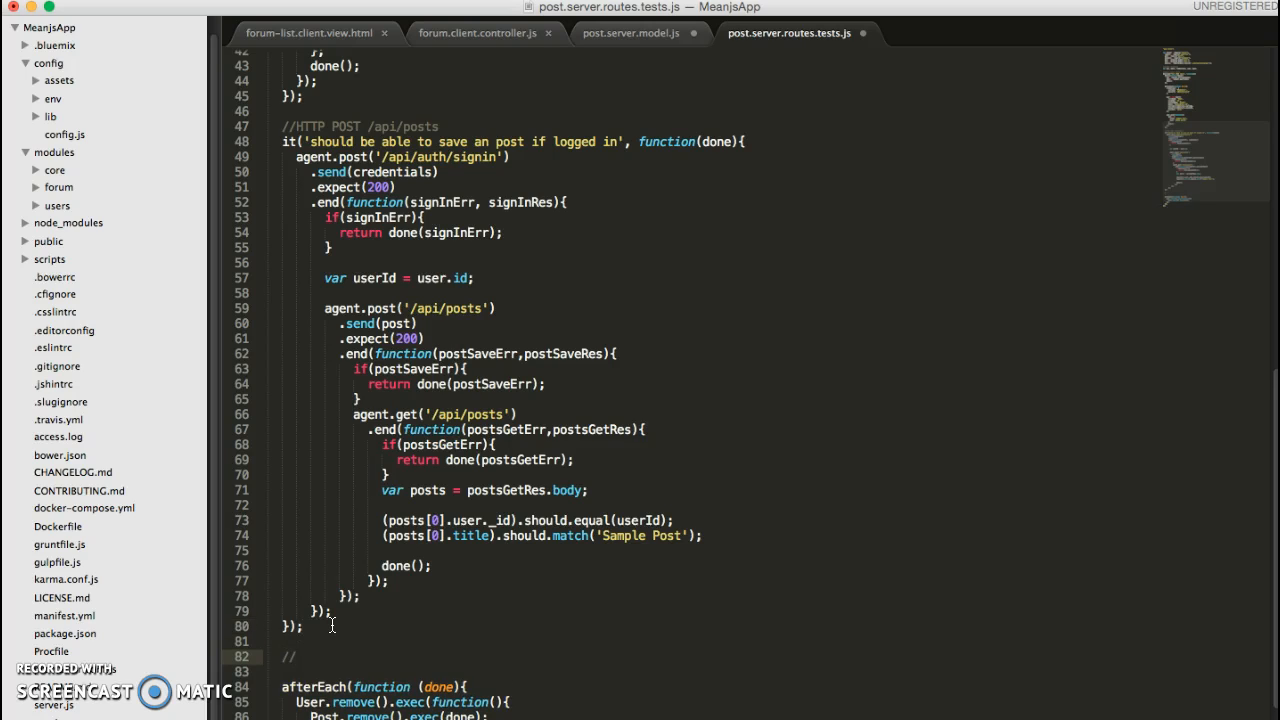
pyautogui.write('HTTP')
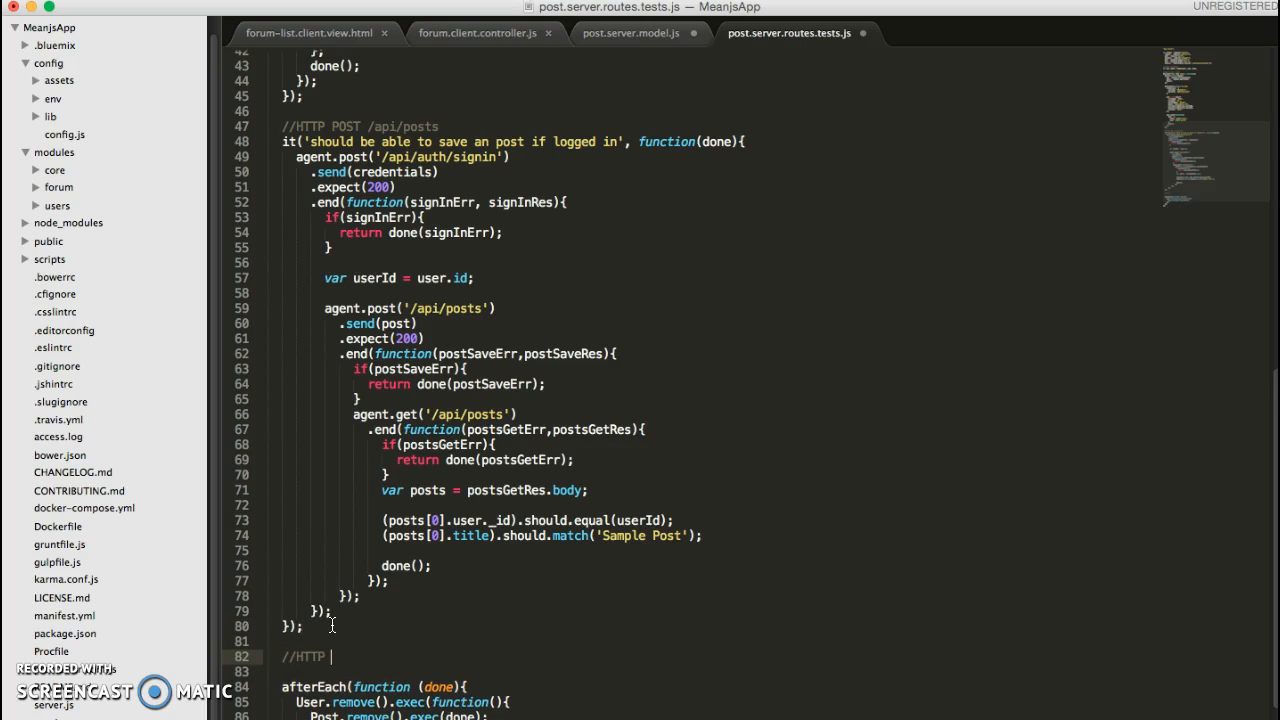
pyautogui.write('D')
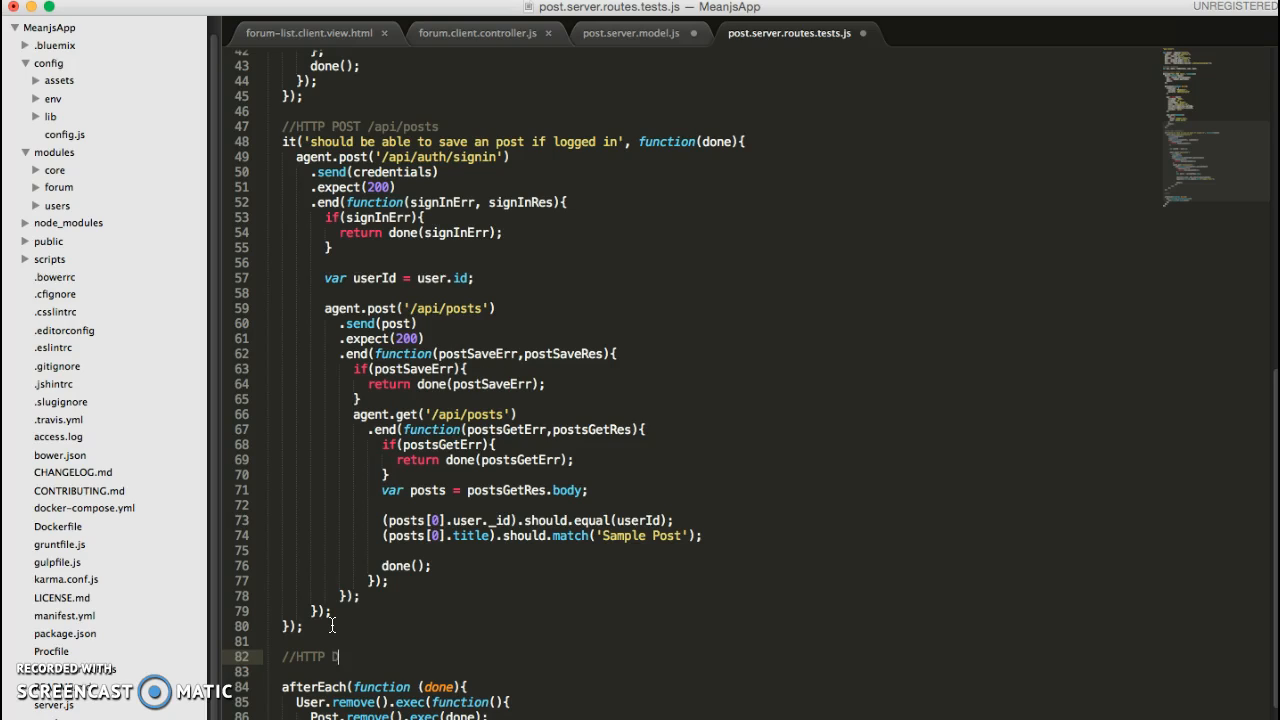
pyautogui.write('ELETE')
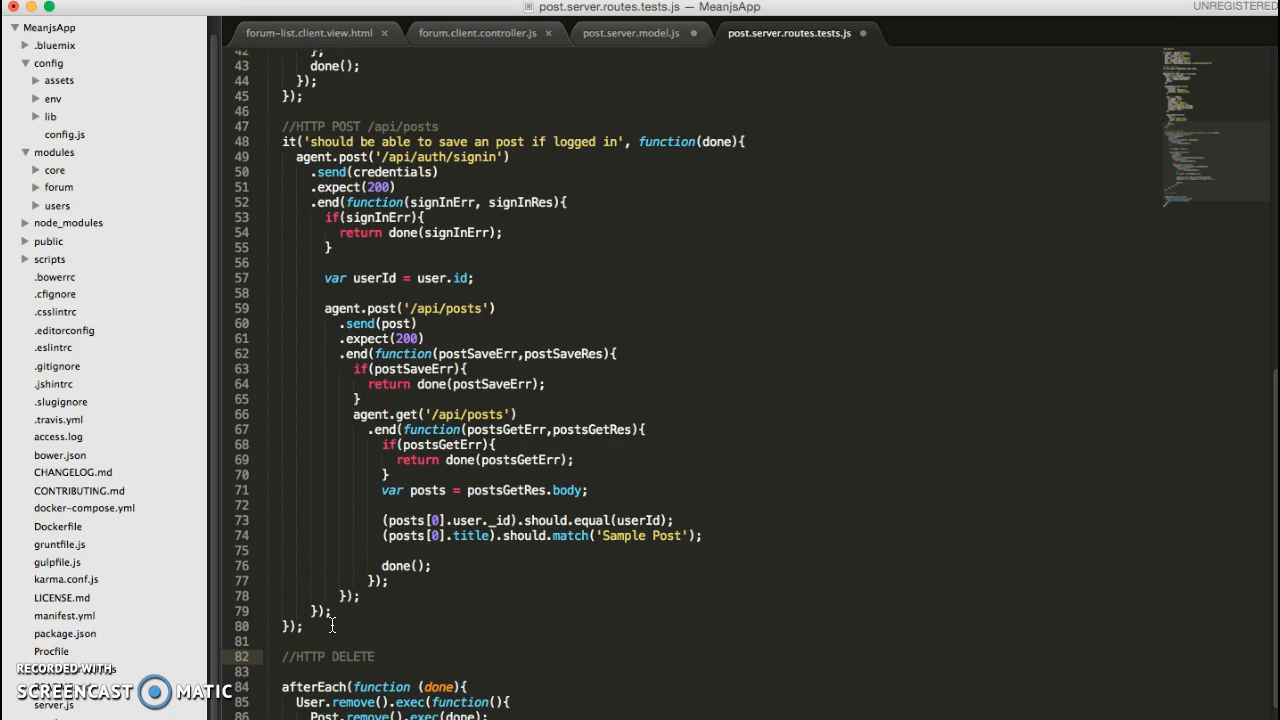
pyautogui.write('/api/d')
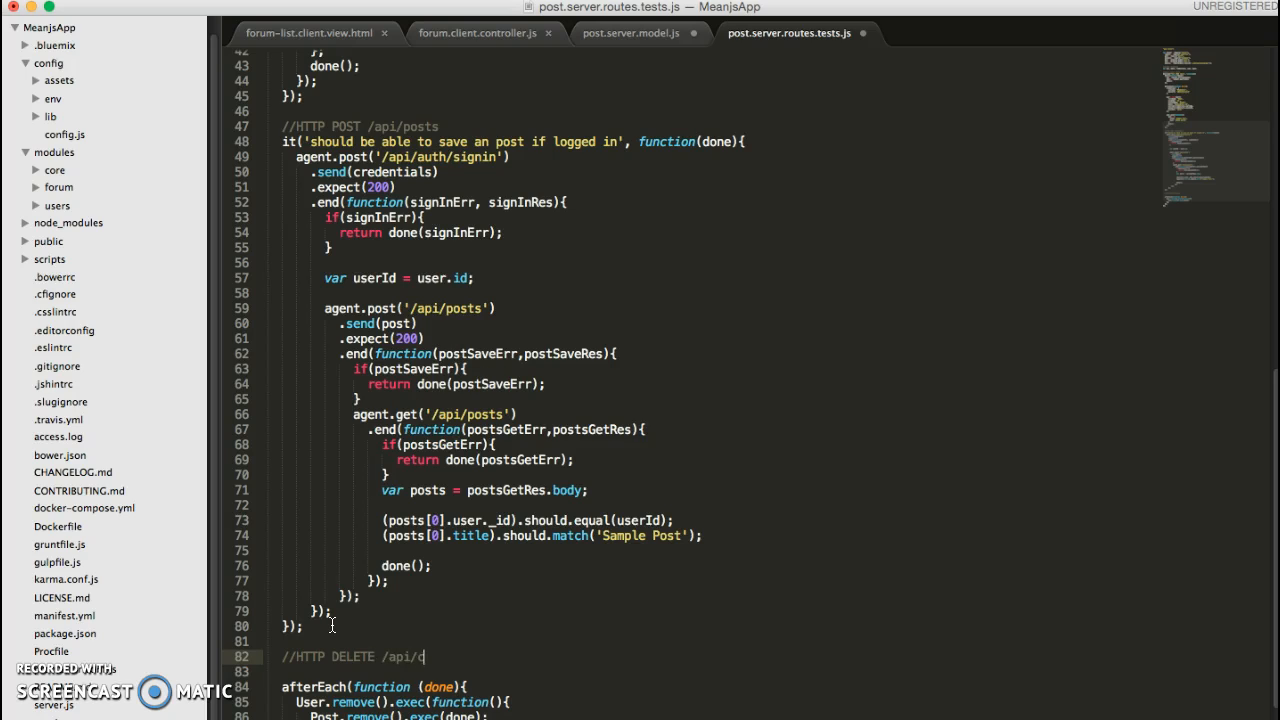
pyautogui.write('posts/')
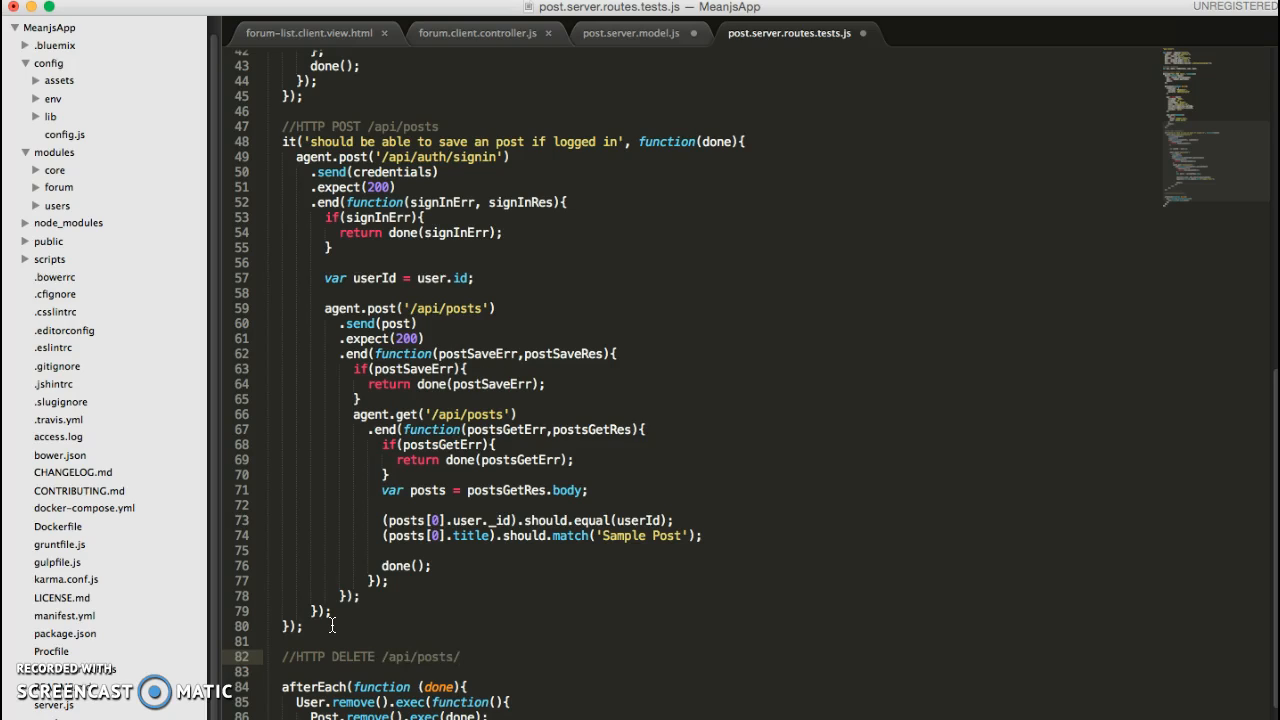
pyautogui.write(':')
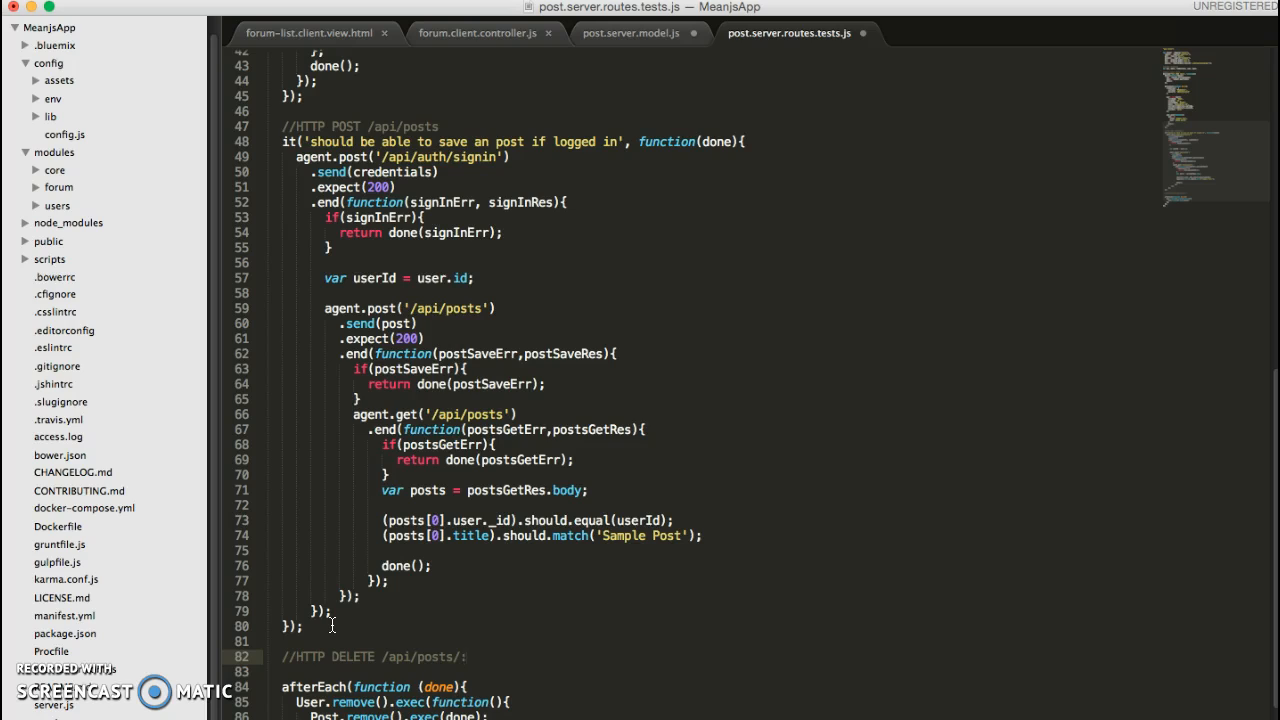
pyautogui.write('postID')
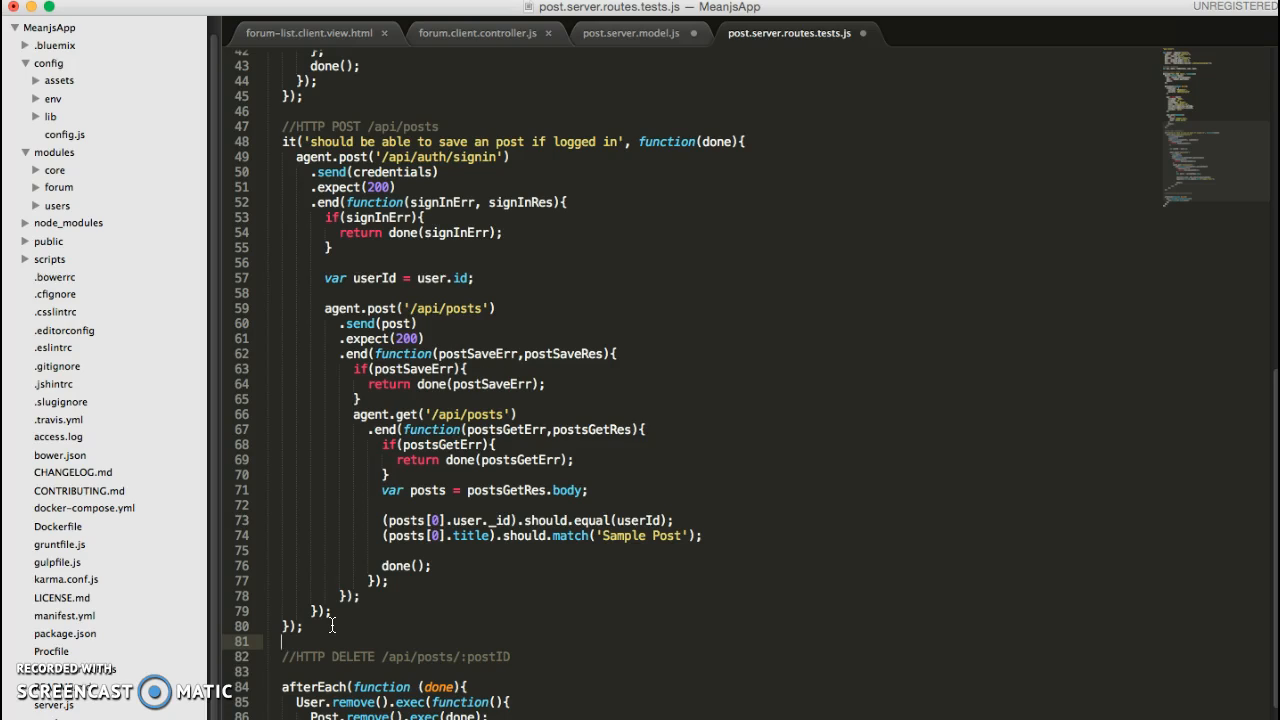
# Write comments //HTTP GET /api/posts, GET /api/posts/:ID and PUT /api/posts/:postID.
pyautogui.write('//')
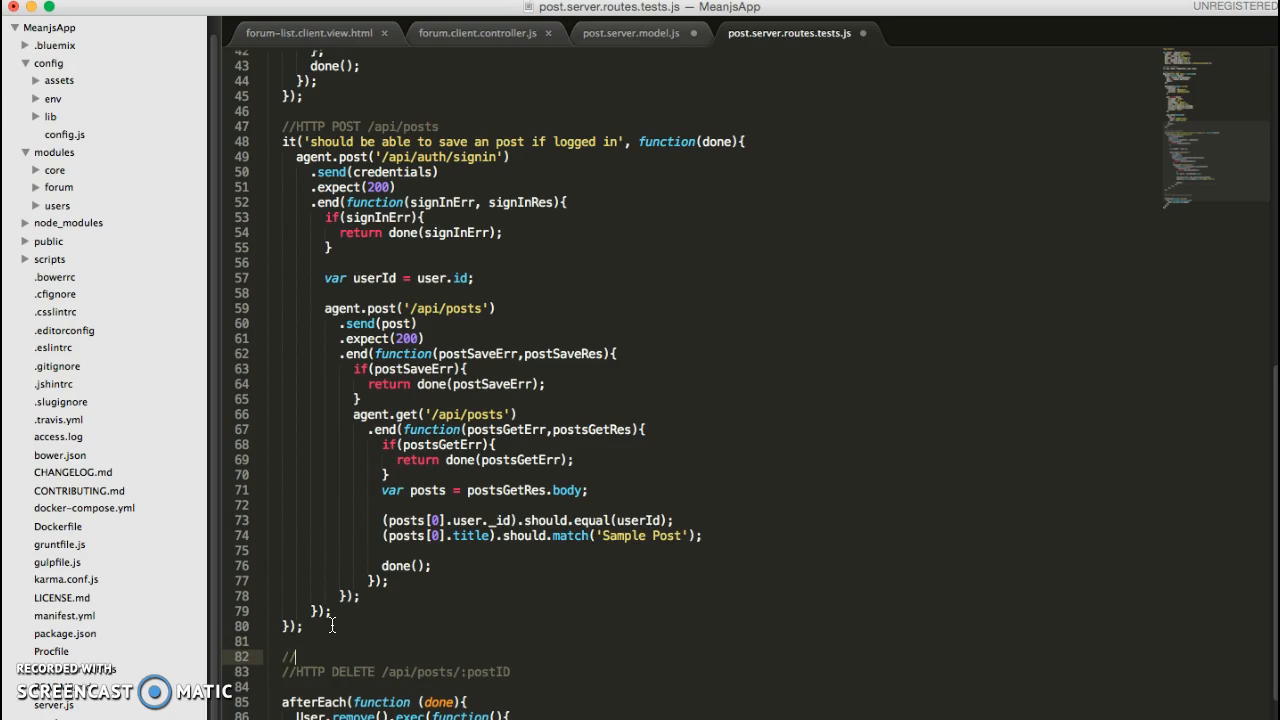
pyautogui.write('HTTP')
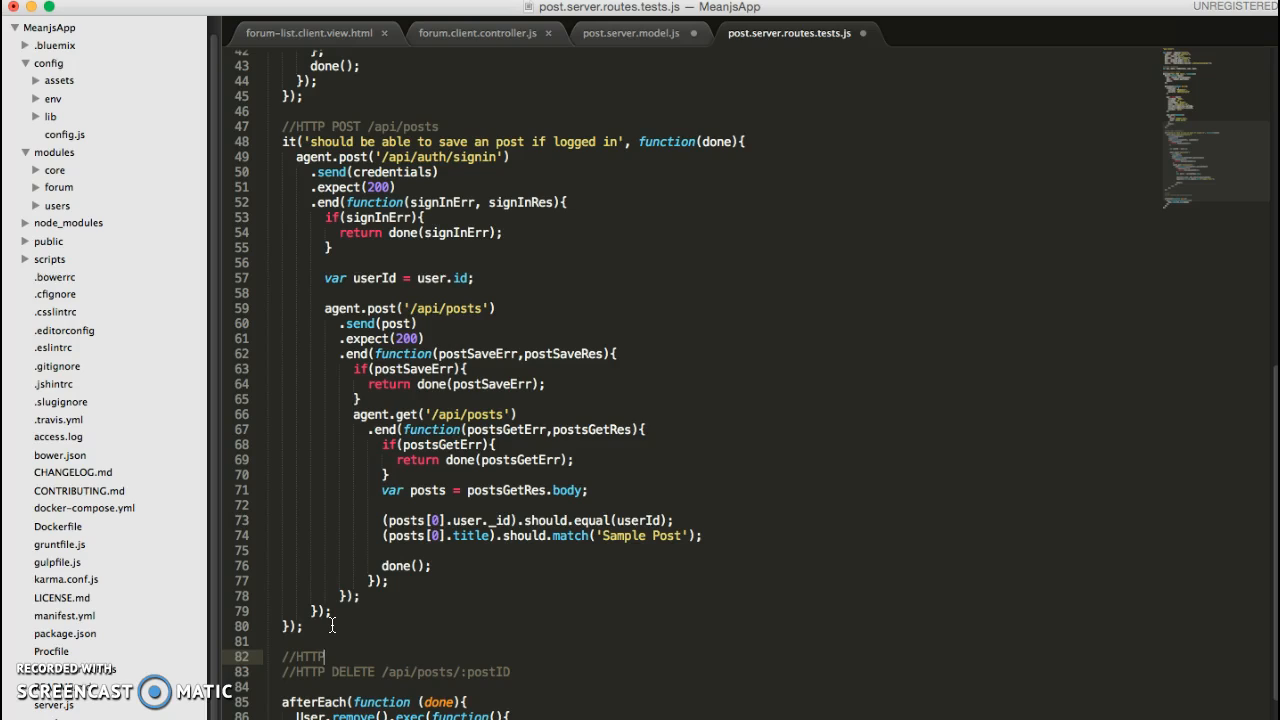
pyautogui.write('GET')
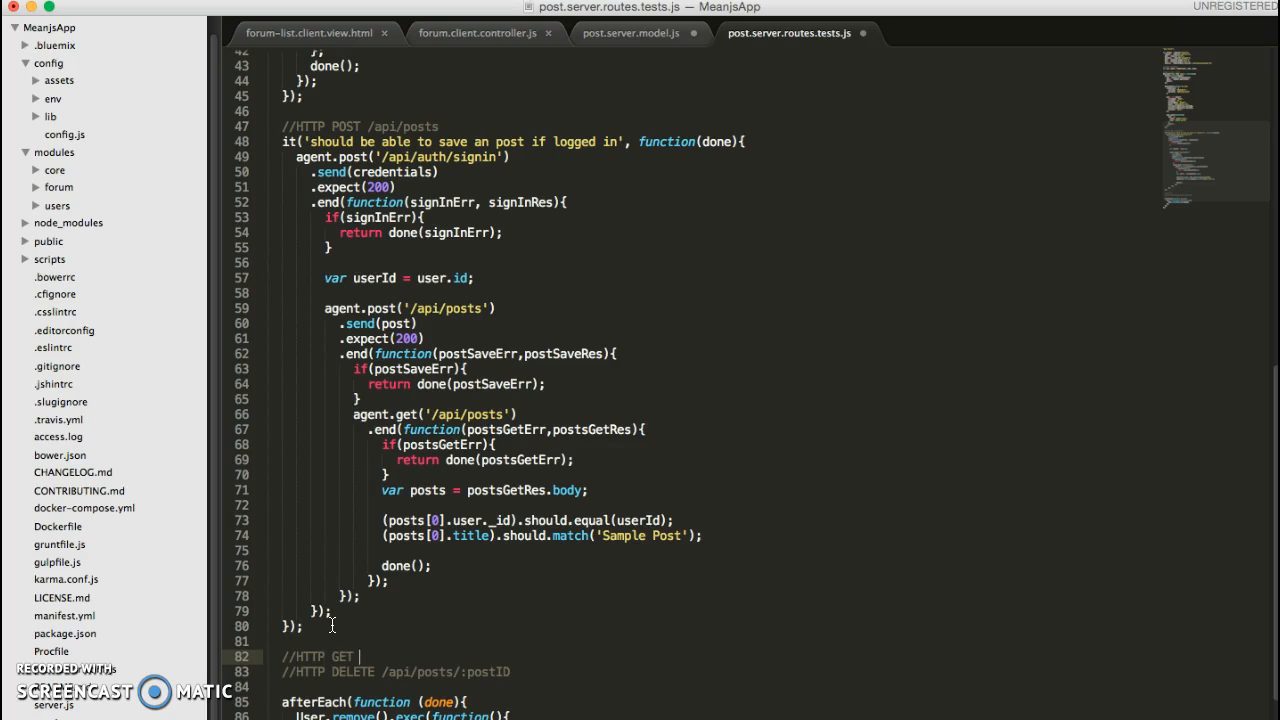
pyautogui.write('/api/pos')
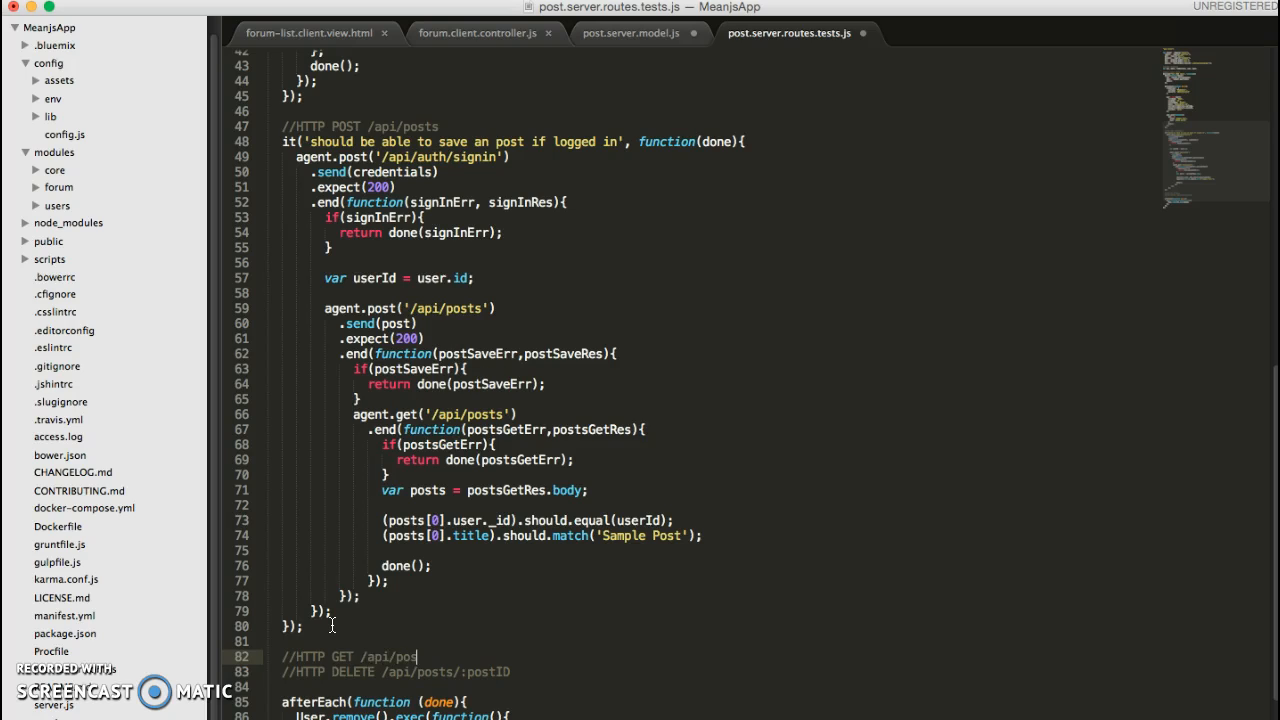
pyautogui.write('ts')
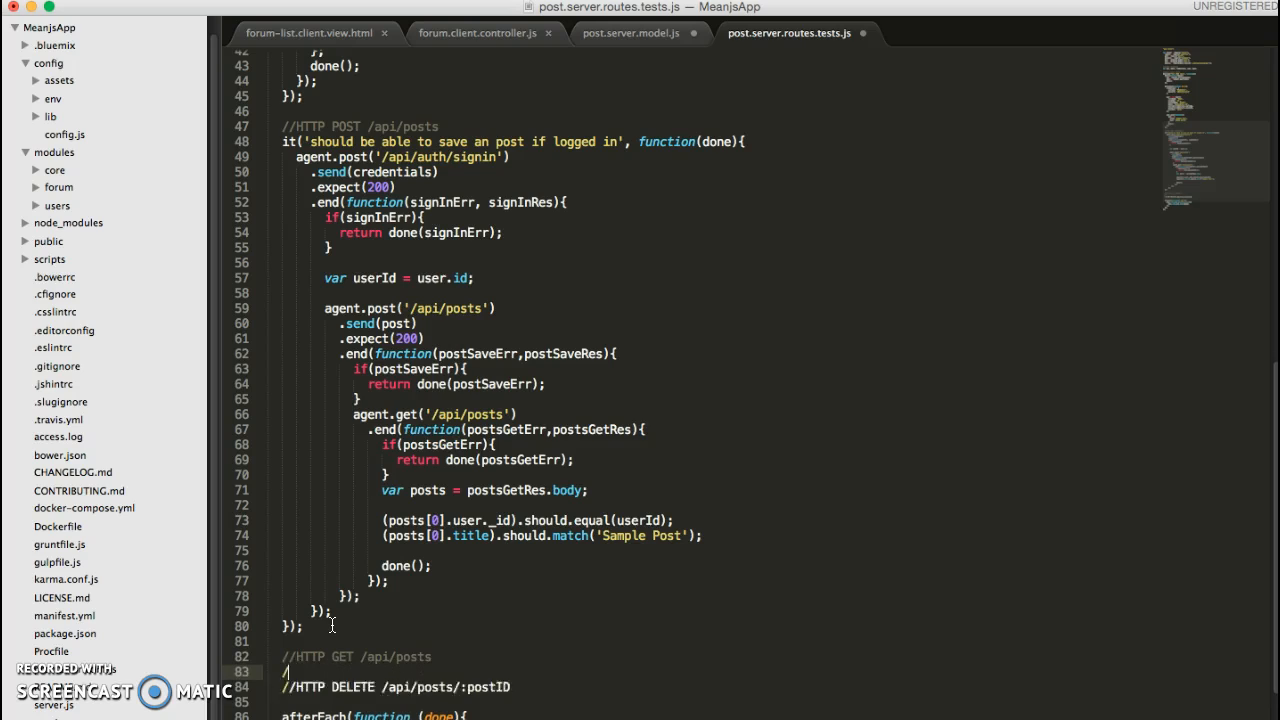
pyautogui.write('//HTTP GET /api/posts/')
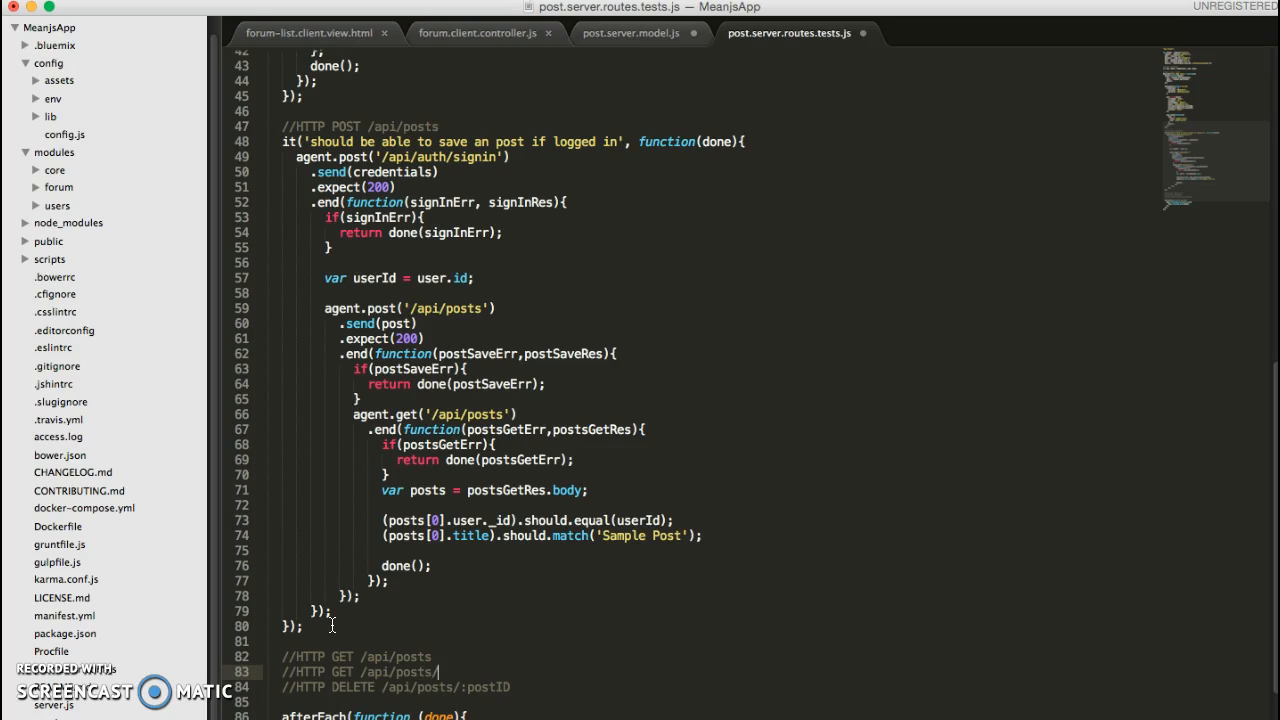
pyautogui.write(':ID')
pyautogui.write('//')
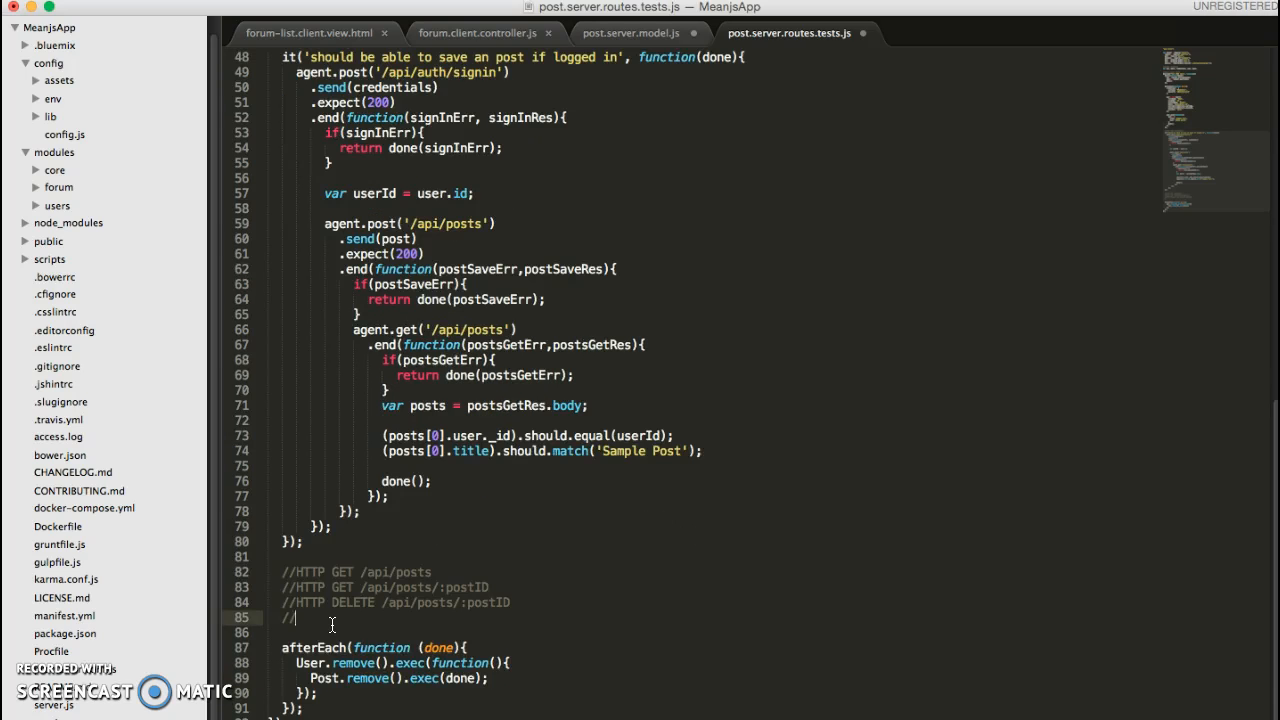
pyautogui.write('HTTP')
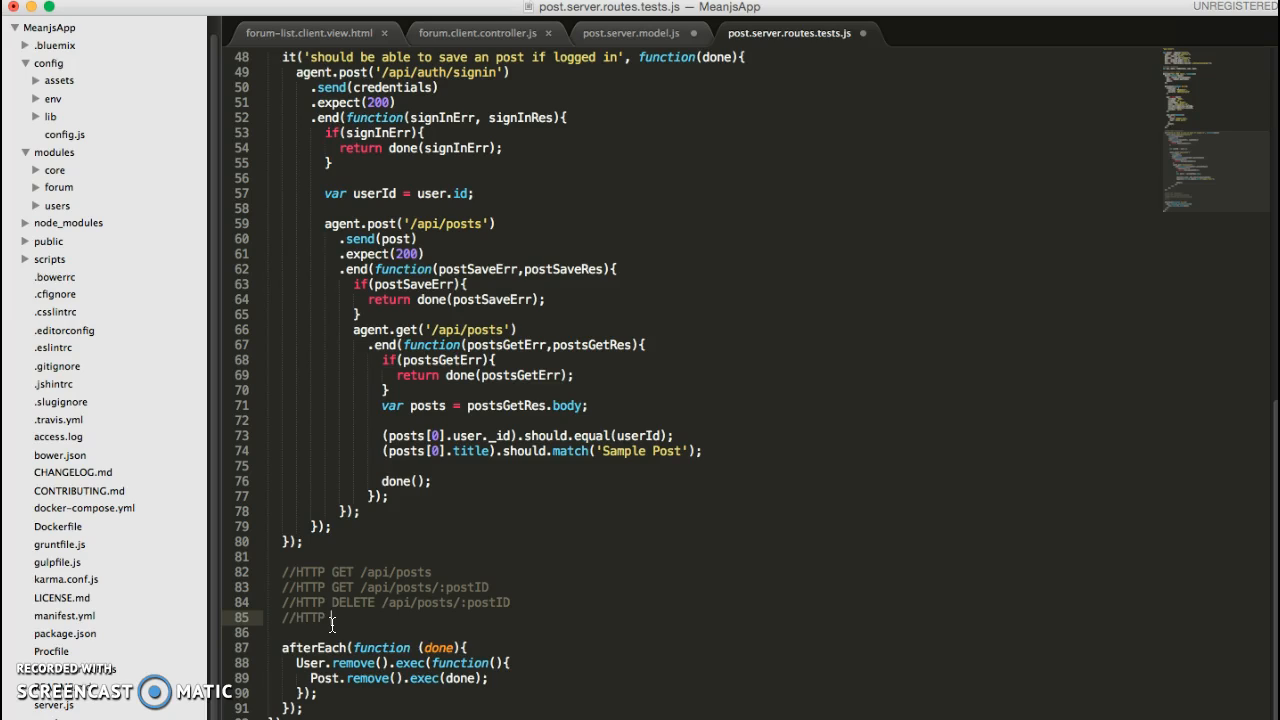
pyautogui.write('PUT')
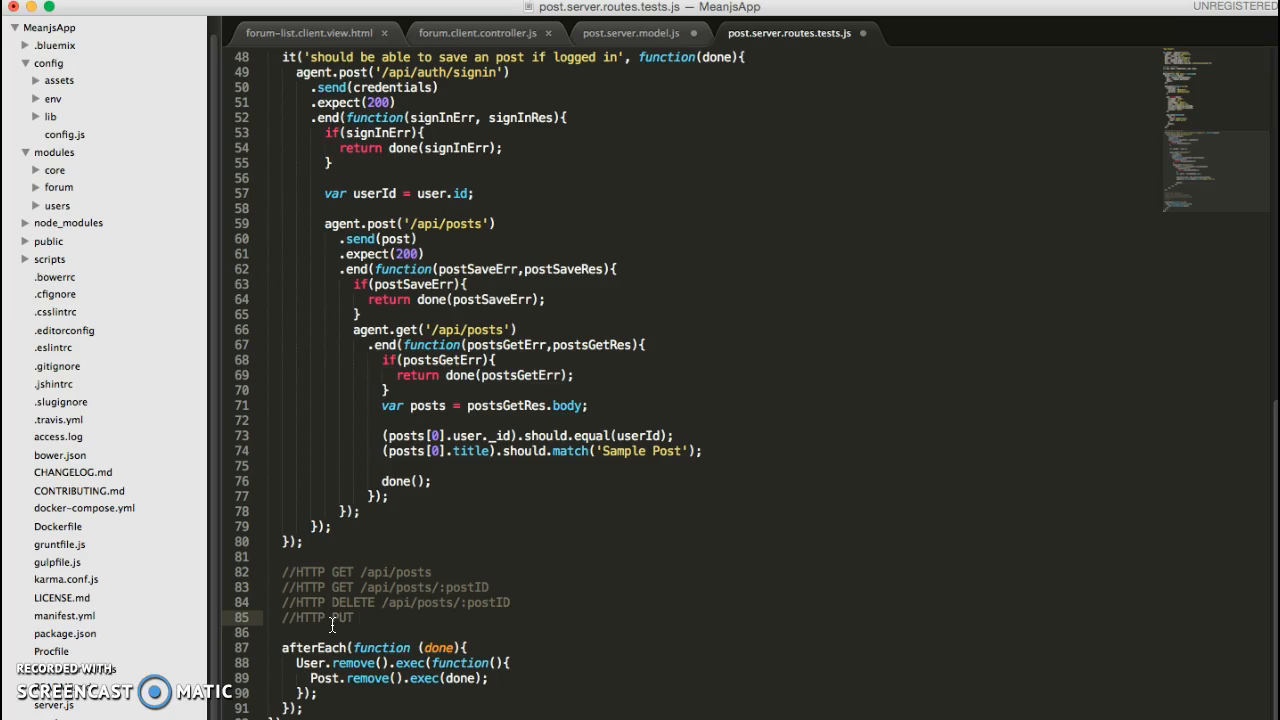
pyautogui.write('/api')
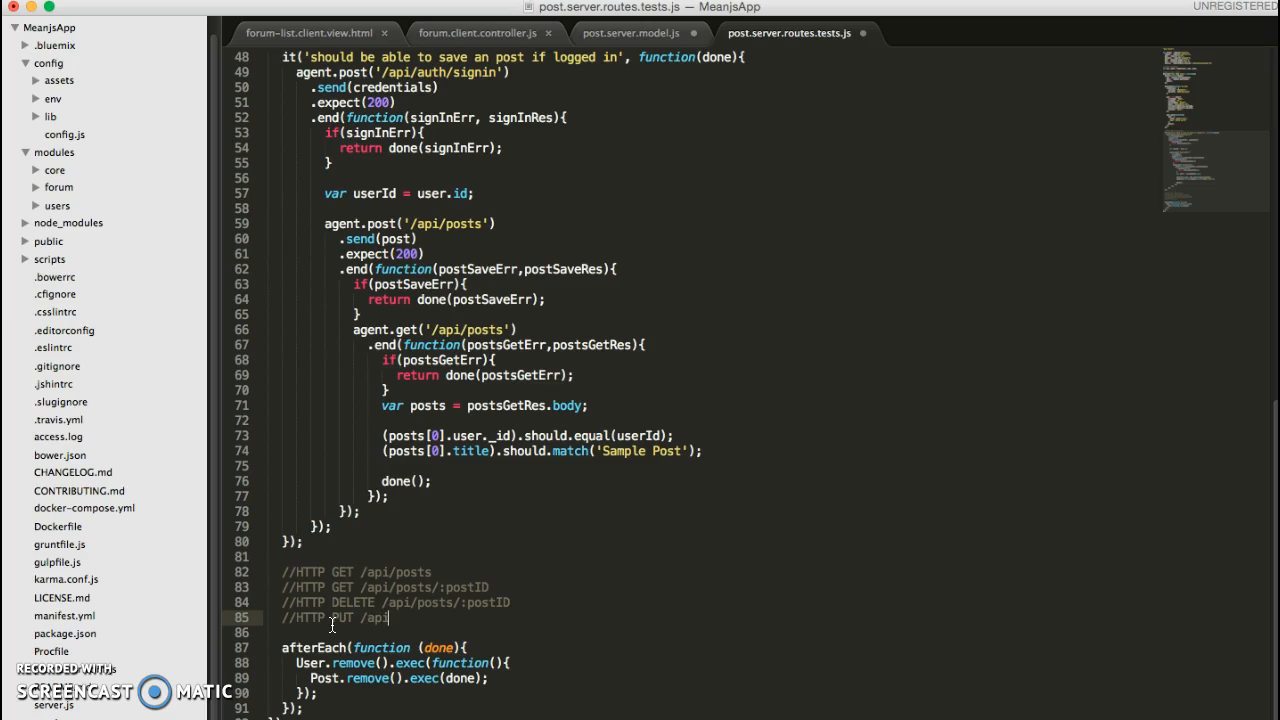
pyautogui.write('/posts')
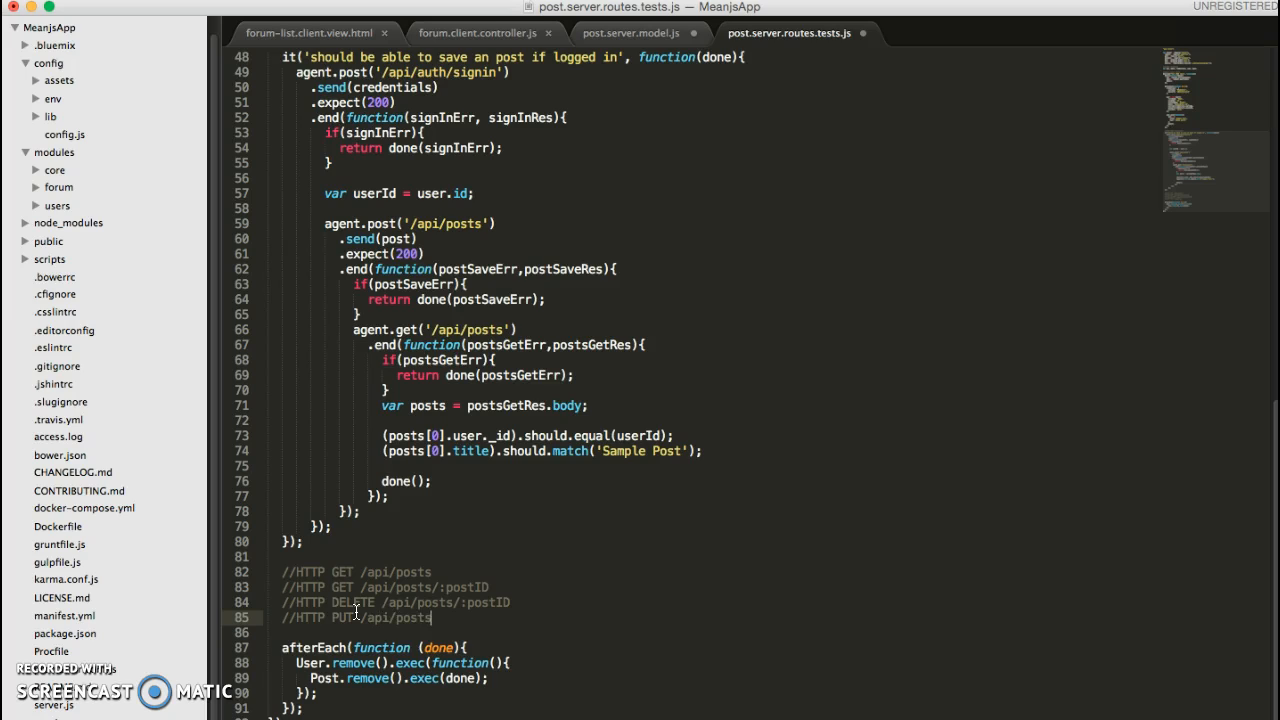
pyautogui.write('/:')
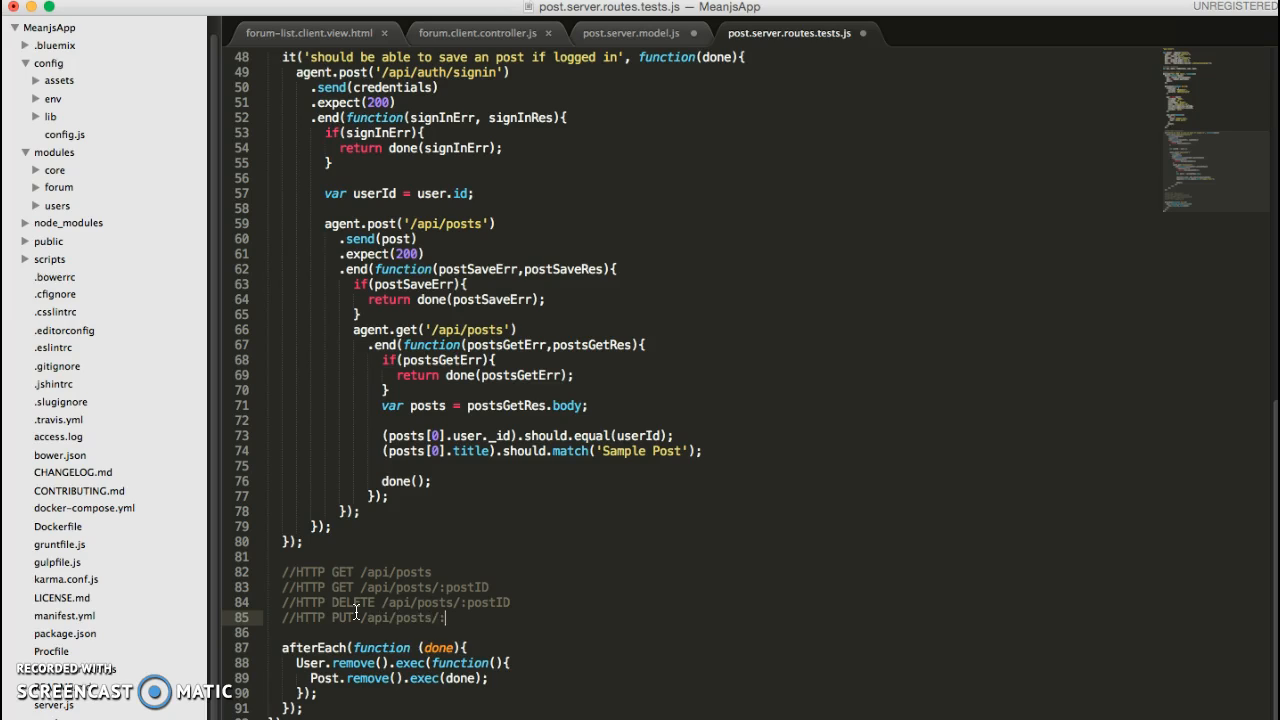
pyautogui.write('postID')
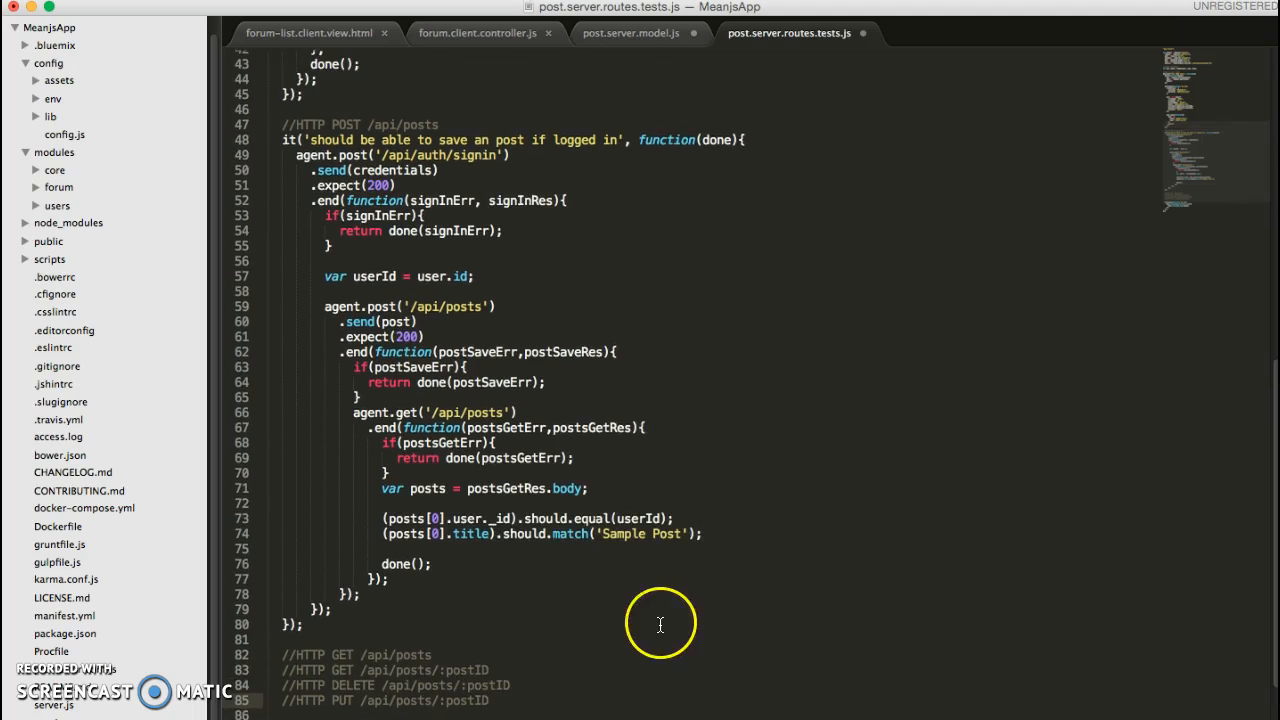
# Place the cursor at the end of the //HTTP GET /api/posts comment line.
pyautogui.scroll(-3)
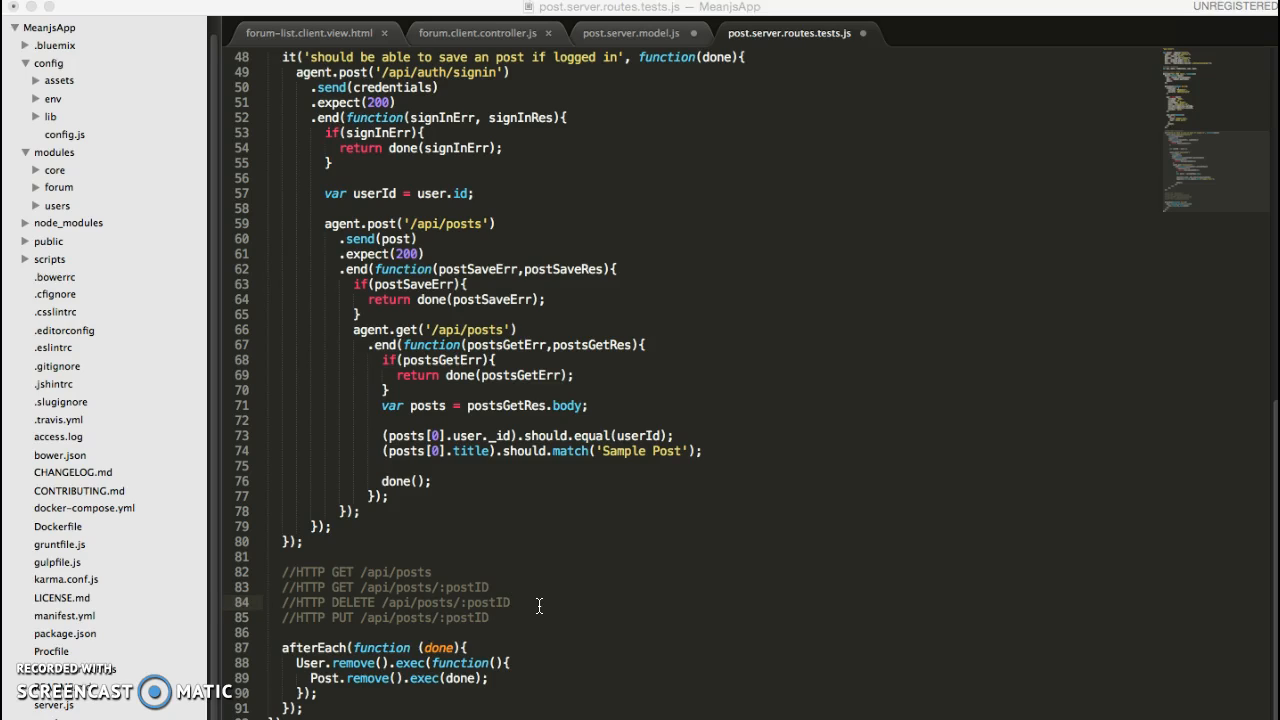
pyautogui.click(508, 602)
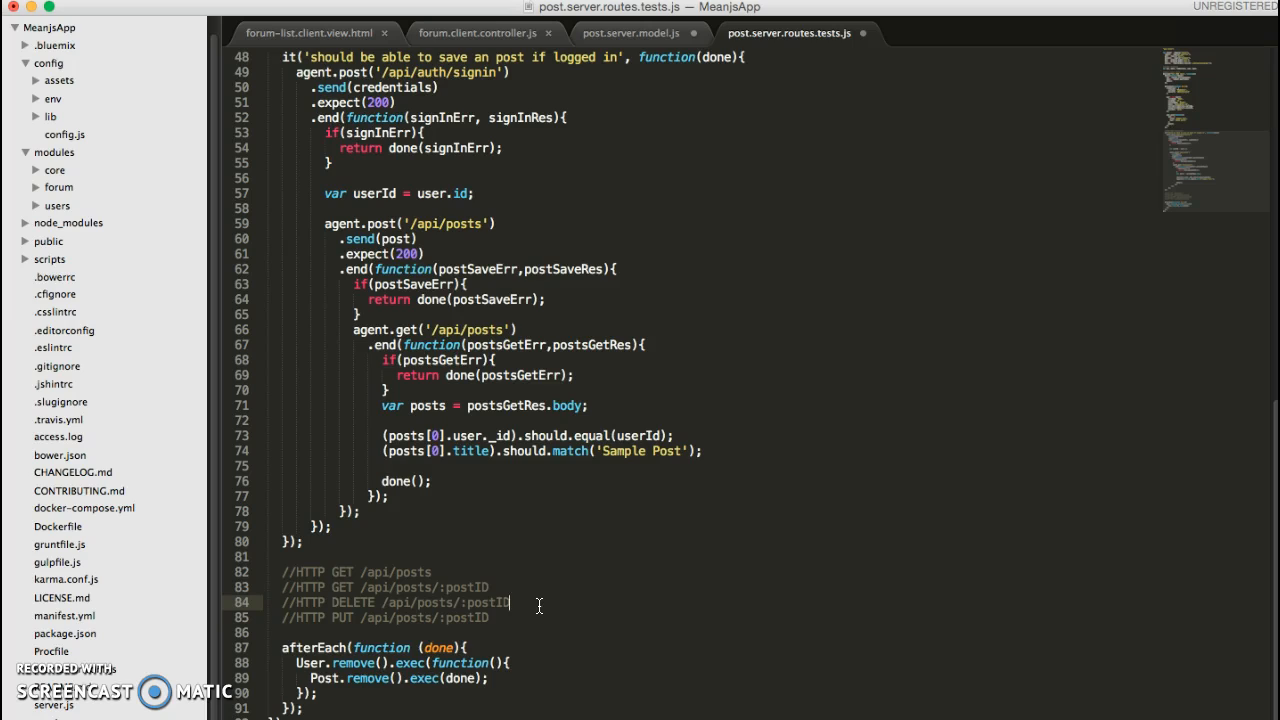
pyautogui.click(430, 572)
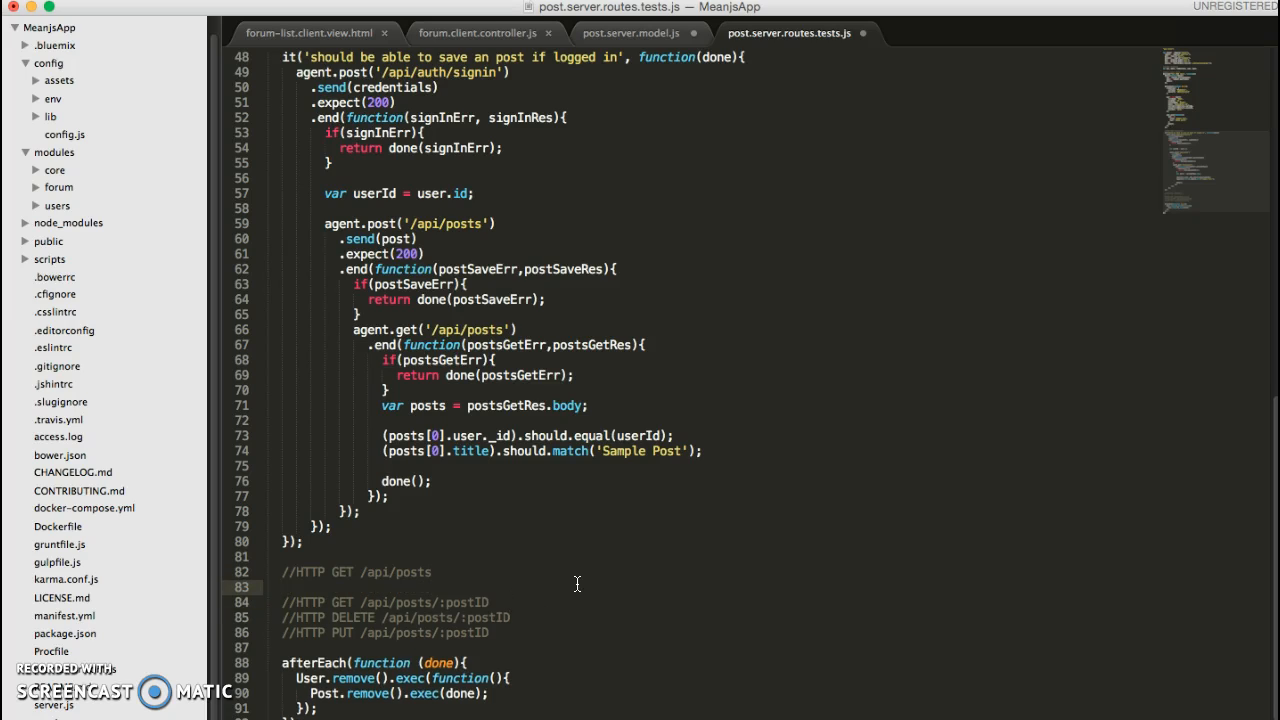
# Declare it('should be able to get a list of posts if logged in', function(done){...}).
pyautogui.write('it')
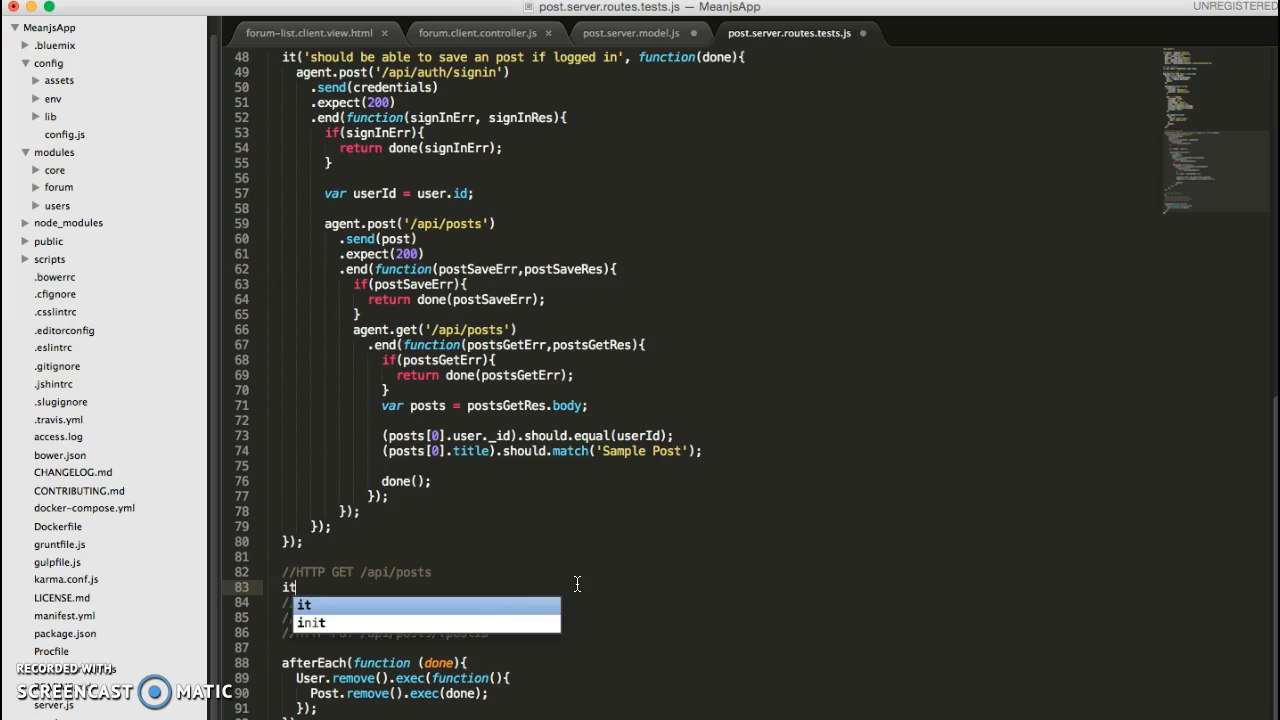
pyautogui.write('()')
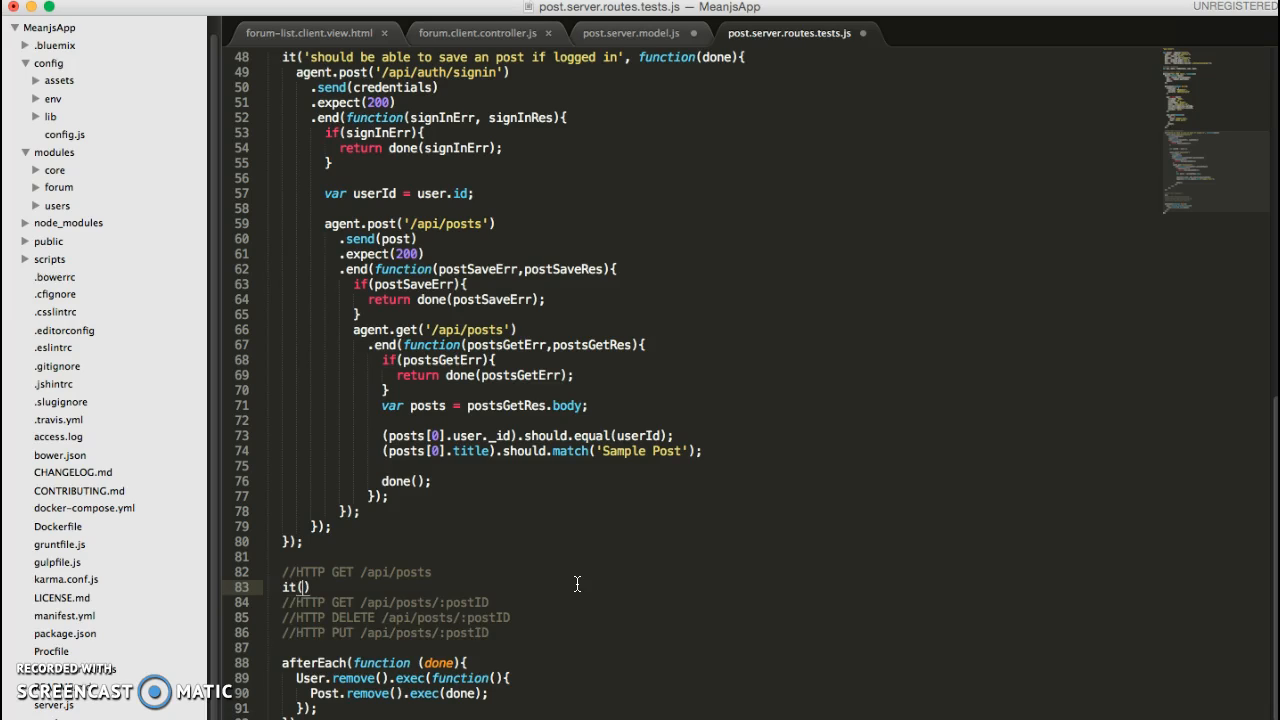
pyautogui.write("s'")
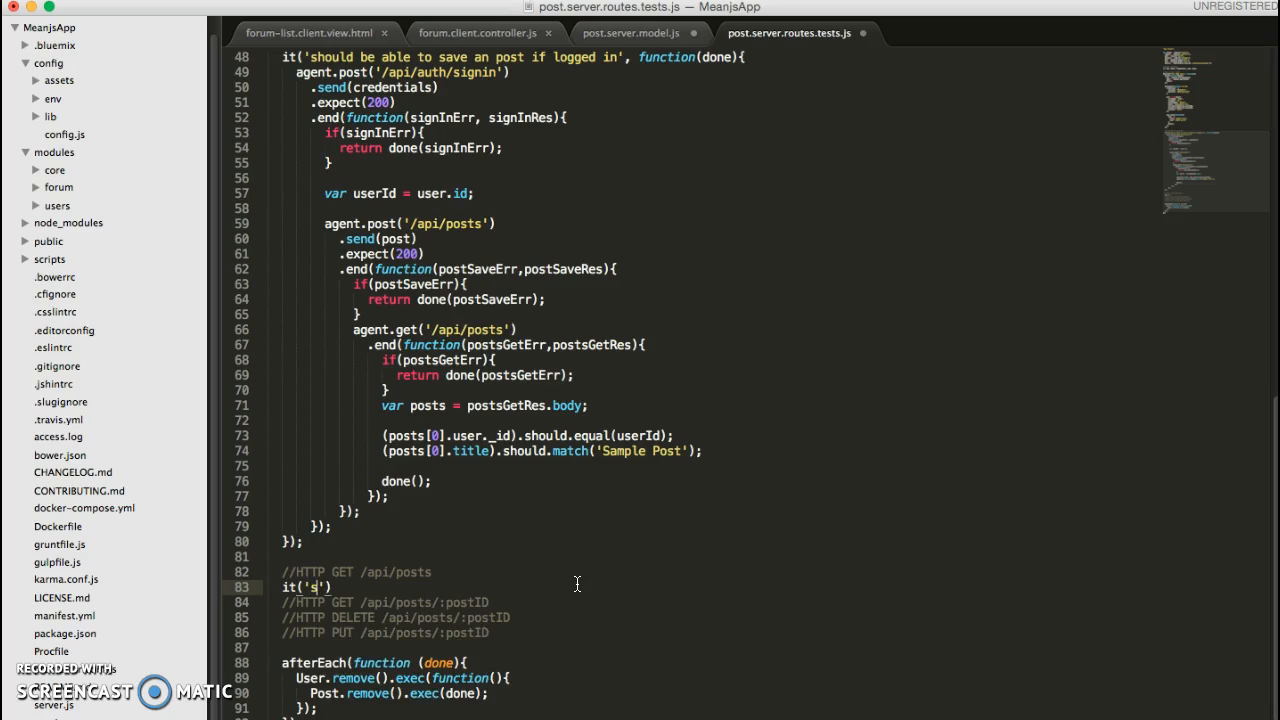
pyautogui.write('hould be able to')
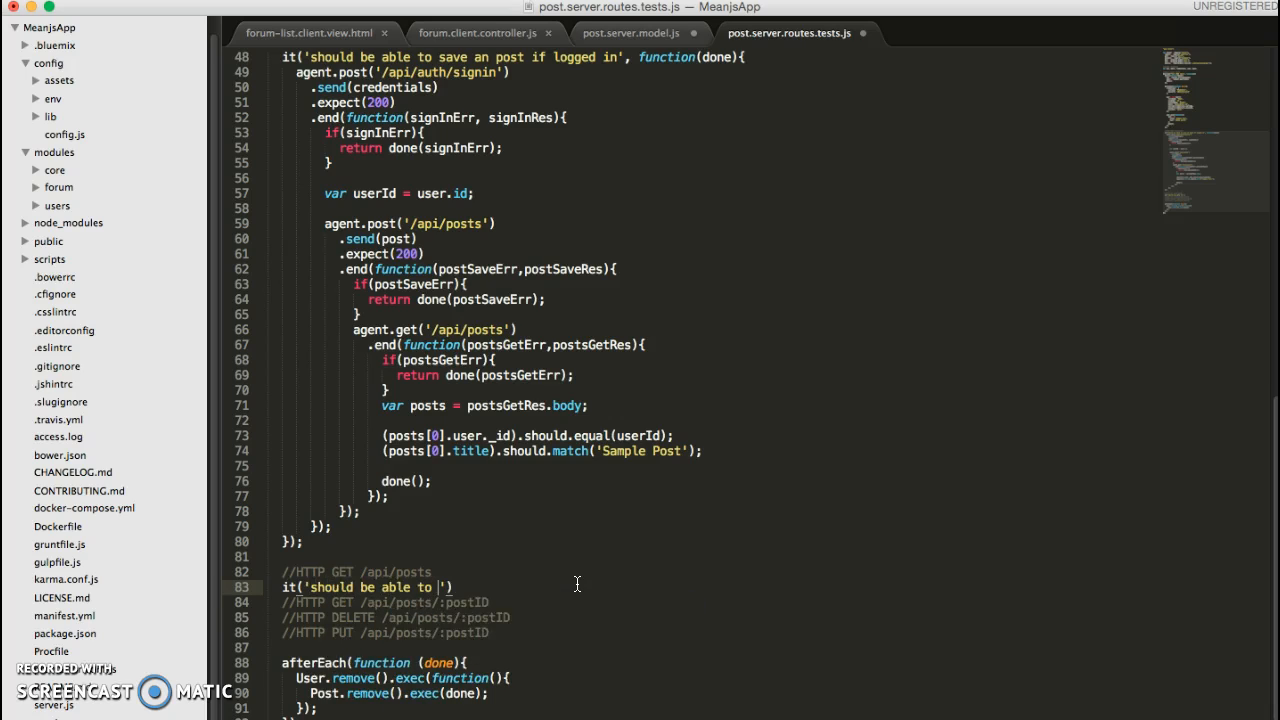
pyautogui.write('get a list of posts if logged in')
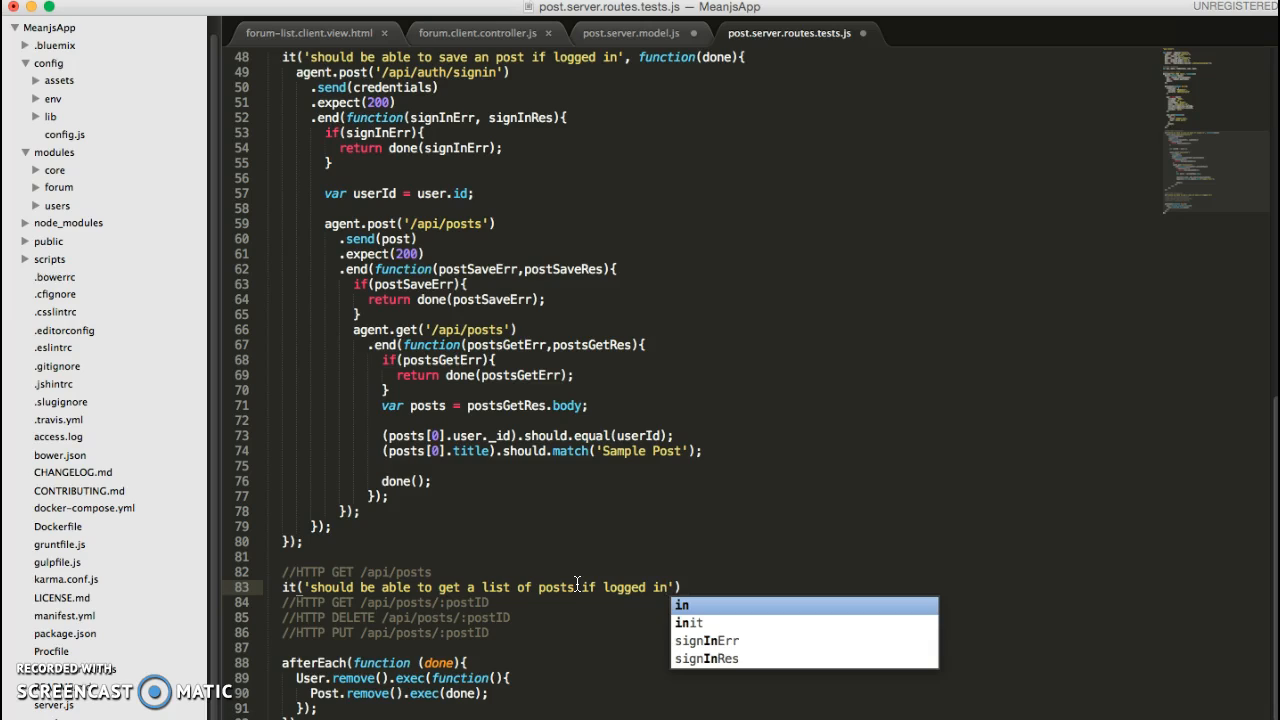
pyautogui.write(',')
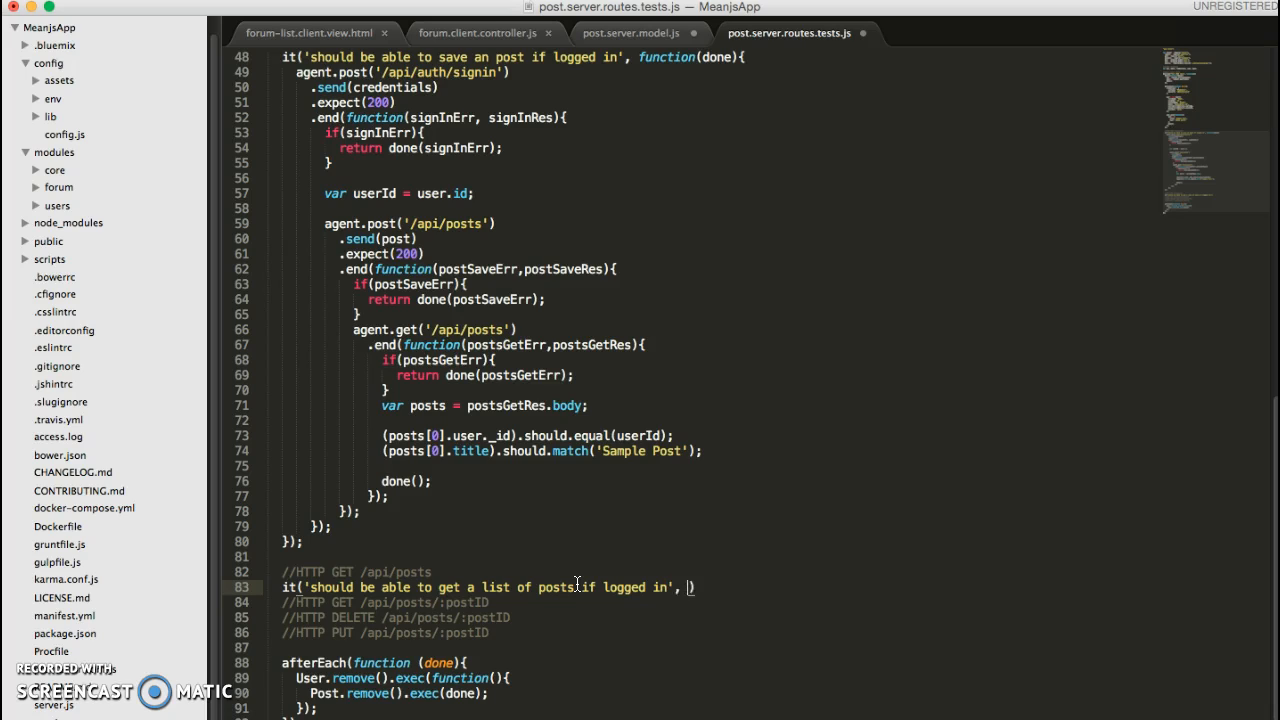
pyautogui.write('function(done)')
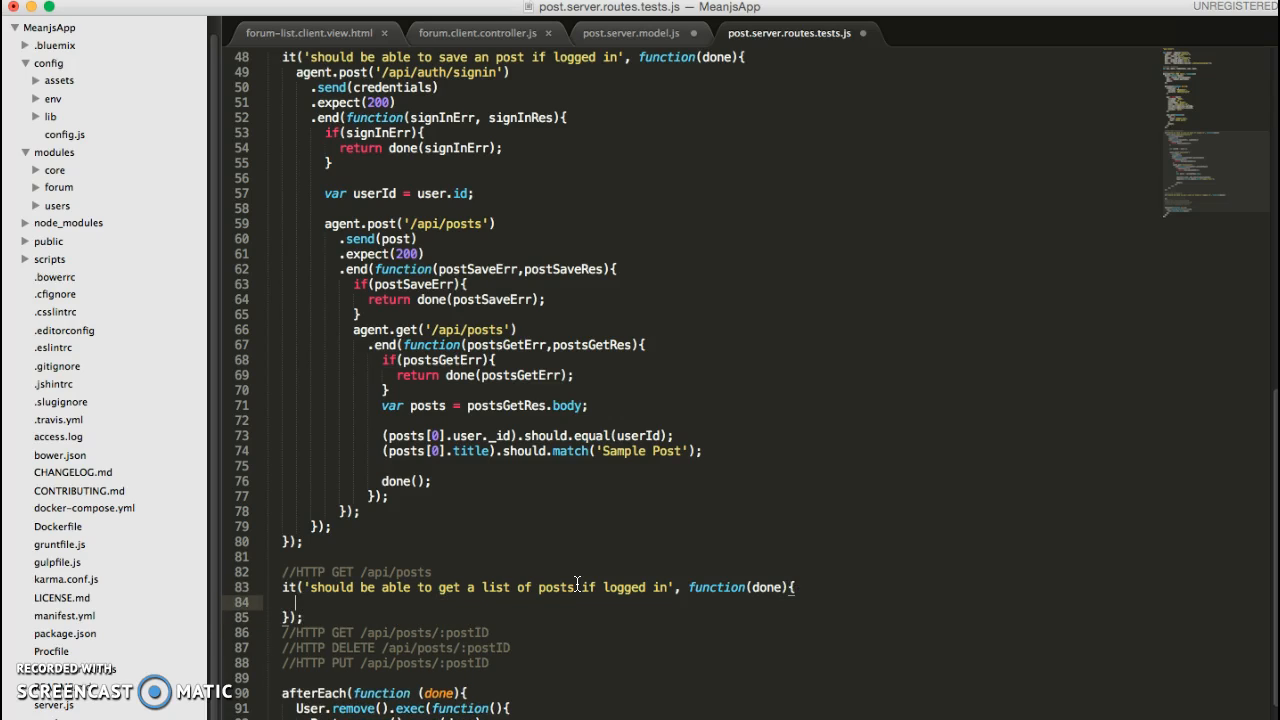
# Begin the test with agent.post('/api/auth/signin').send(credentials).
pyautogui.write("agent.post('")
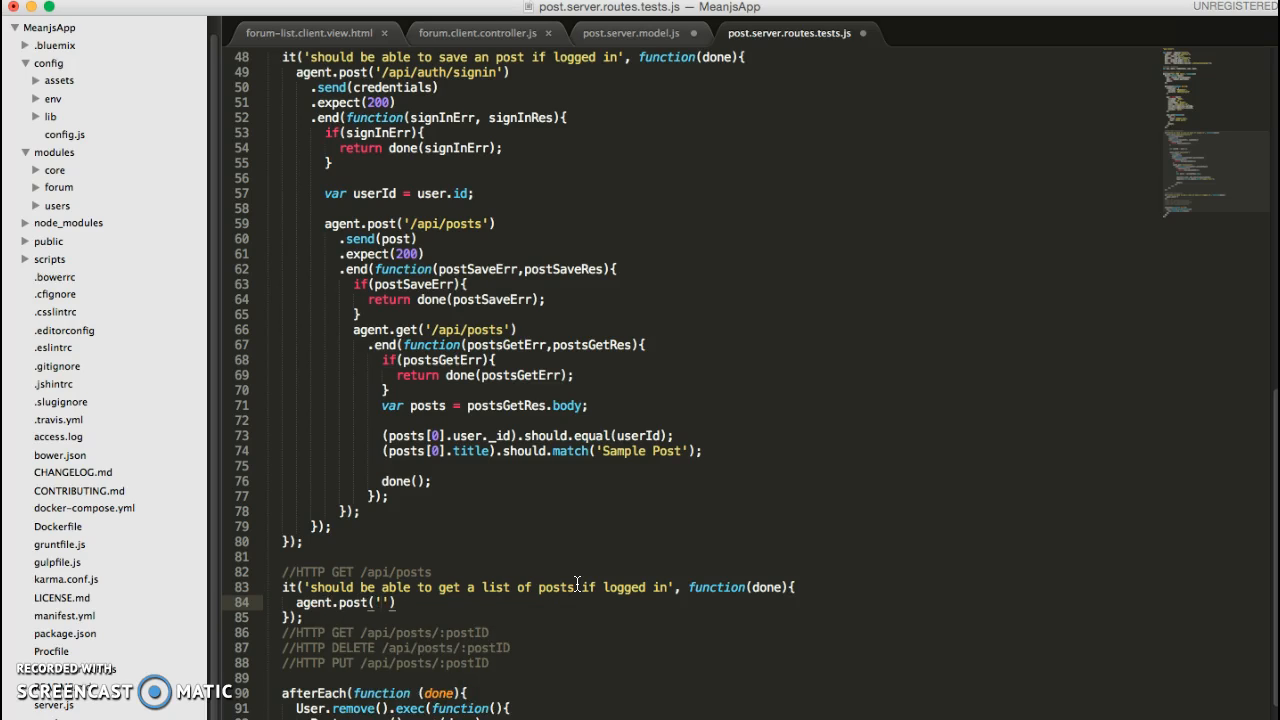
pyautogui.write('/api/auth/signin')
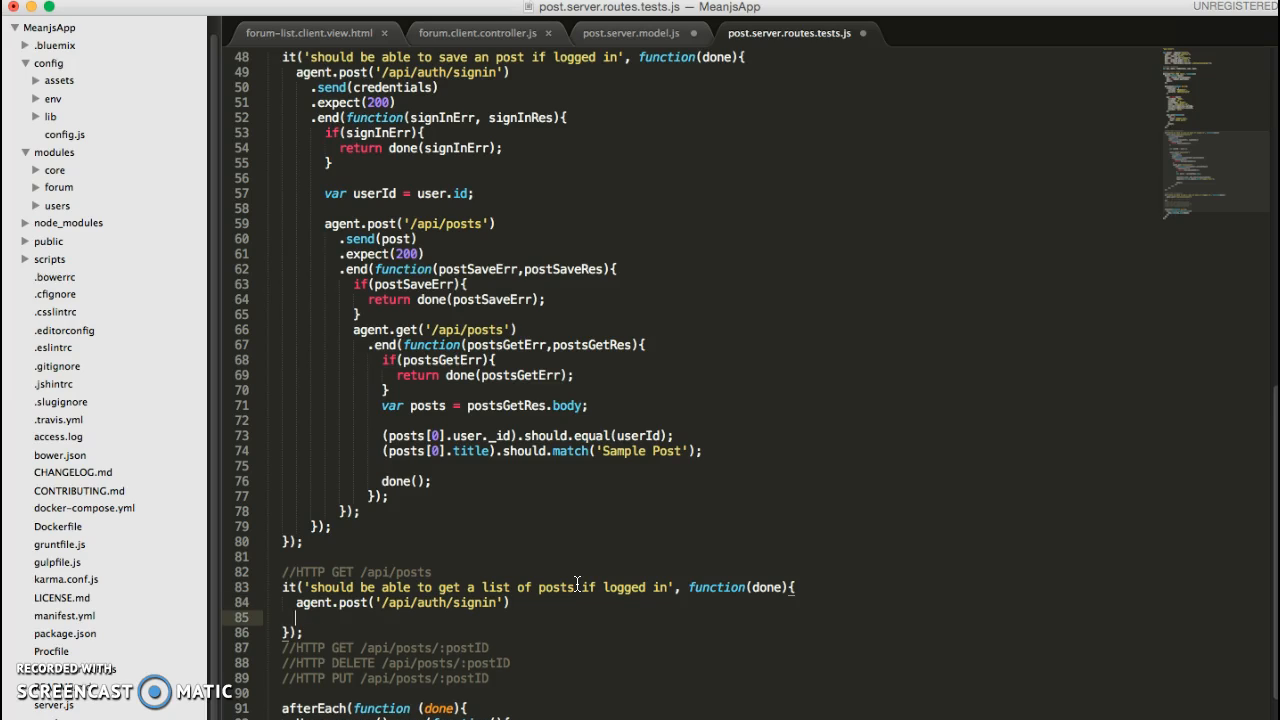
pyautogui.write('.')
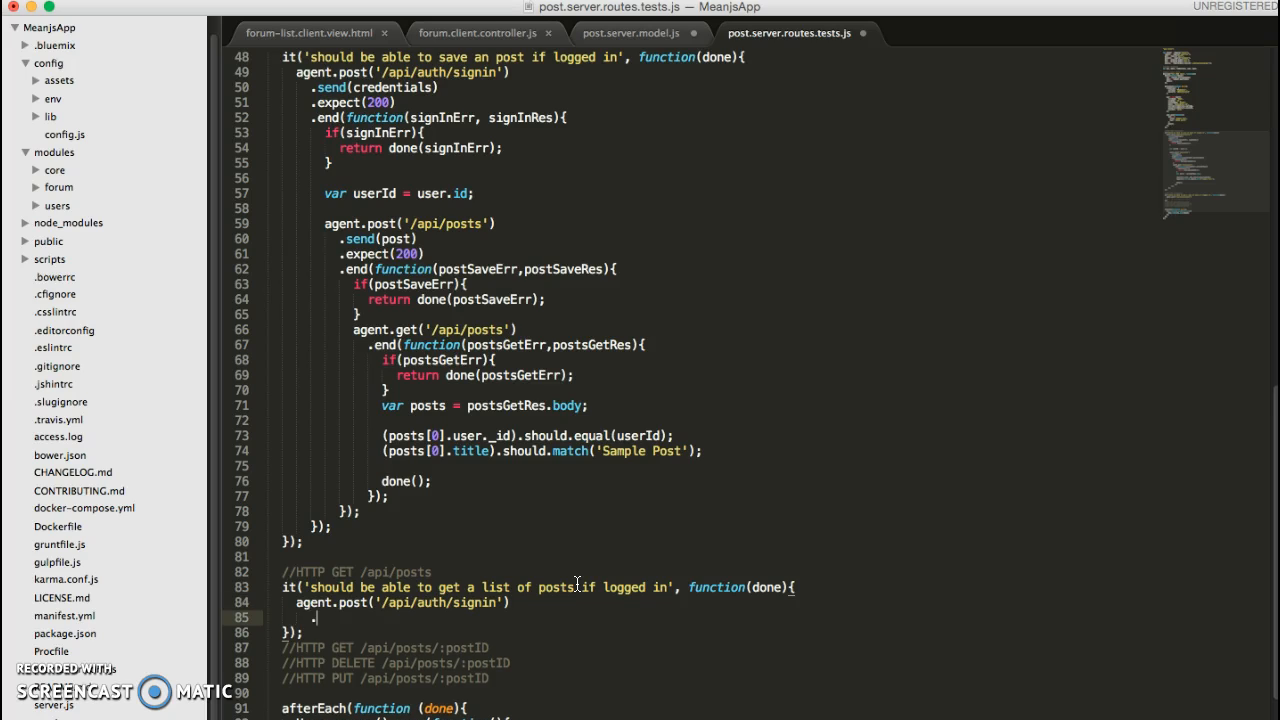
pyautogui.write('.send()')
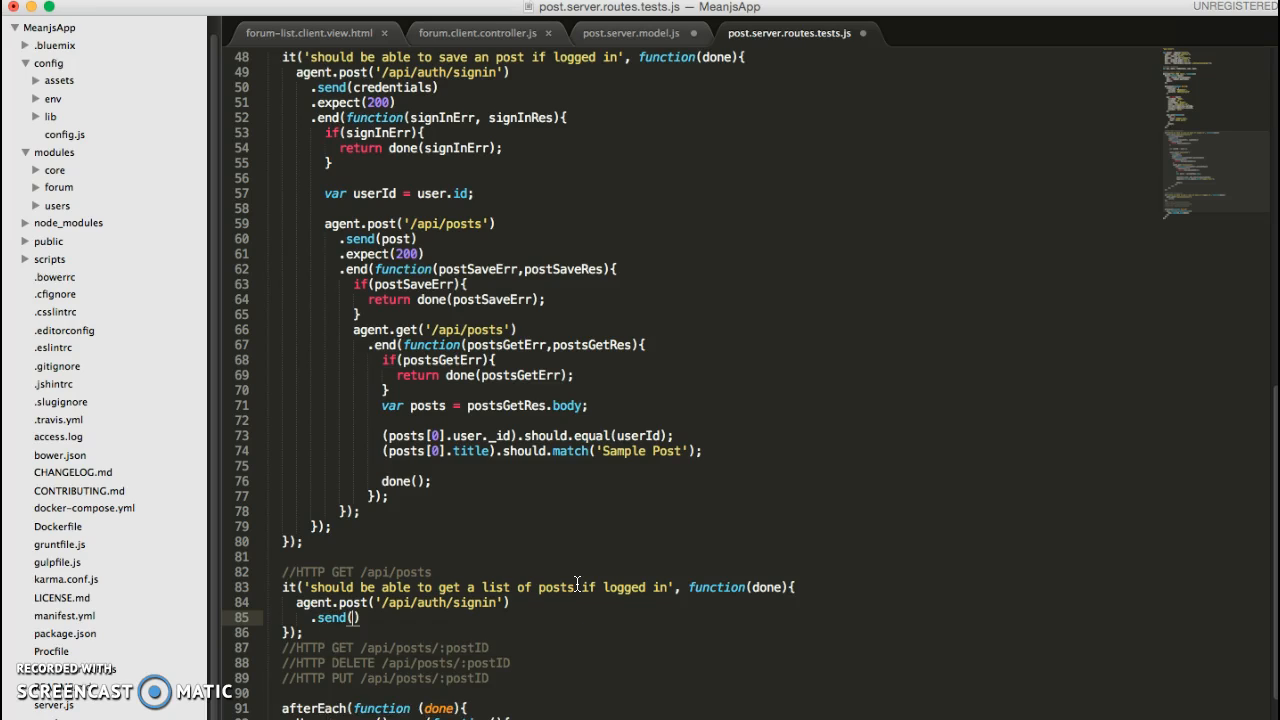
pyautogui.write('d')
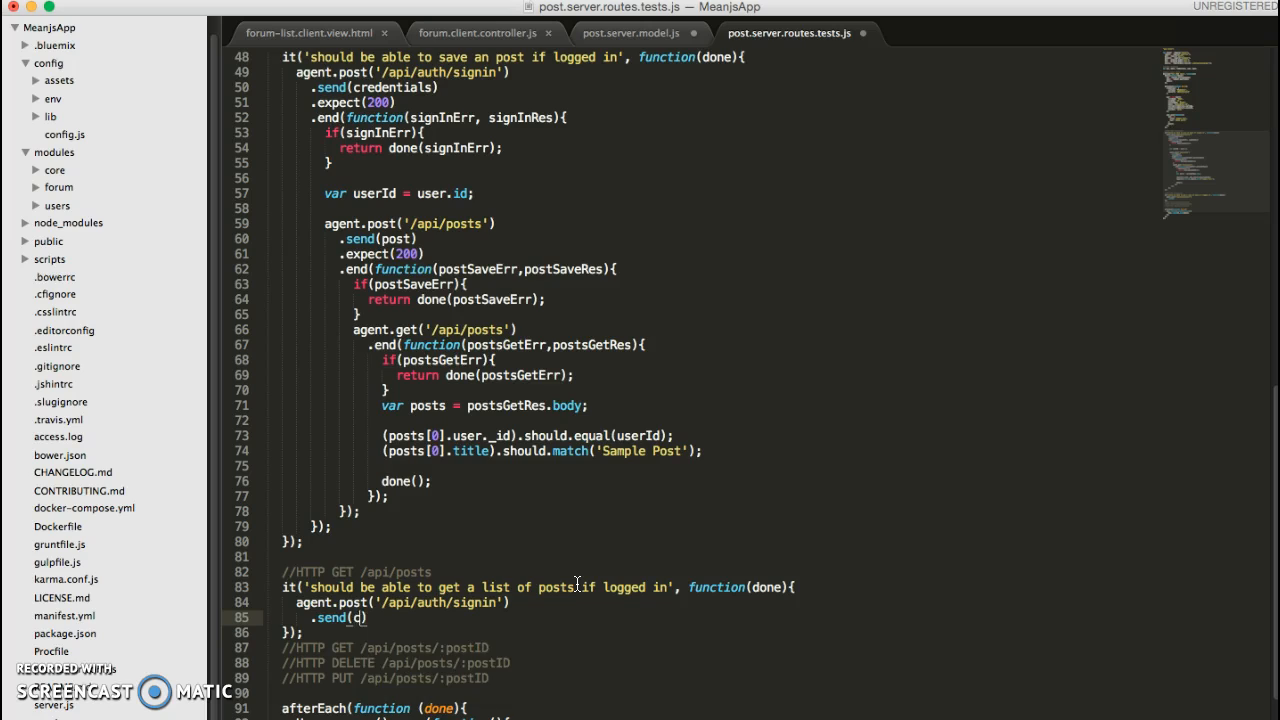
pyautogui.write('redentials')
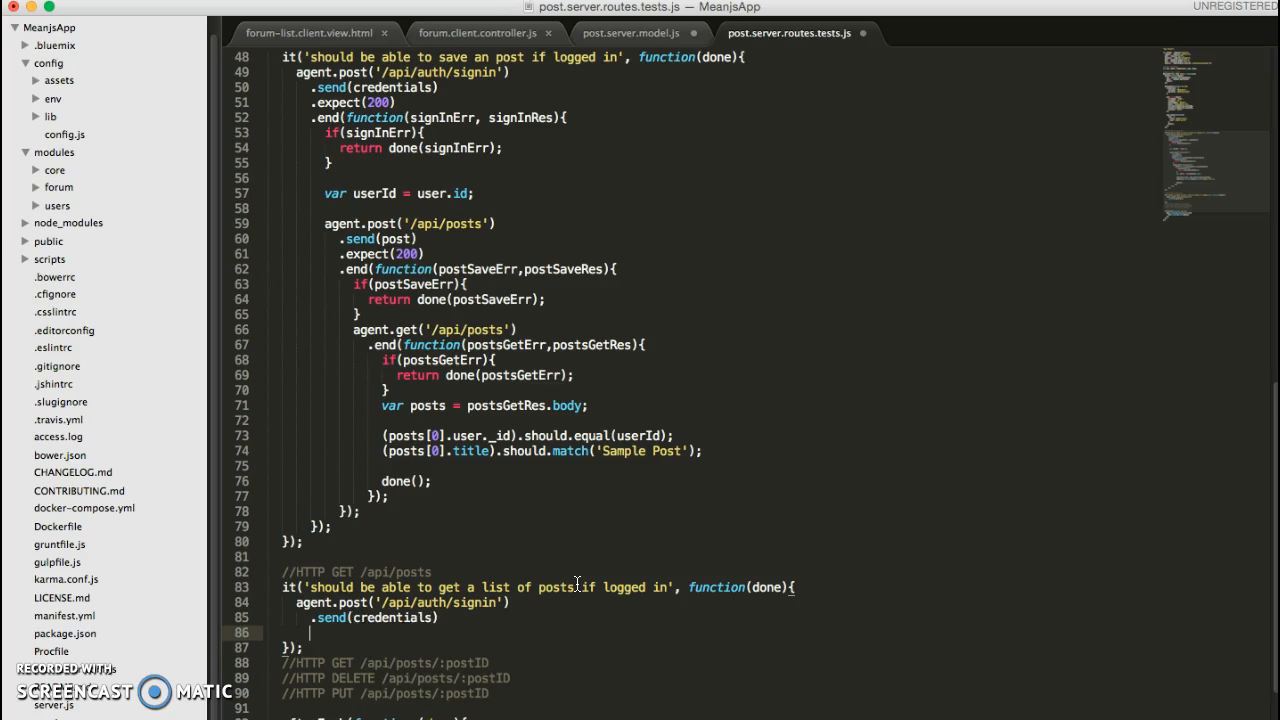
# Chain .expect(200).end(function(signInErr, signInRes){...}) returning done(signInErr) on error.
pyautogui.write('.expect')
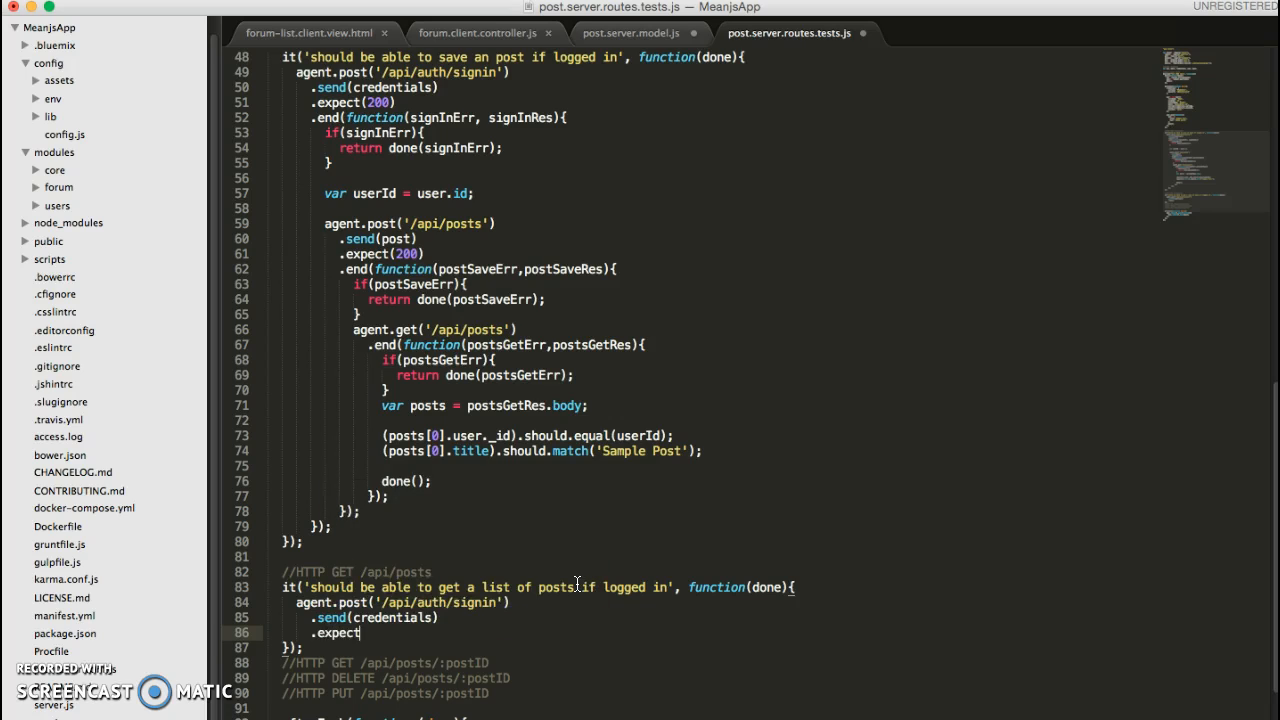
pyautogui.write('(200)')
pyautogui.write('.end(function(')
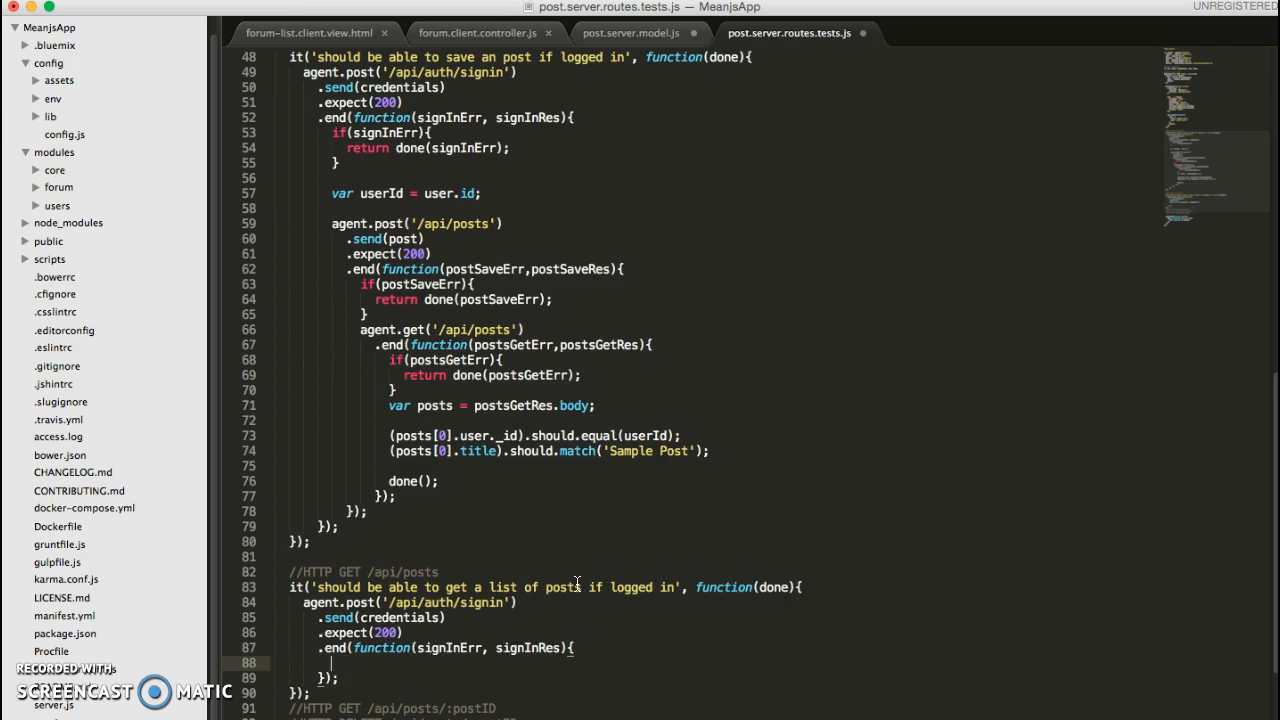
pyautogui.write('signInErr){')
pyautogui.write('return done(signInErr);')
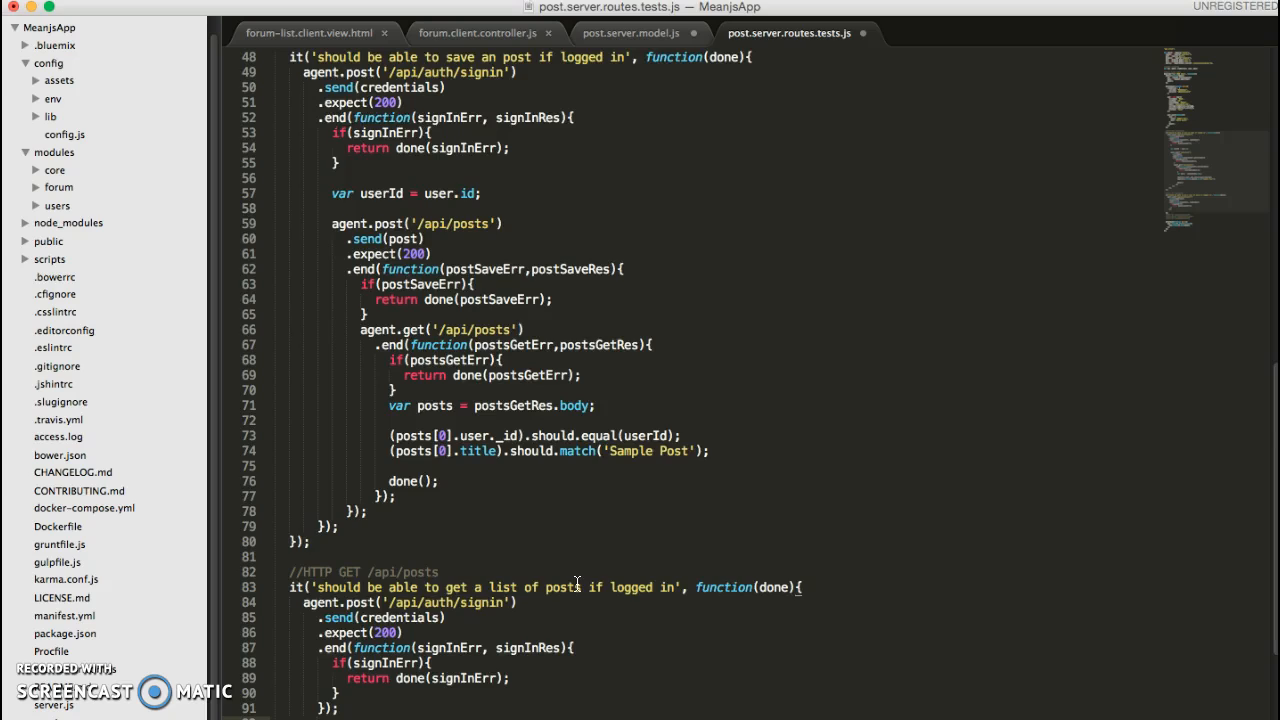
pyautogui.scroll(-3)
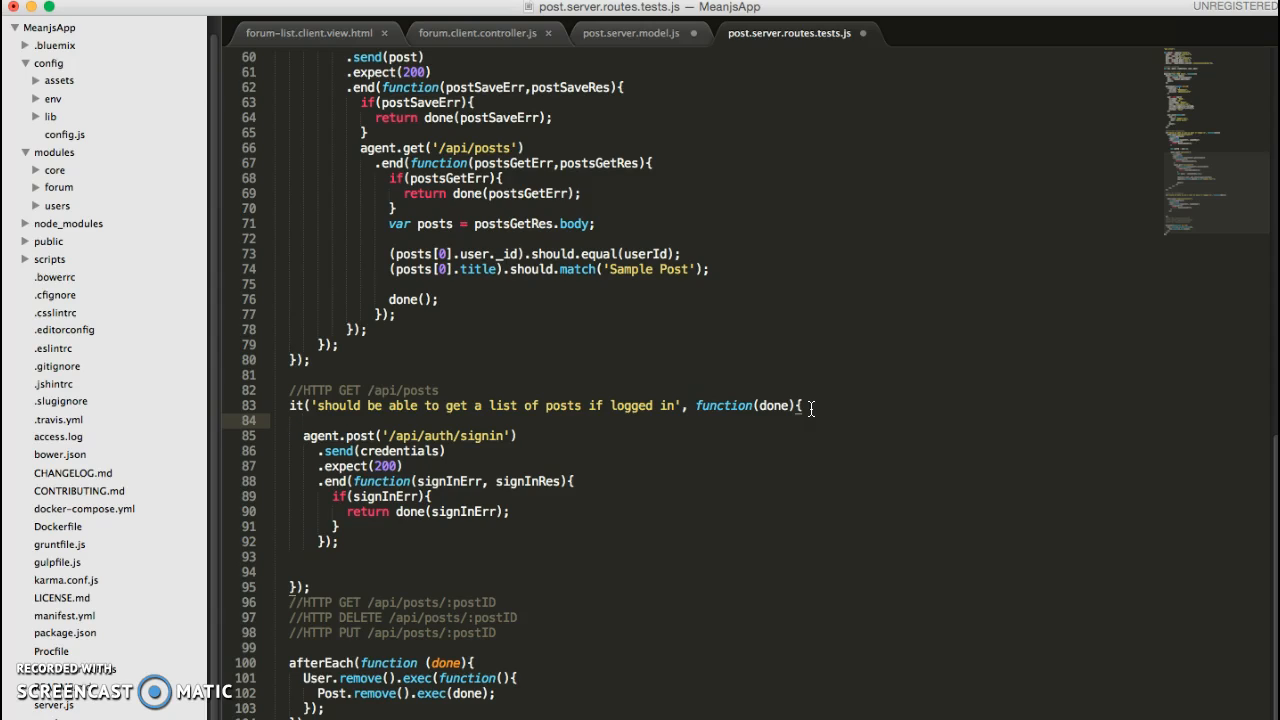
# Declare var postObj = new Post(post); at the start of the test.
pyautogui.write('var')
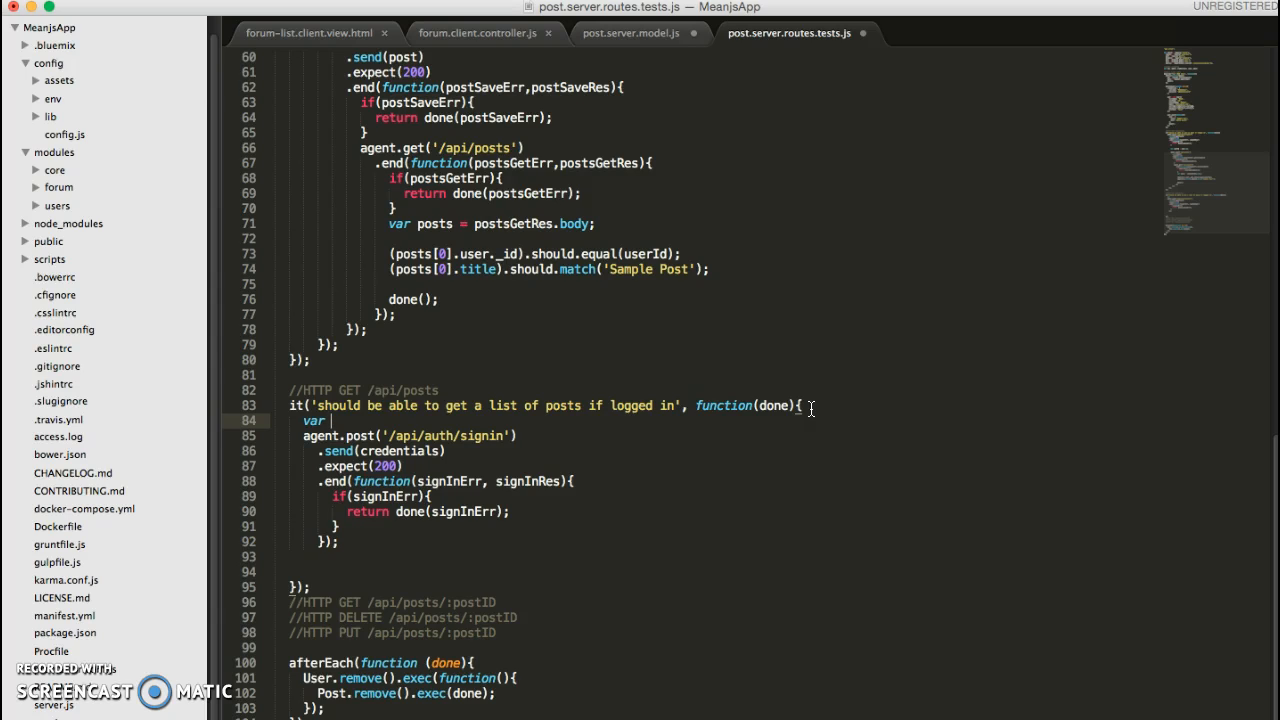
pyautogui.write('postObj = new')
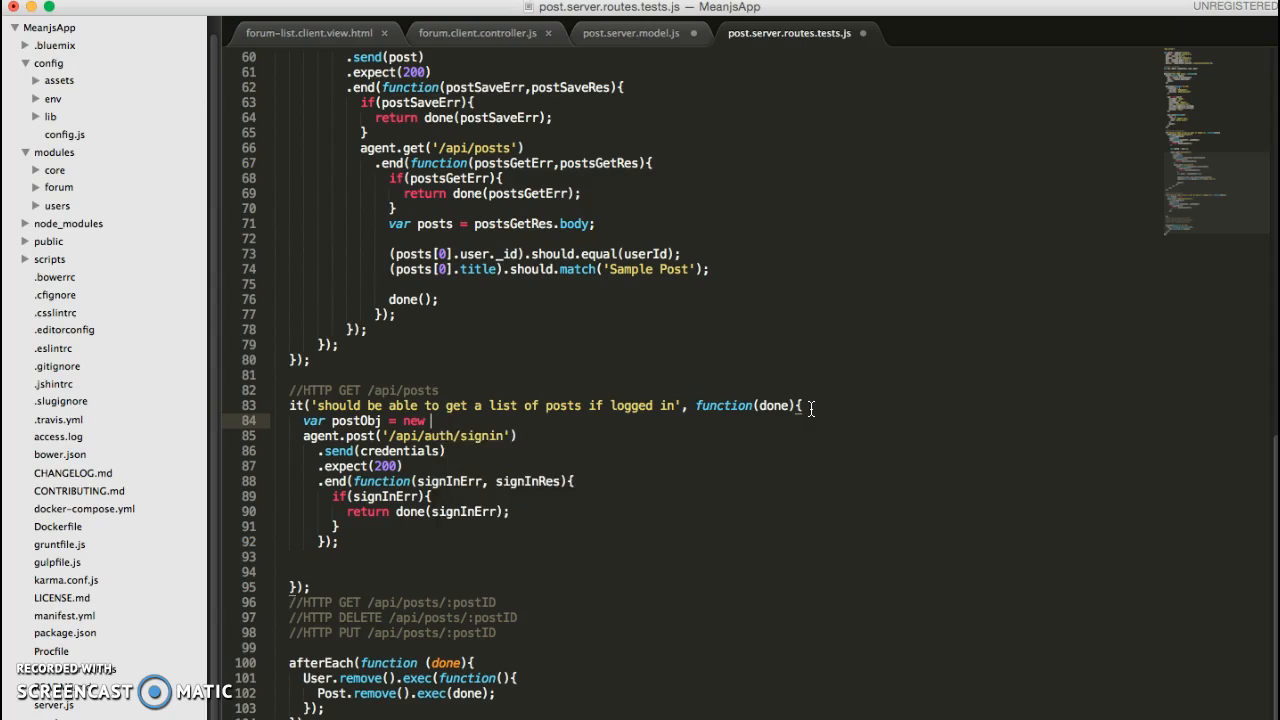
pyautogui.write('Post()')
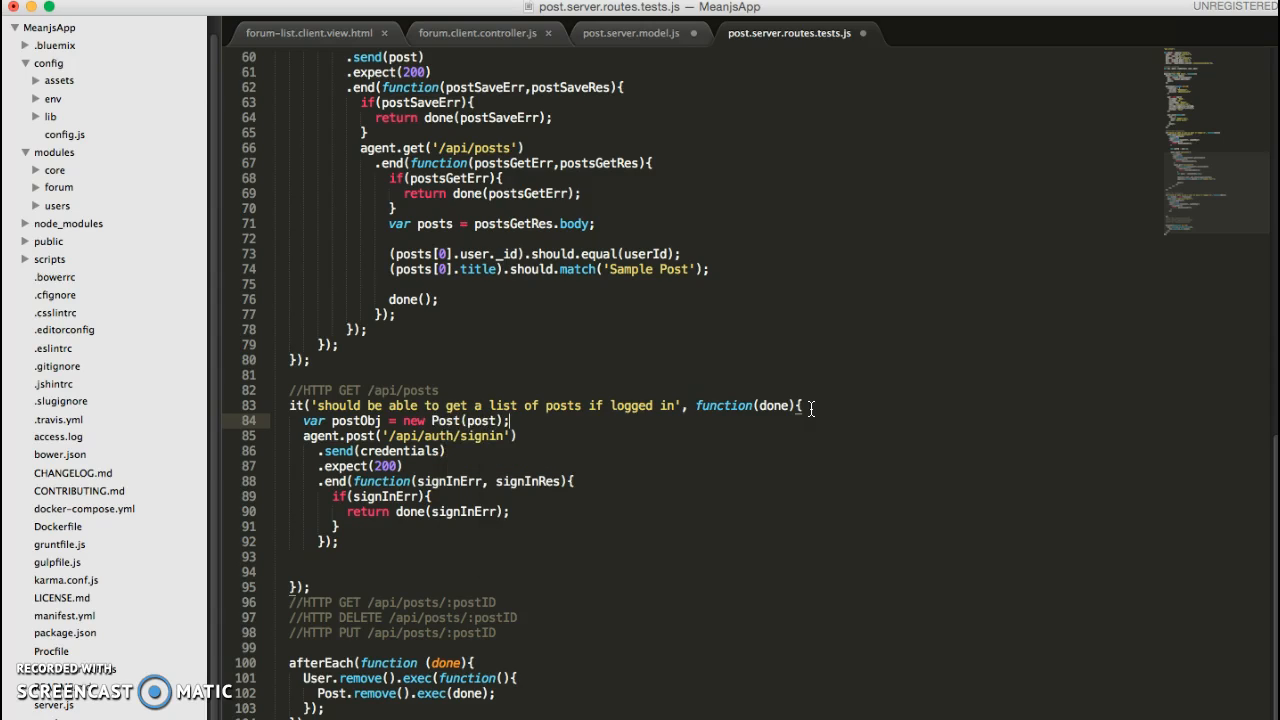
pyautogui.press('enter')
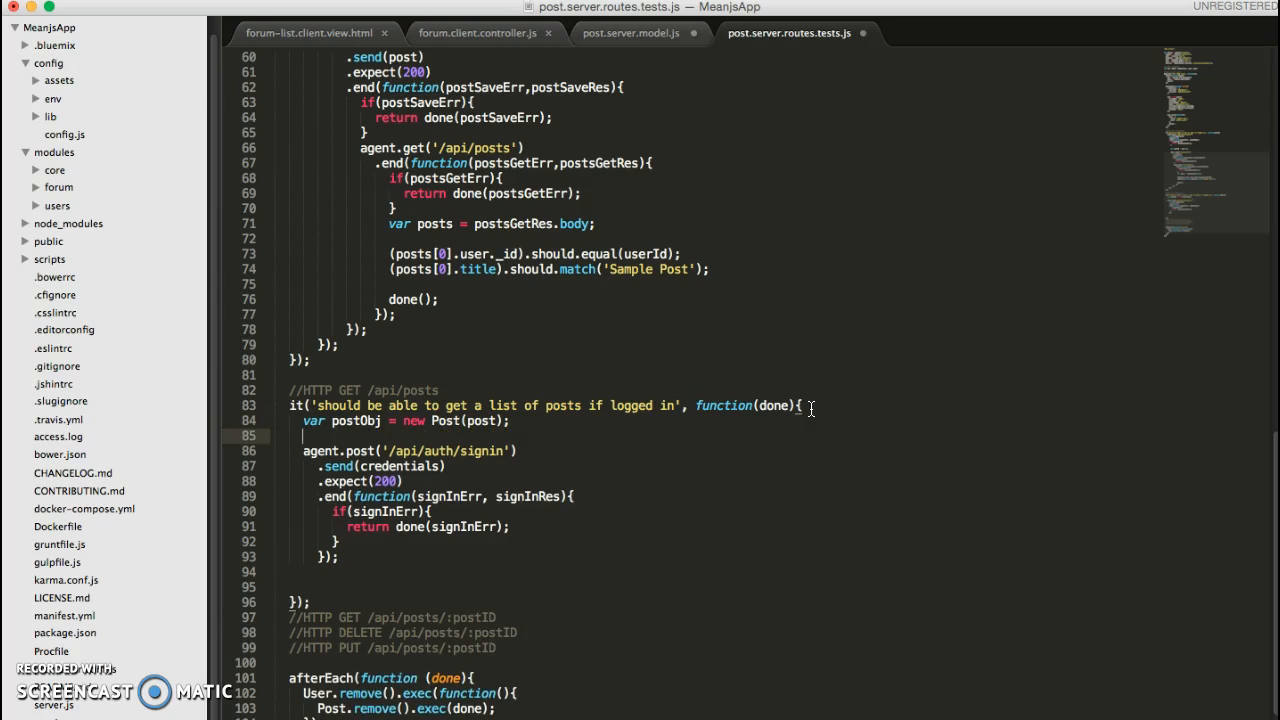
# Wrap the sign-in chain in postObj.save(function(){...}) and begin agent.get inside the callback.
pyautogui.write('p')
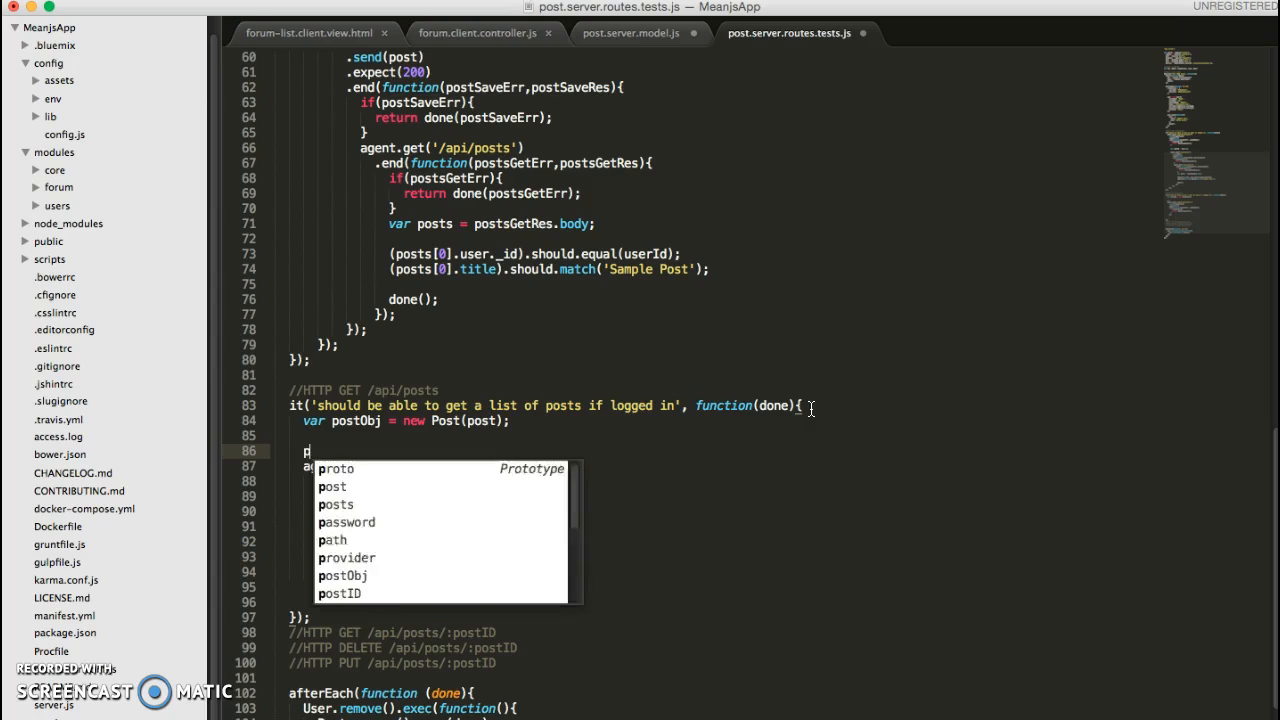
pyautogui.write('ostObj.save(function(')
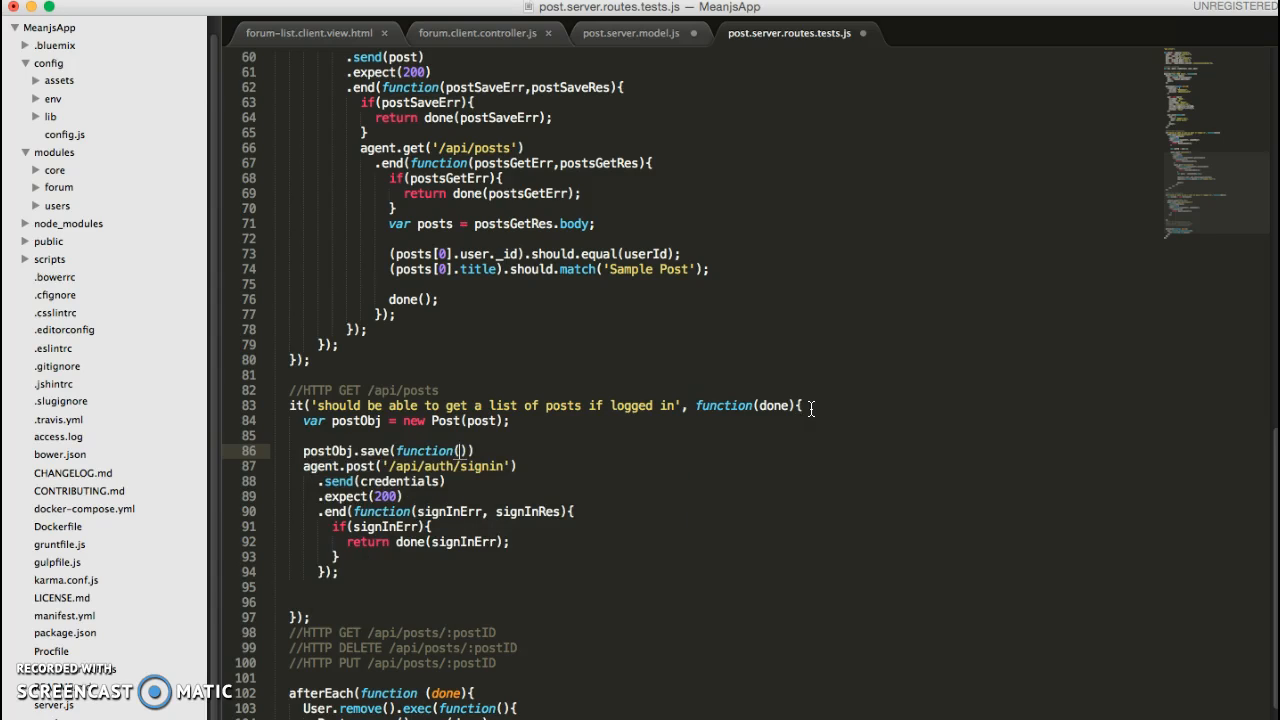
pyautogui.write('{}')
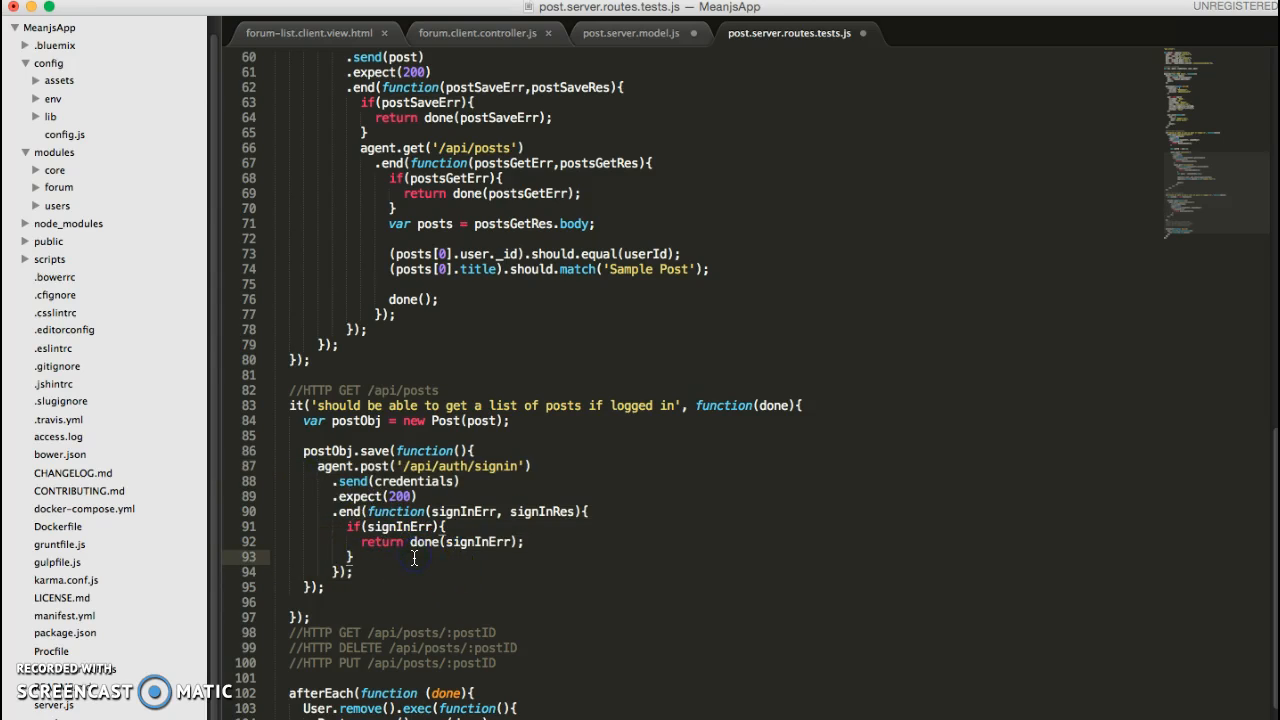
pyautogui.press('enter')
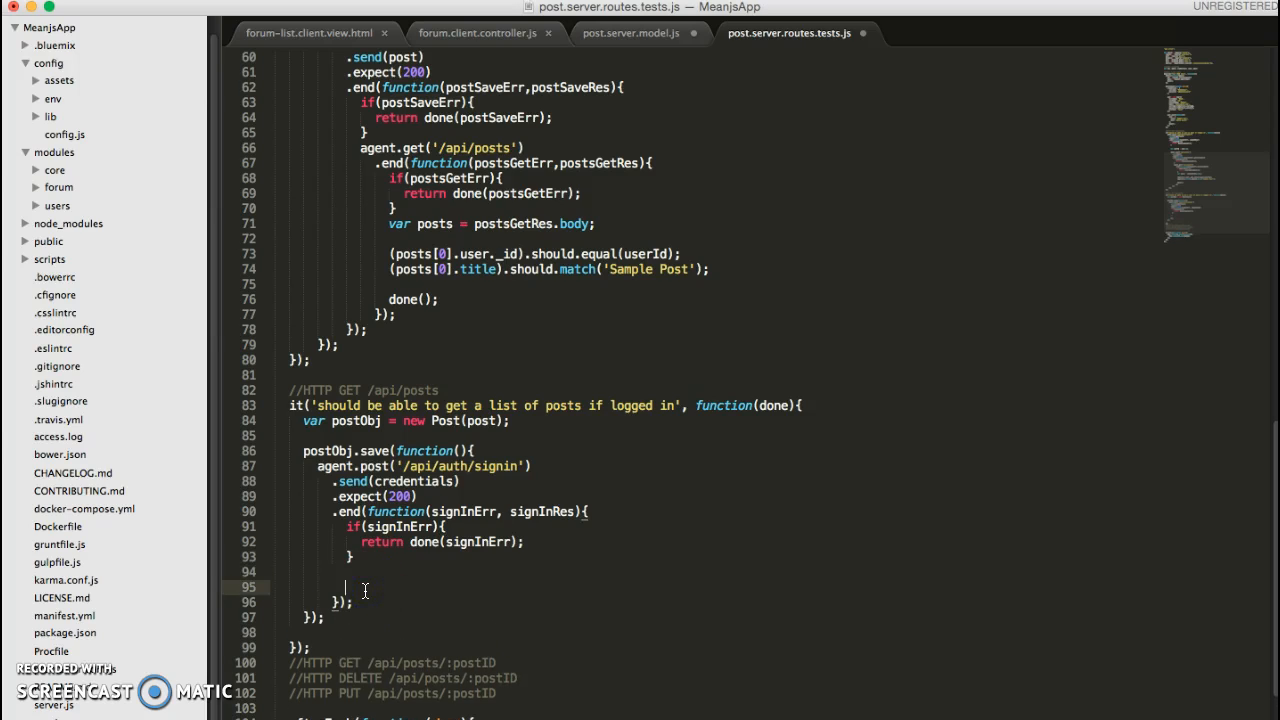
pyautogui.write('agent.ge')
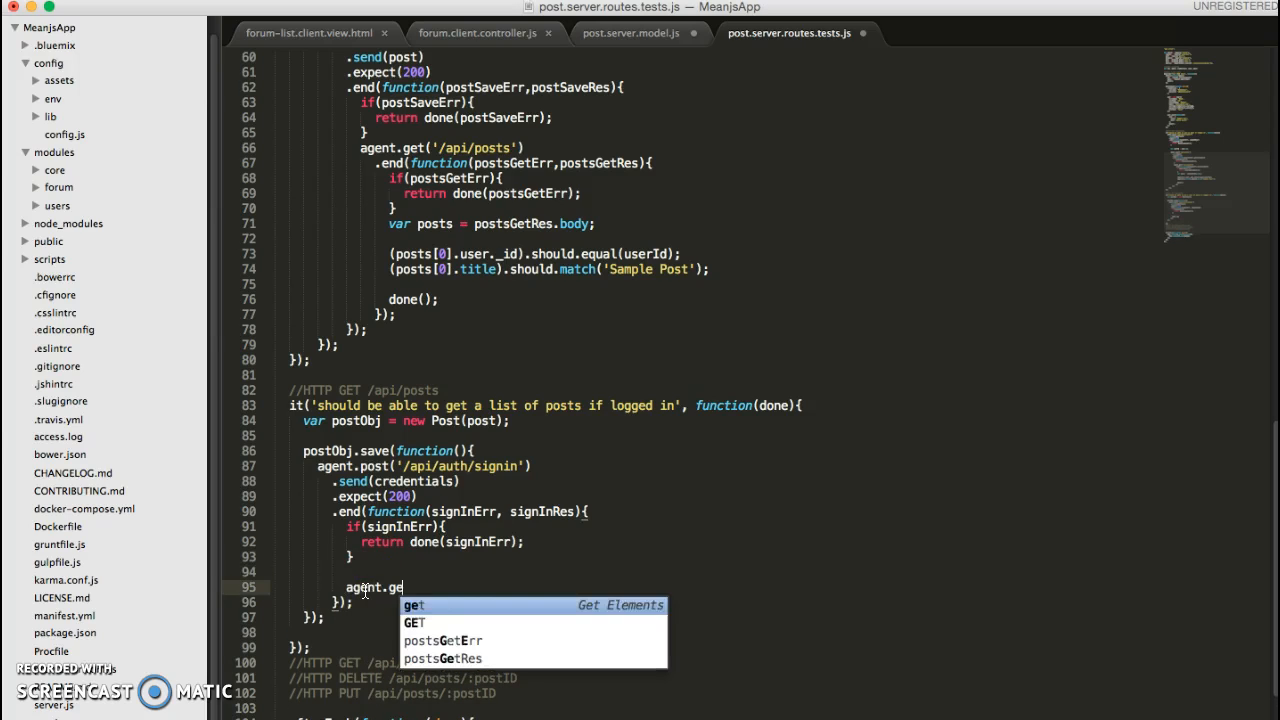
# Write agent.get('/api/posts').expect(200).end(function(postGetErr, postGetRes){...}).
pyautogui.press('Tab')
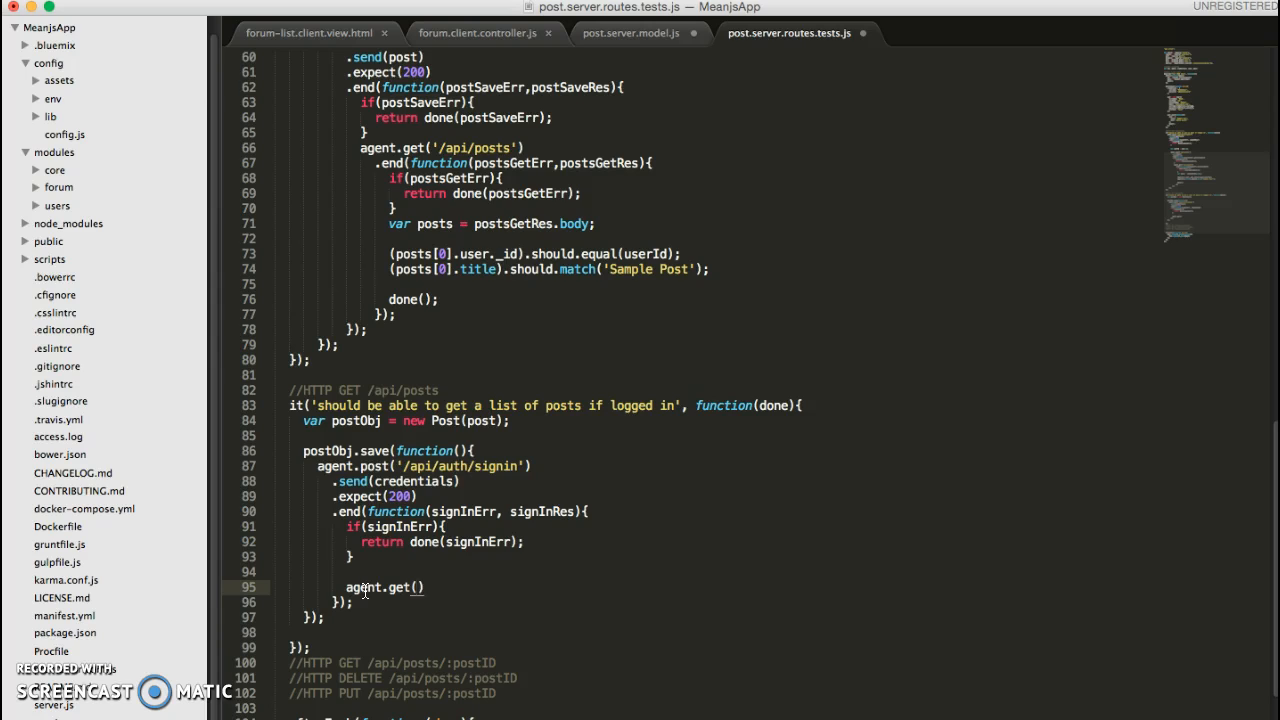
pyautogui.write("/api'")
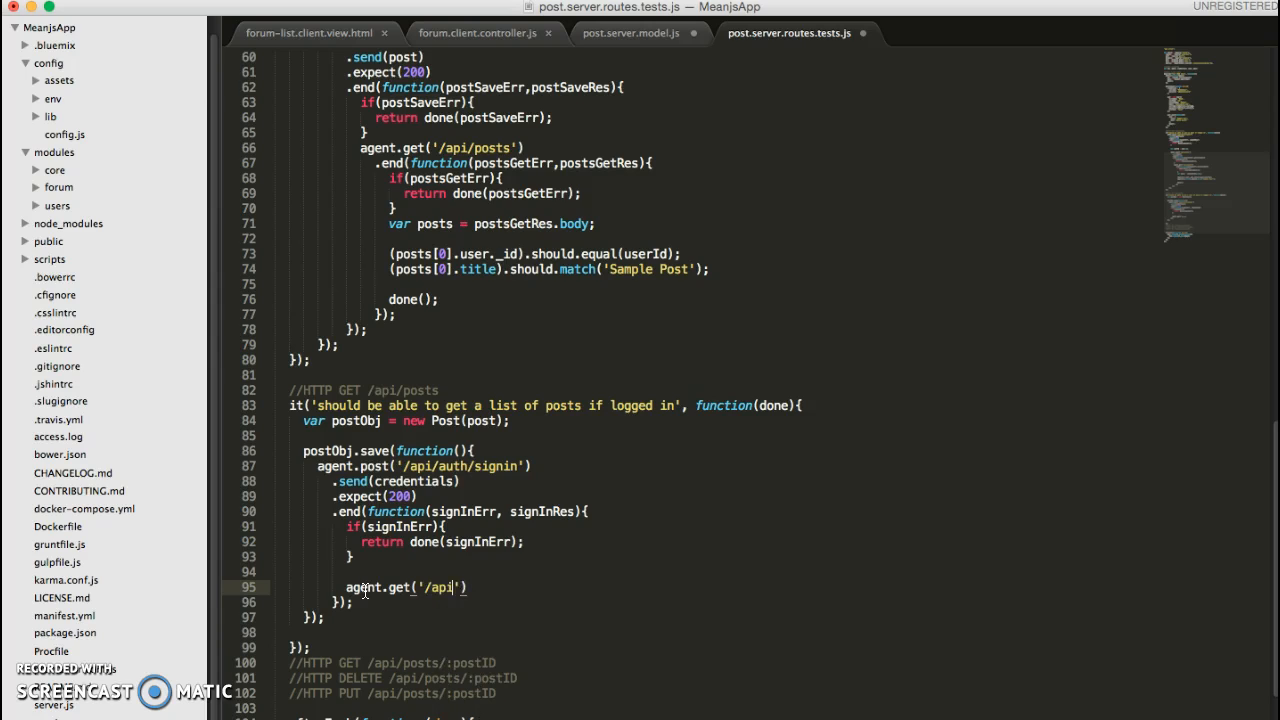
pyautogui.write('/posts')
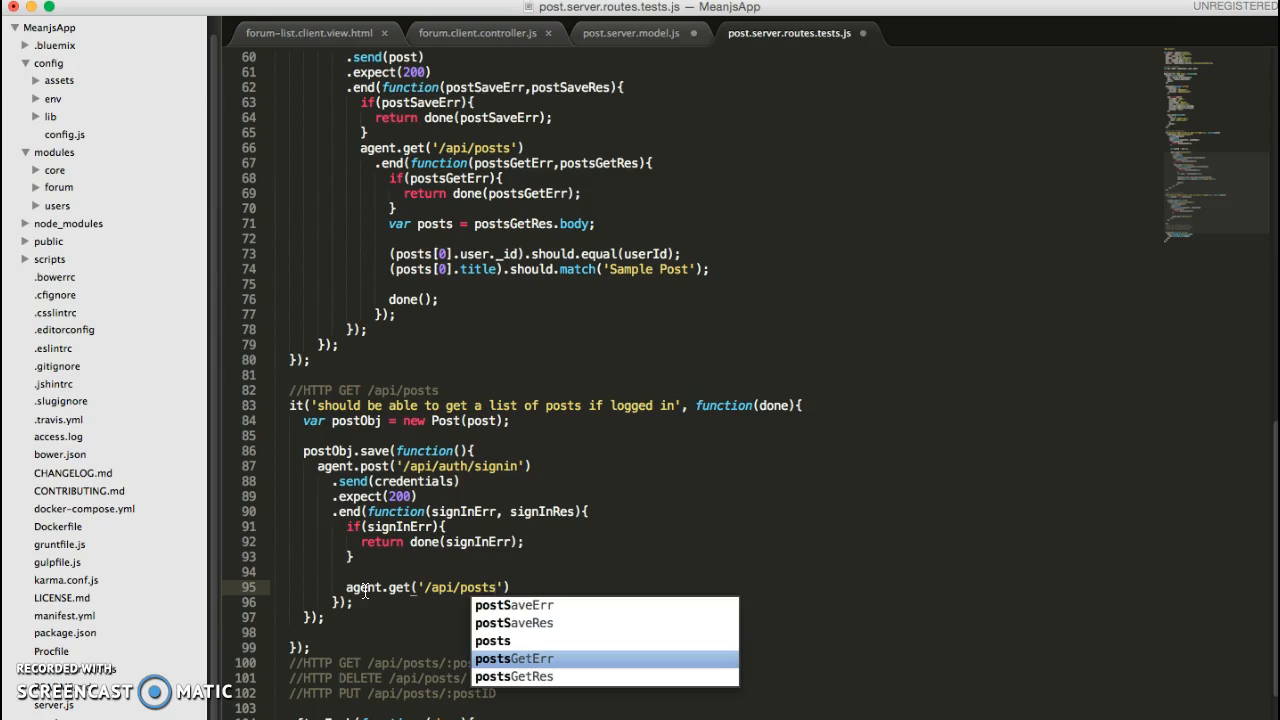
pyautogui.press('Escape')
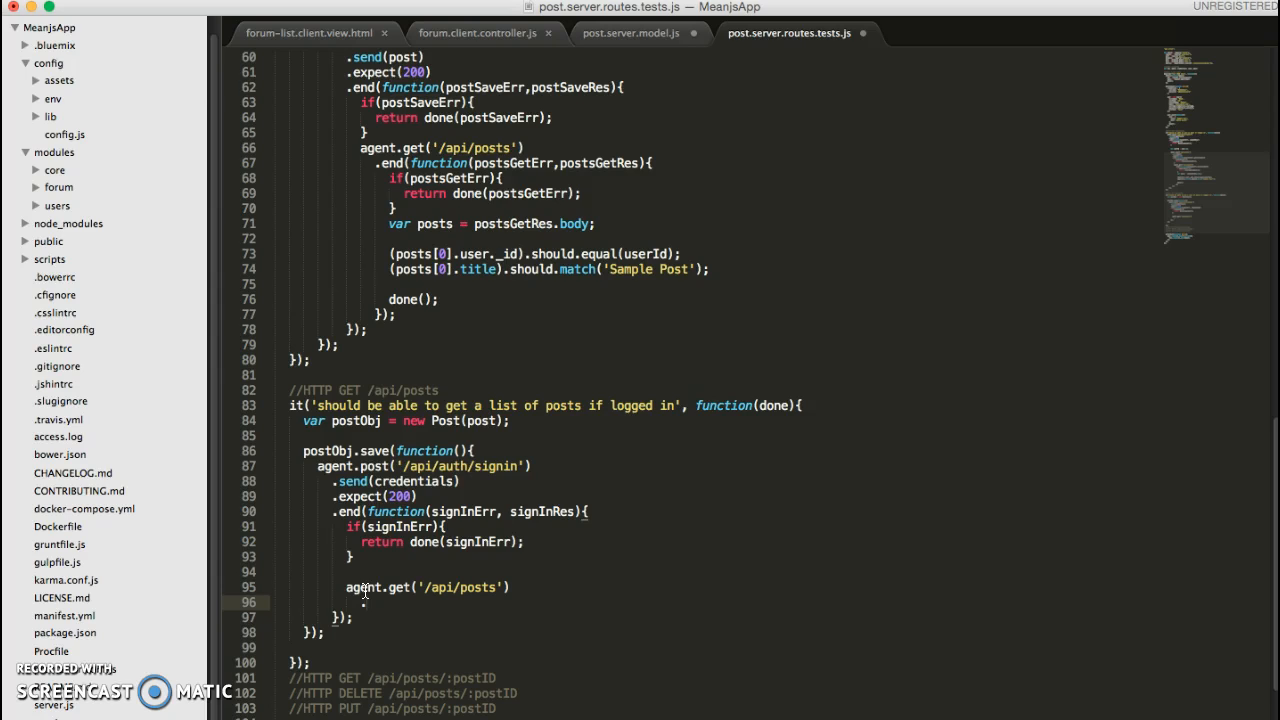
pyautogui.write('.expect(200')
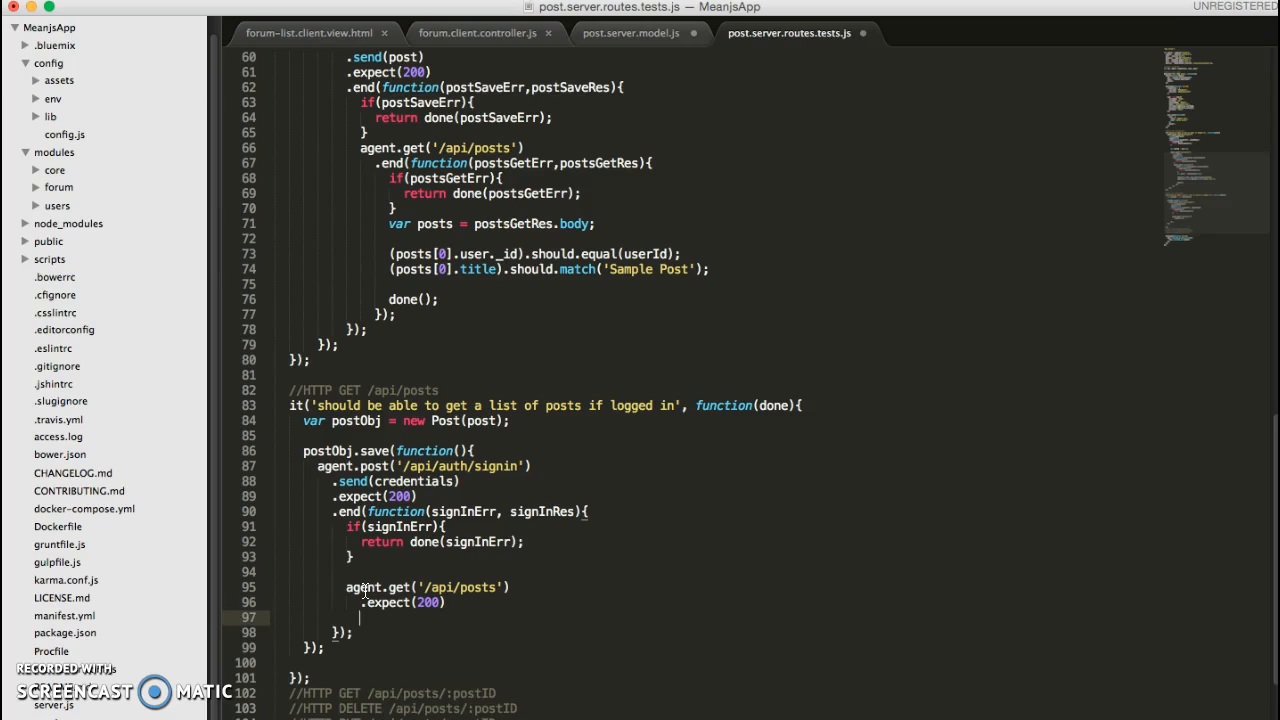
pyautogui.write('.end(function (s')
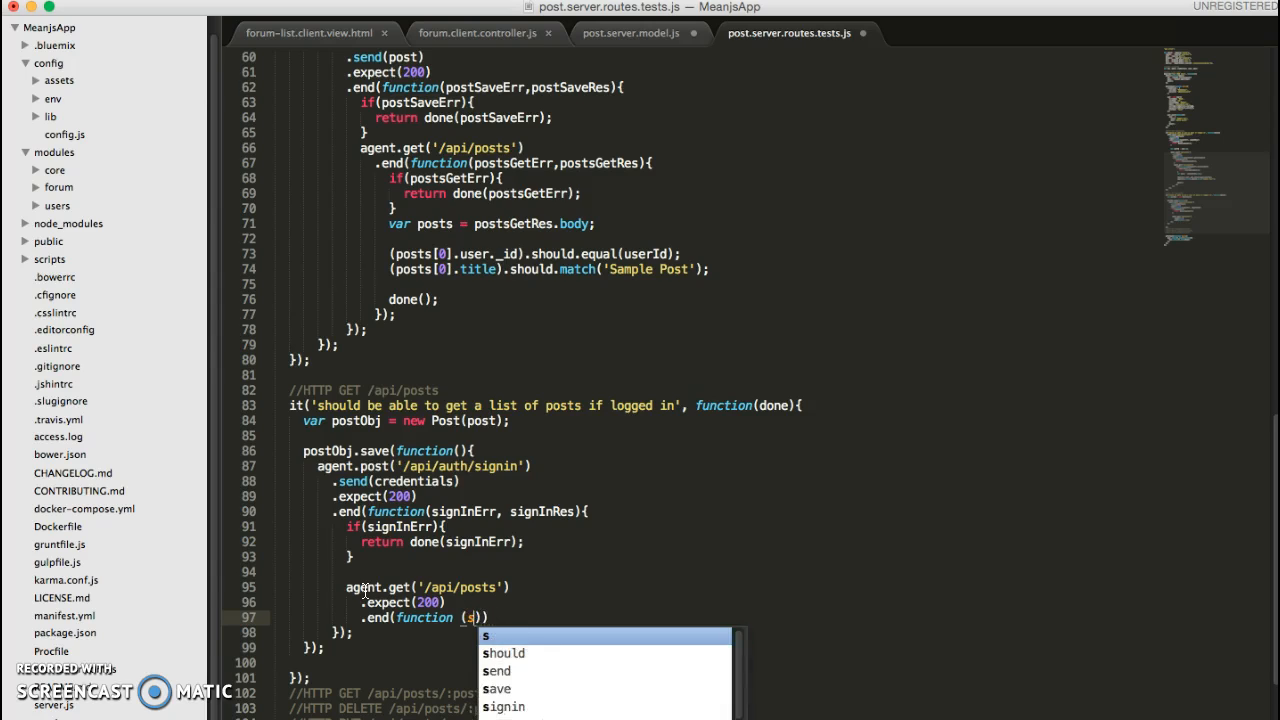
pyautogui.write('postGetErr, postGetRe')
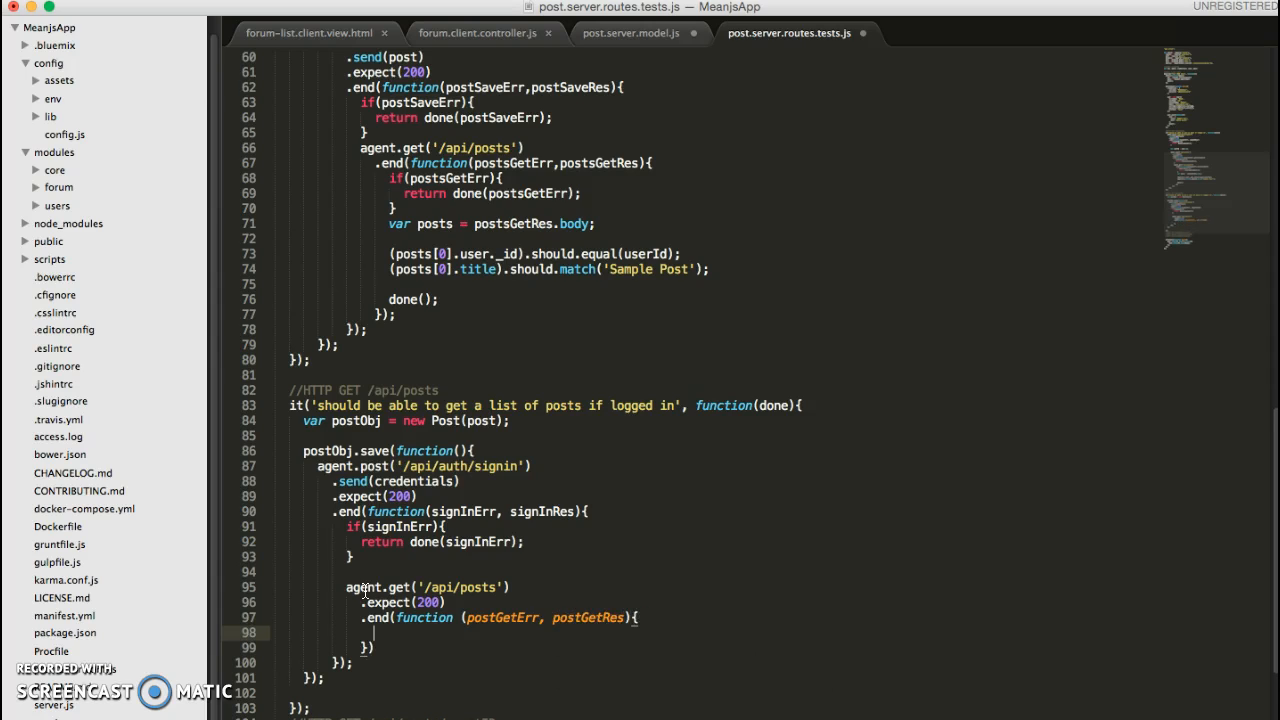
# Add if(postGetErr){ return done(postGetErr); } inside the GET callback.
pyautogui.write('if(')
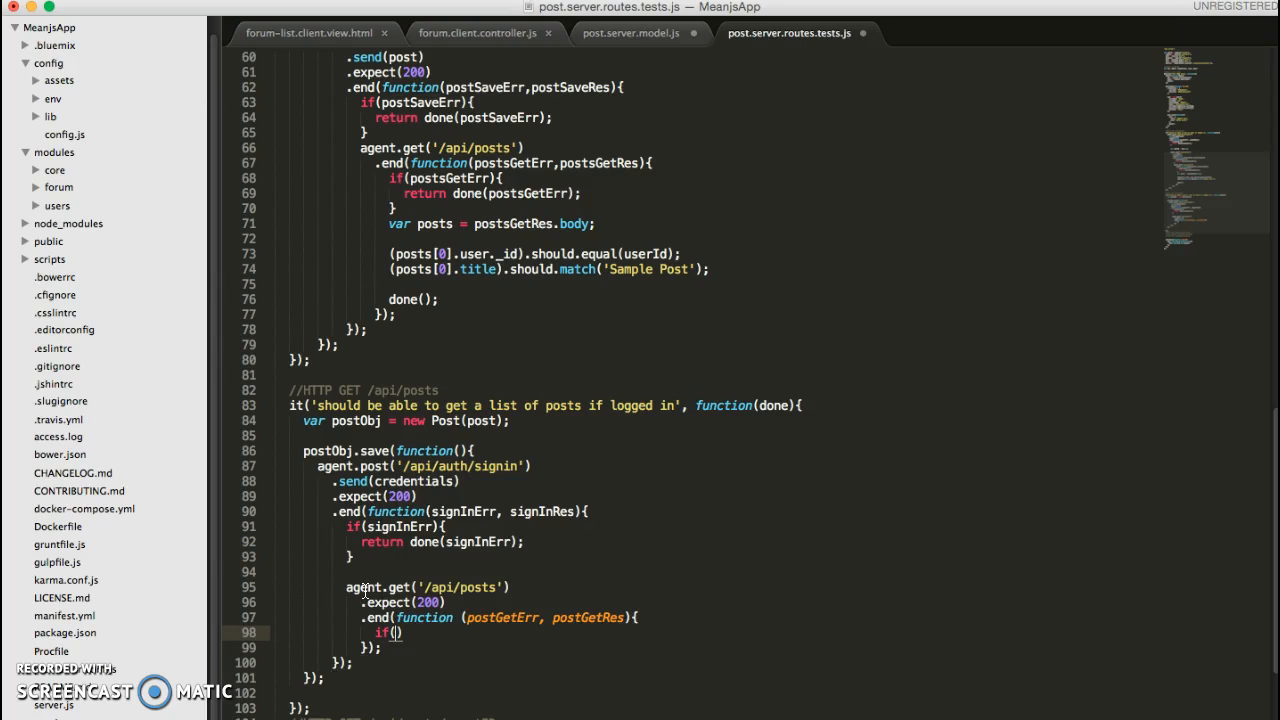
pyautogui.write('postGetEr')
pyautogui.write('done')
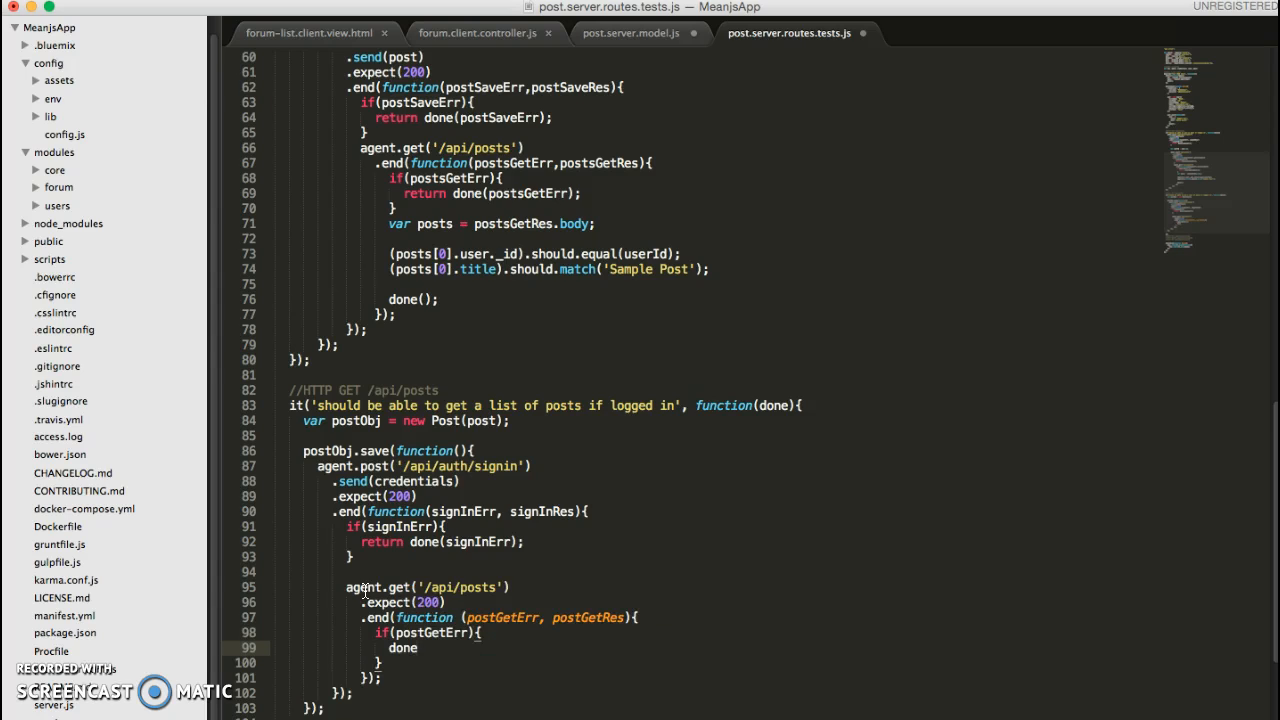
pyautogui.write('return')
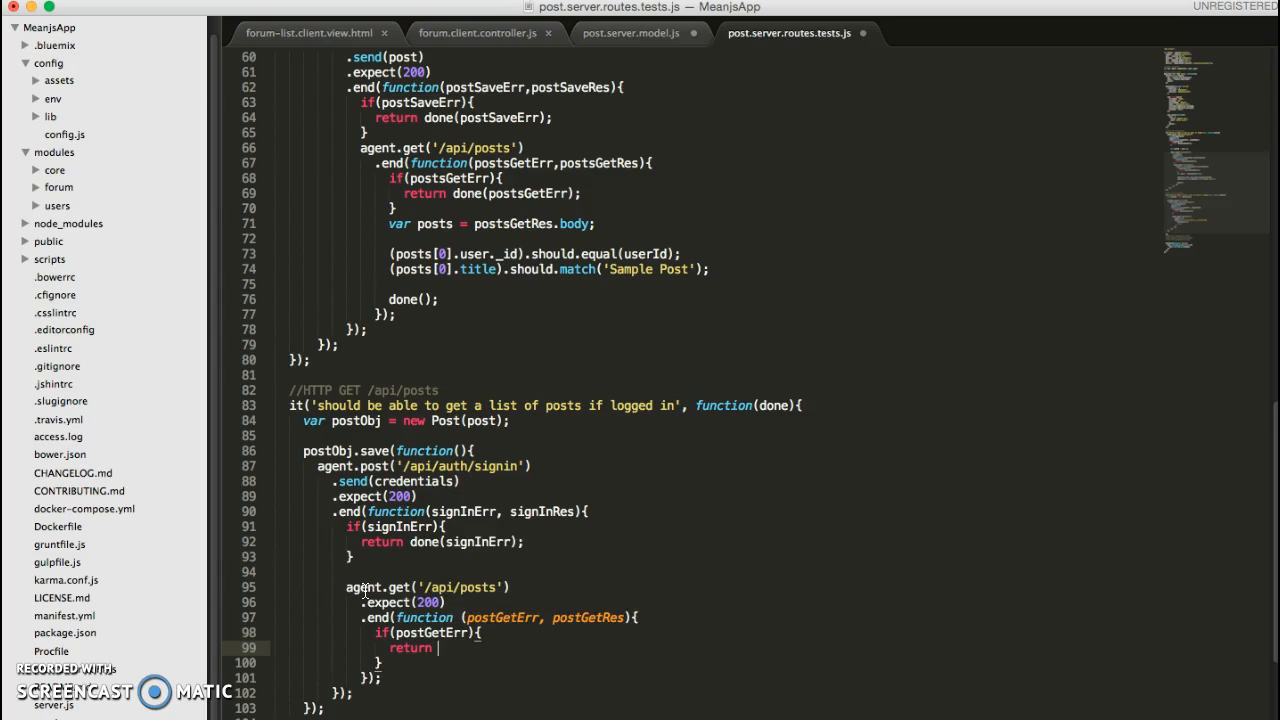
pyautogui.write('postGetErr);')
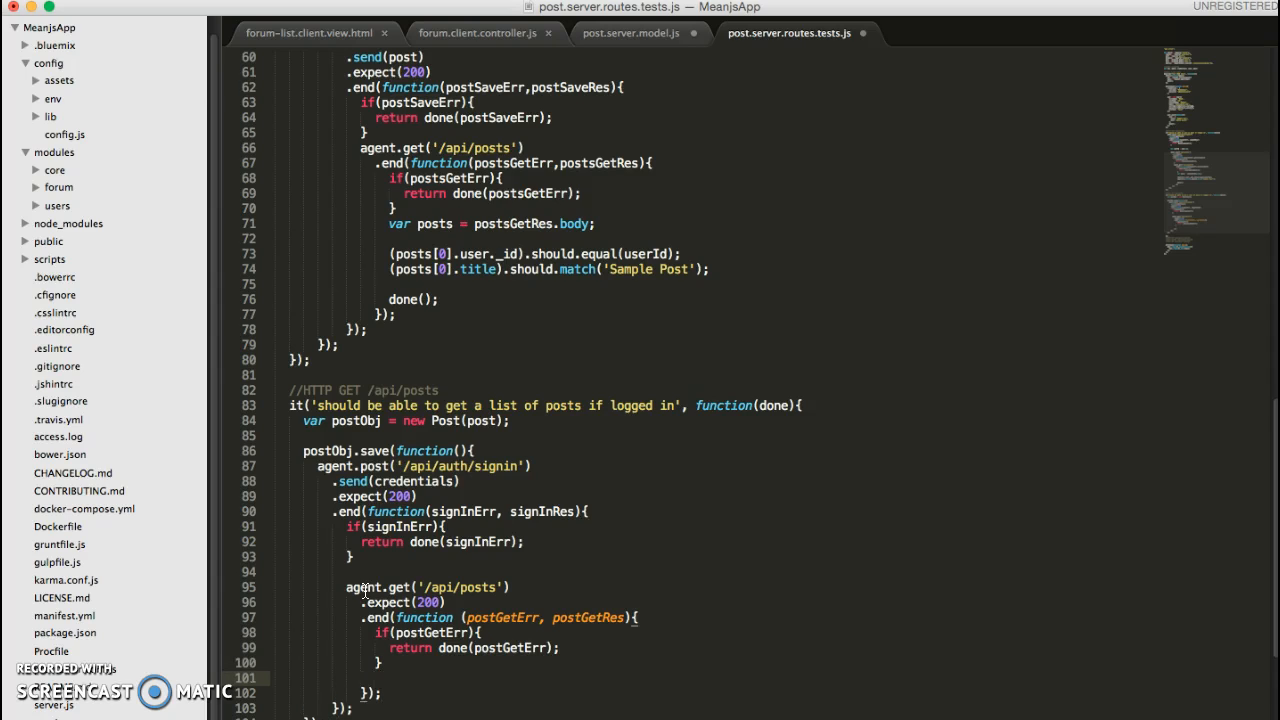
# Assert postGetRes.body.should.be.instanceof(Array).and.have.lengthOf(1);.
pyautogui.scroll(-3)
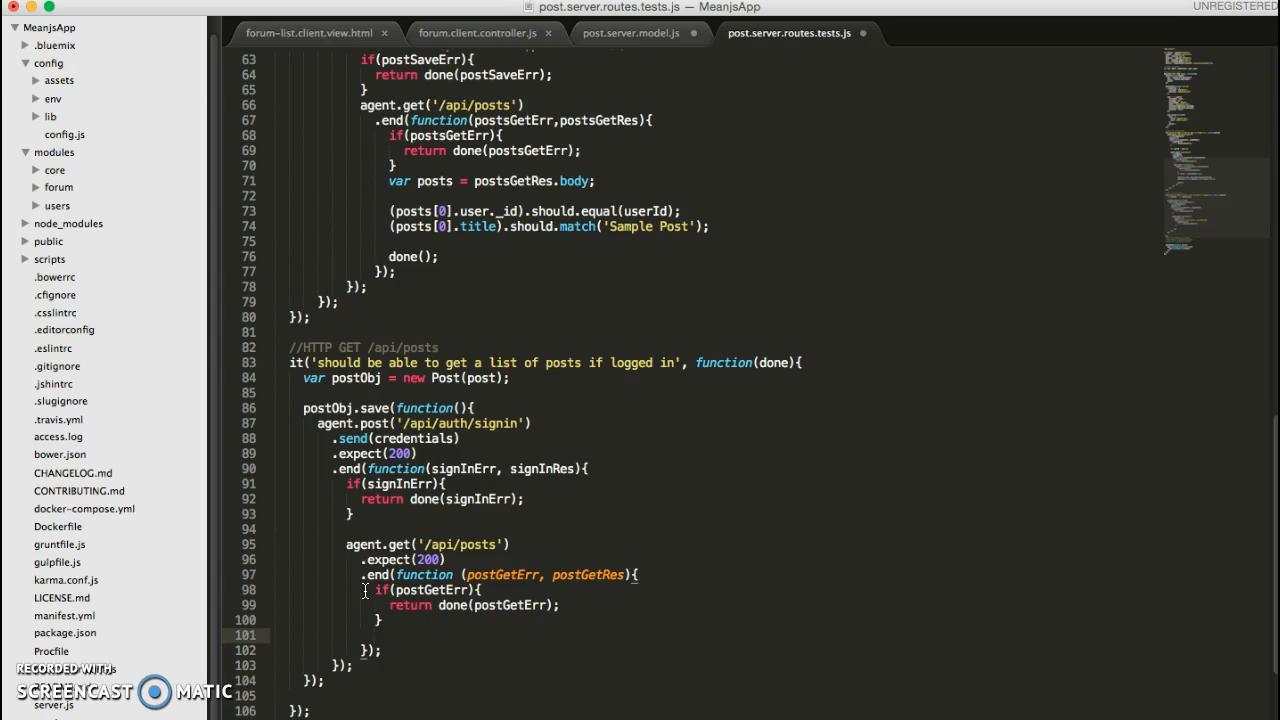
pyautogui.write('postGetRes.body')
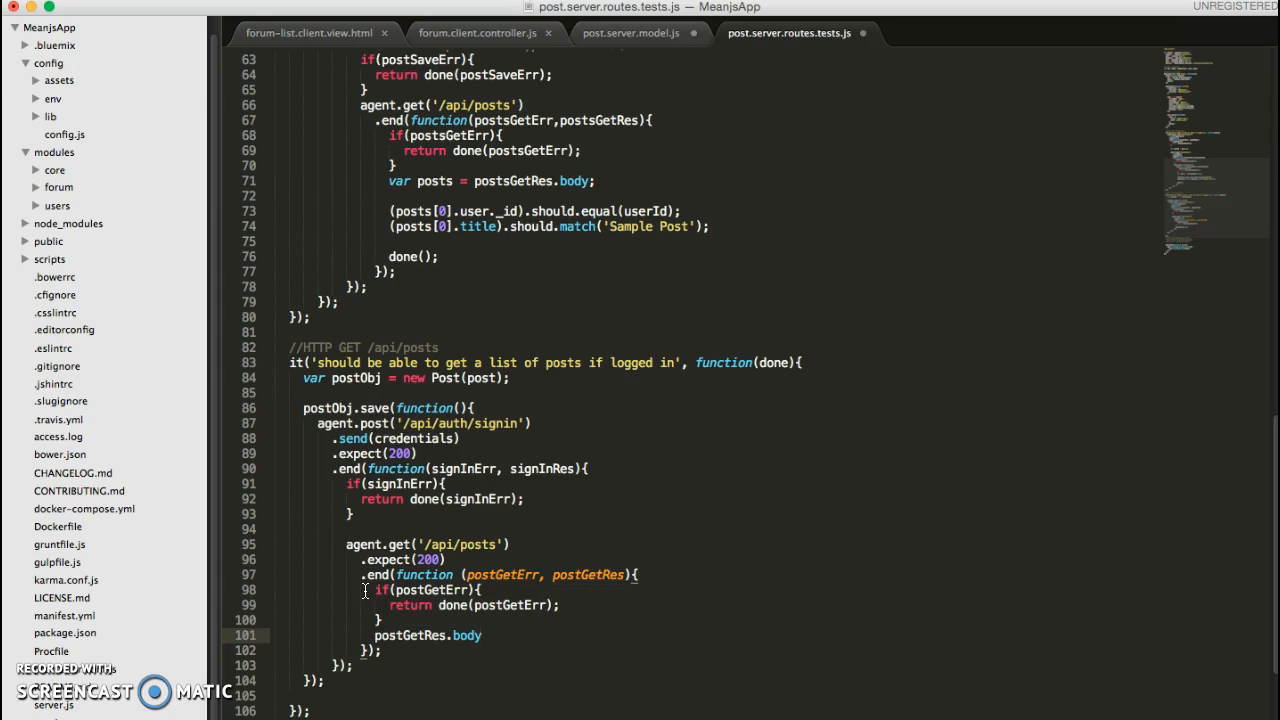
pyautogui.write('.should')
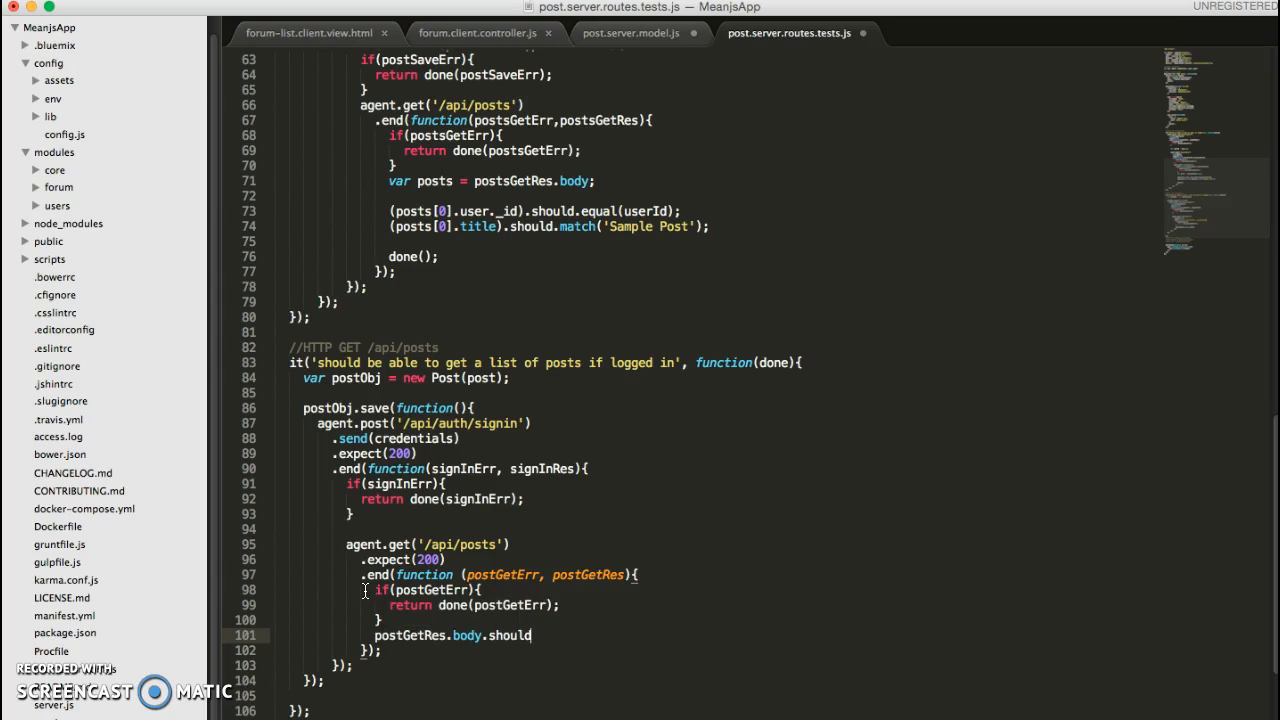
pyautogui.write('.be.')
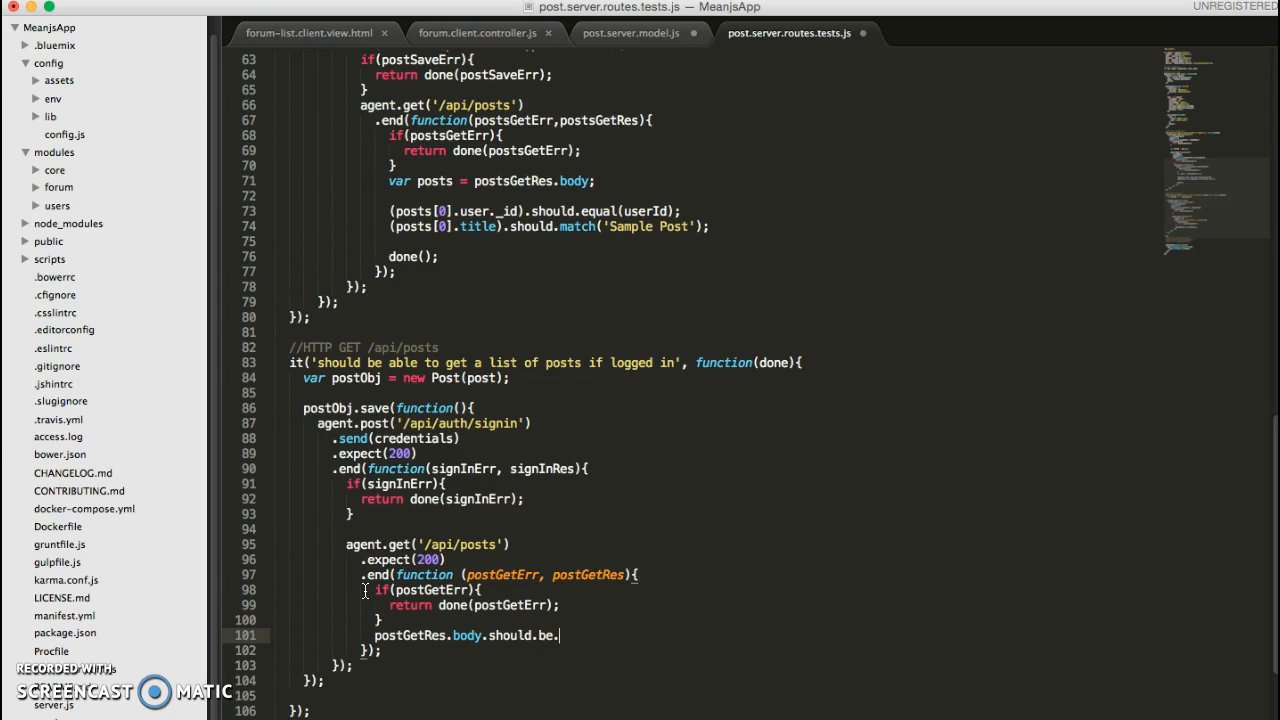
pyautogui.write('instanceof')
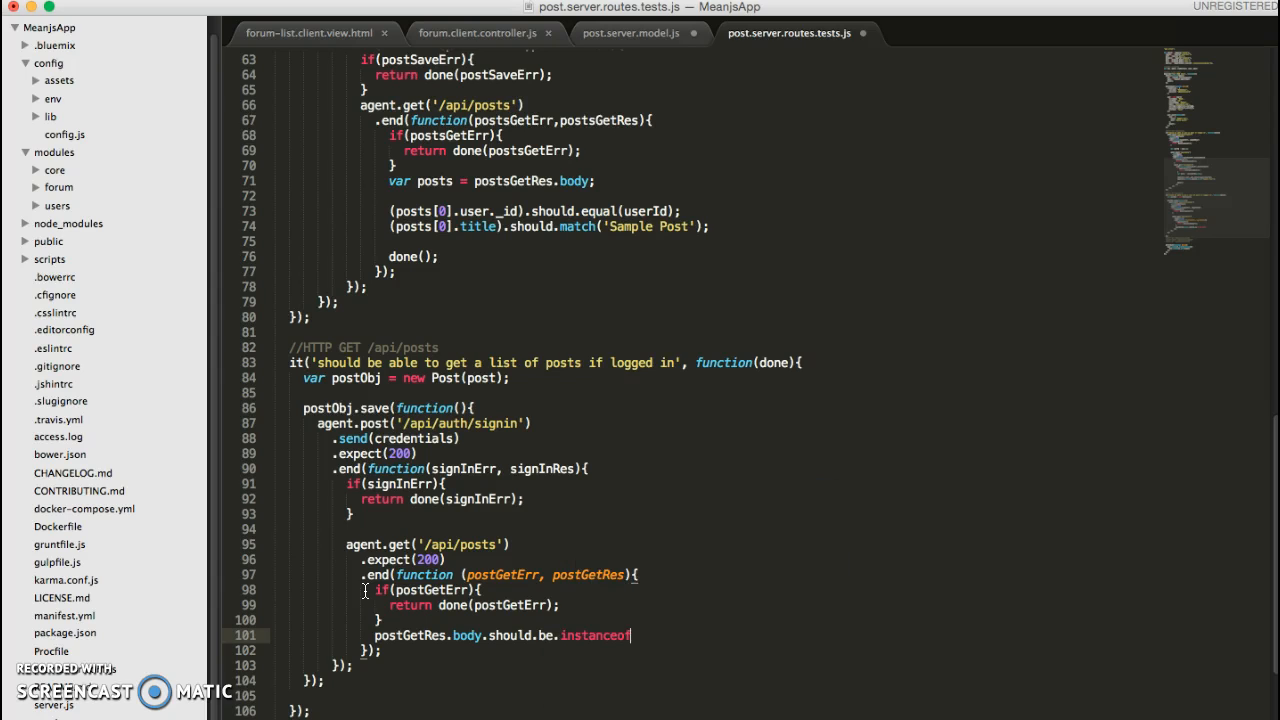
pyautogui.write('(Array)')
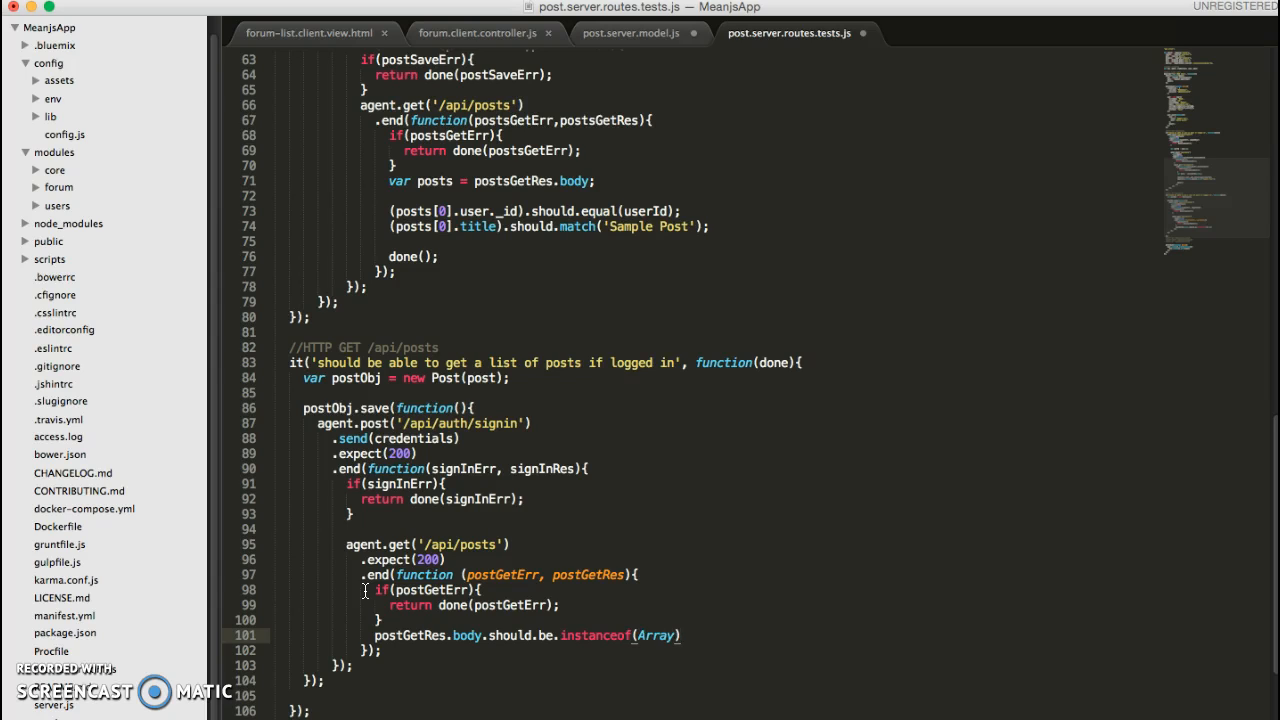
pyautogui.write('.')
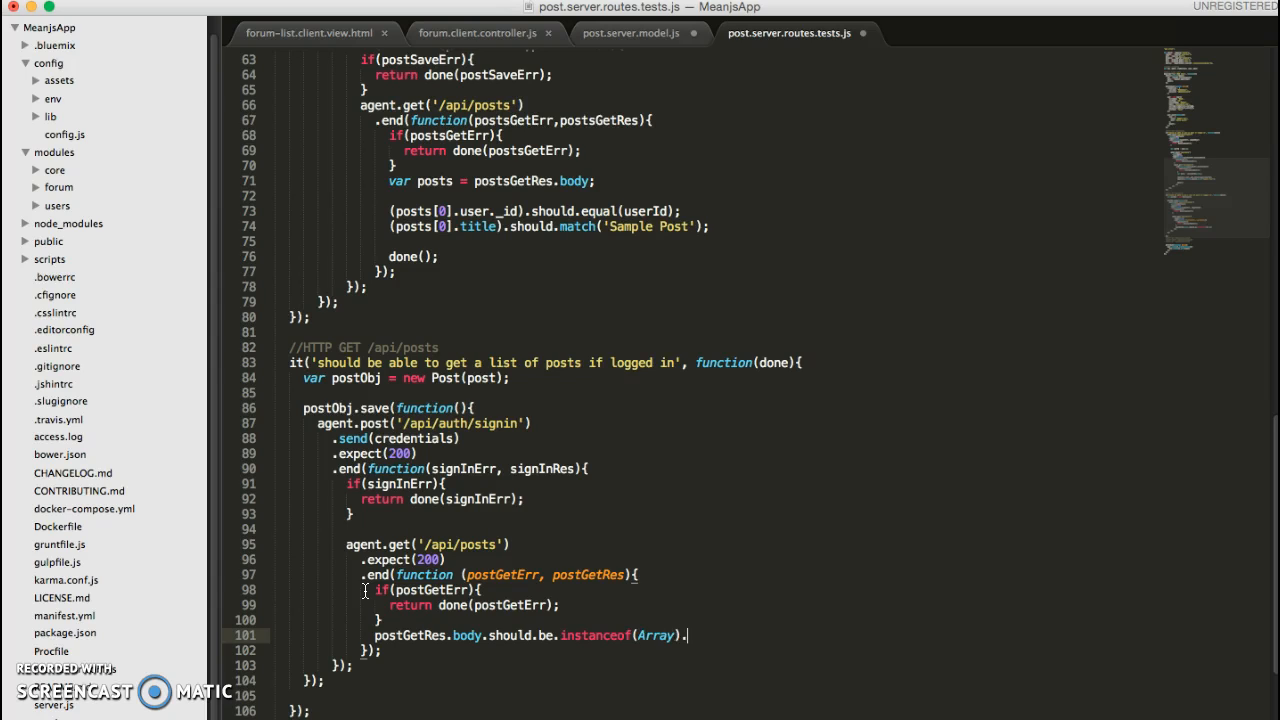
pyautogui.write('.and')
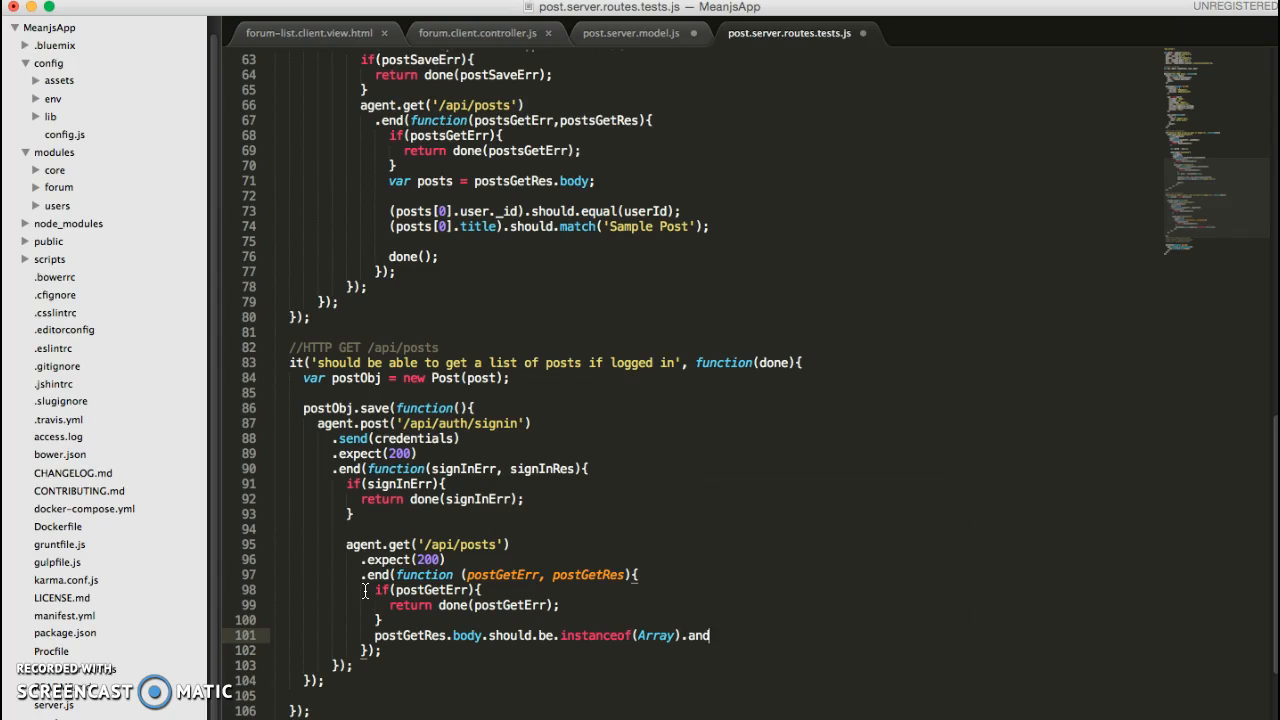
pyautogui.write('.have.l')
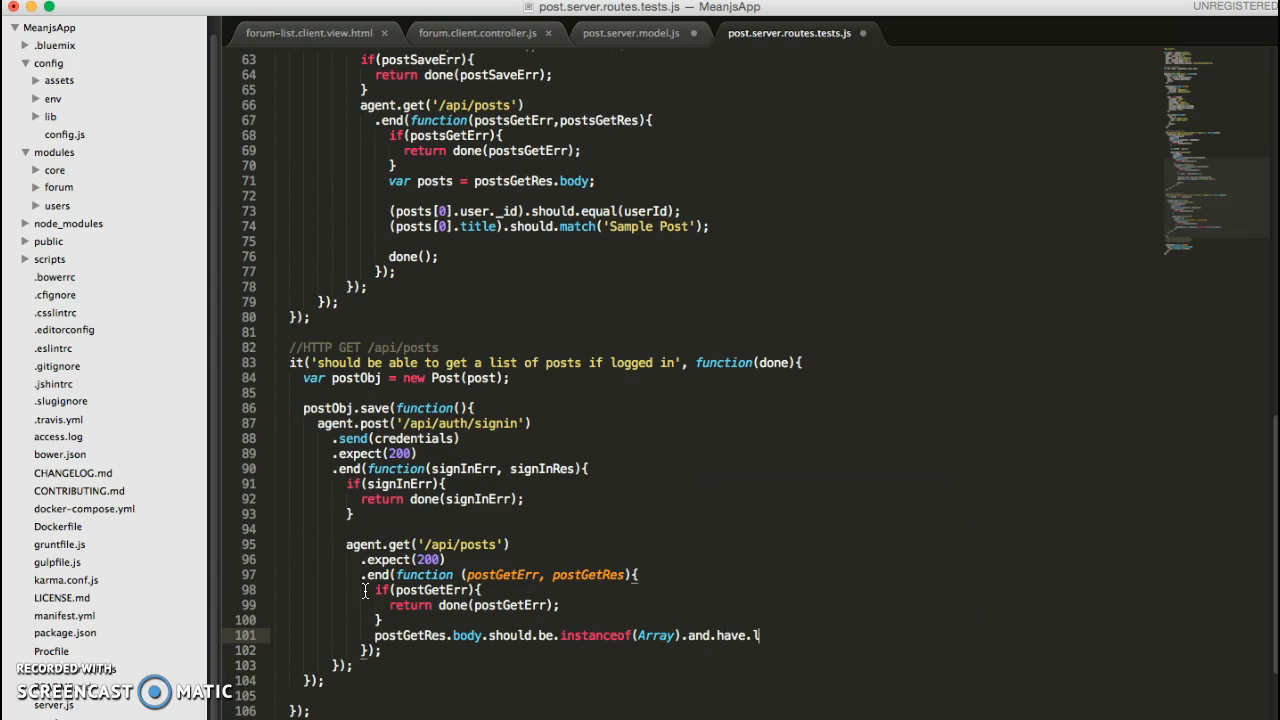
pyautogui.write('engthOf()')
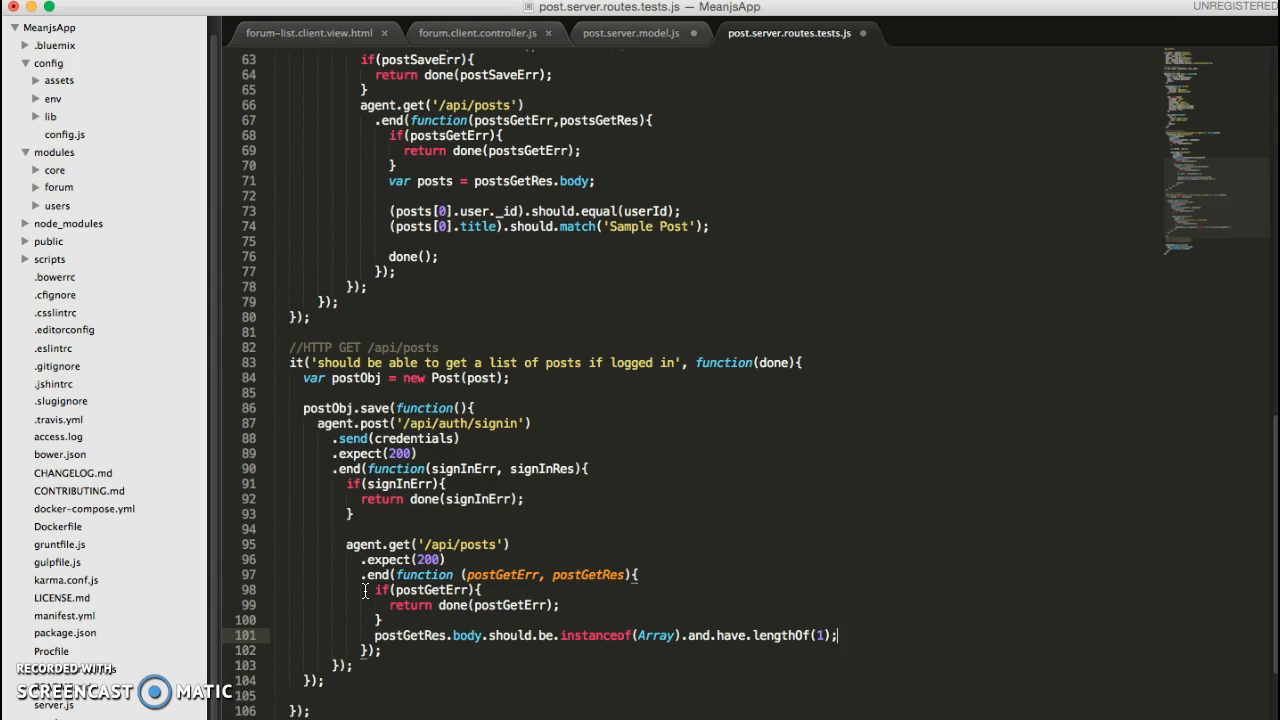
# Finish the list-posts test with done();.
pyautogui.scroll(-3)
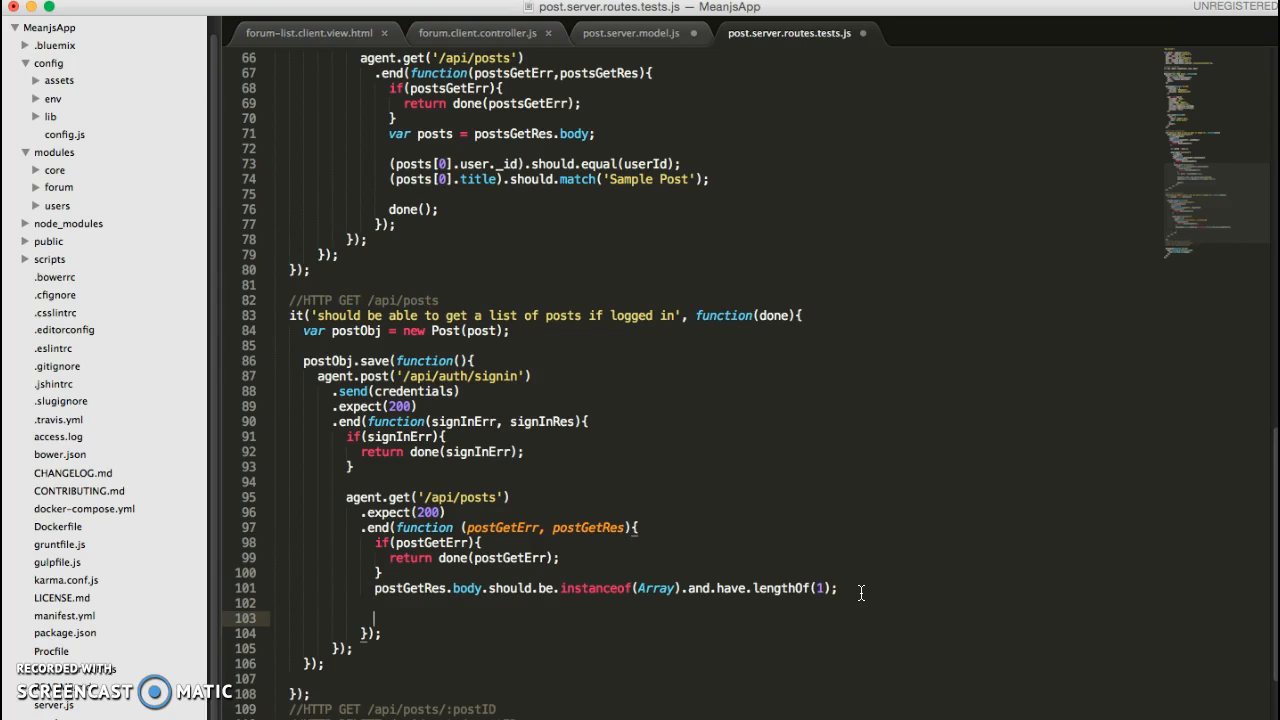
pyautogui.write('done()')
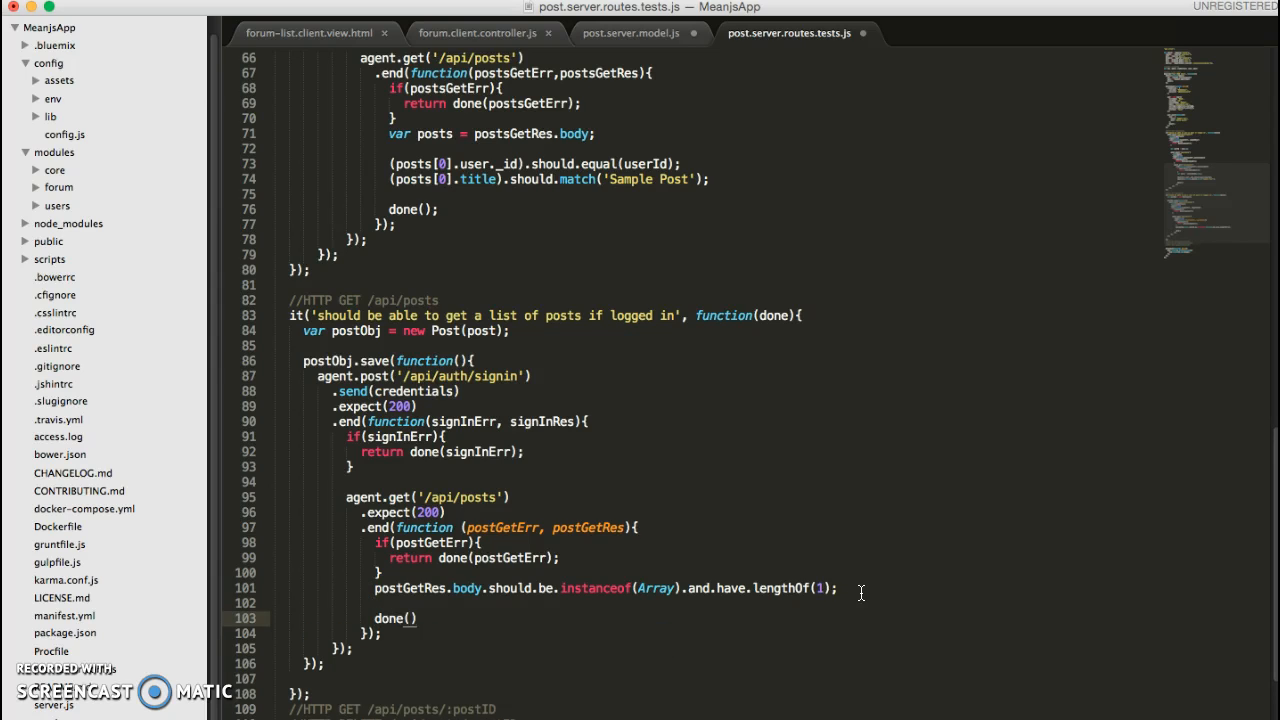
pyautogui.write(';')
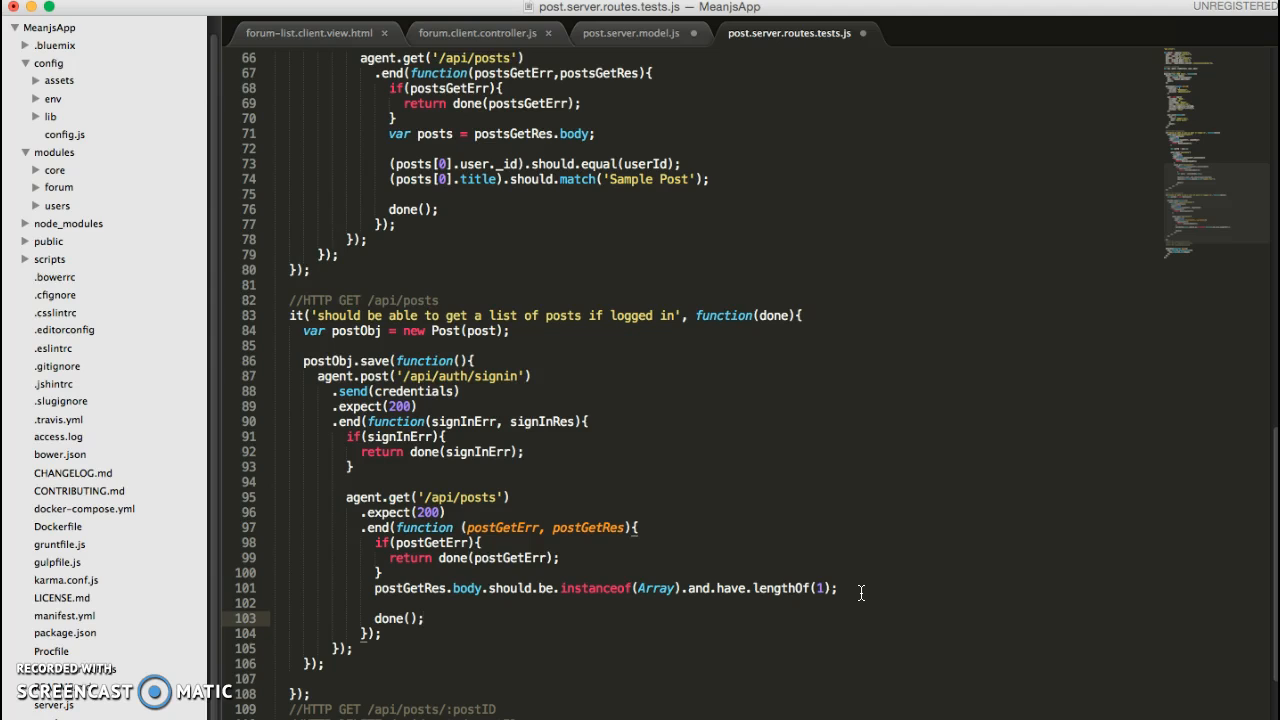
pyautogui.scroll(-3)
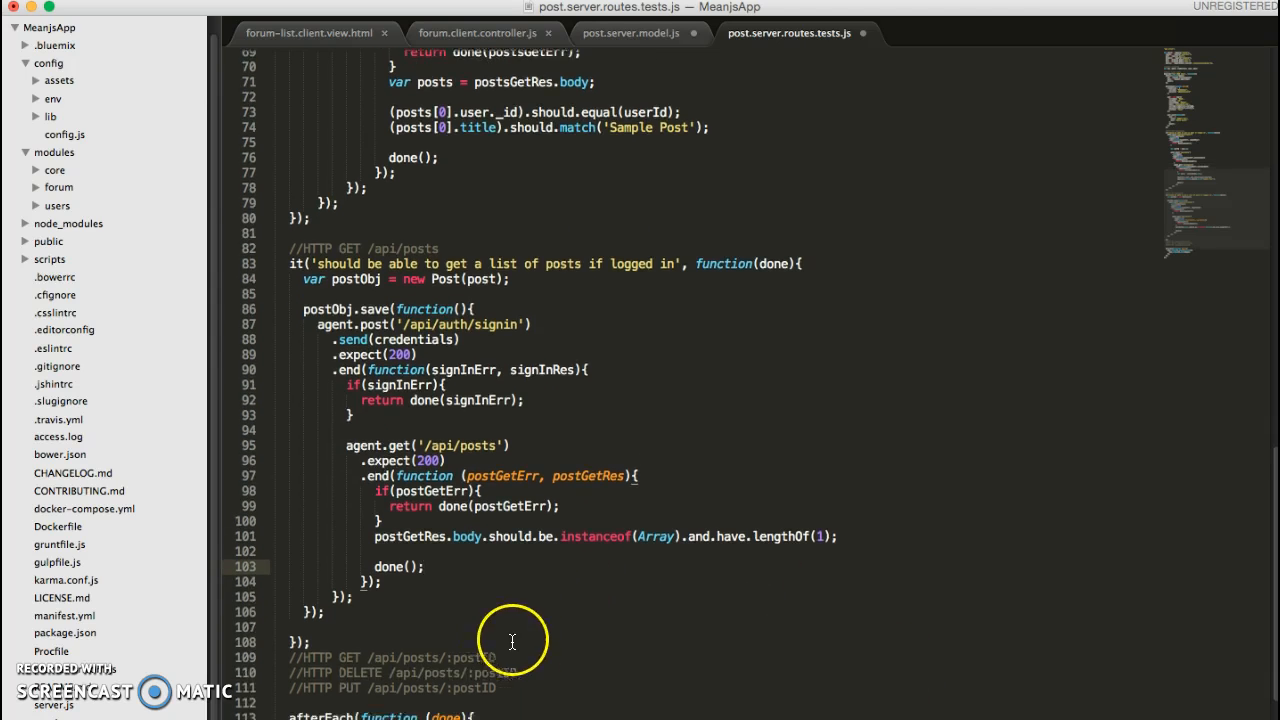
# Add empty it('should be able to delete a post if logged in', function(done){}) under the DELETE comment.
pyautogui.scroll(-3)
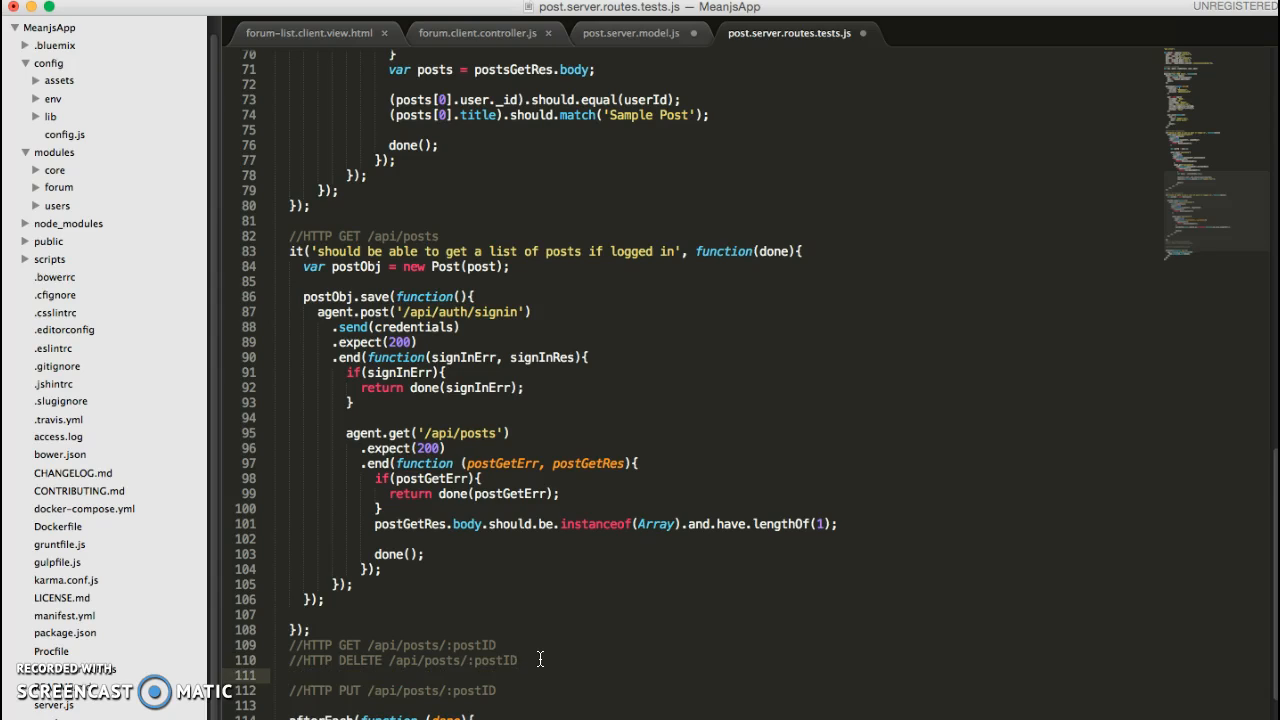
pyautogui.write('it()')
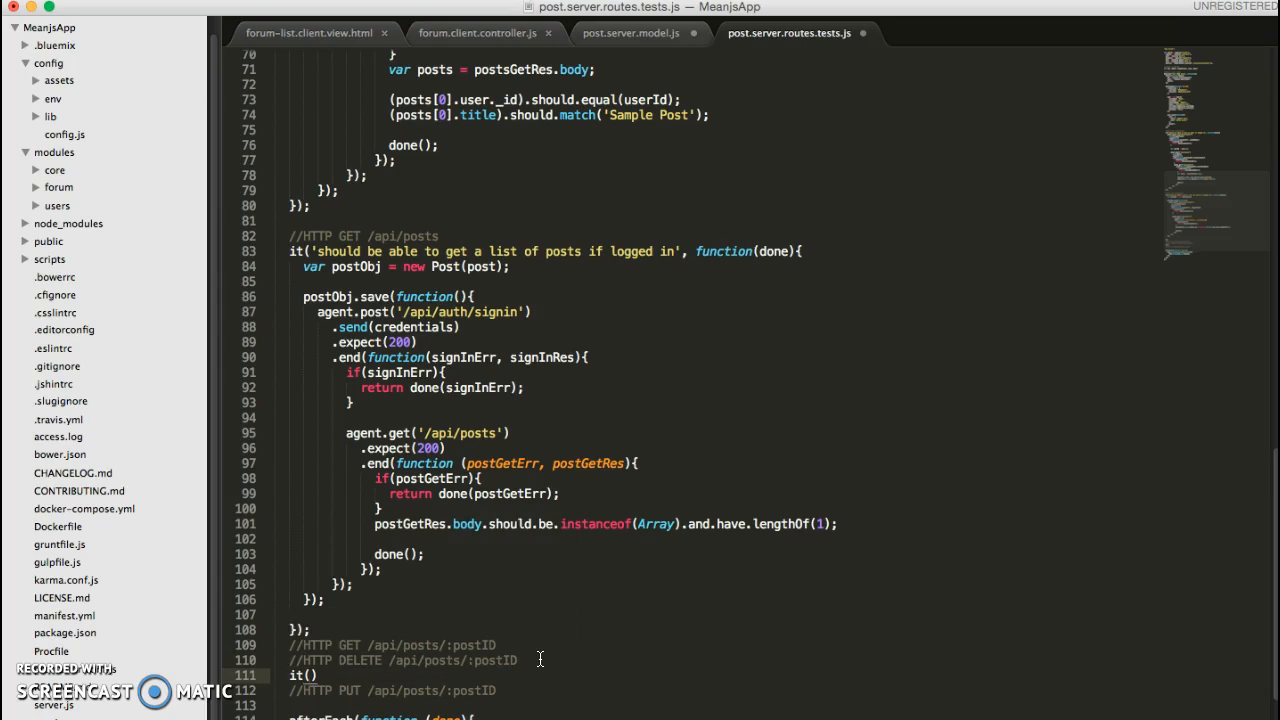
pyautogui.write("''")
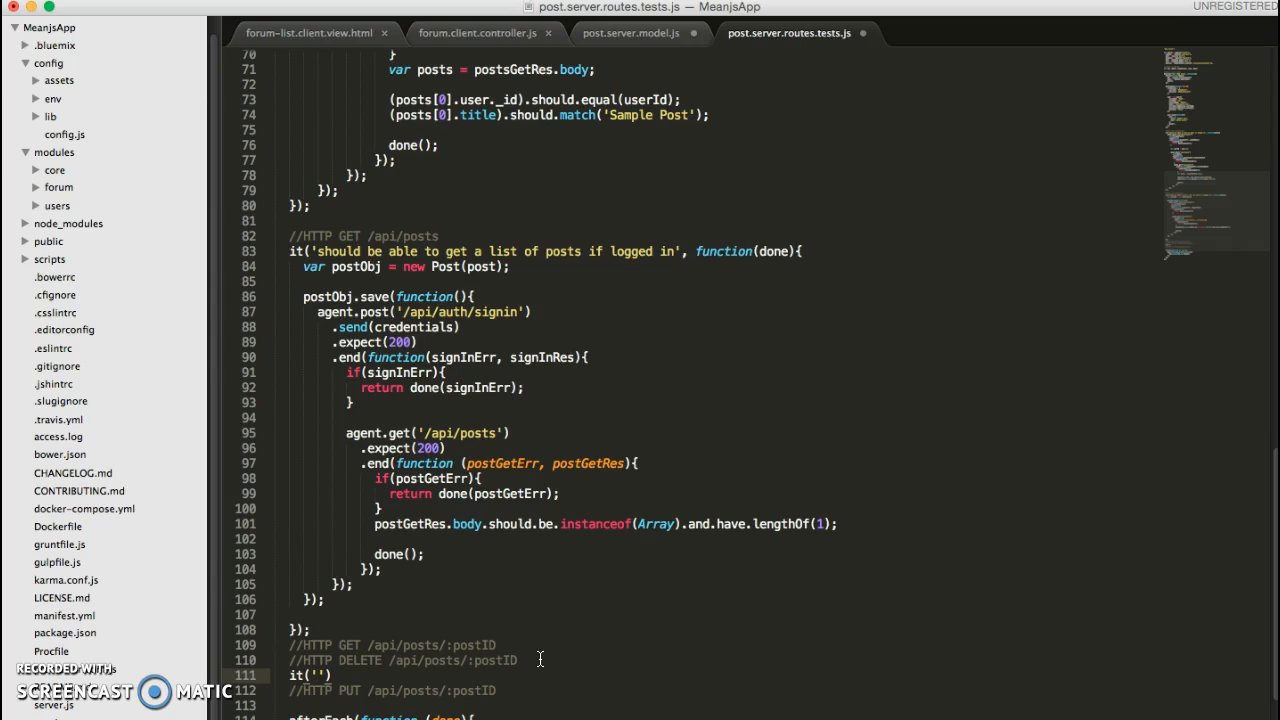
pyautogui.write('should be')
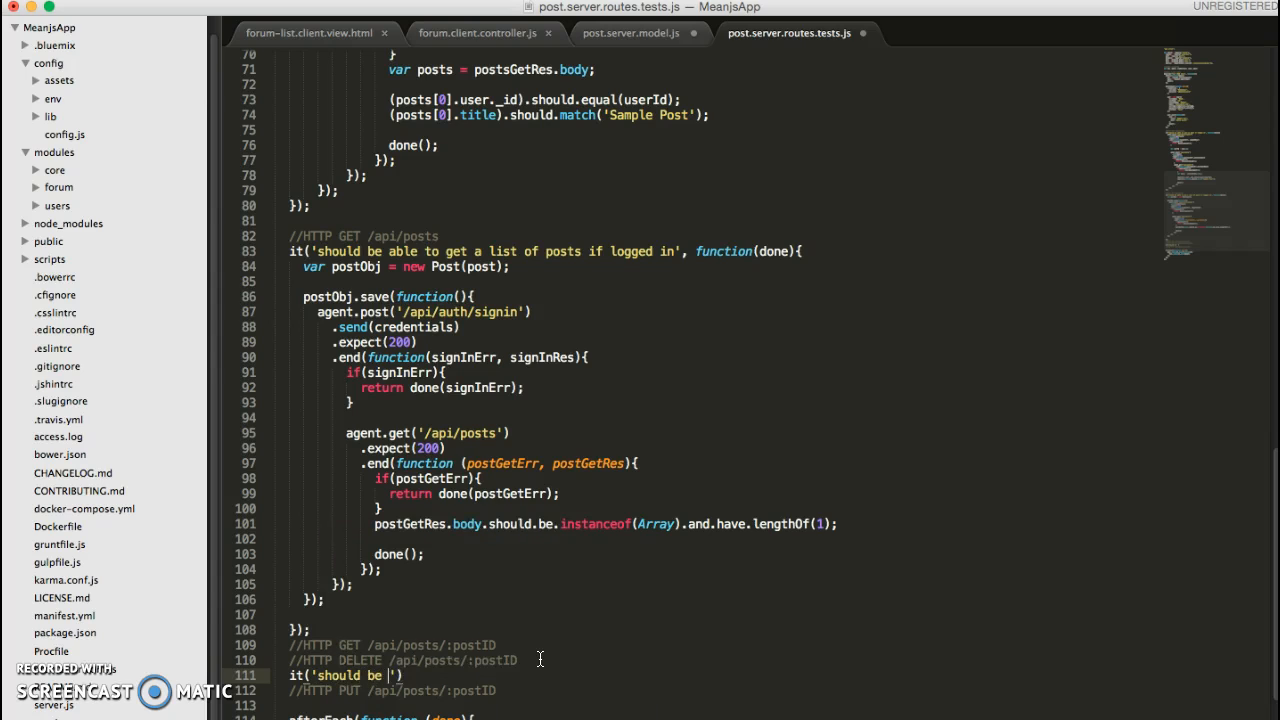
pyautogui.write('able to delete a post if logged')
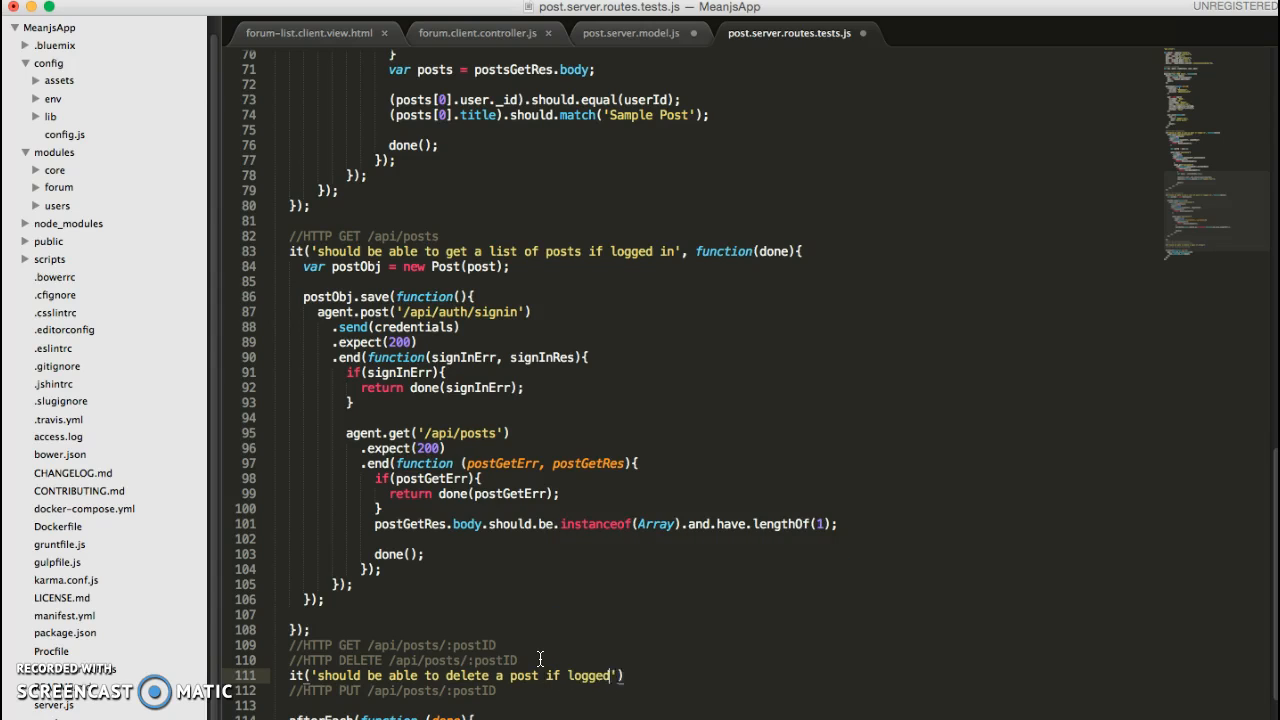
pyautogui.write("', function(")
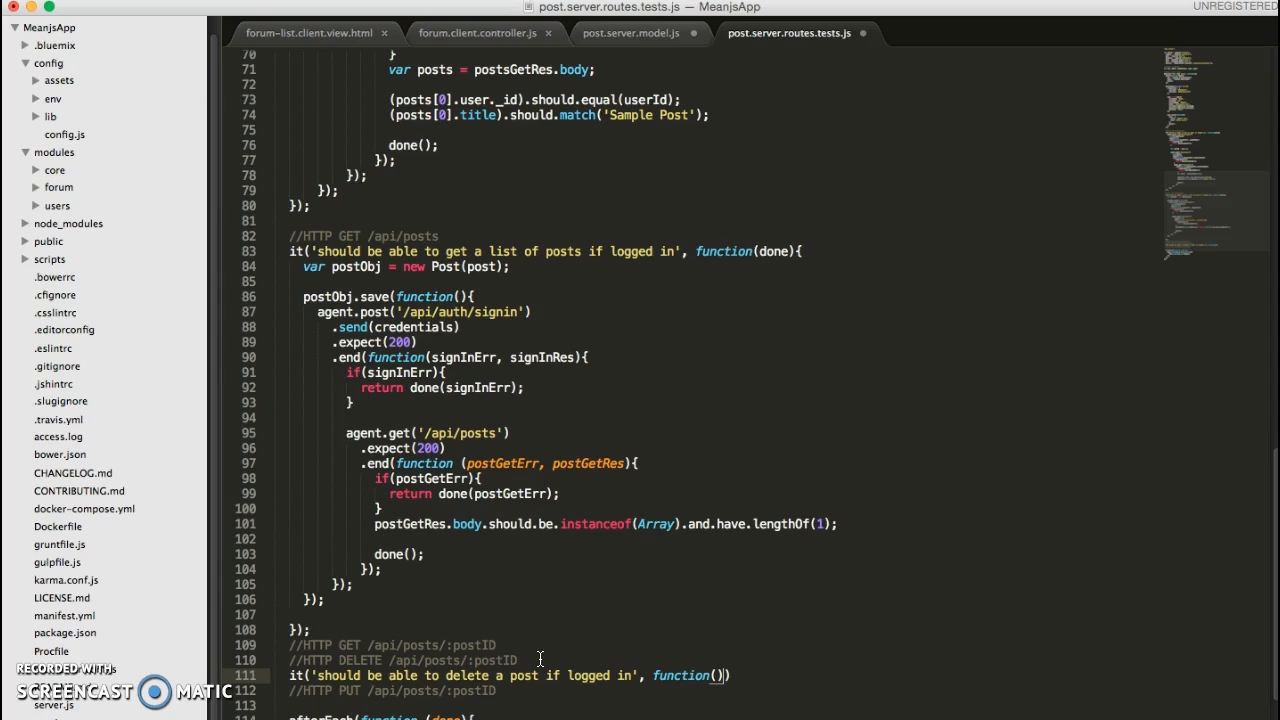
pyautogui.write('done){}')
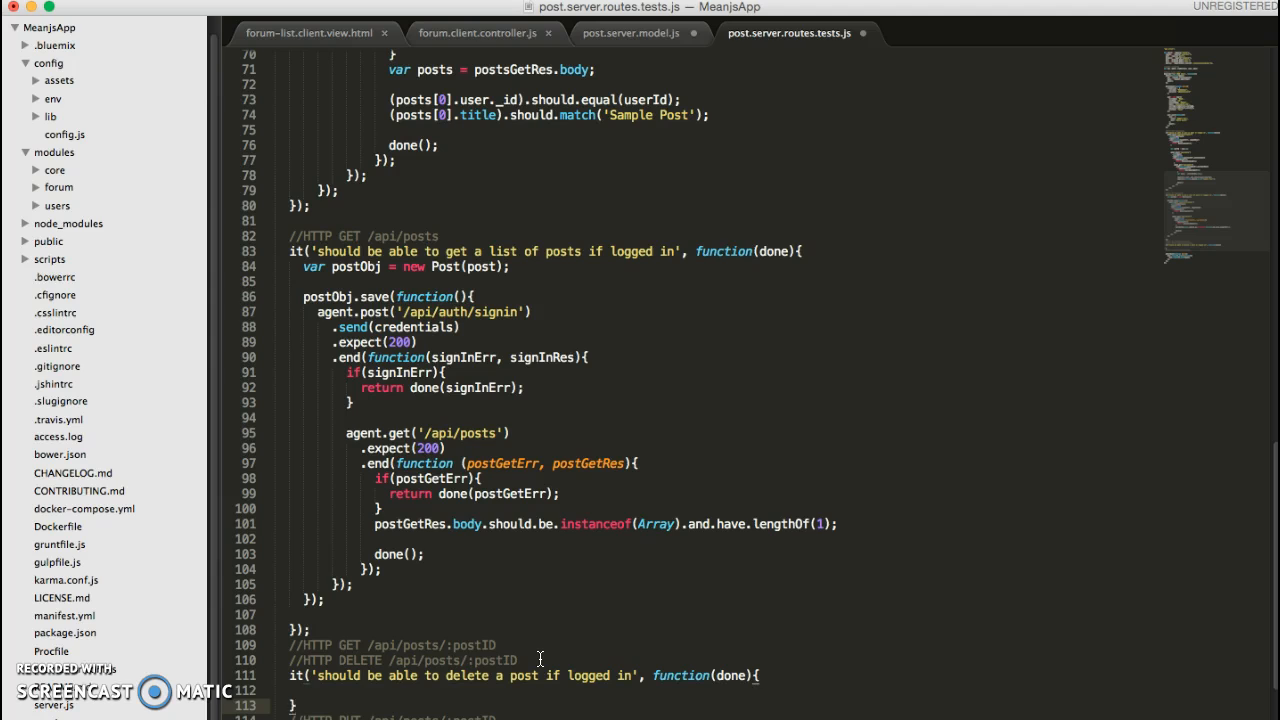
pyautogui.scroll(-3)
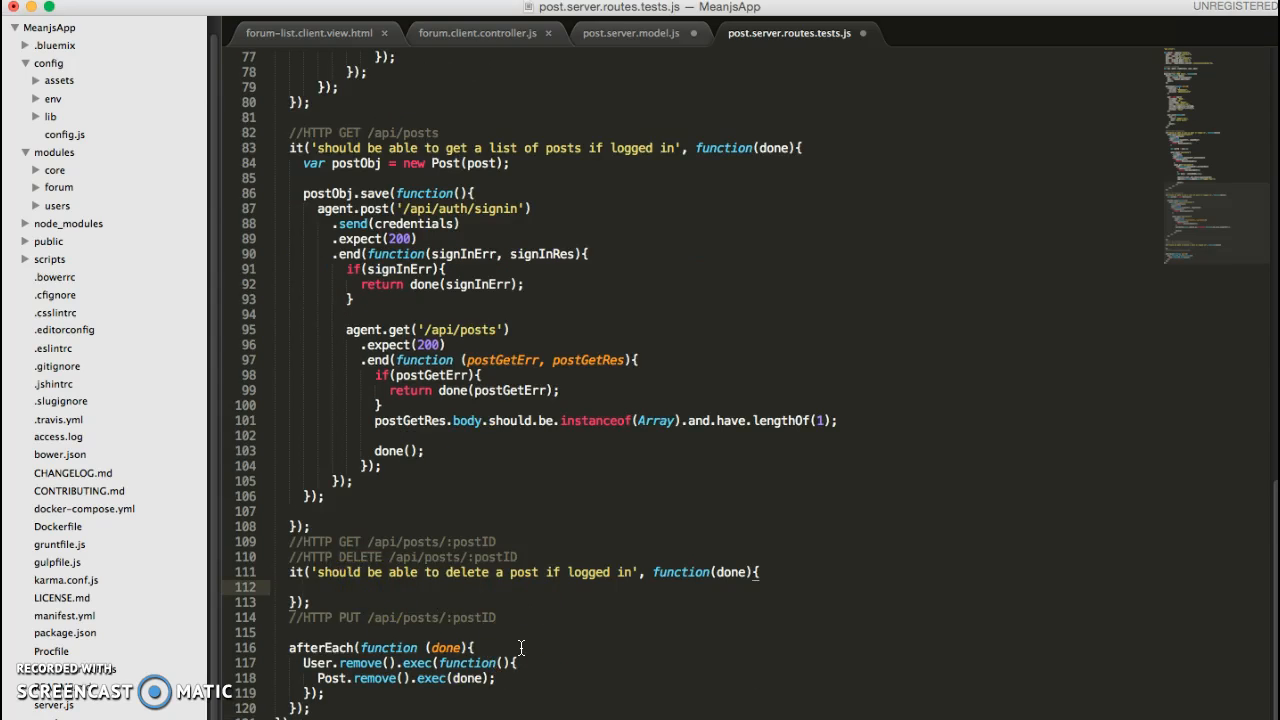
# Write var postObj = new Post(post); and a postObj.save(function(){}) callback in the delete test.
pyautogui.write('var')
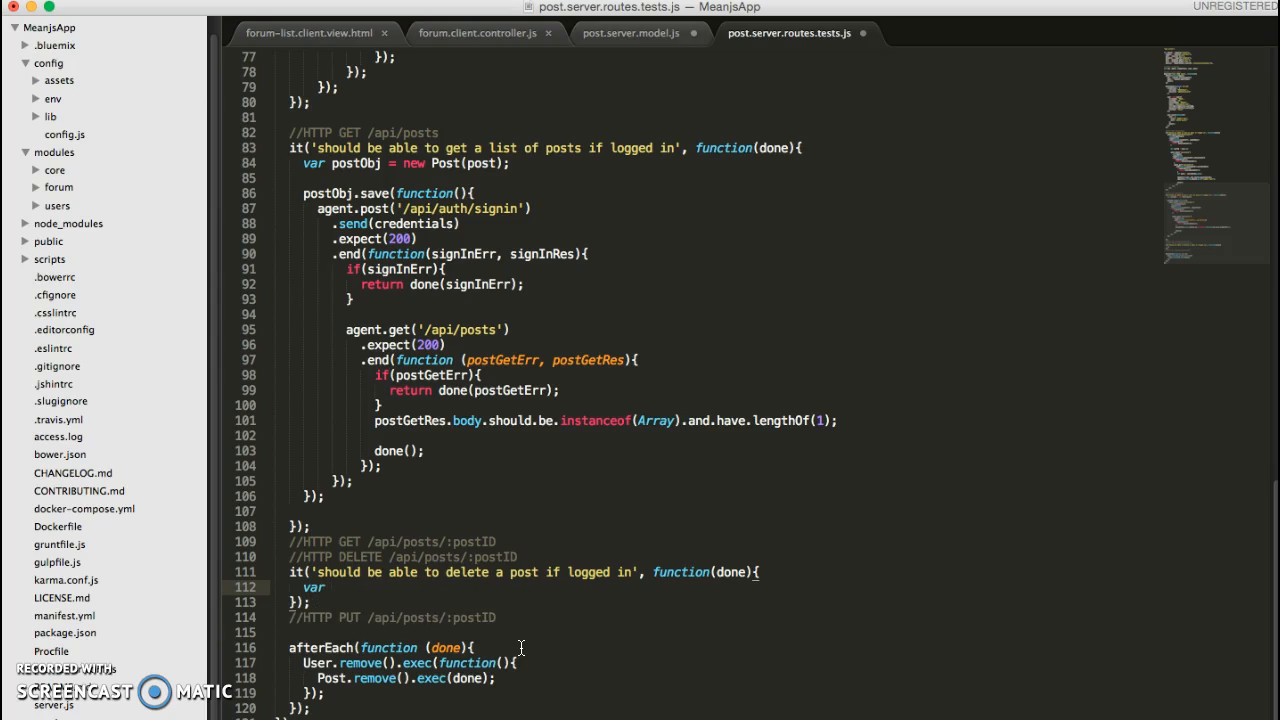
pyautogui.write('postObj')
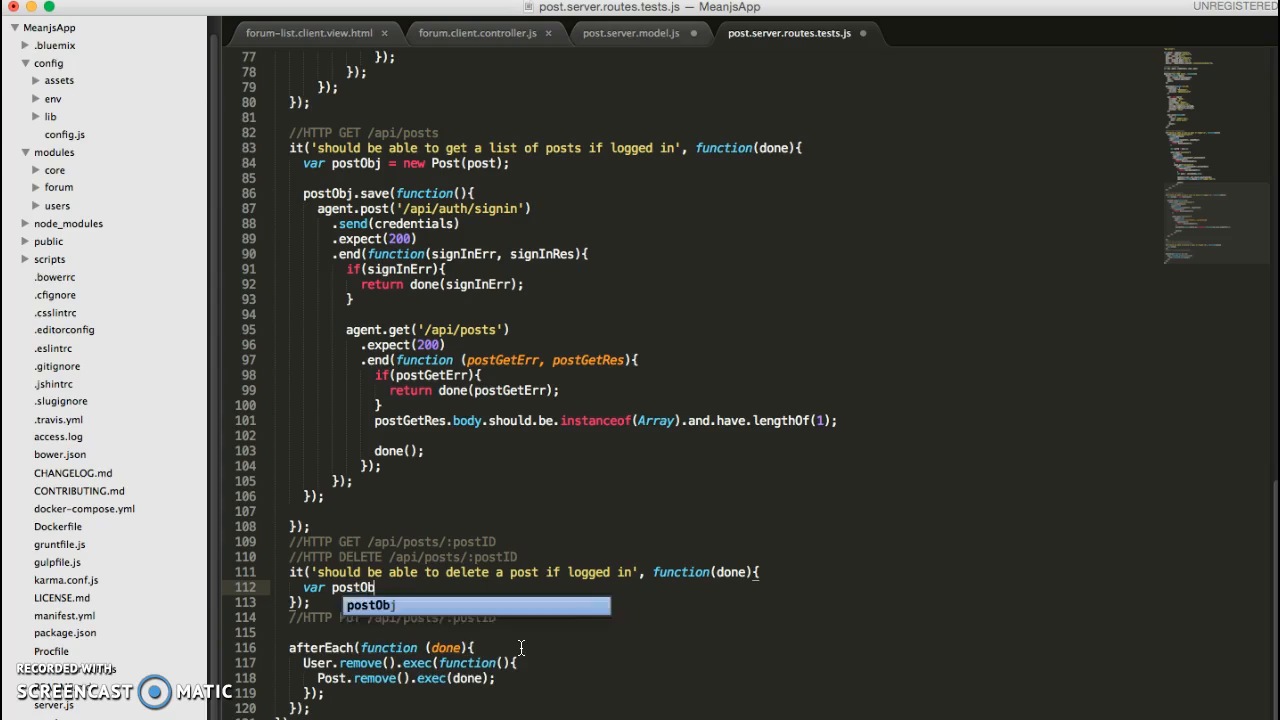
pyautogui.write('=')
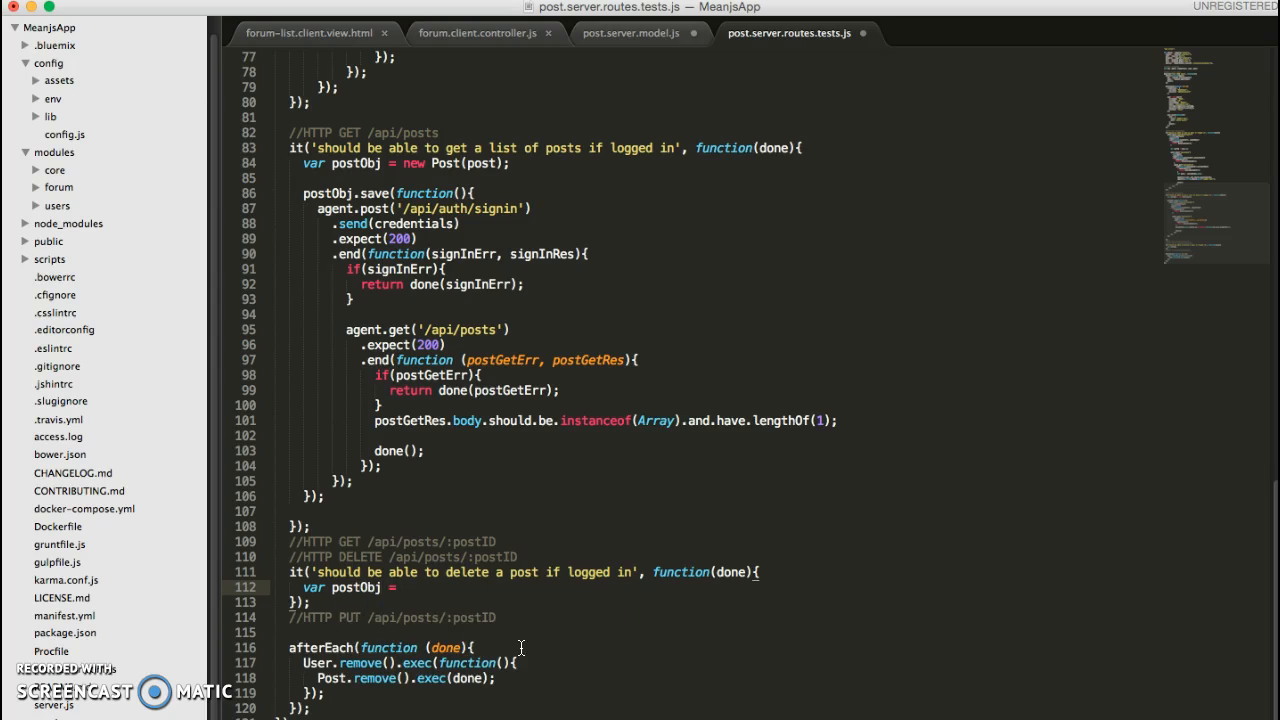
pyautogui.write('new')
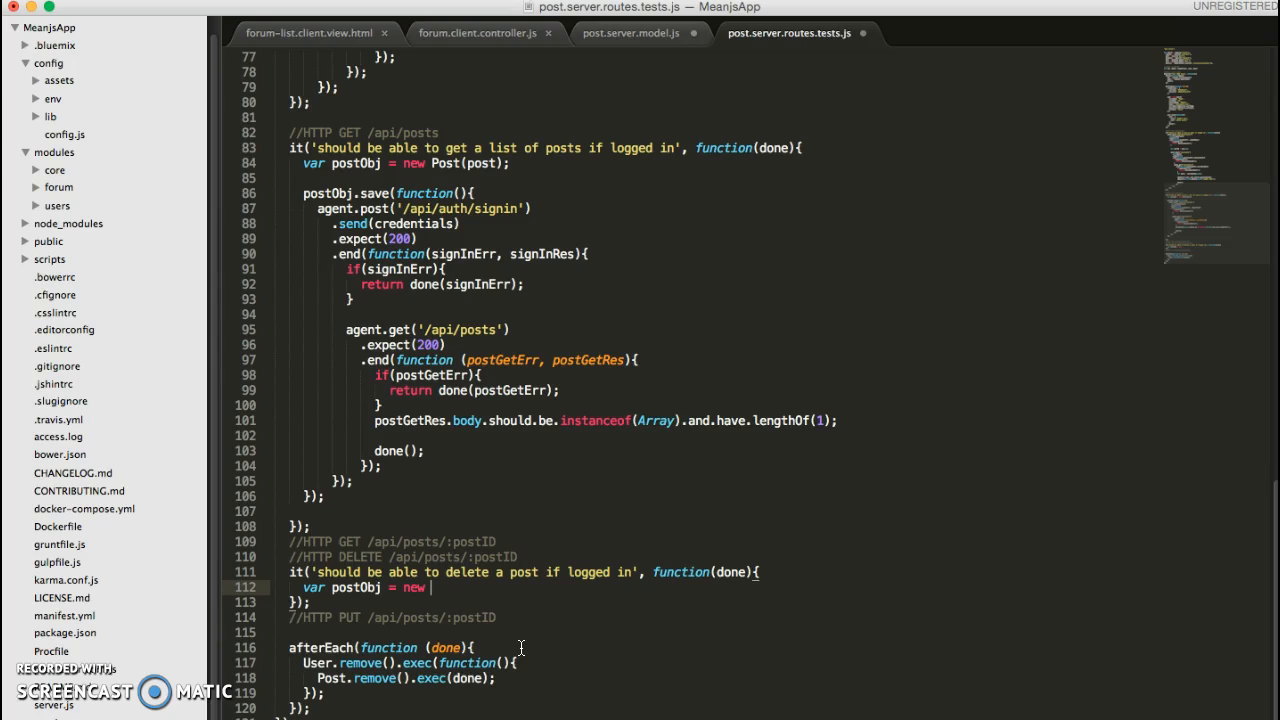
pyautogui.write('Post')
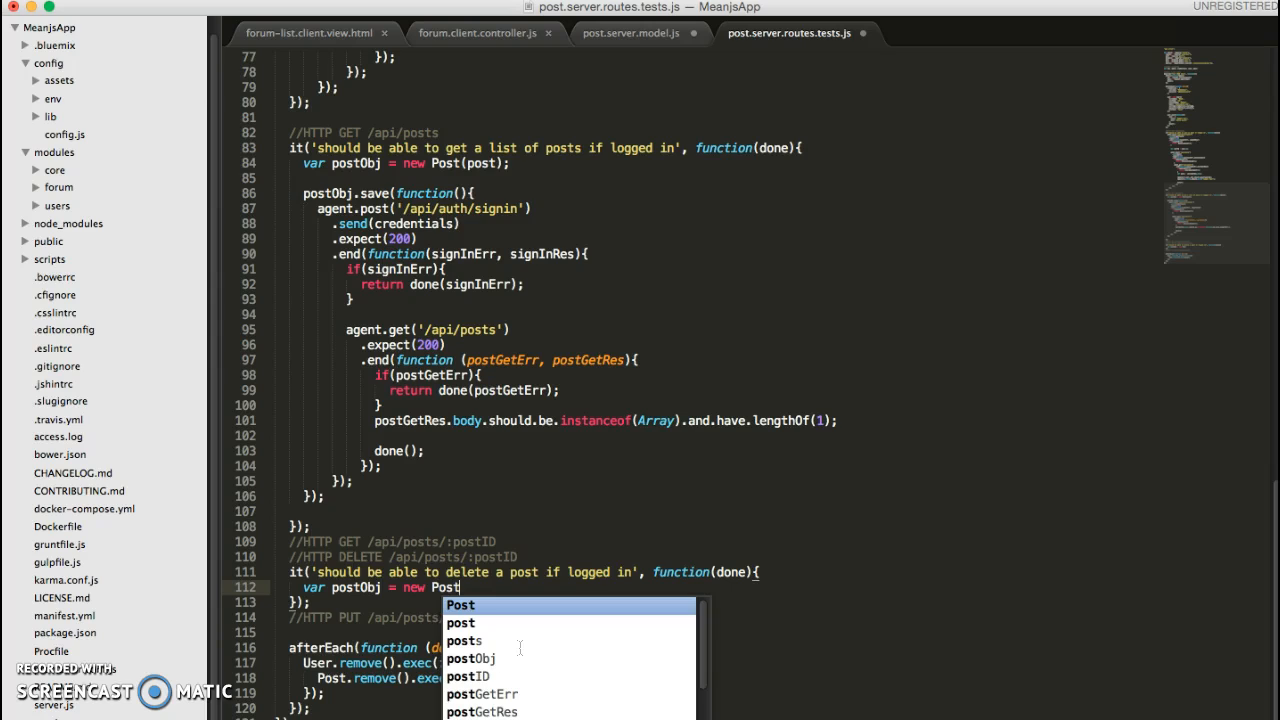
pyautogui.write('pos)')
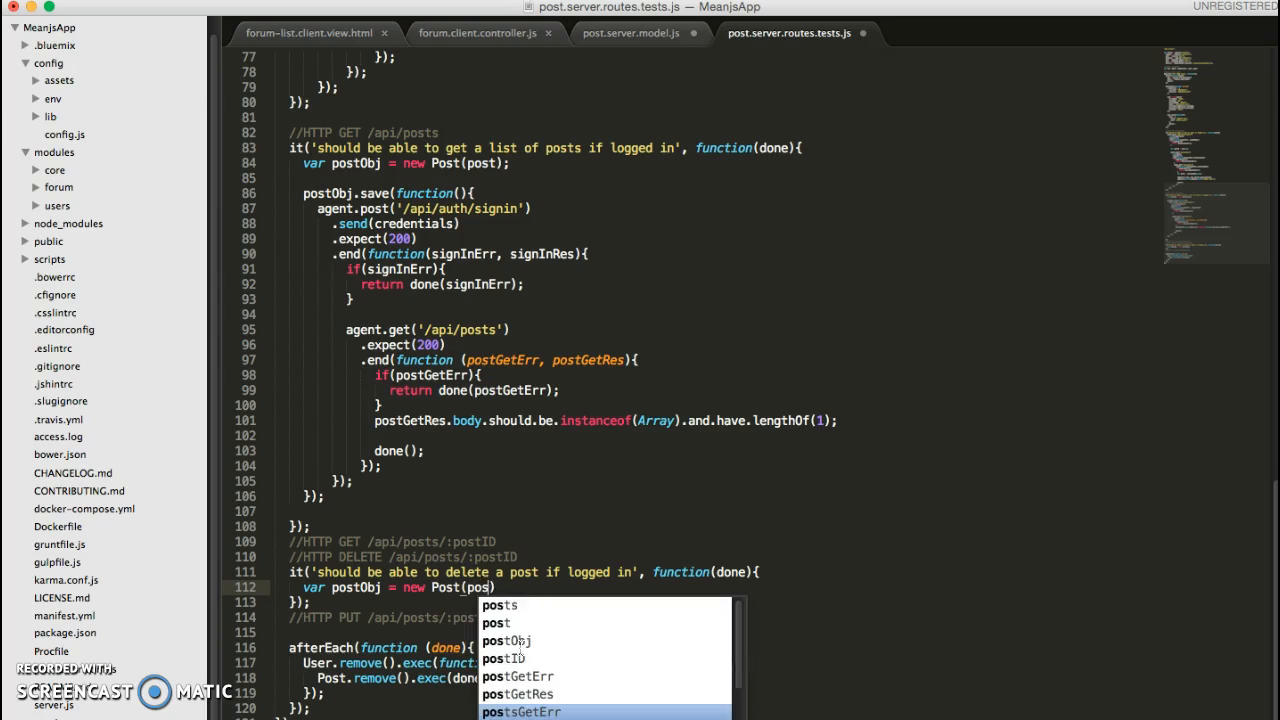
pyautogui.press('Escape')
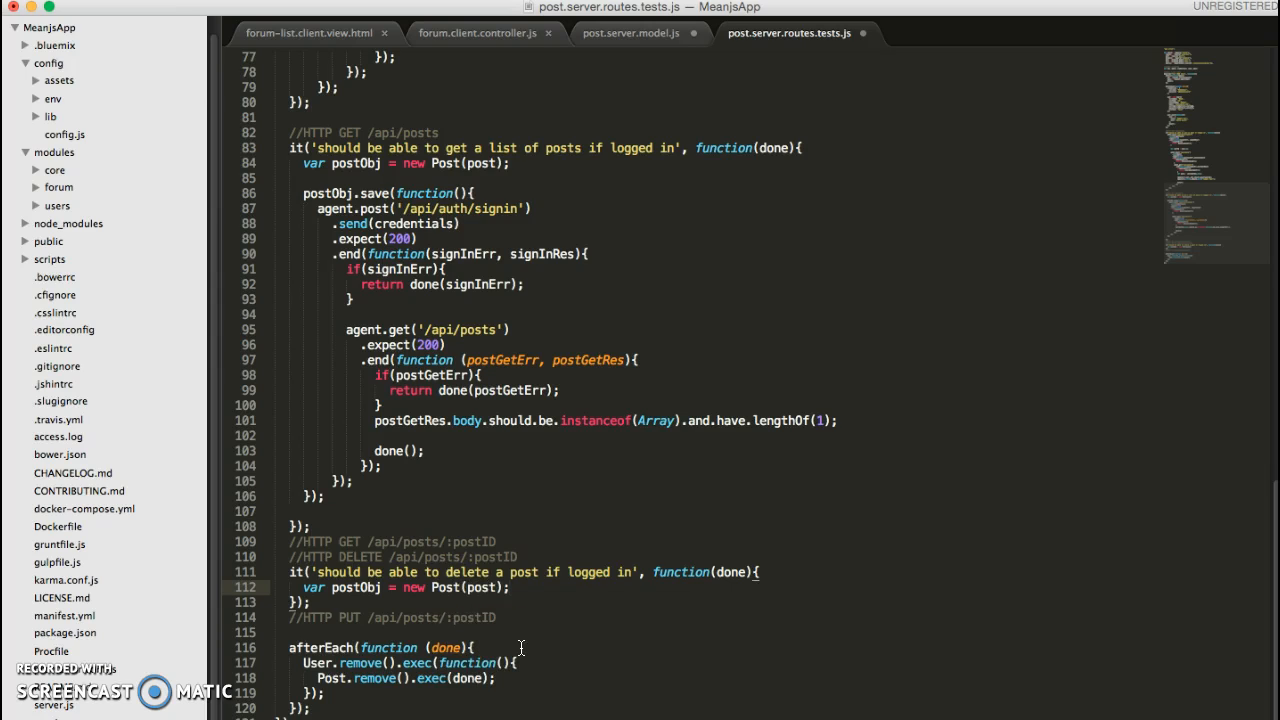
pyautogui.write('post')
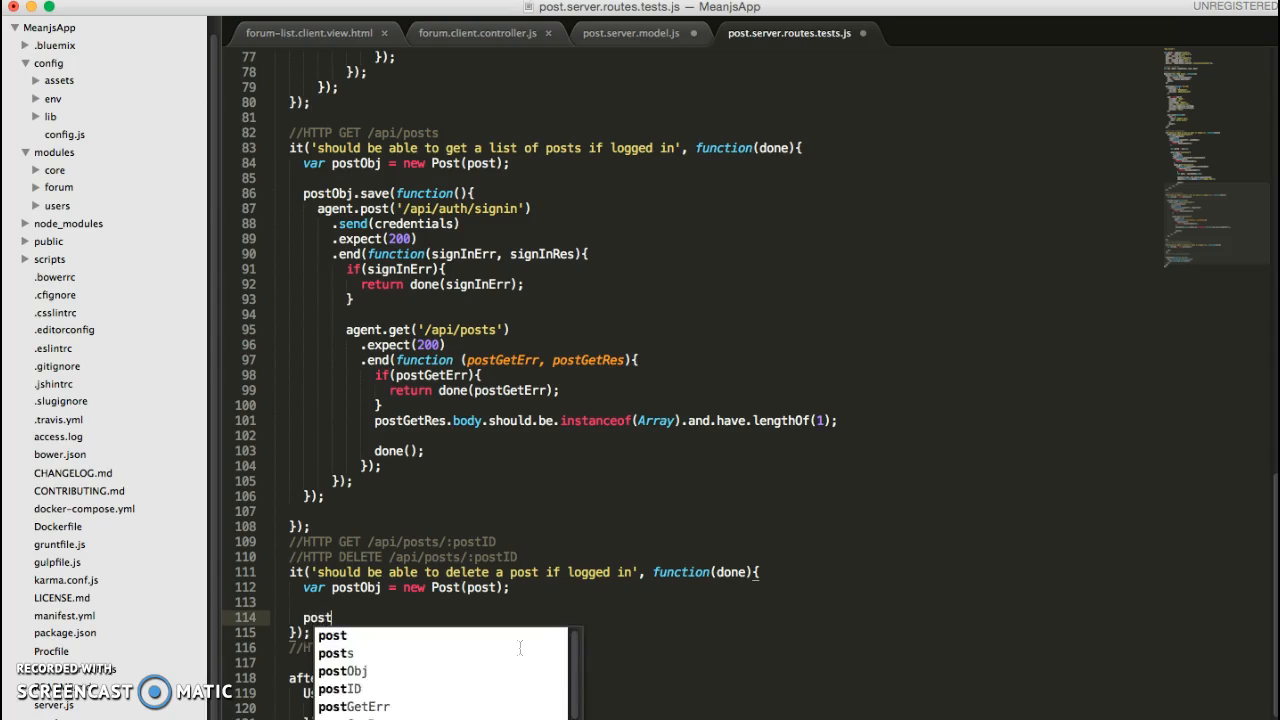
pyautogui.write('Obj = new')
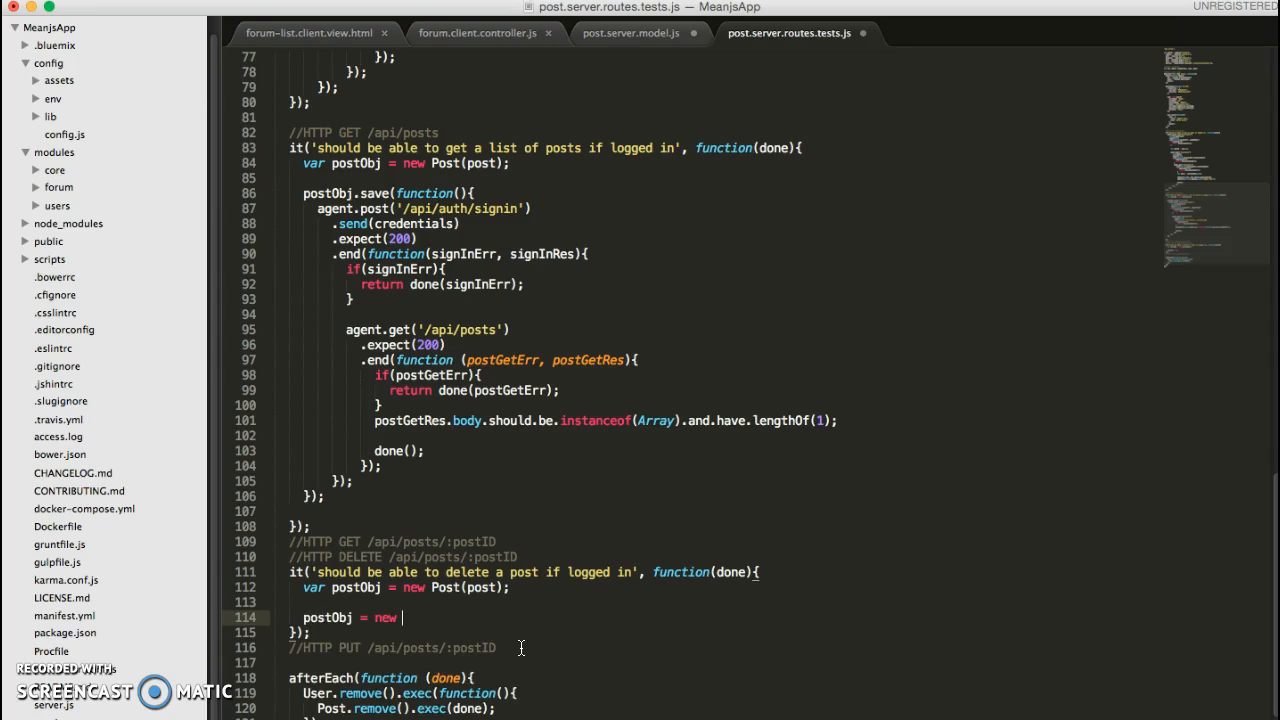
pyautogui.press('backspace')
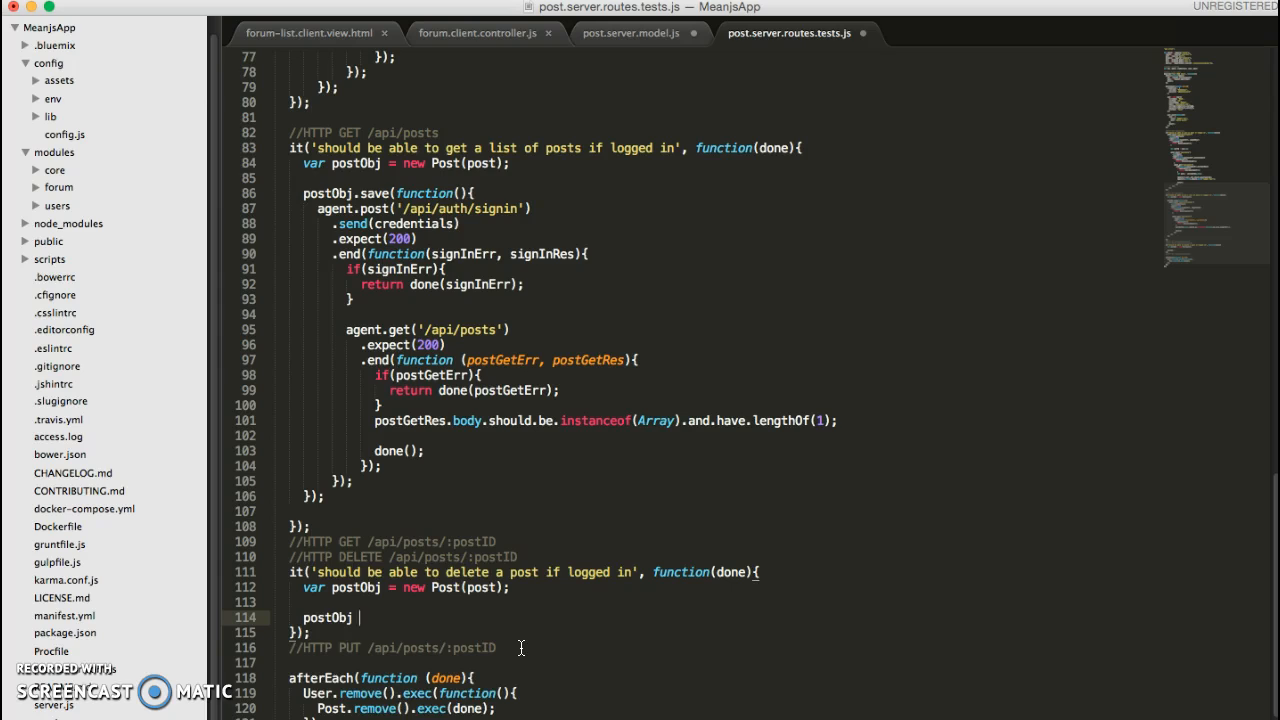
pyautogui.write('.save(function(){}')
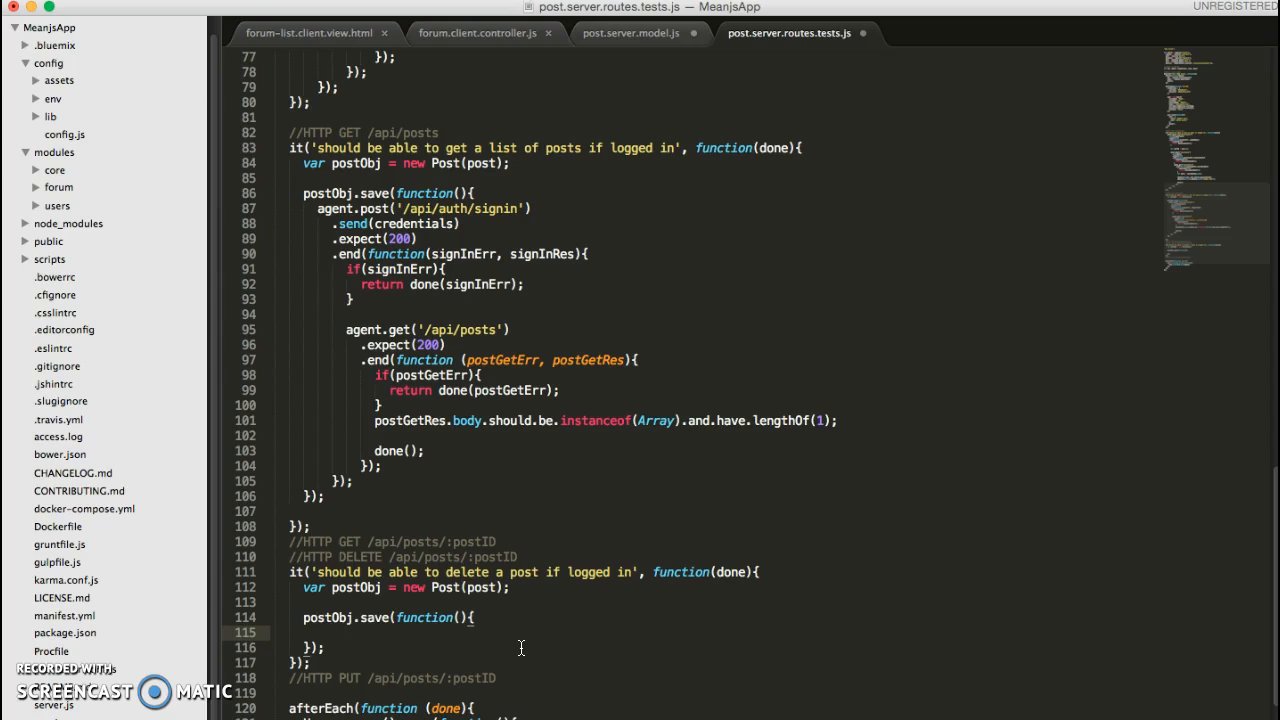
# Inside save, add agent.post('/api/auth/signin').send(credentials).expect(200).end(...) returning done on signInErr.
pyautogui.write('a')
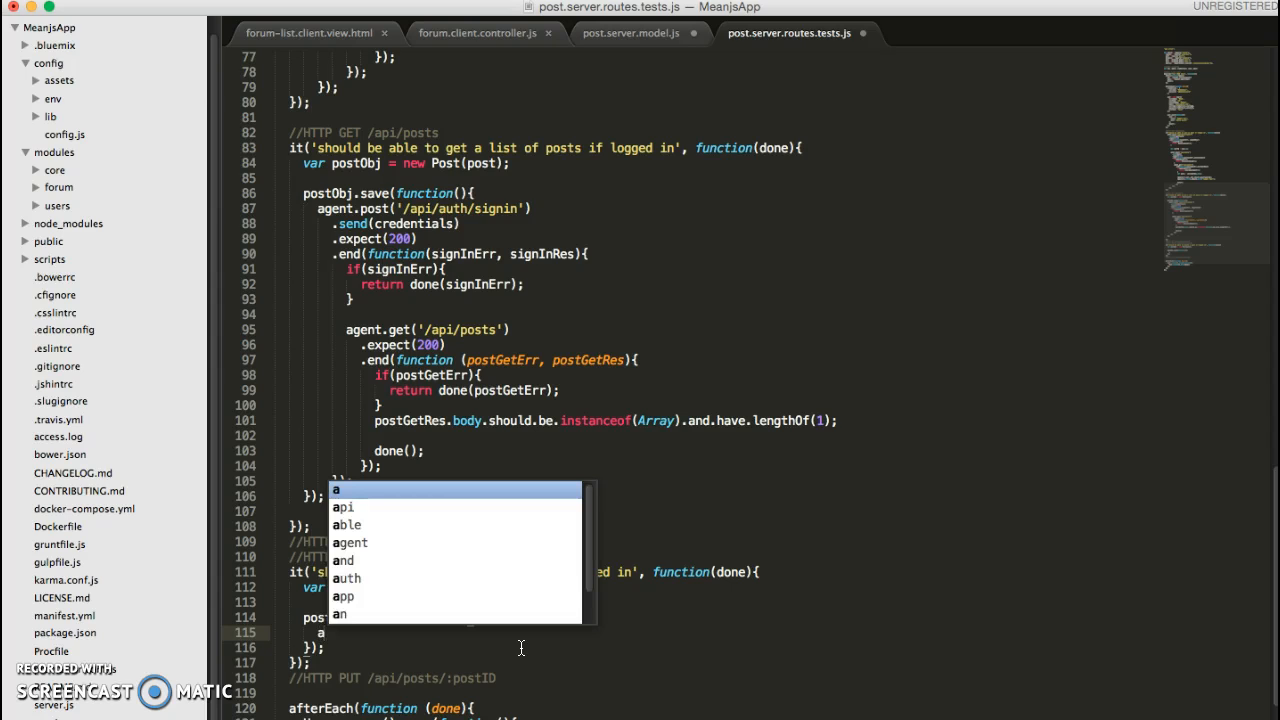
pyautogui.write('gent.')
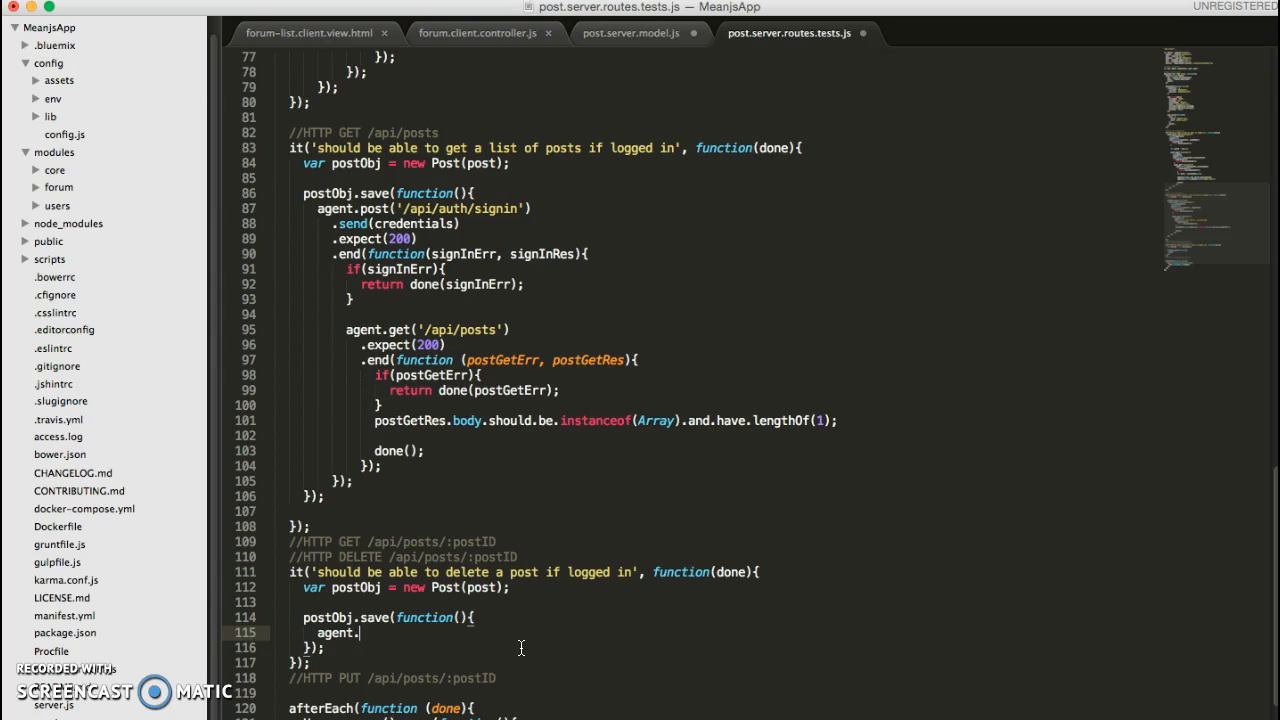
pyautogui.write("post('/')")
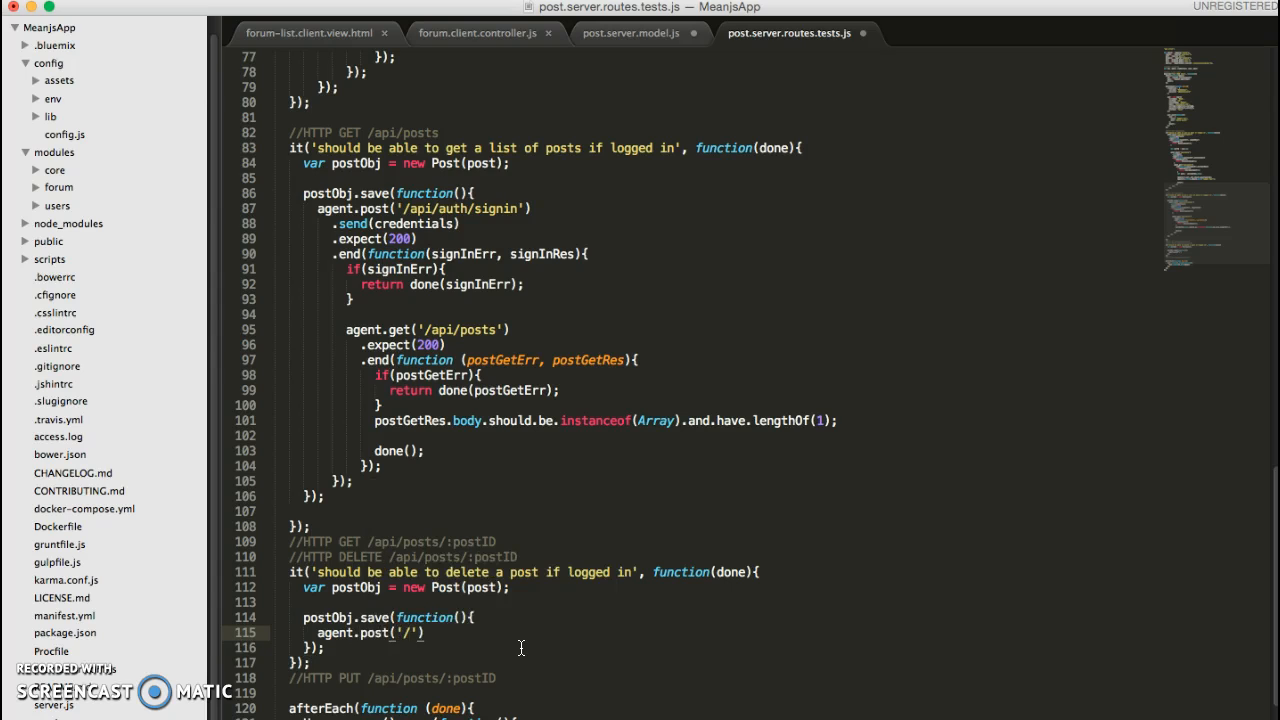
pyautogui.write('/api/auth/signin')
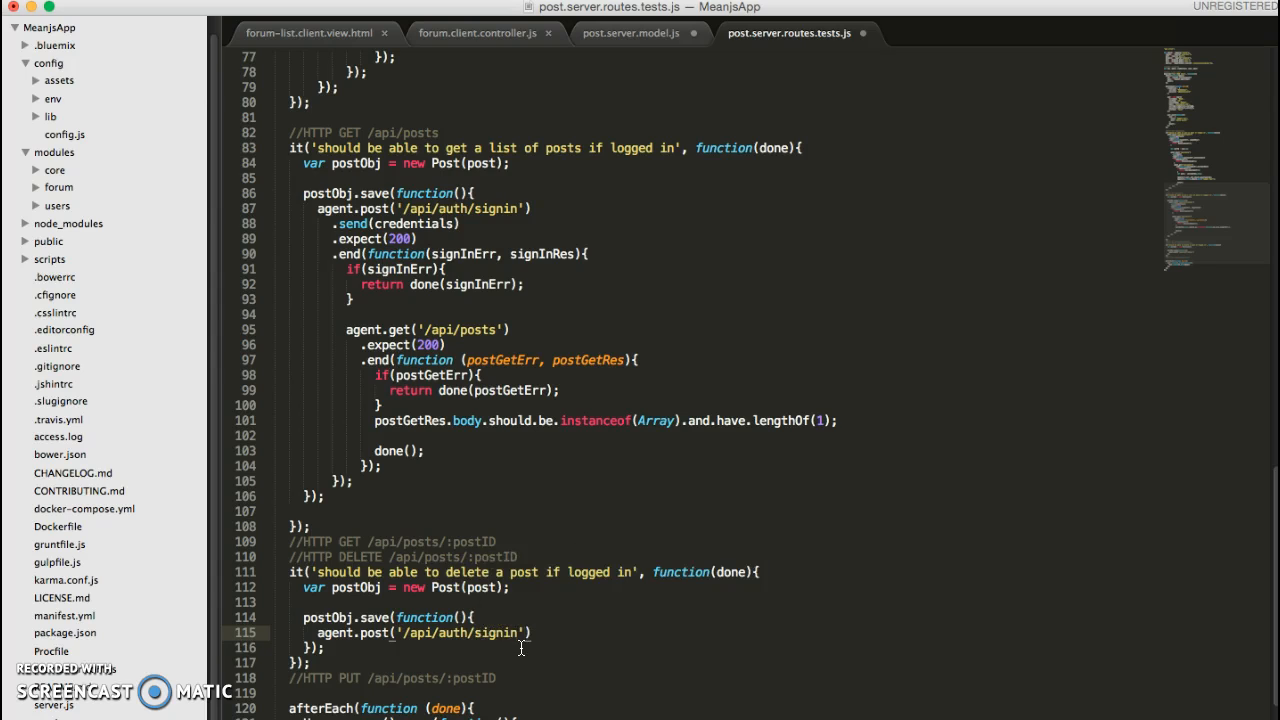
pyautogui.write('.send')
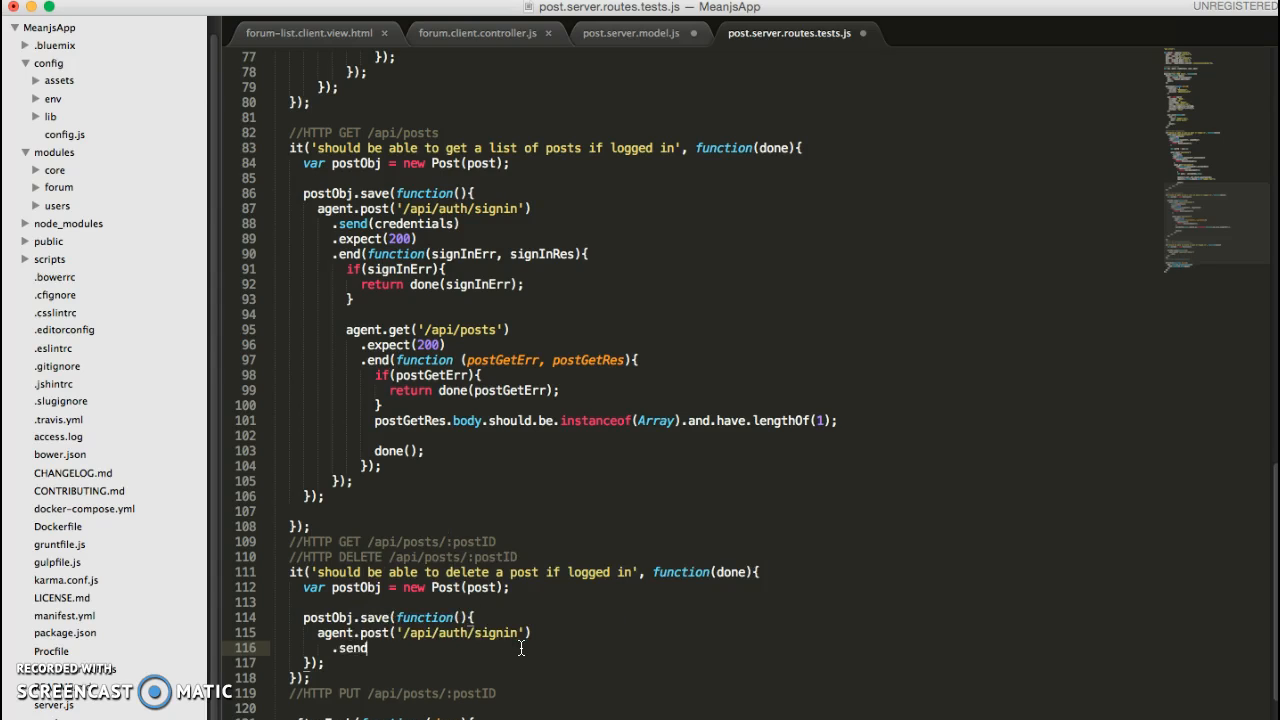
pyautogui.write('(credent')
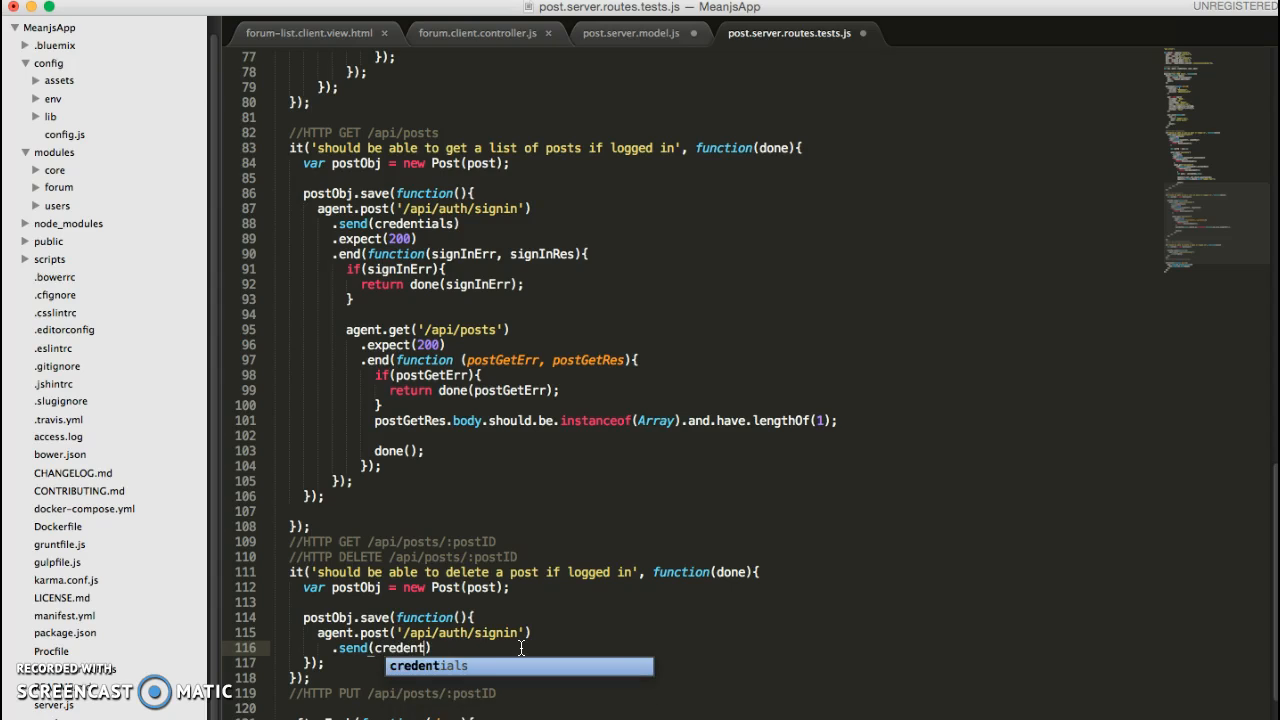
pyautogui.press('Tab')
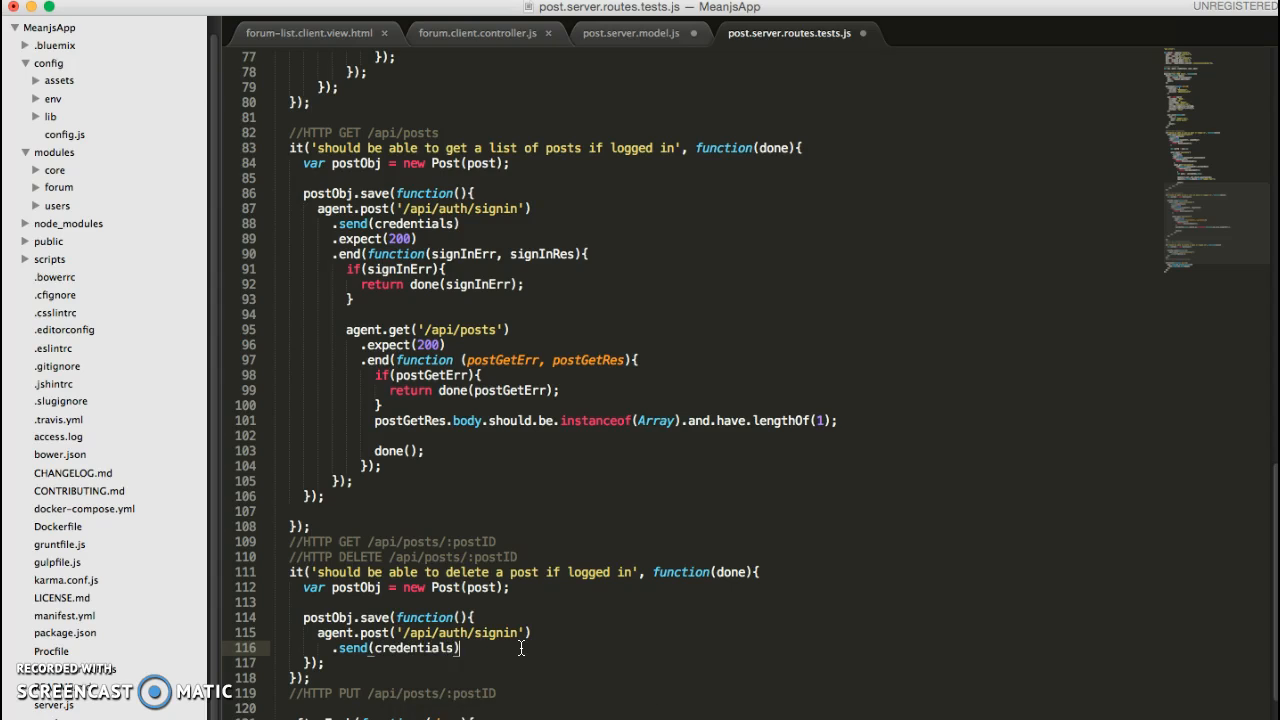
pyautogui.write('.expect()')
pyautogui.write('.end')
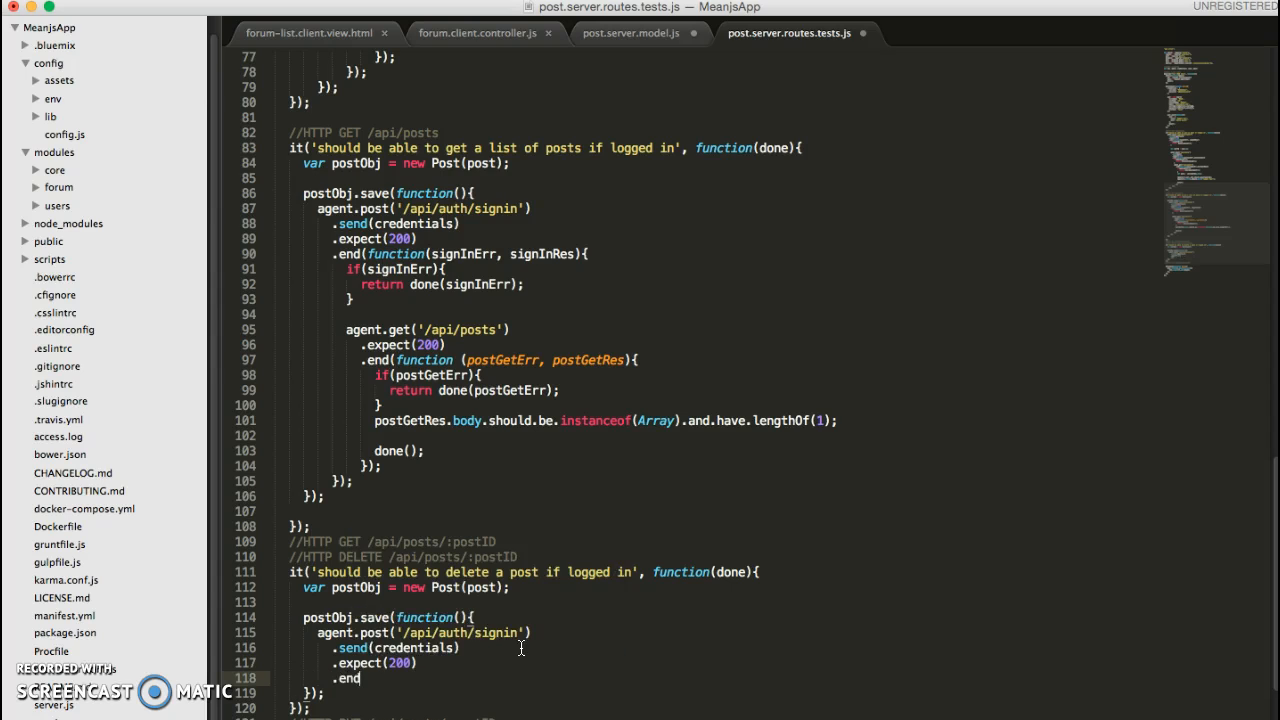
pyautogui.write('(function)')
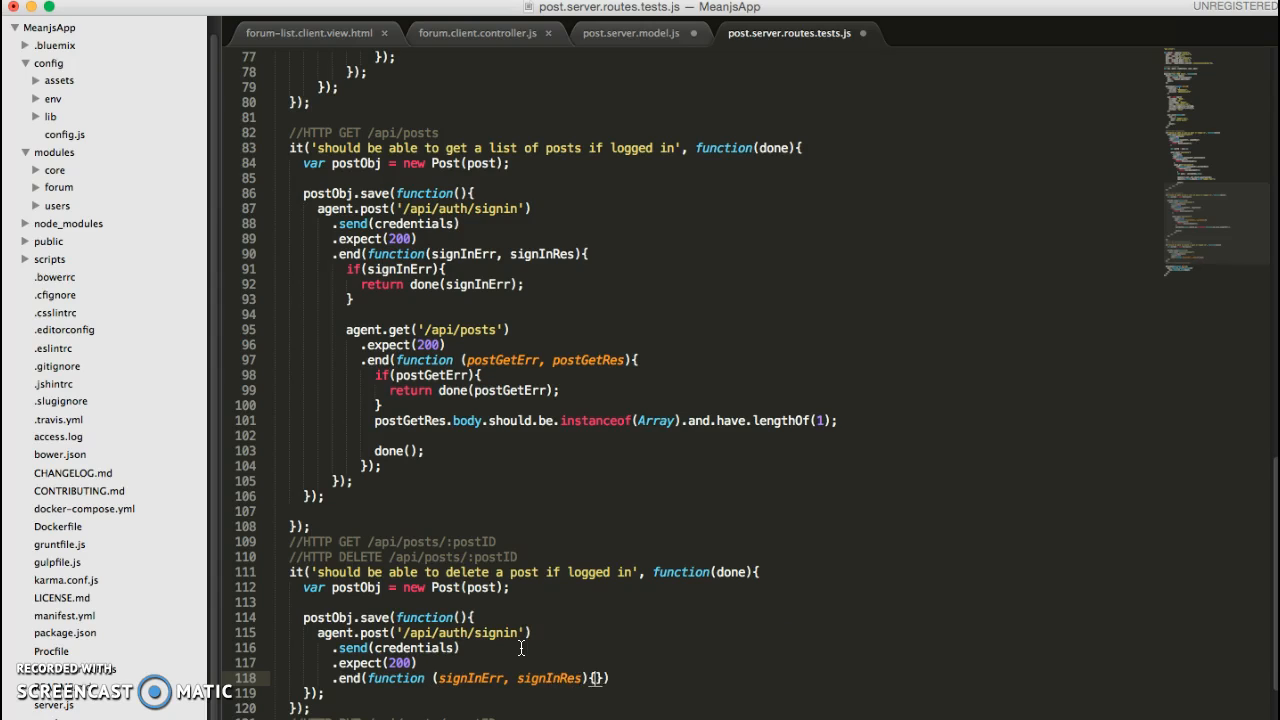
pyautogui.write('if(')
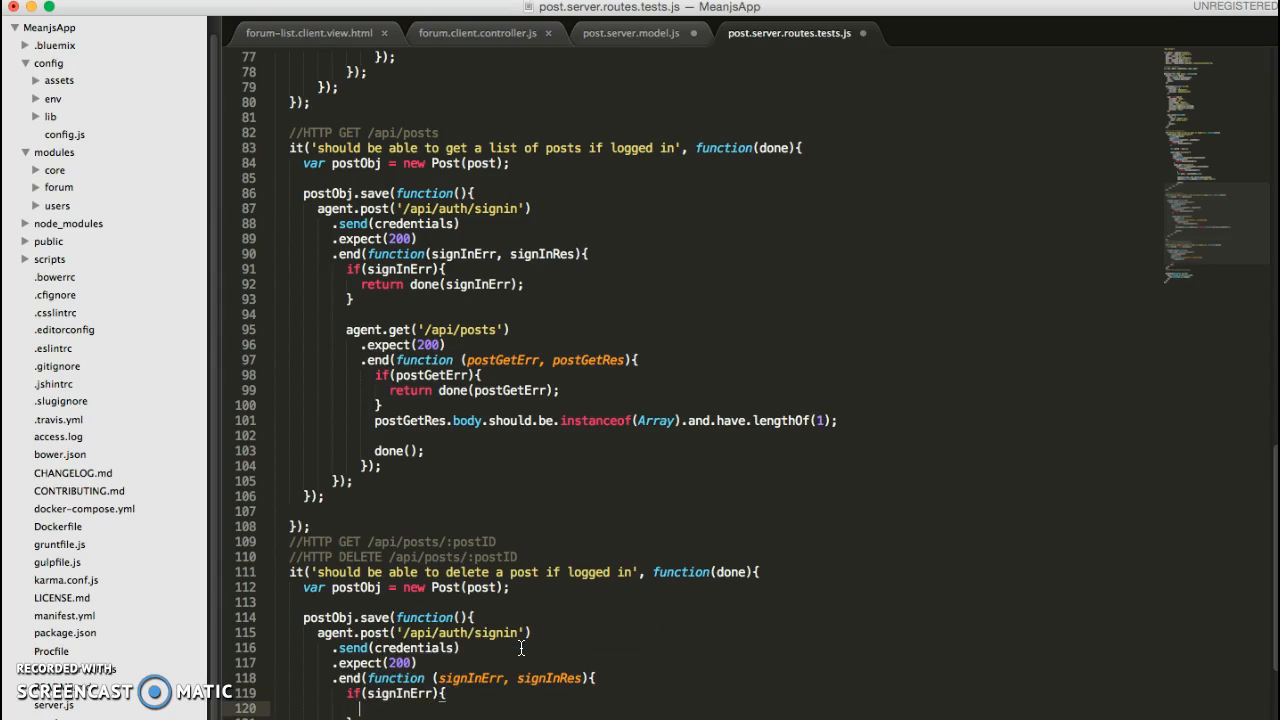
pyautogui.write('signInErr);')
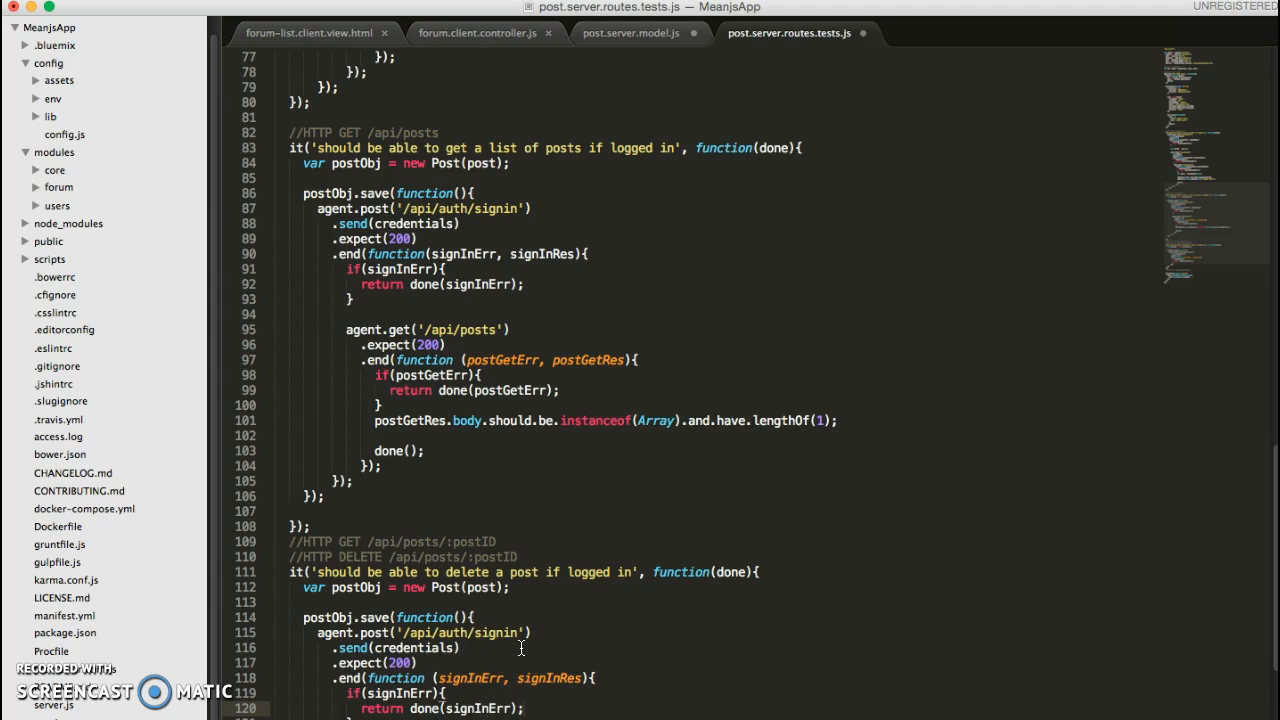
pyautogui.scroll(-3)
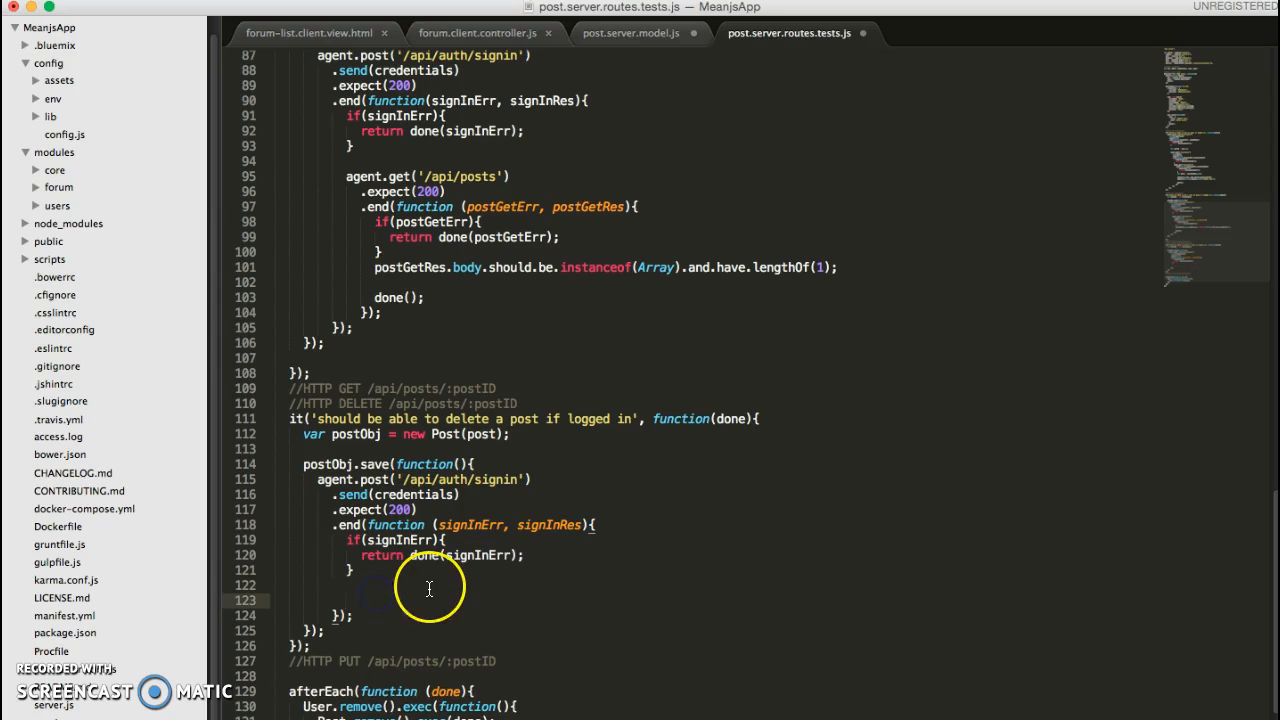
# Add agent.delete('/api/posts/' + post._id).expect(200) after signing in.
pyautogui.write('agent.d')
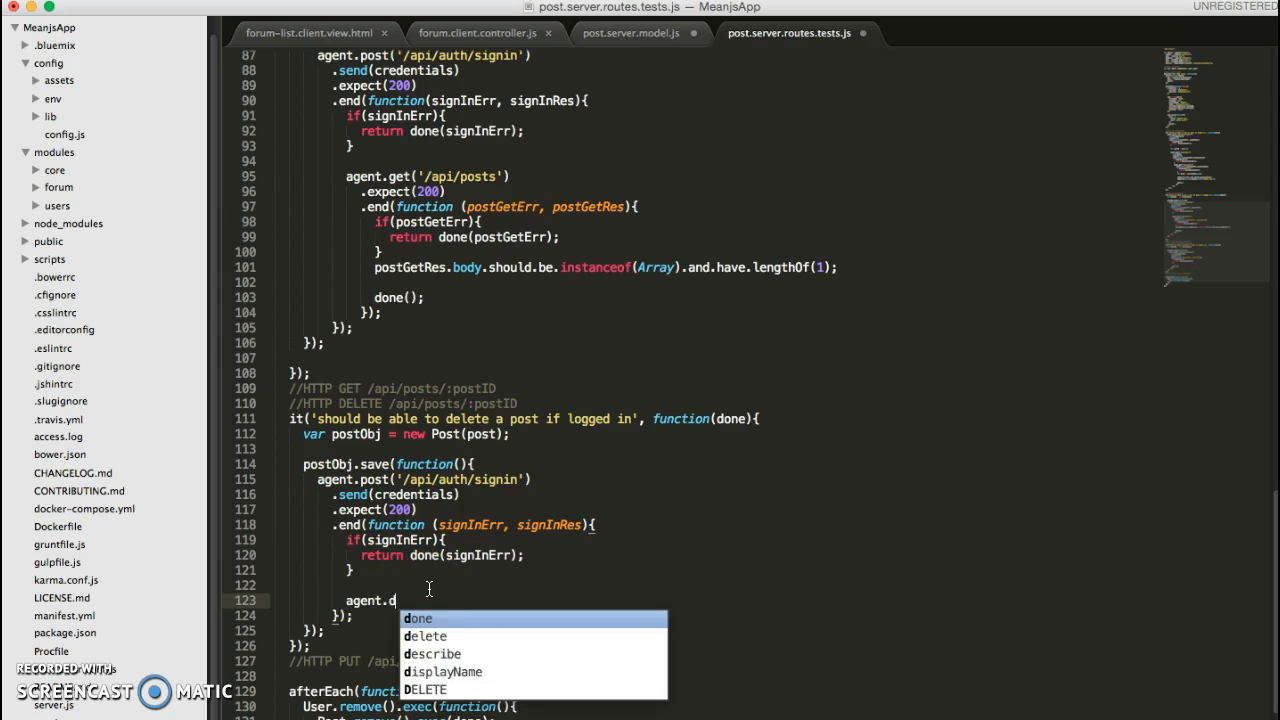
pyautogui.write("elete('/')")
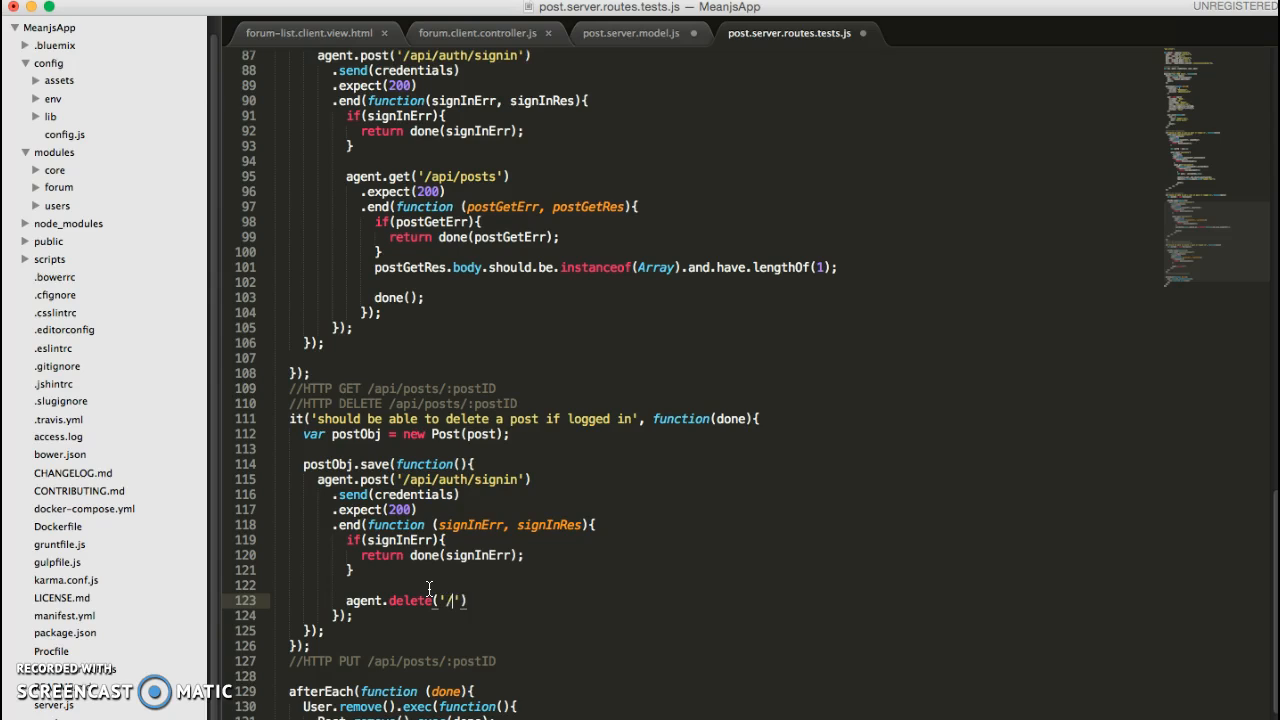
pyautogui.write('api/f')
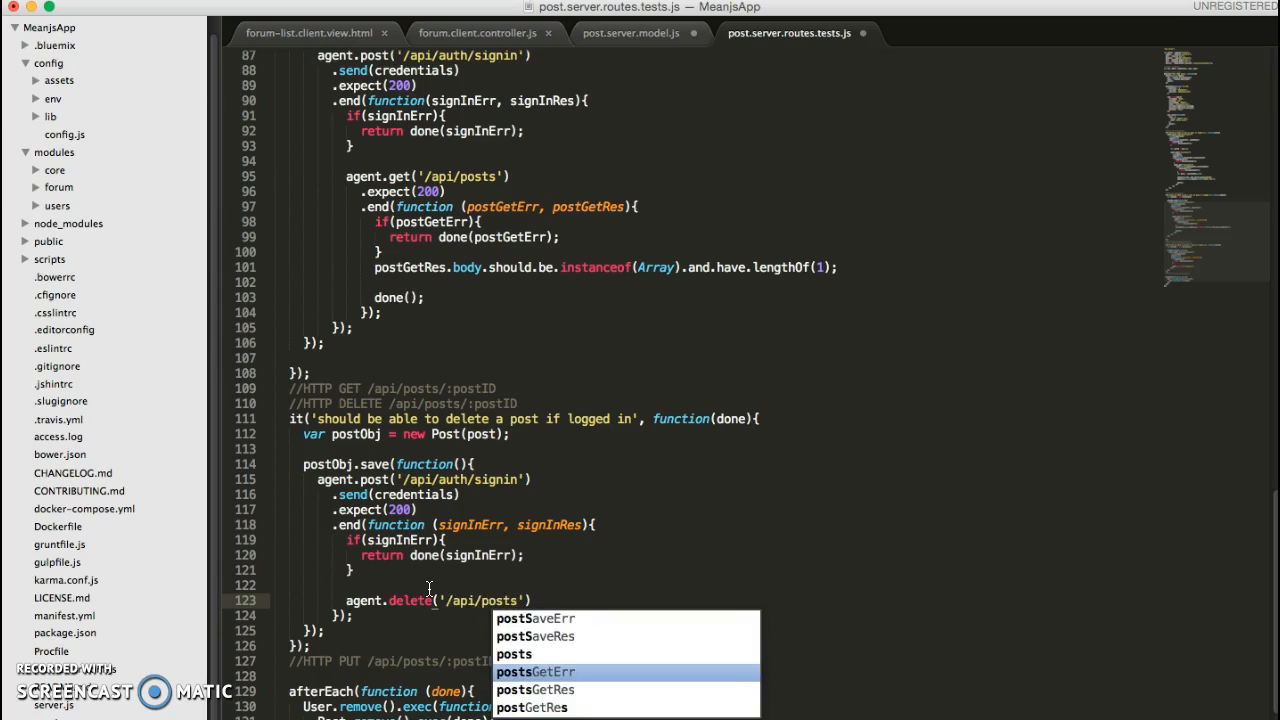
pyautogui.write('/')
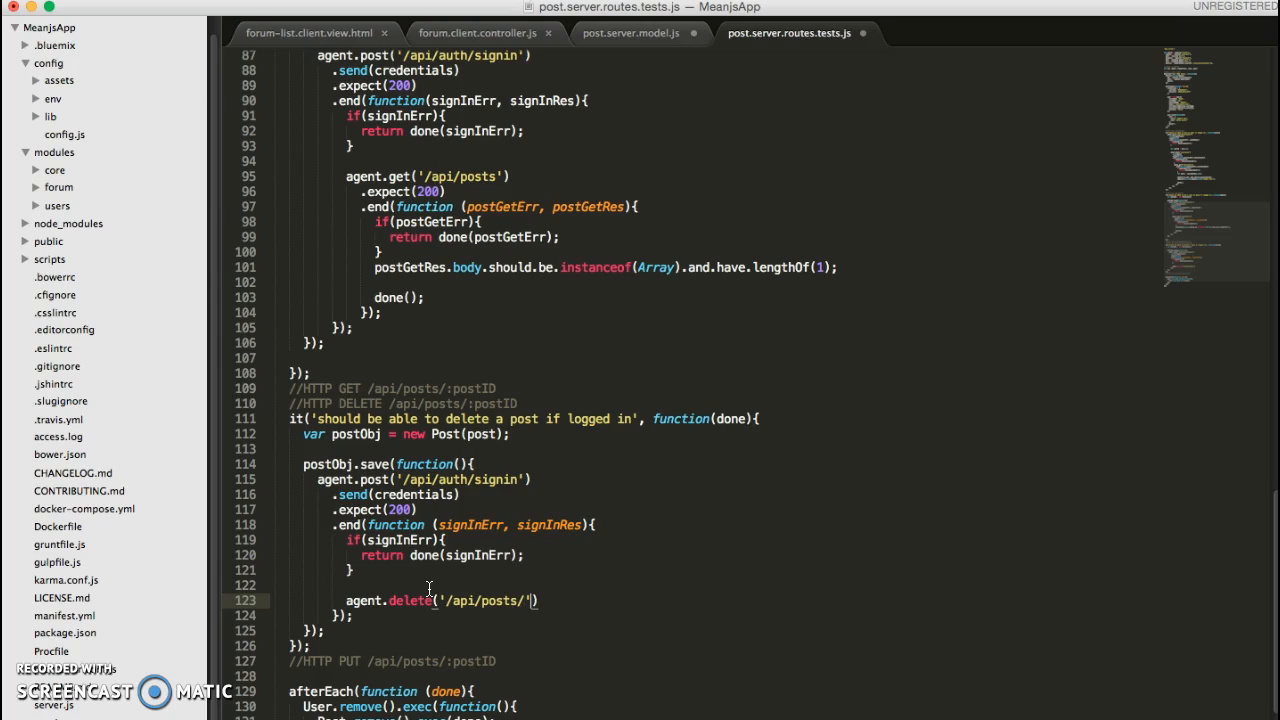
pyautogui.write('+')
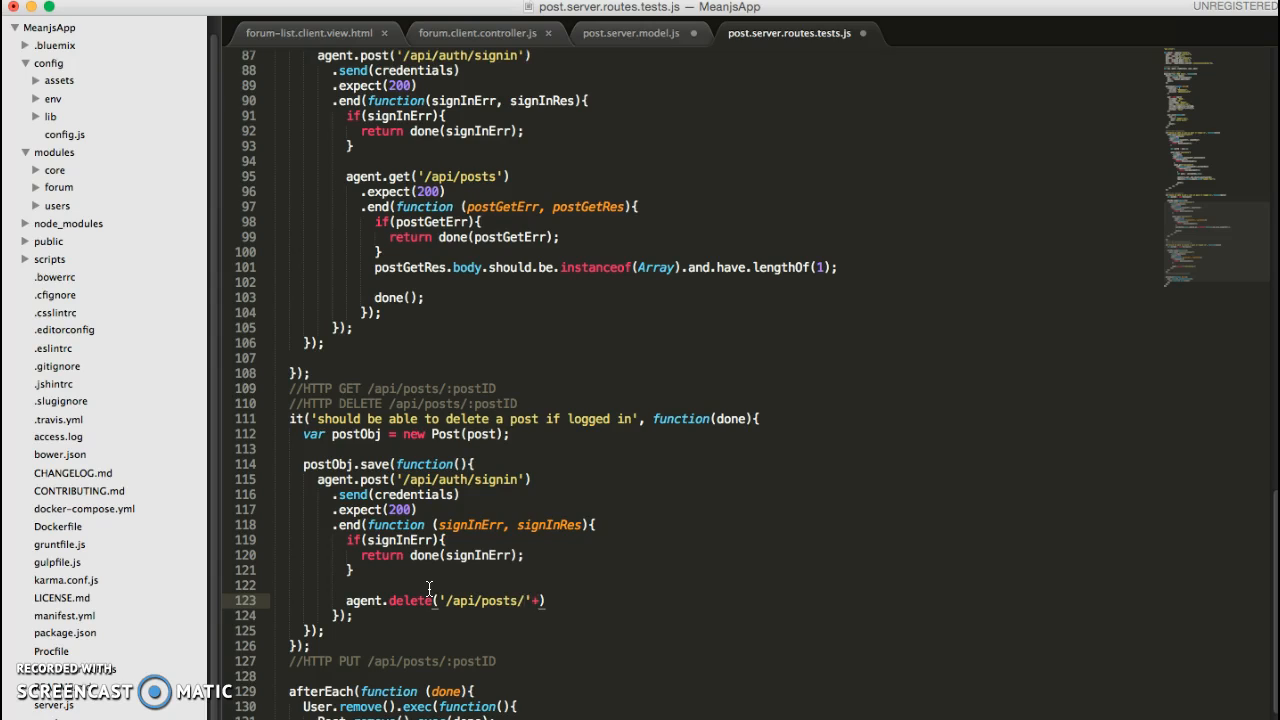
pyautogui.write('p')
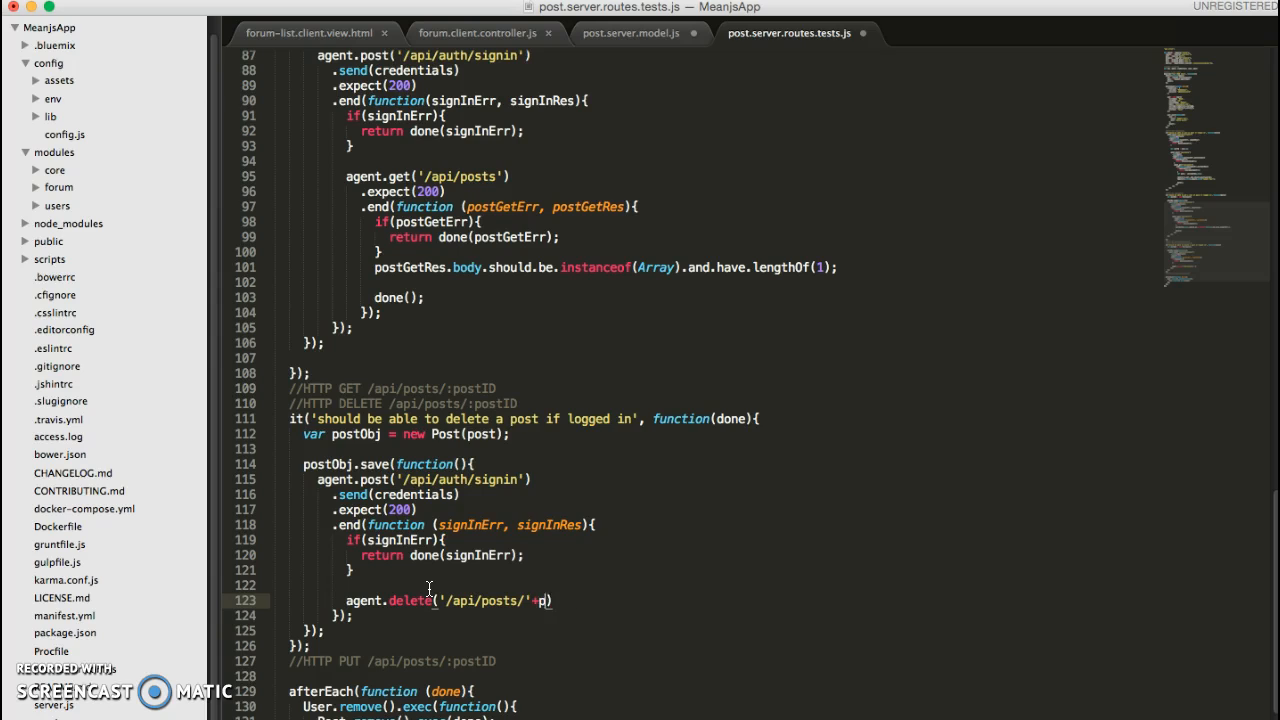
pyautogui.write('ostObj')
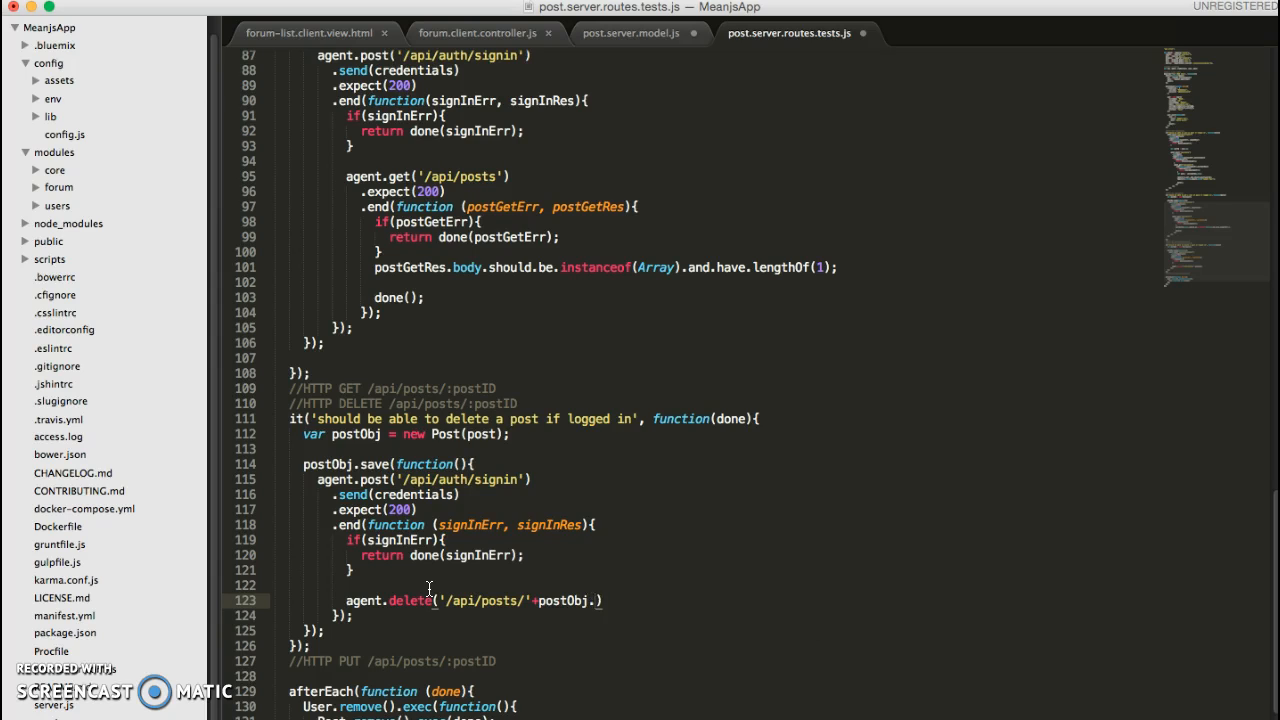
pyautogui.write('._id')
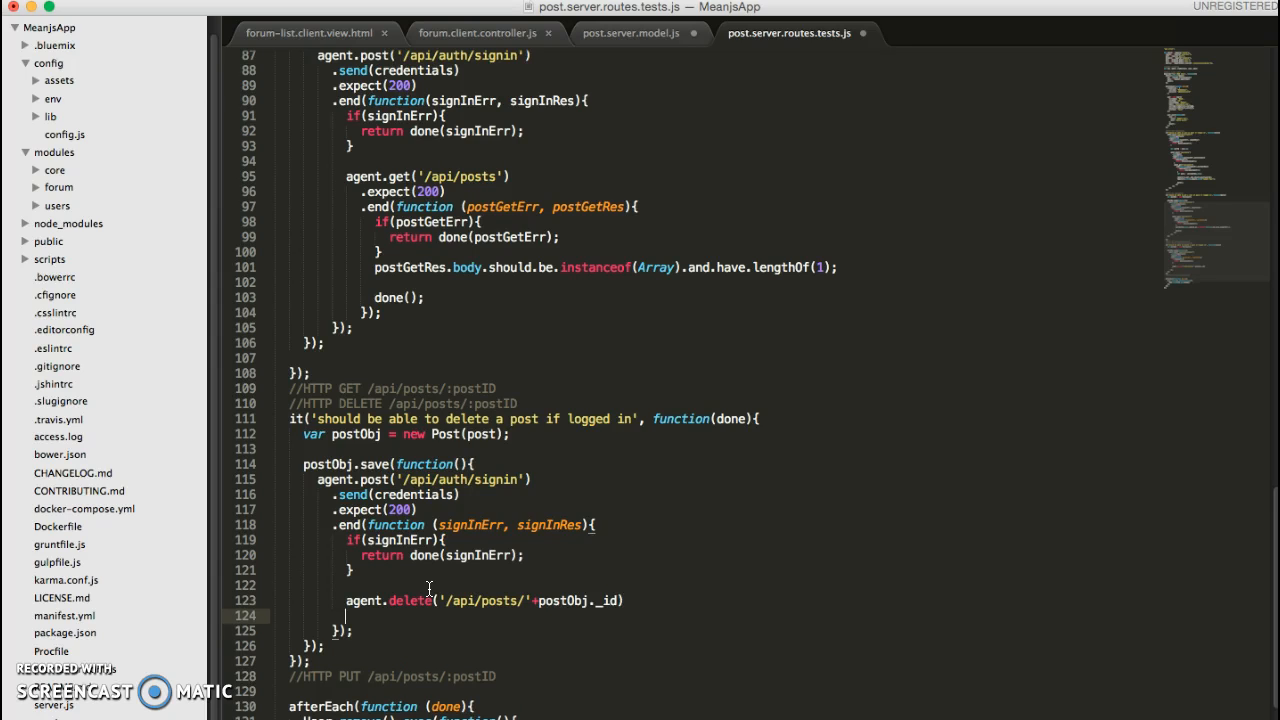
pyautogui.write('.expect')
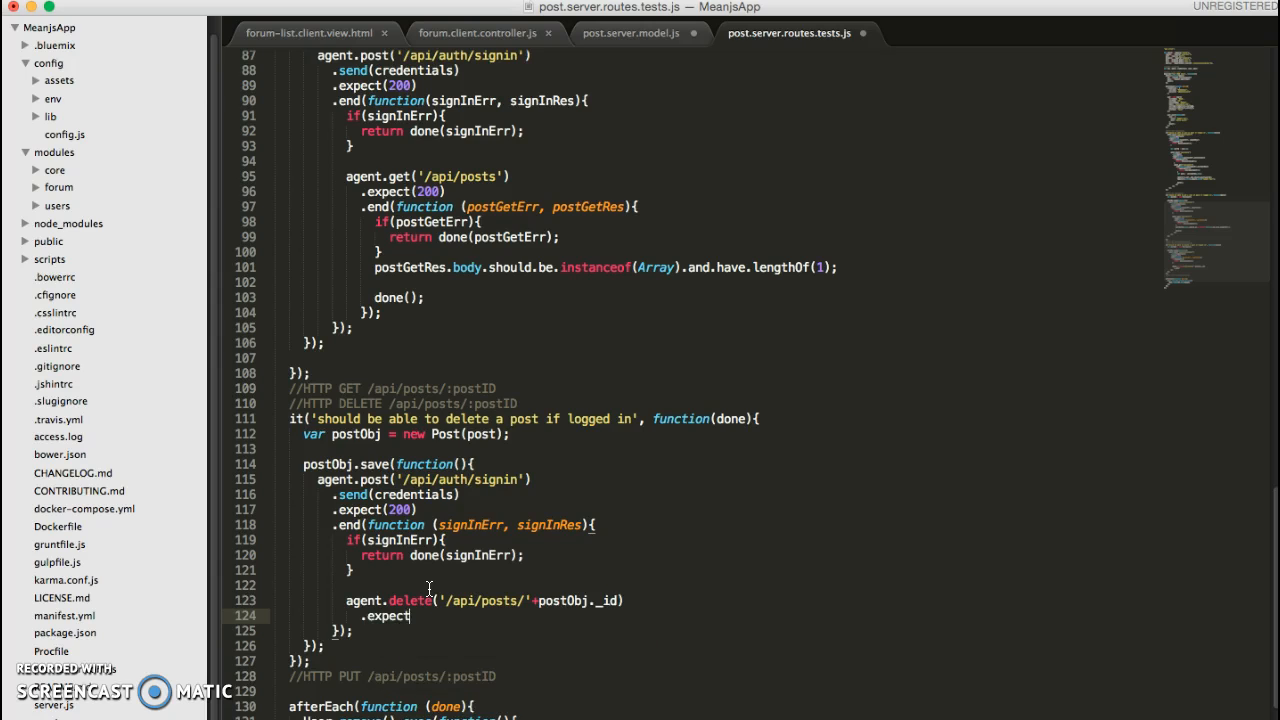
pyautogui.write('(200)')
pyautogui.write('.end(function')
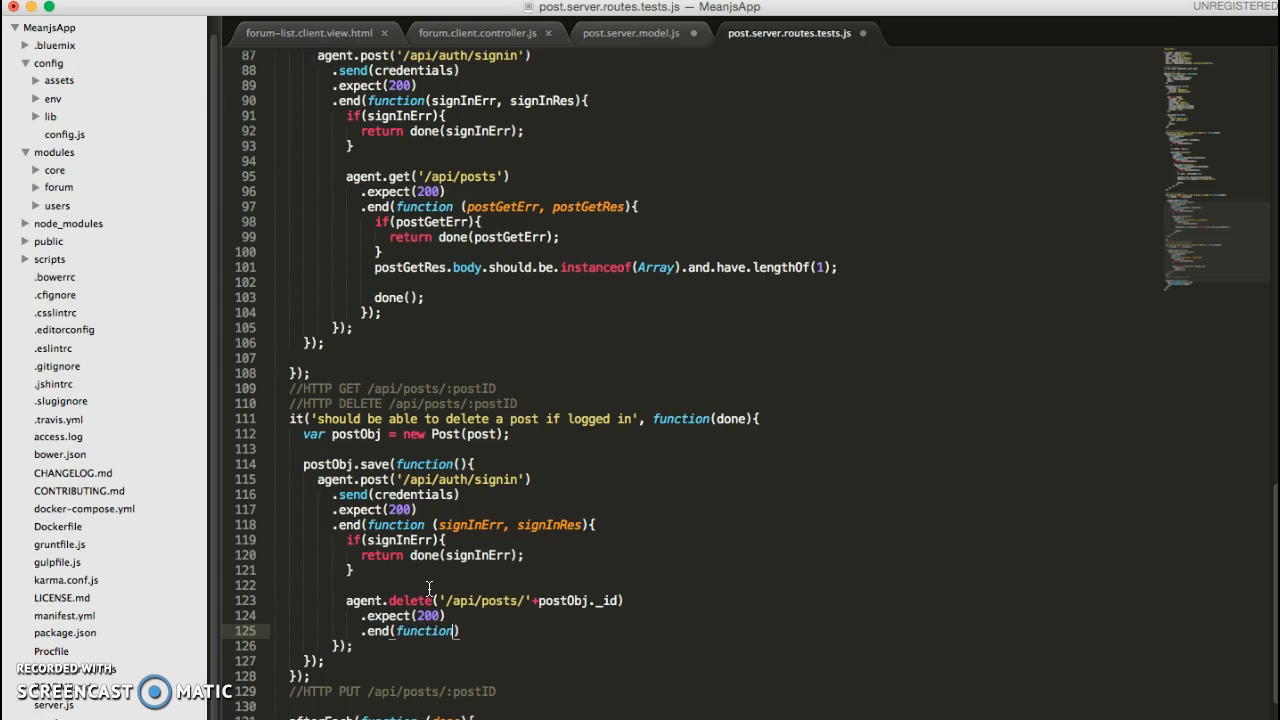
# End the delete request with a callback that returns done(postDeleteErr) when the delete fails.
pyautogui.write('sign')
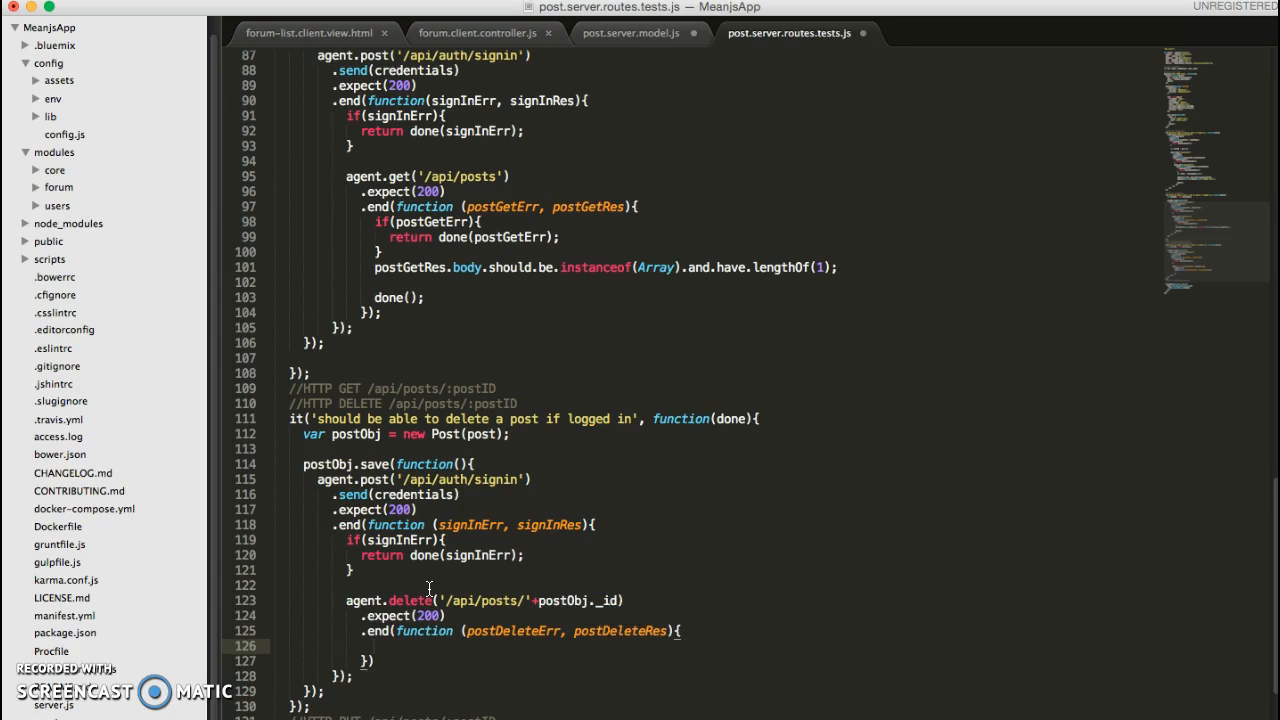
pyautogui.write('if(postDeleteErr){')
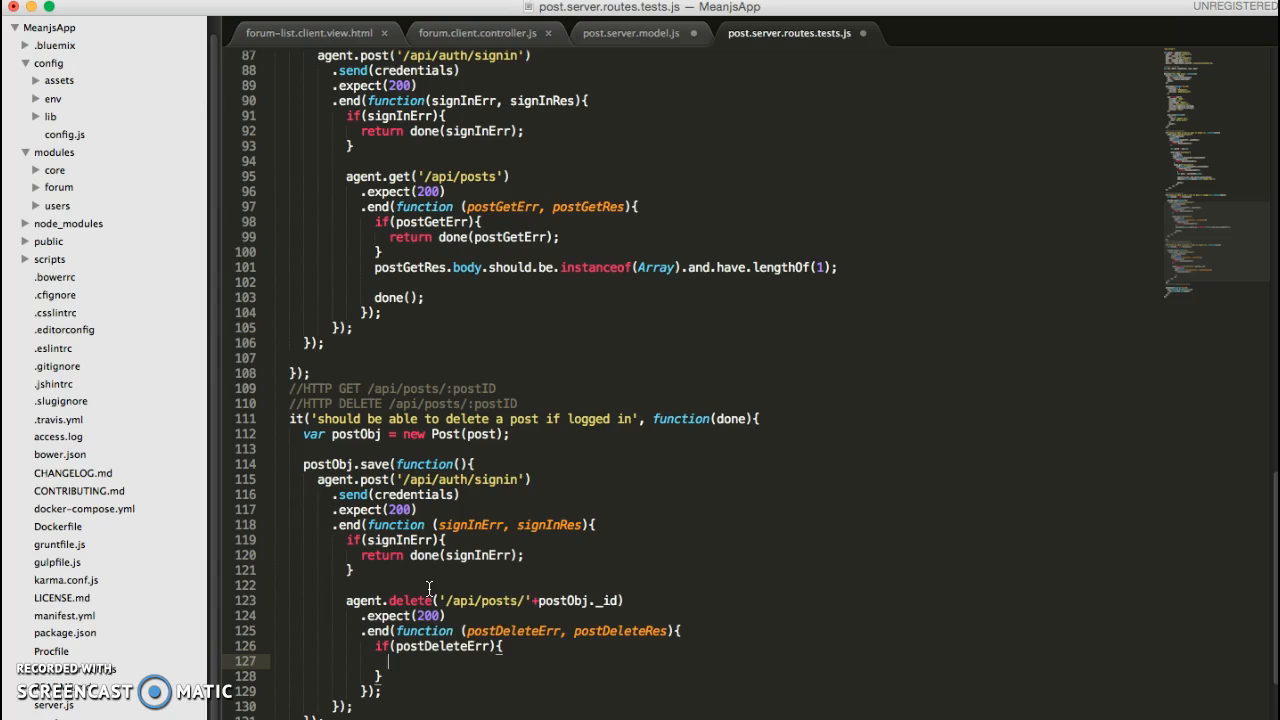
pyautogui.write('return done(p')
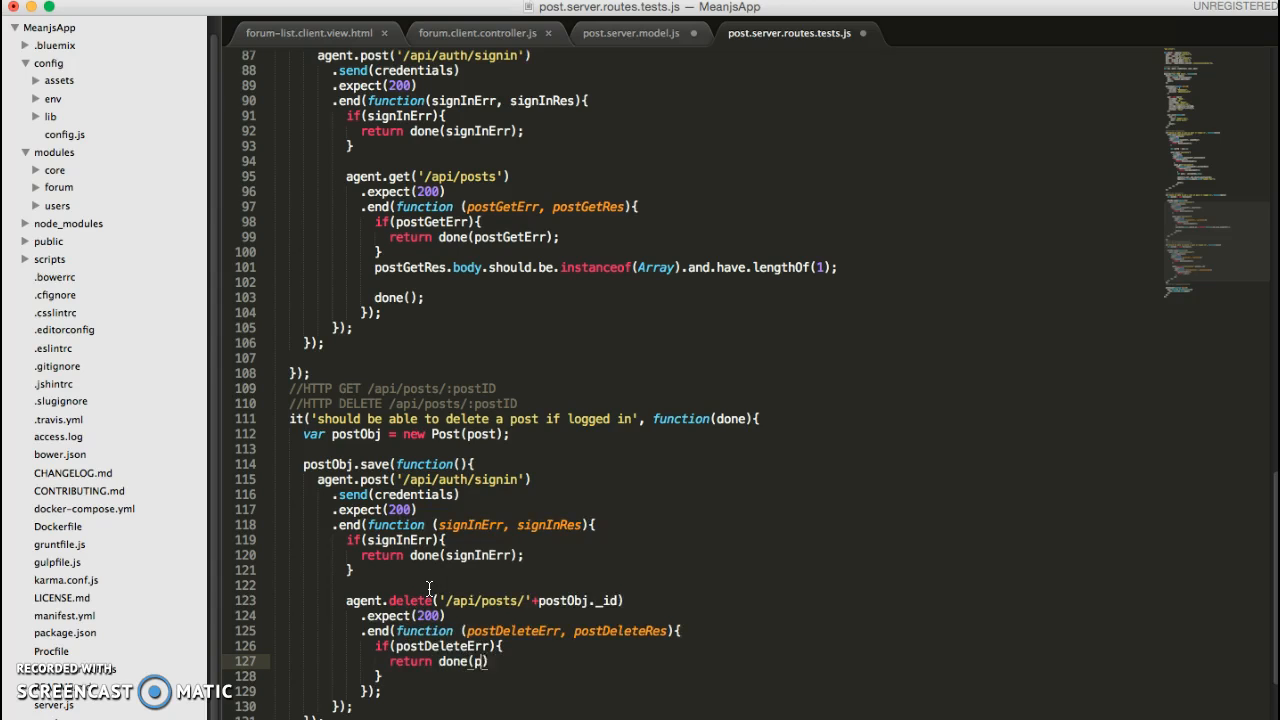
pyautogui.write('postDeleteErr')
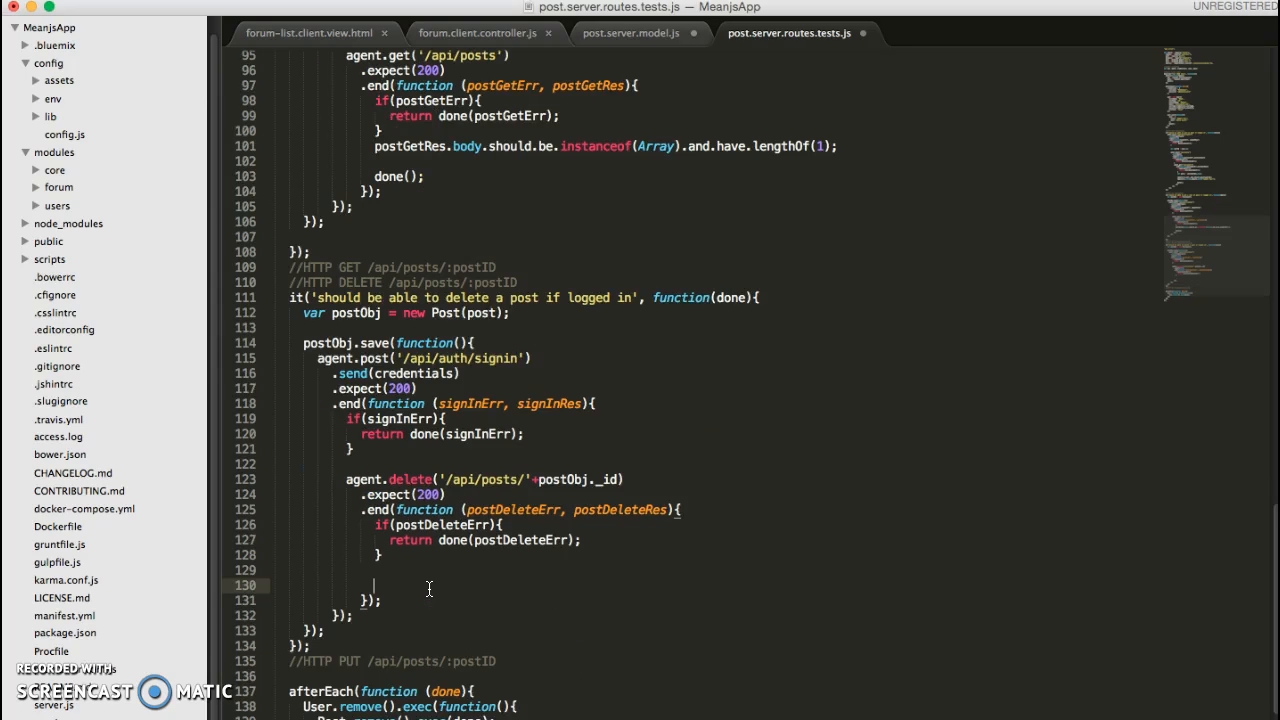
# Assert (postDeleteRes.body._id).should.equal(postObj._id); in the delete callback.
pyautogui.write('postDelete')
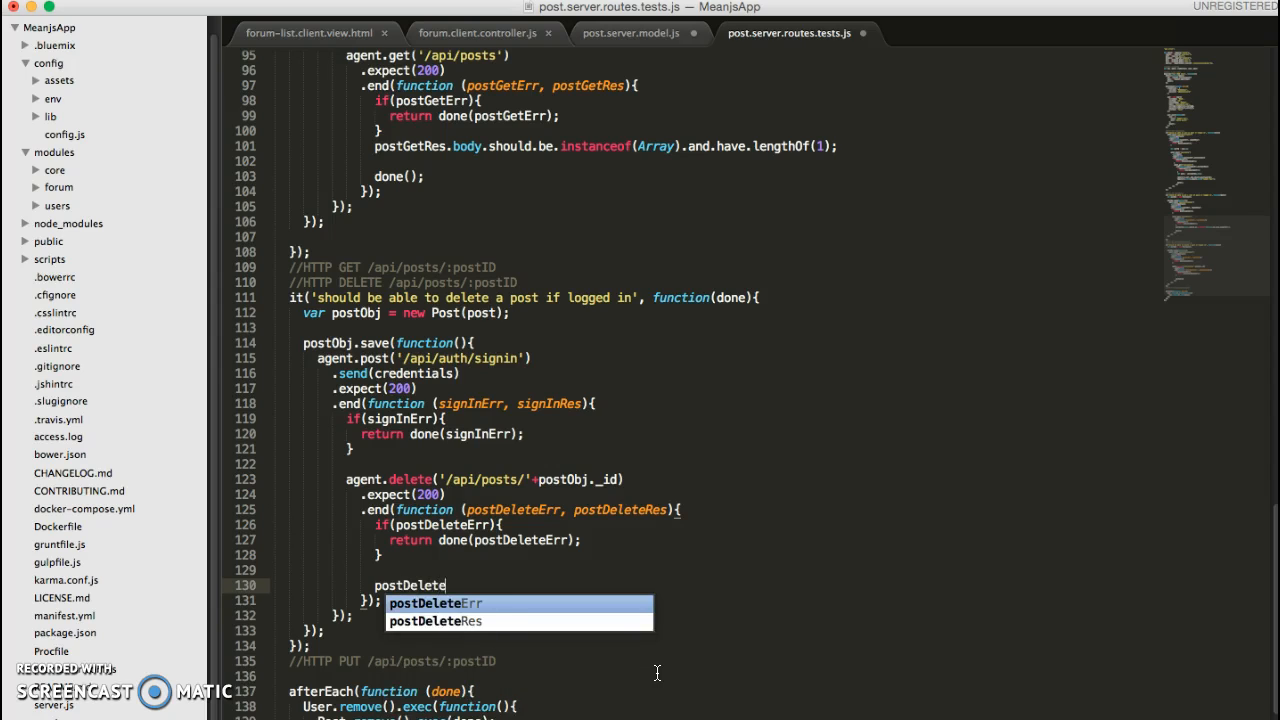
pyautogui.write('Res.body')
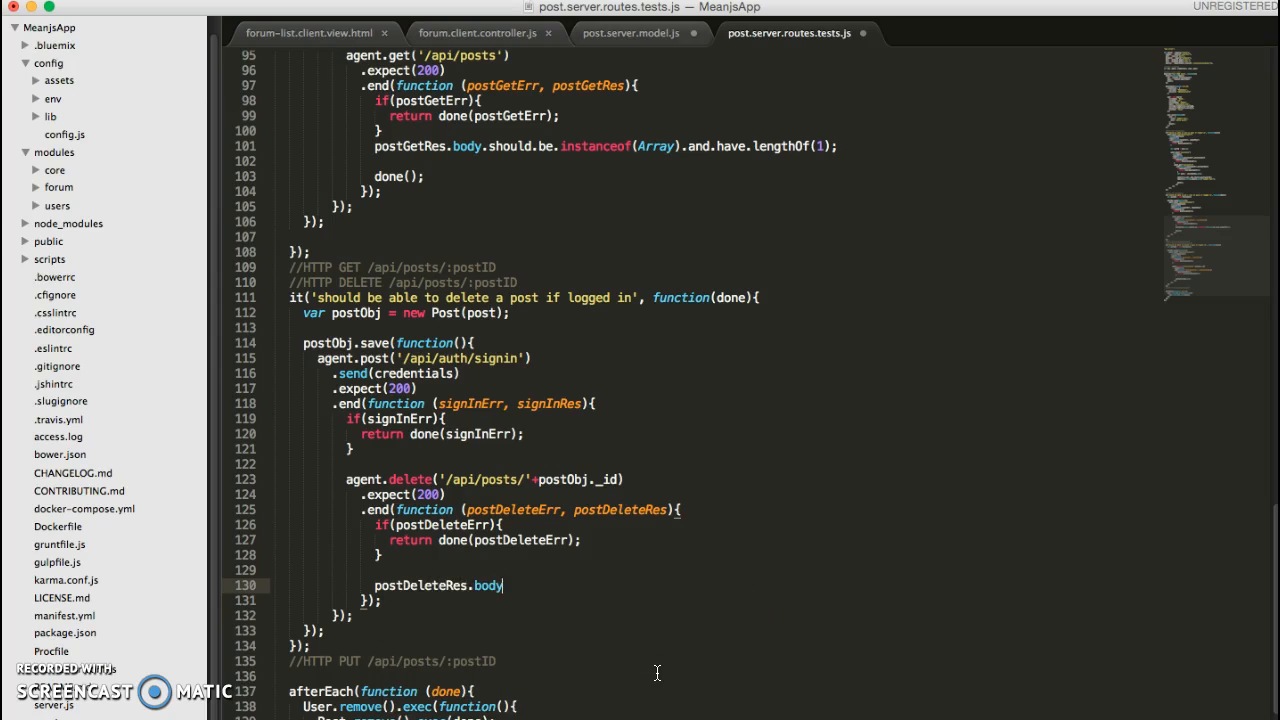
pyautogui.write('_')
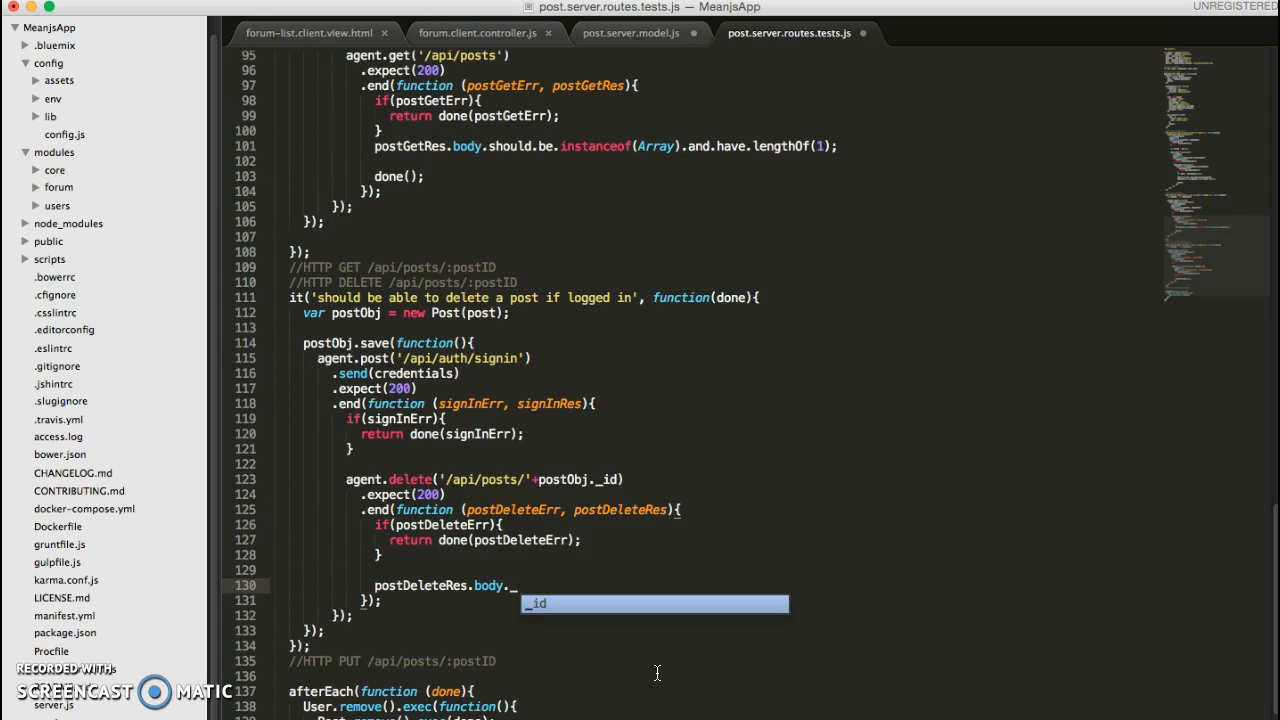
pyautogui.press('Tab')
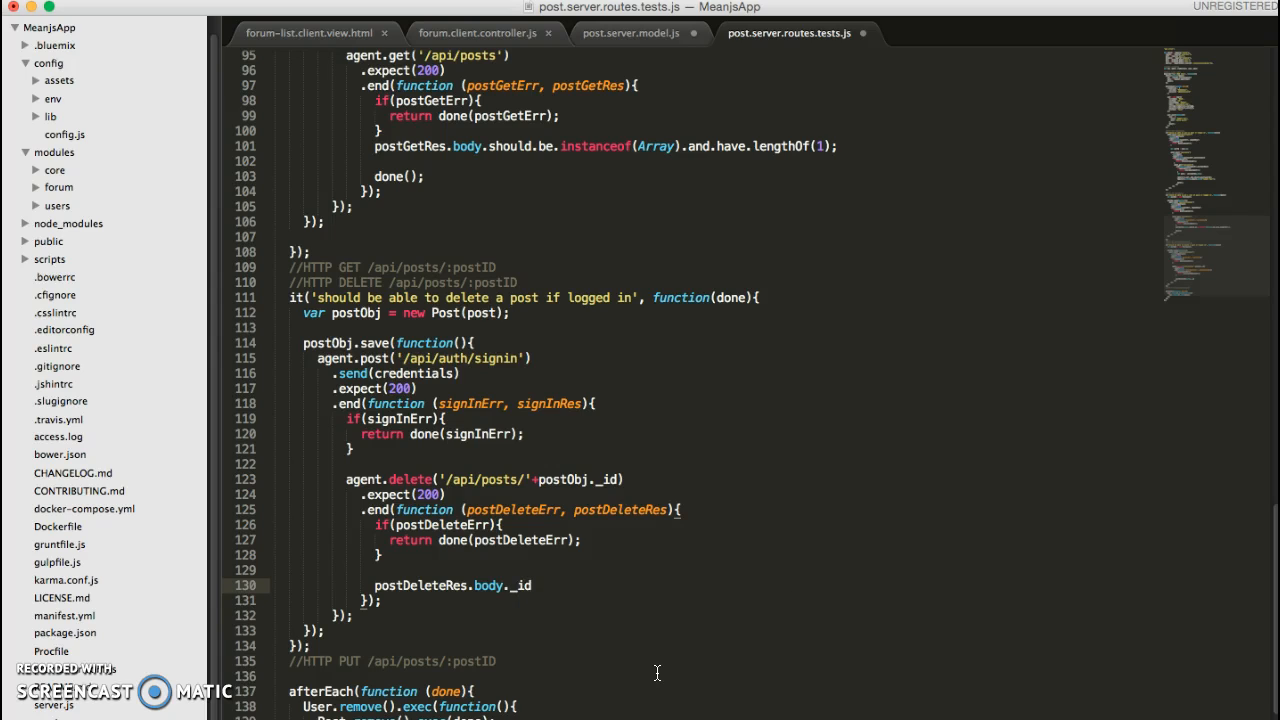
pyautogui.write('.should')
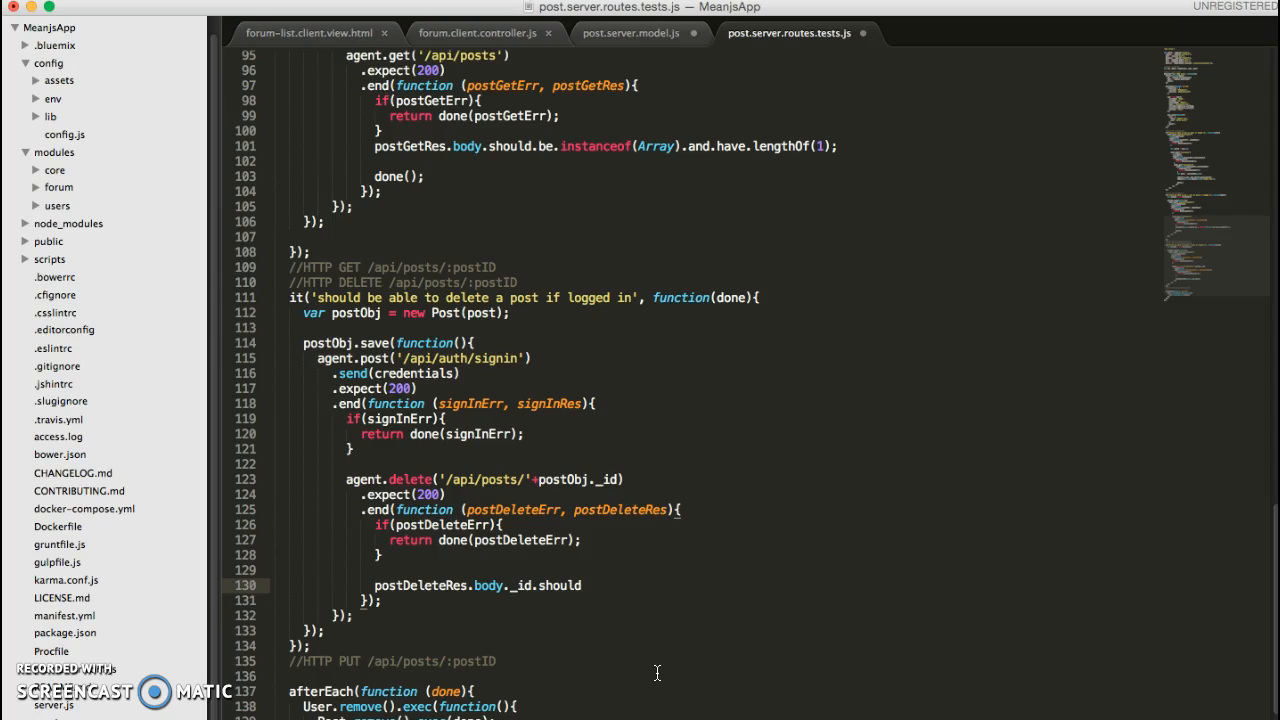
pyautogui.write('.equal')
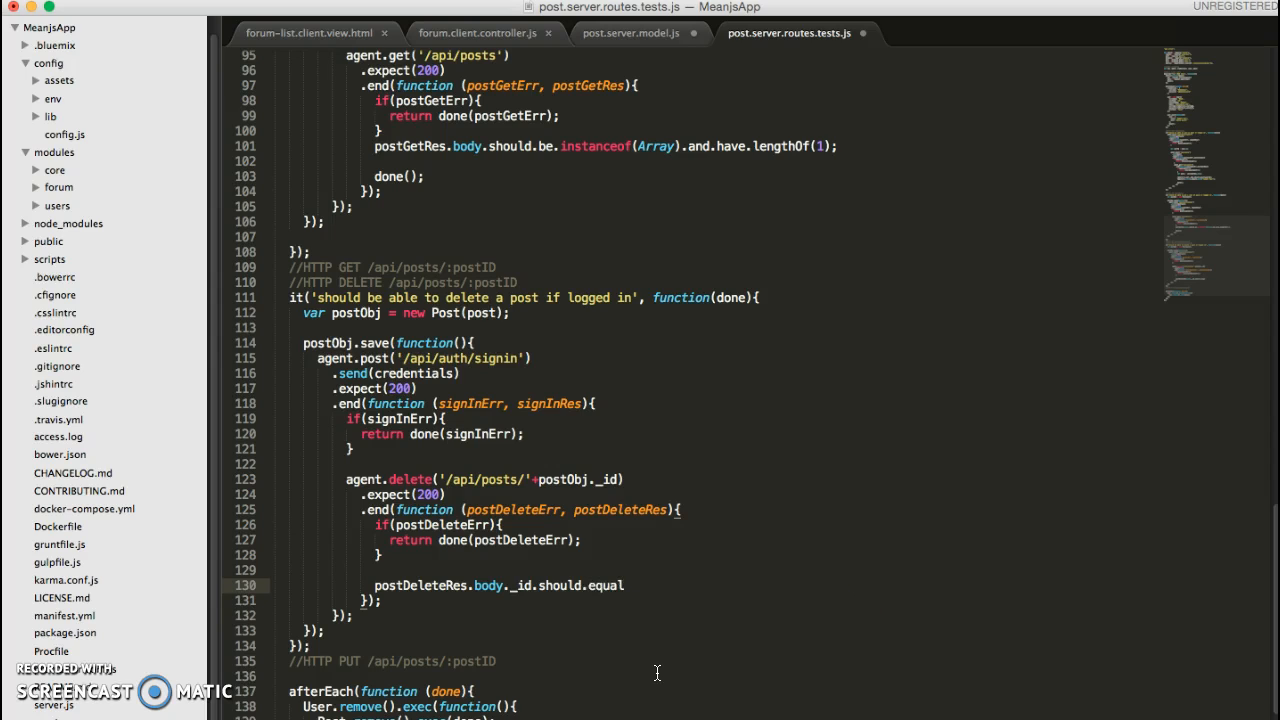
pyautogui.write('()')
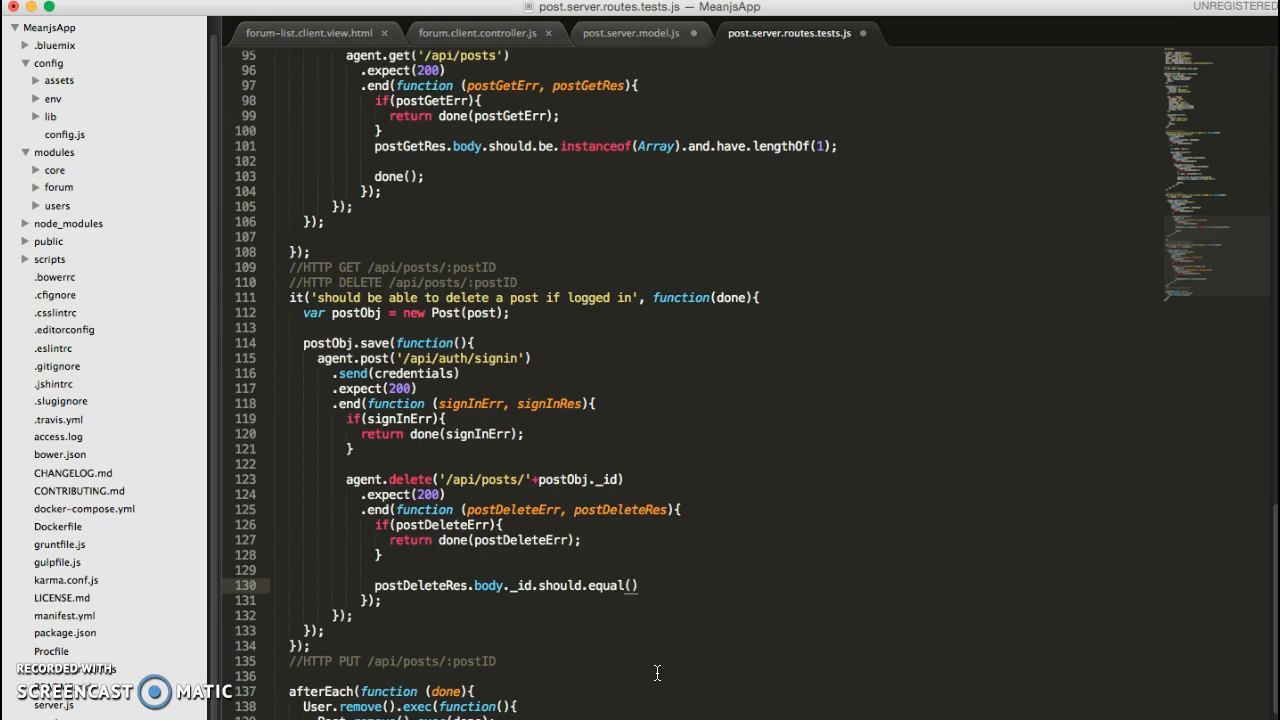
pyautogui.write('postObj.')
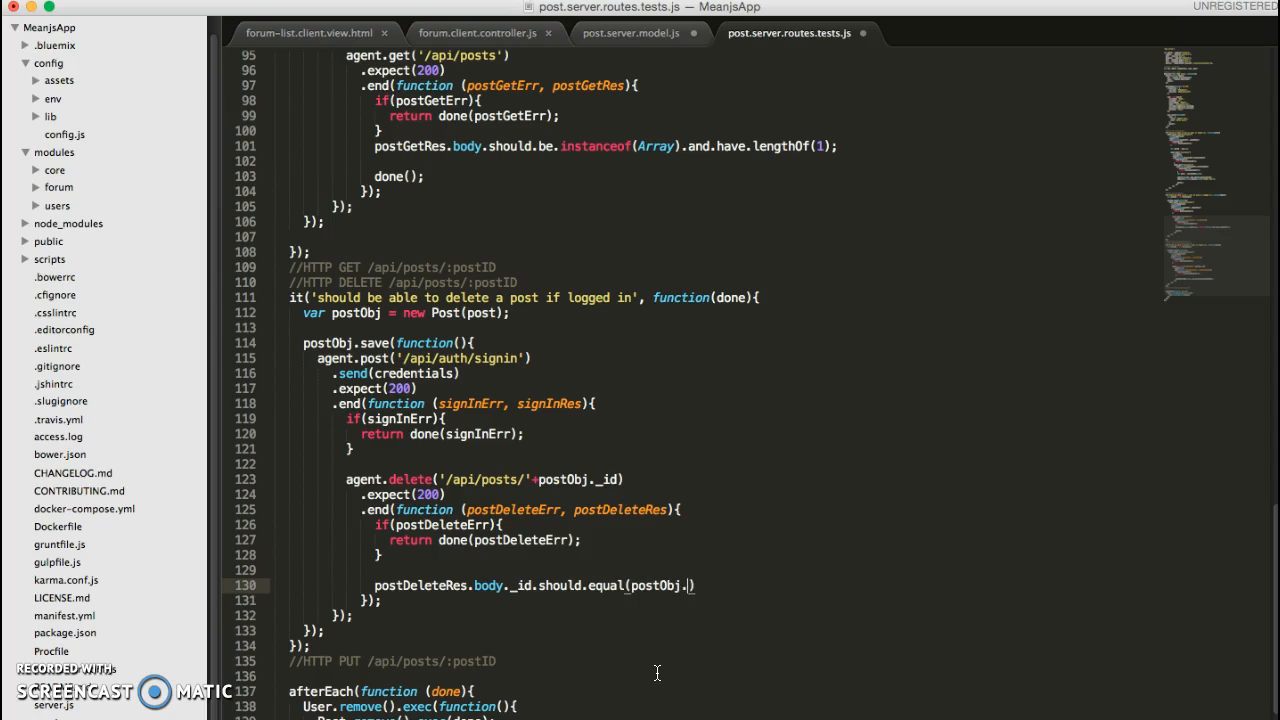
pyautogui.write('_id')
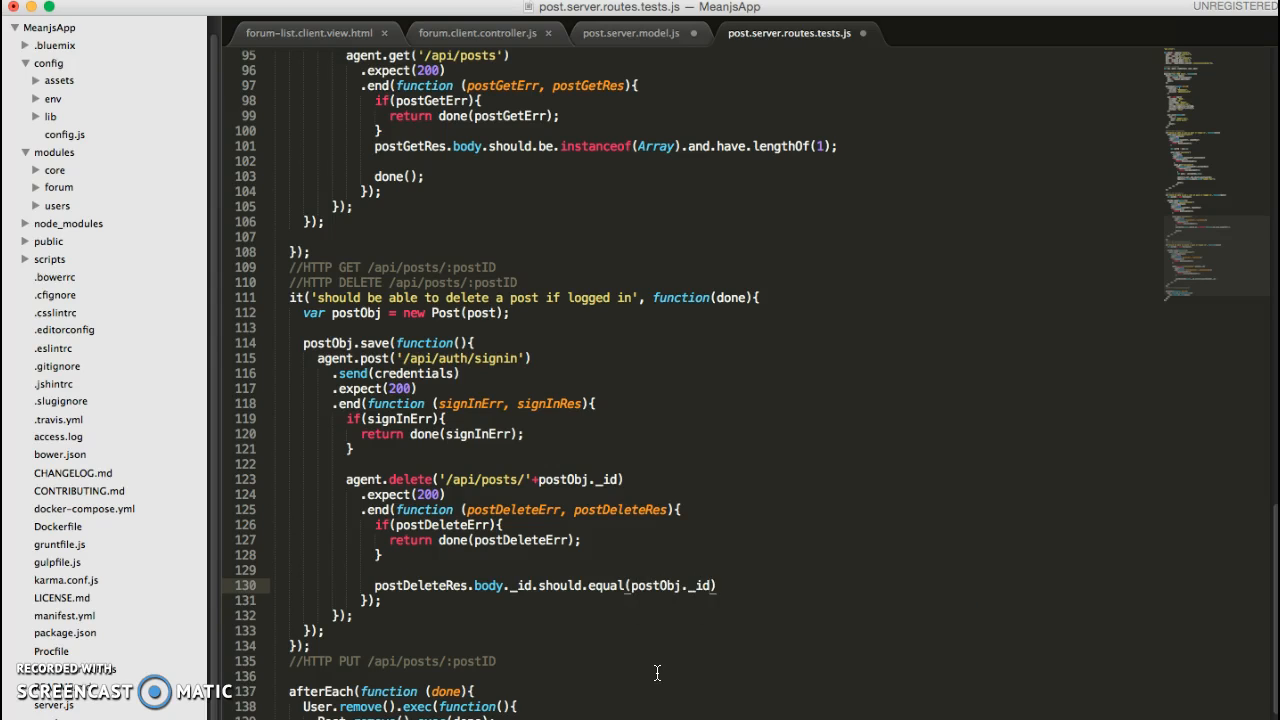
pyautogui.write(';')
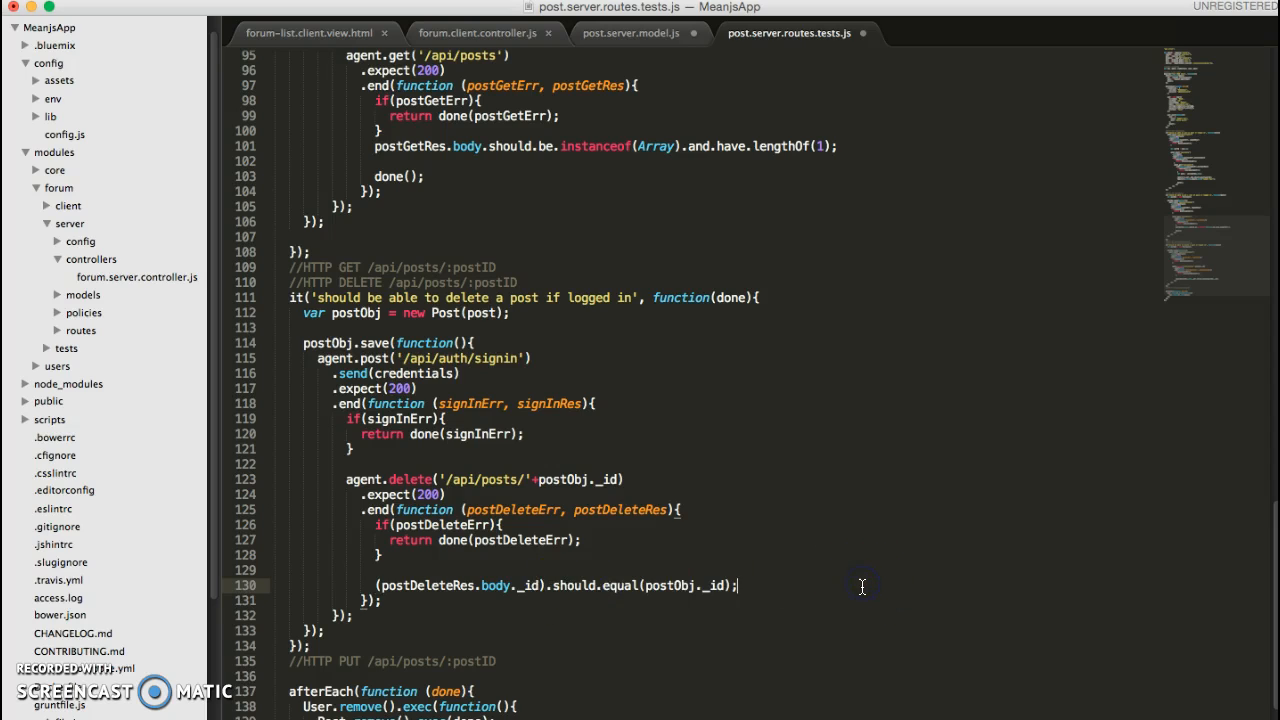
# Finish the delete test by calling done();.
pyautogui.write('done')
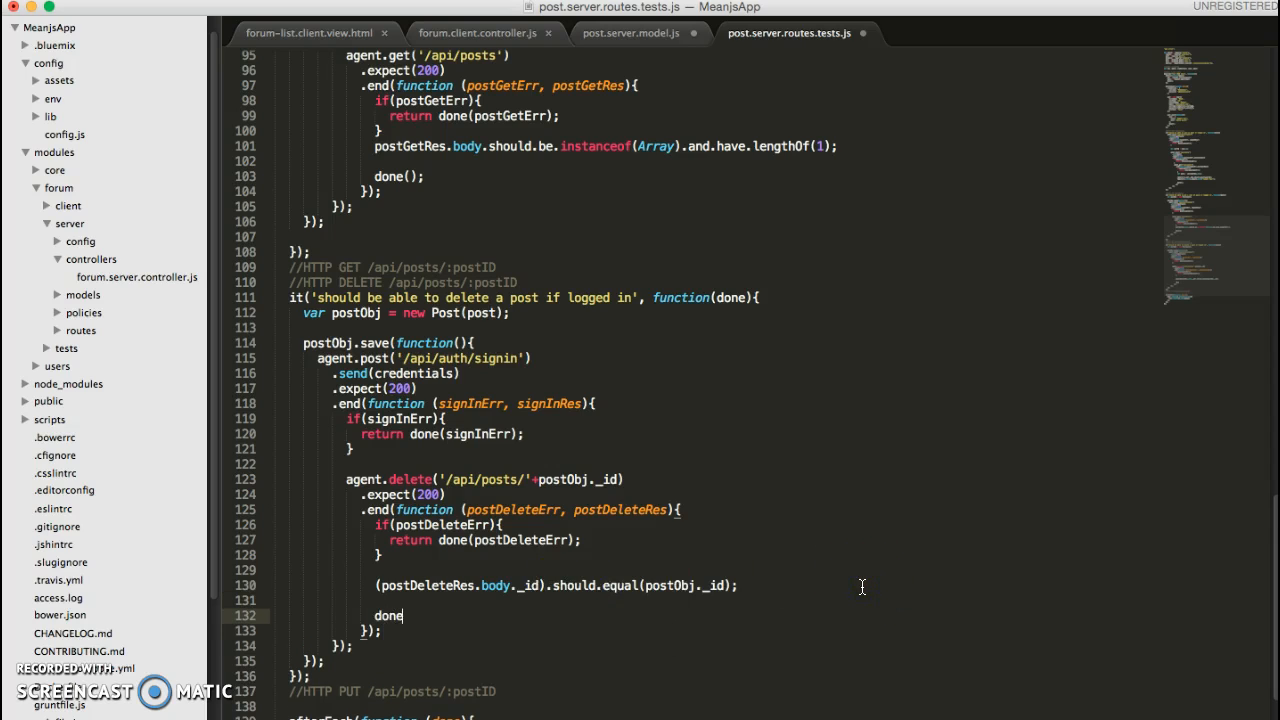
pyautogui.write('();')
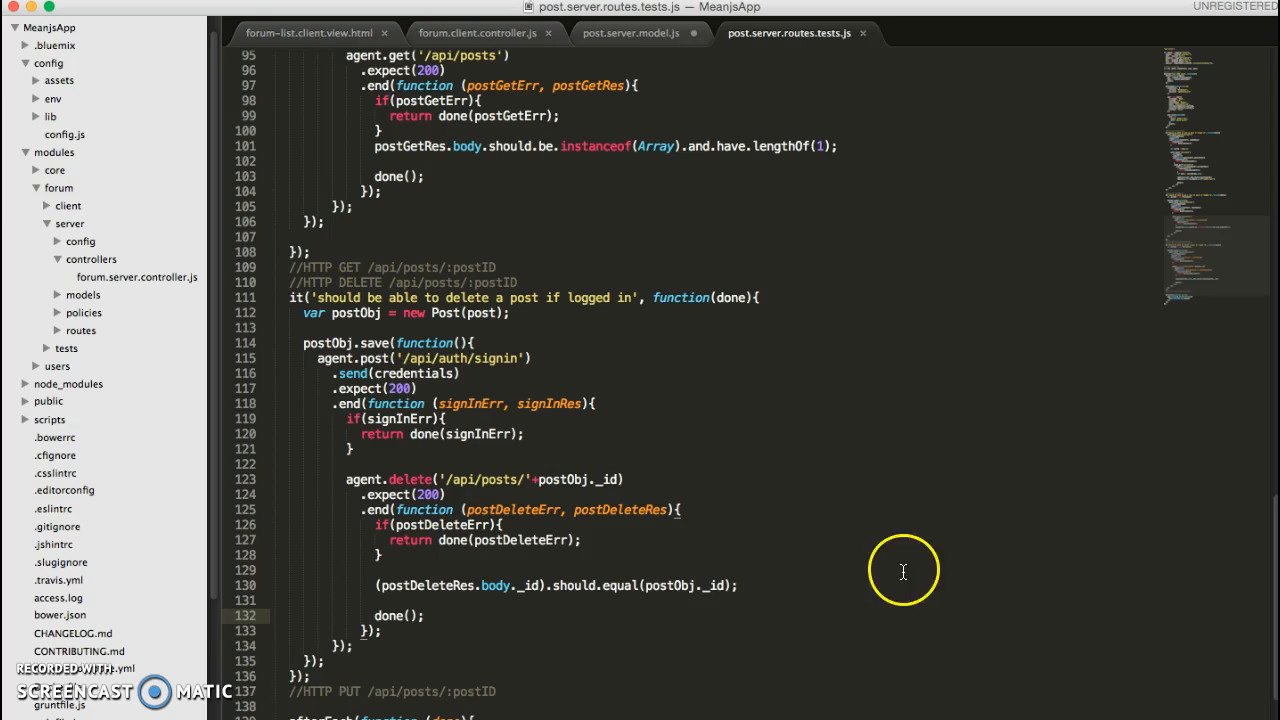
pyautogui.moveTo(792, 612)
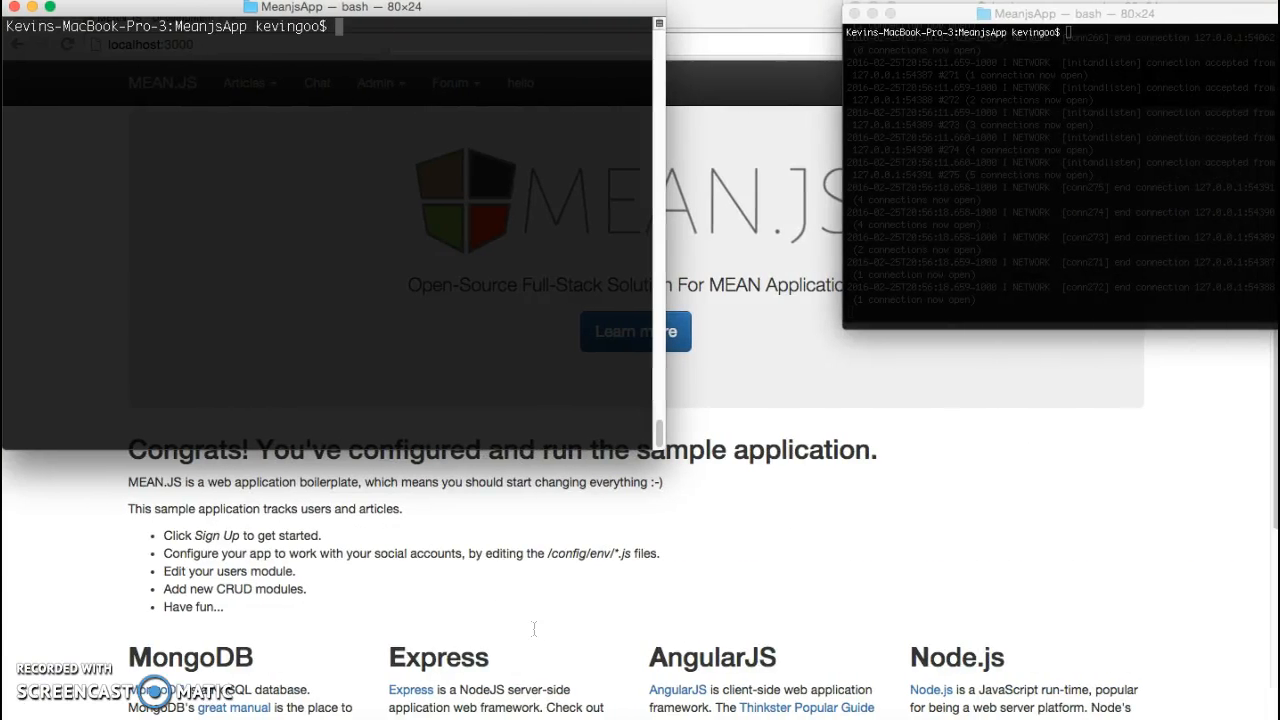
# Run grunt test and read the three failing Post CRUD tests returning 404 Not Found.
pyautogui.write('grunt tes')
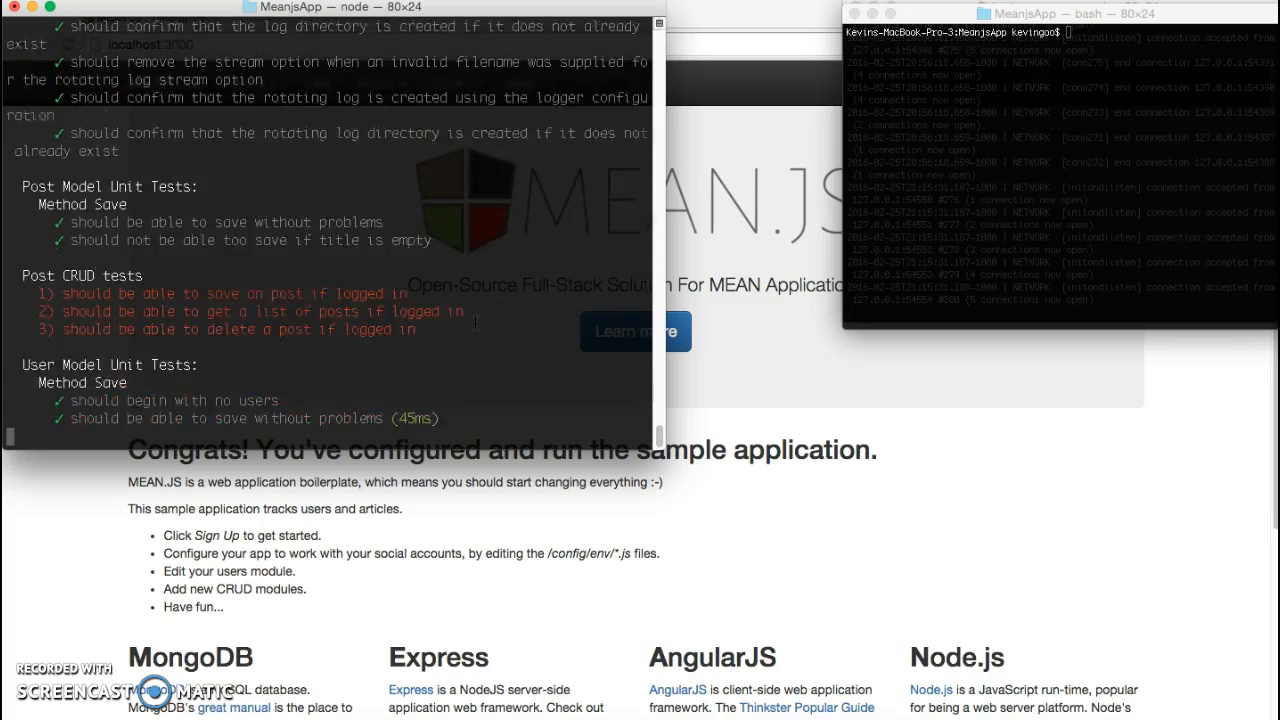
pyautogui.scroll(-3)
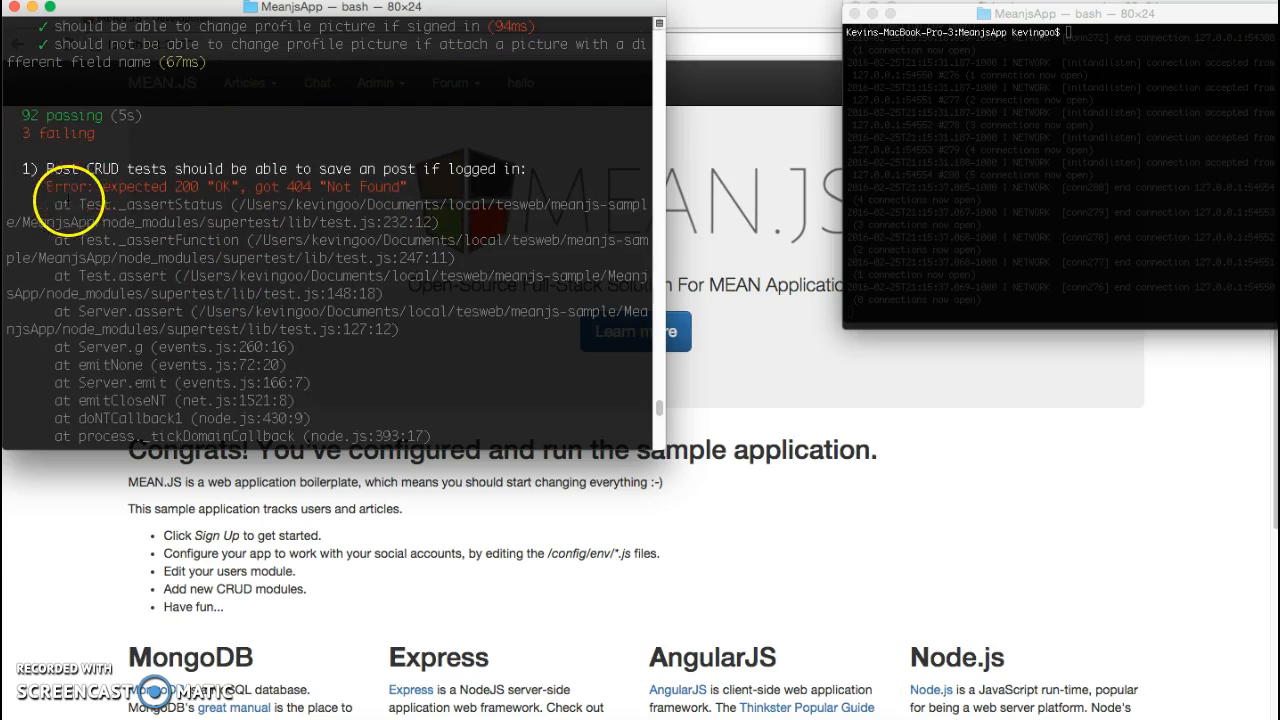
pyautogui.scroll(-3)
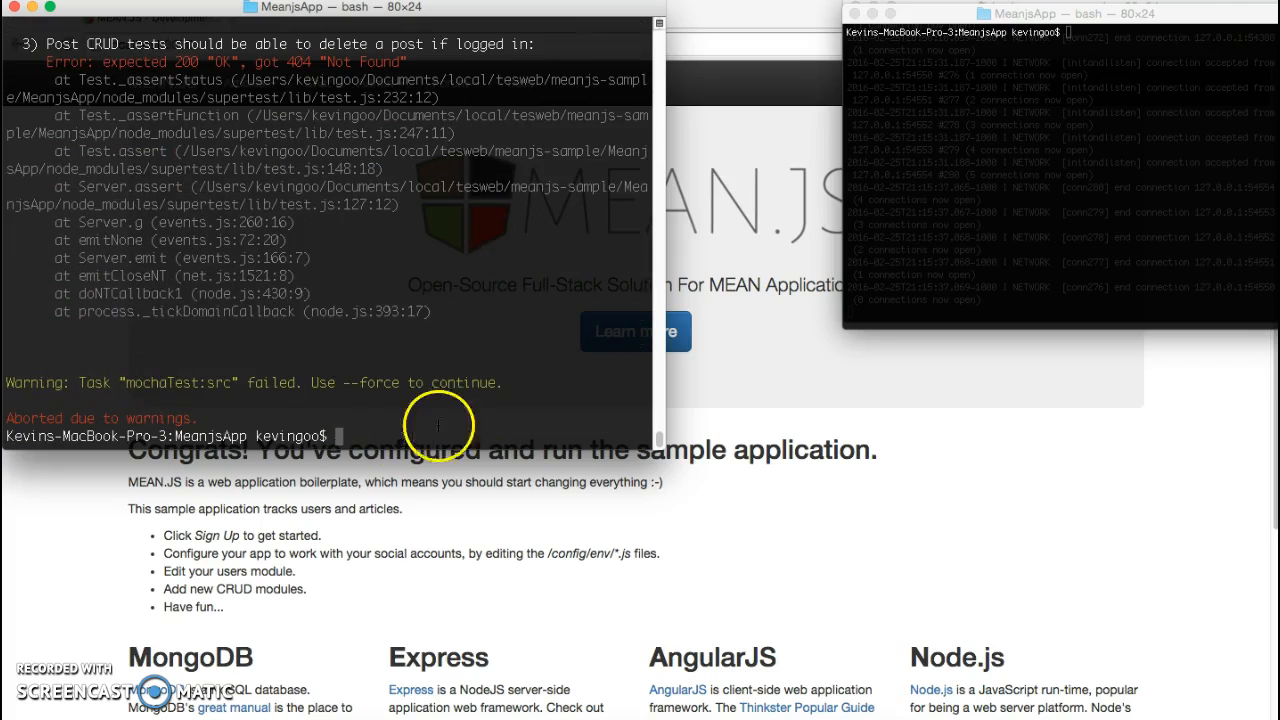
pyautogui.moveTo(484, 418)
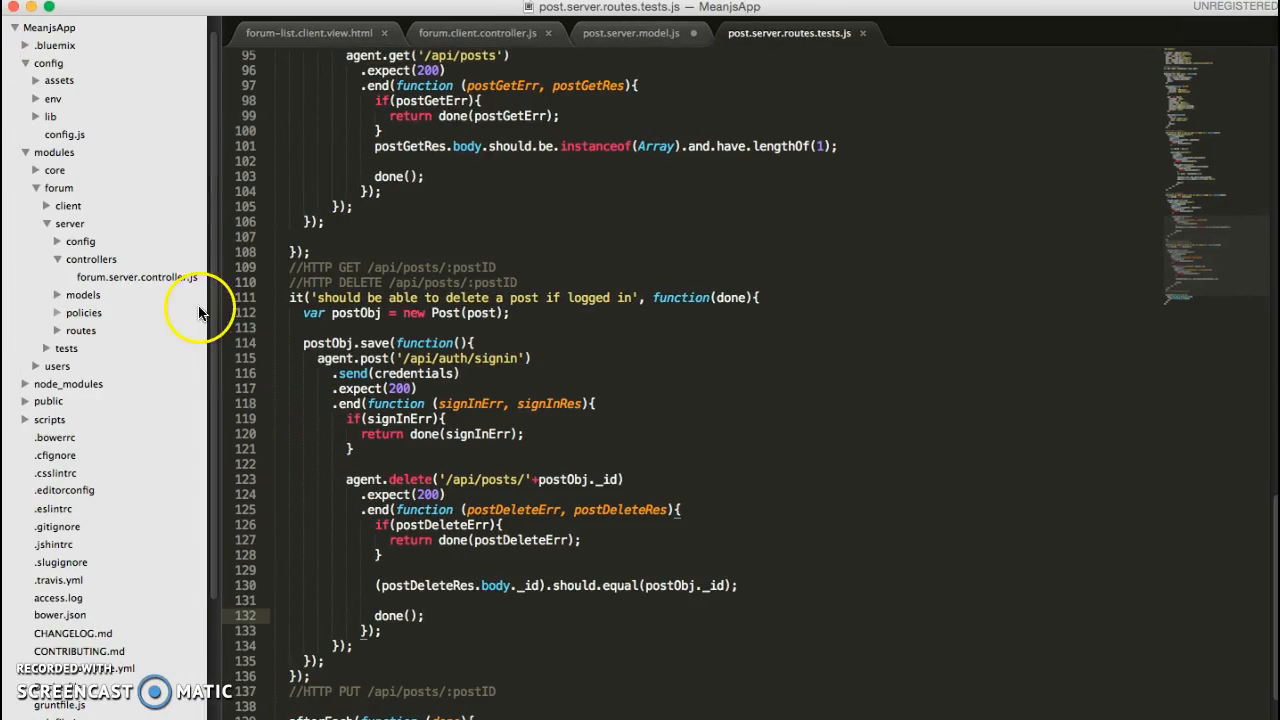
pyautogui.moveTo(96, 276)
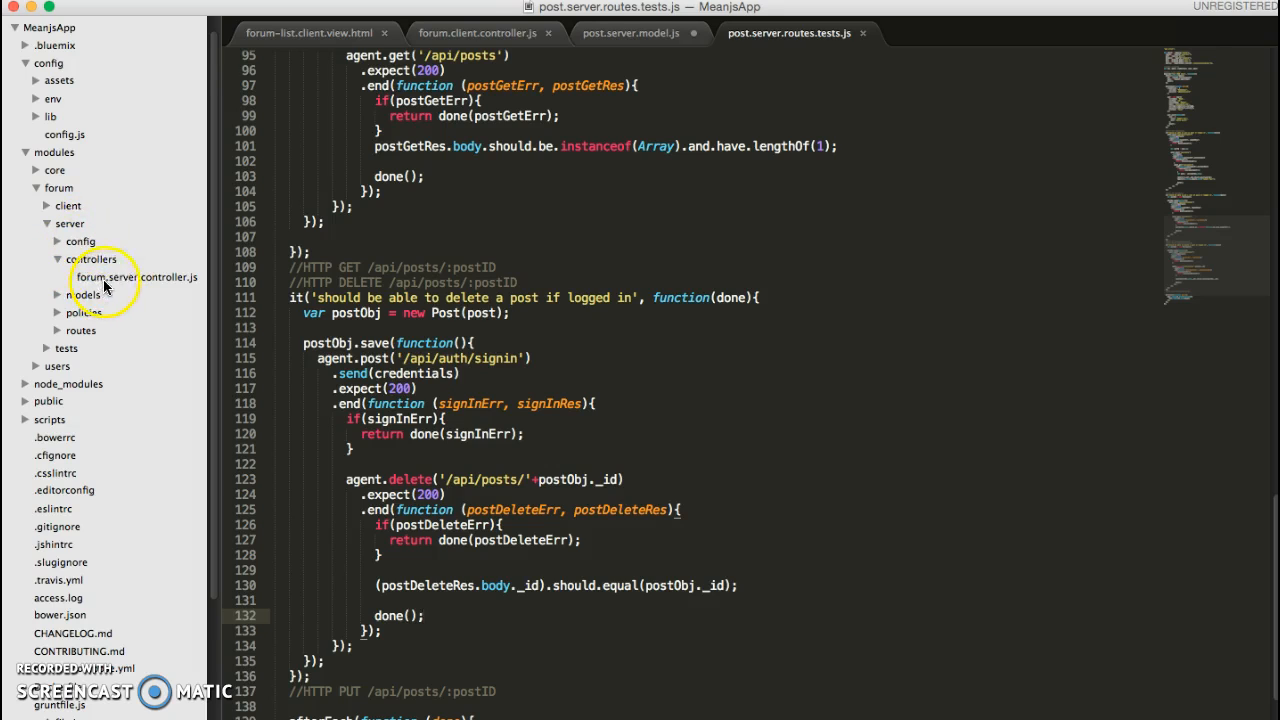
# Open forum.server.controller.js and forum.server.routes.js and review the empty controller functions.
pyautogui.click(134, 276)
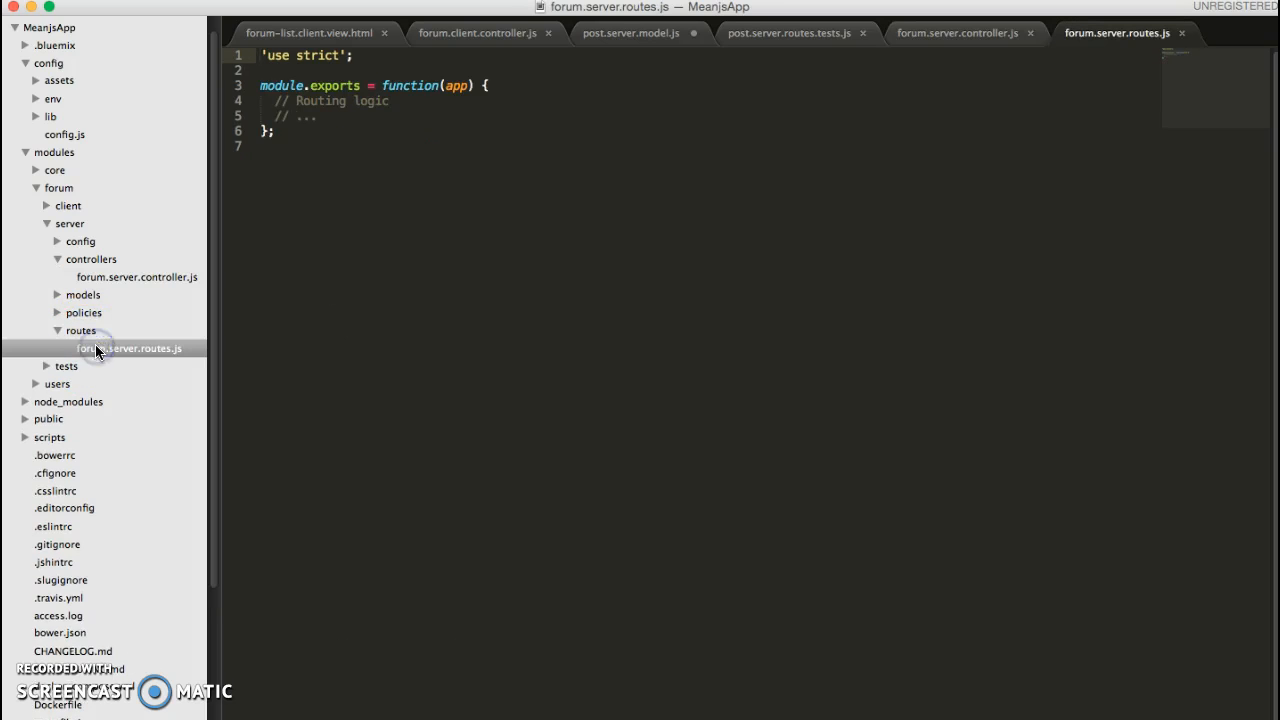
pyautogui.moveTo(964, 32)
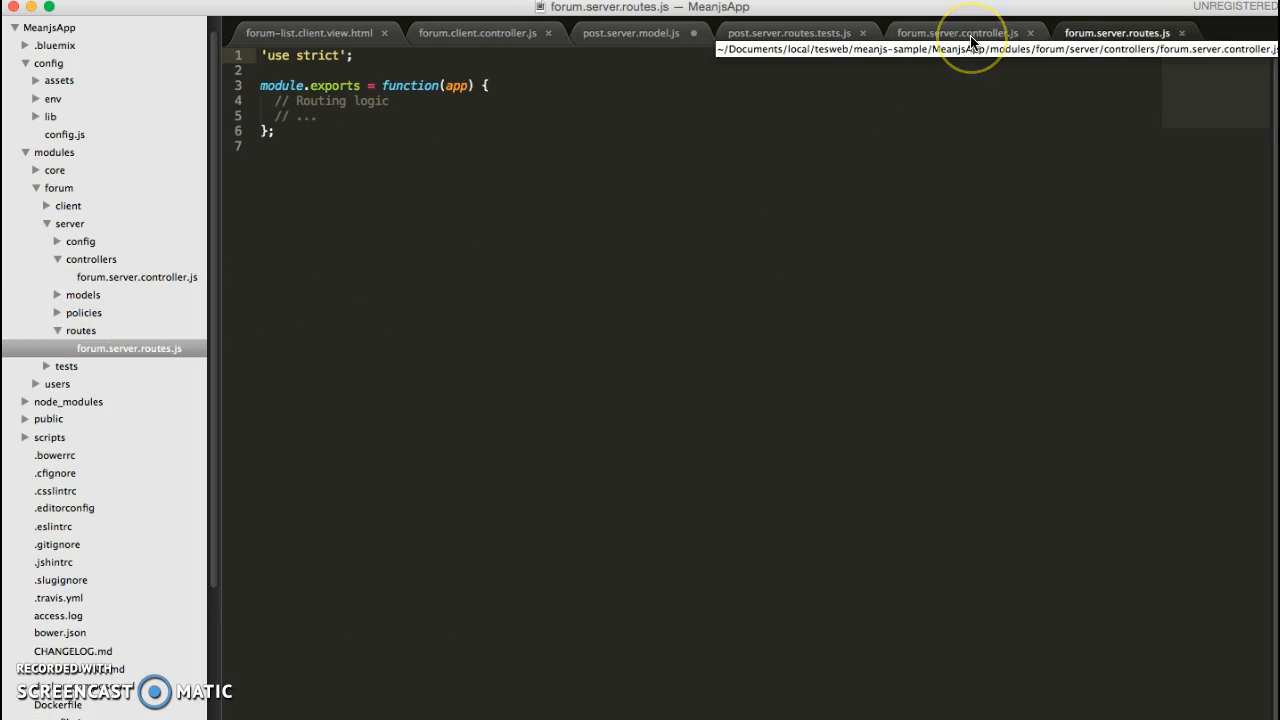
pyautogui.click(960, 32)
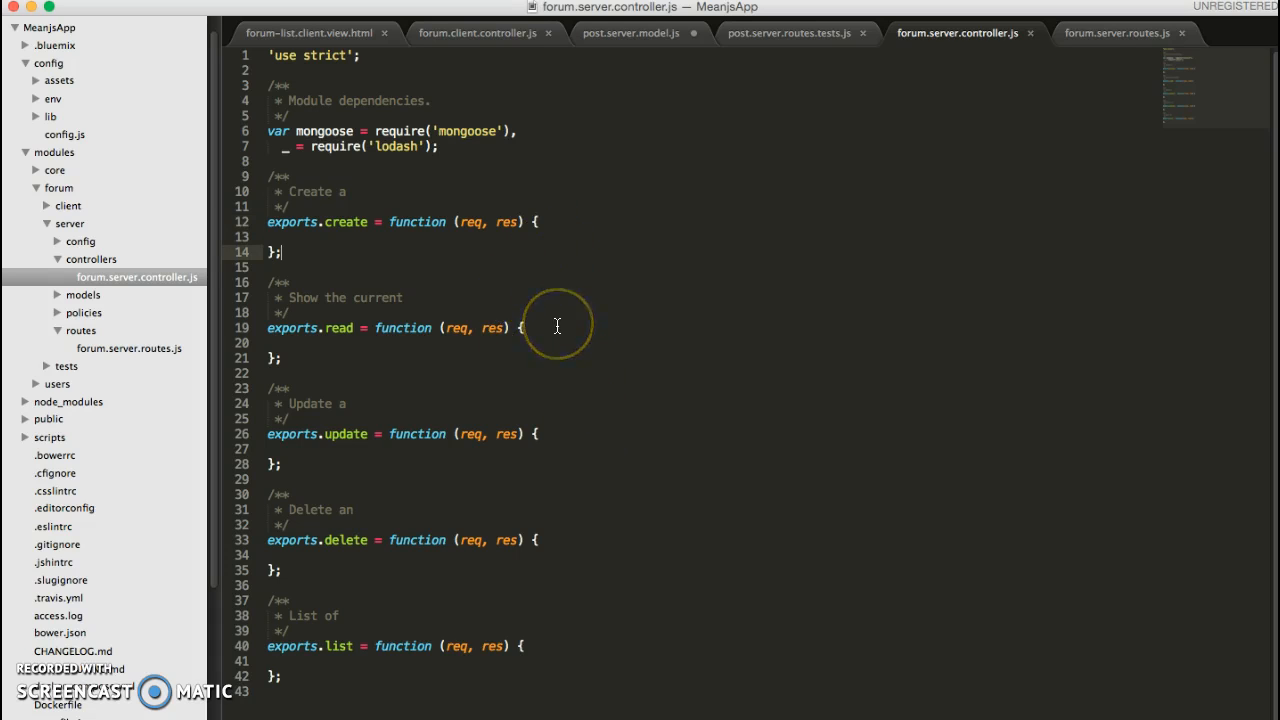
pyautogui.moveTo(576, 252)
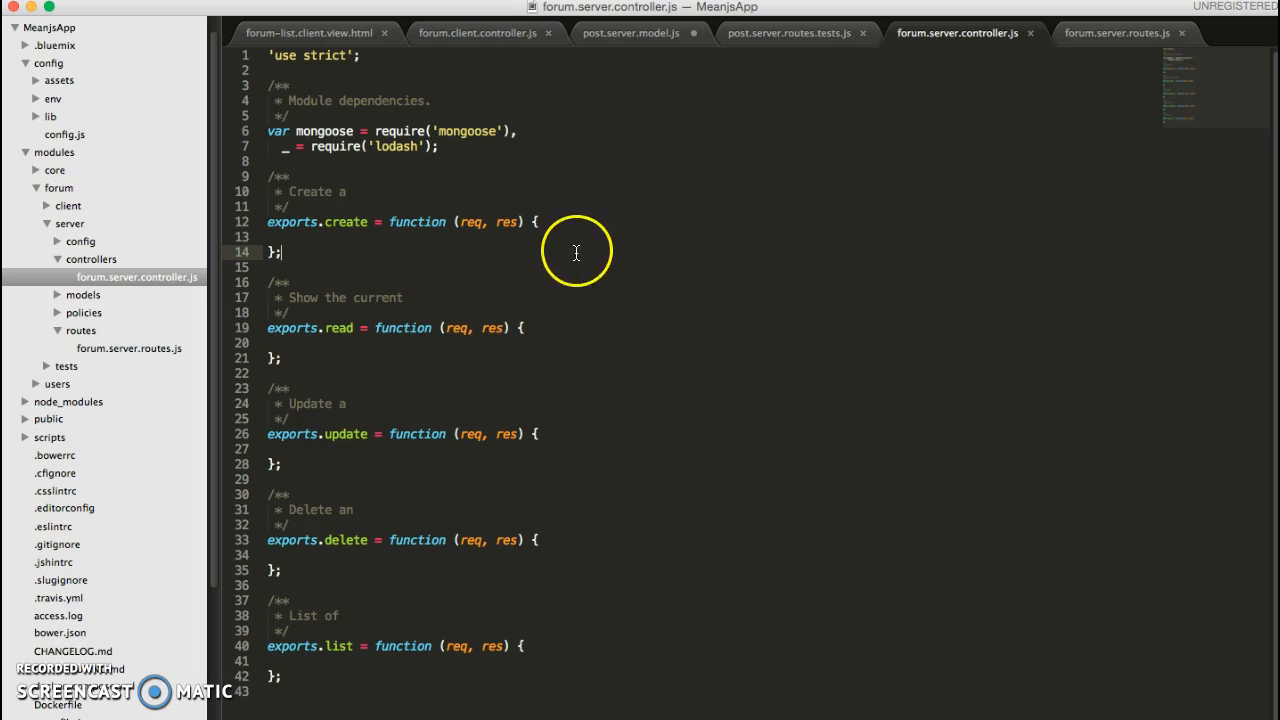
pyautogui.moveTo(608, 260)
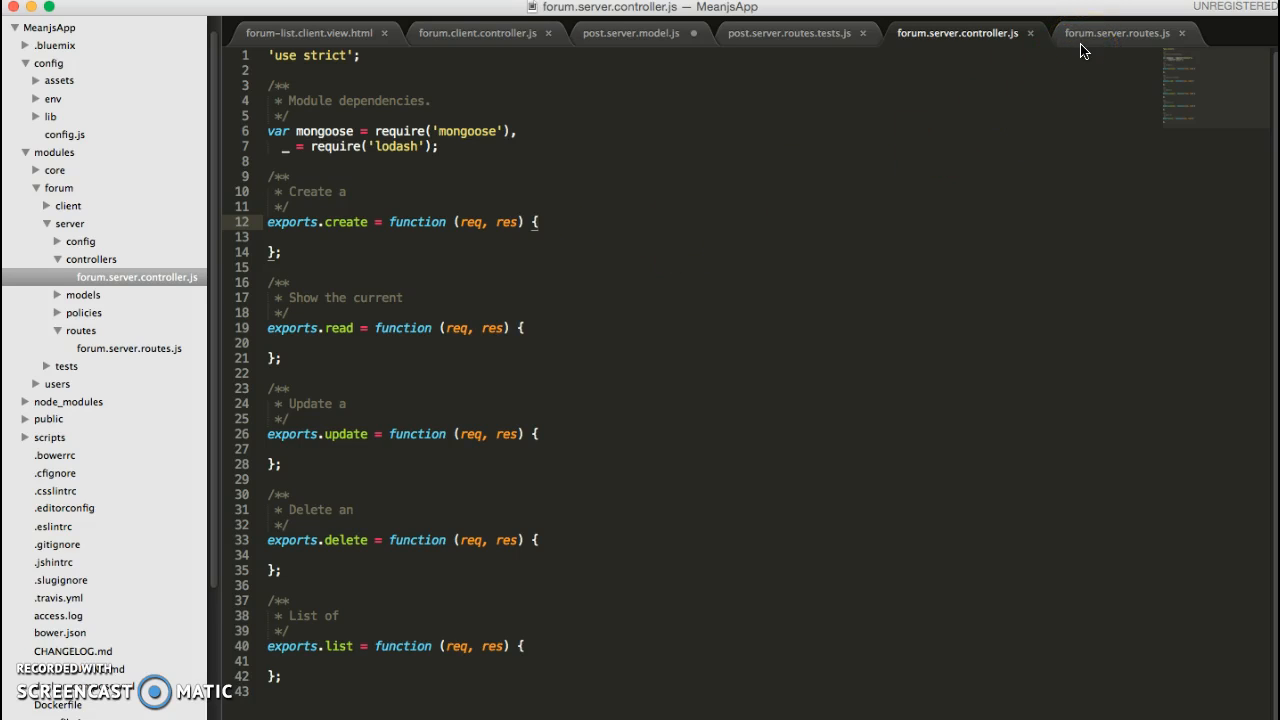
pyautogui.click(1116, 32)
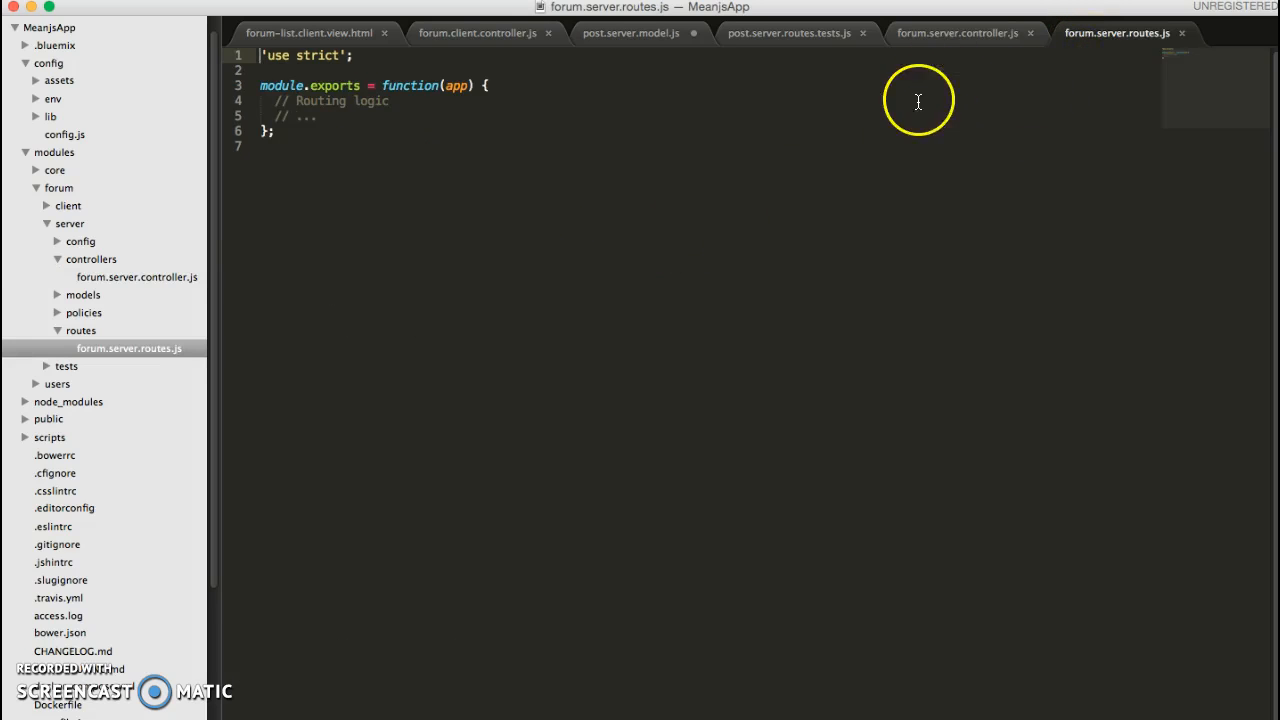
pyautogui.moveTo(964, 32)
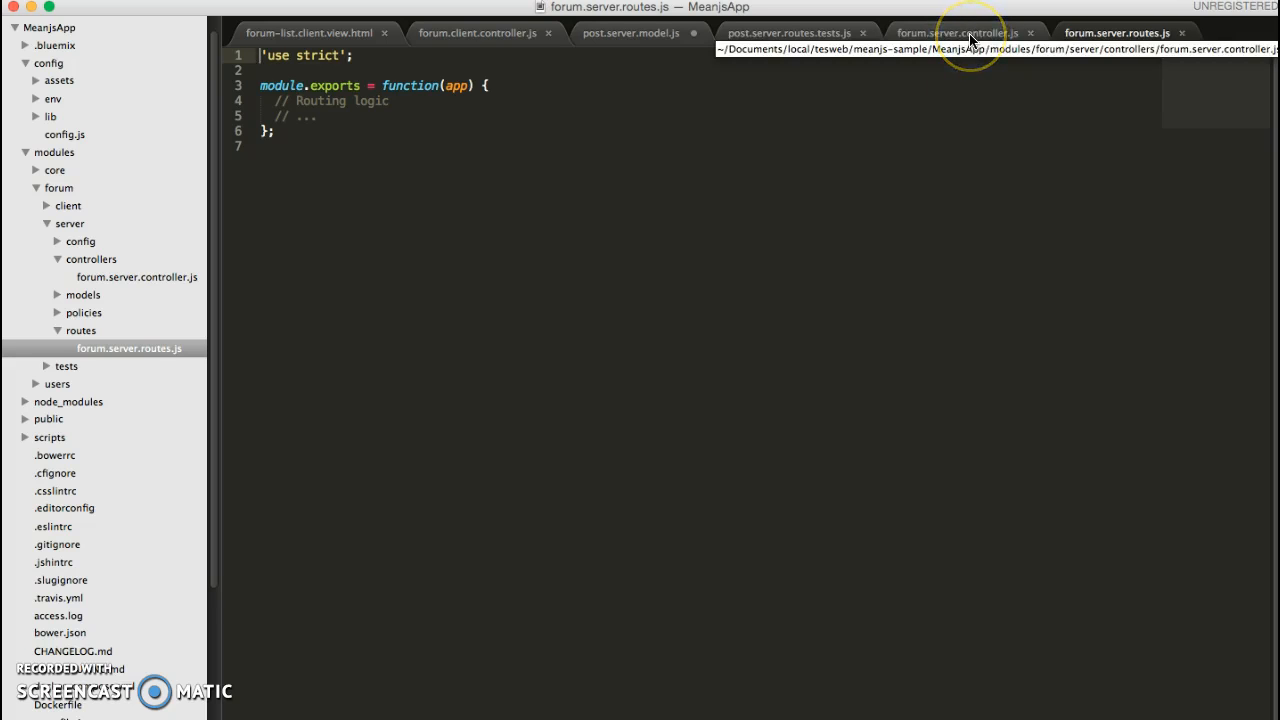
pyautogui.click(960, 32)
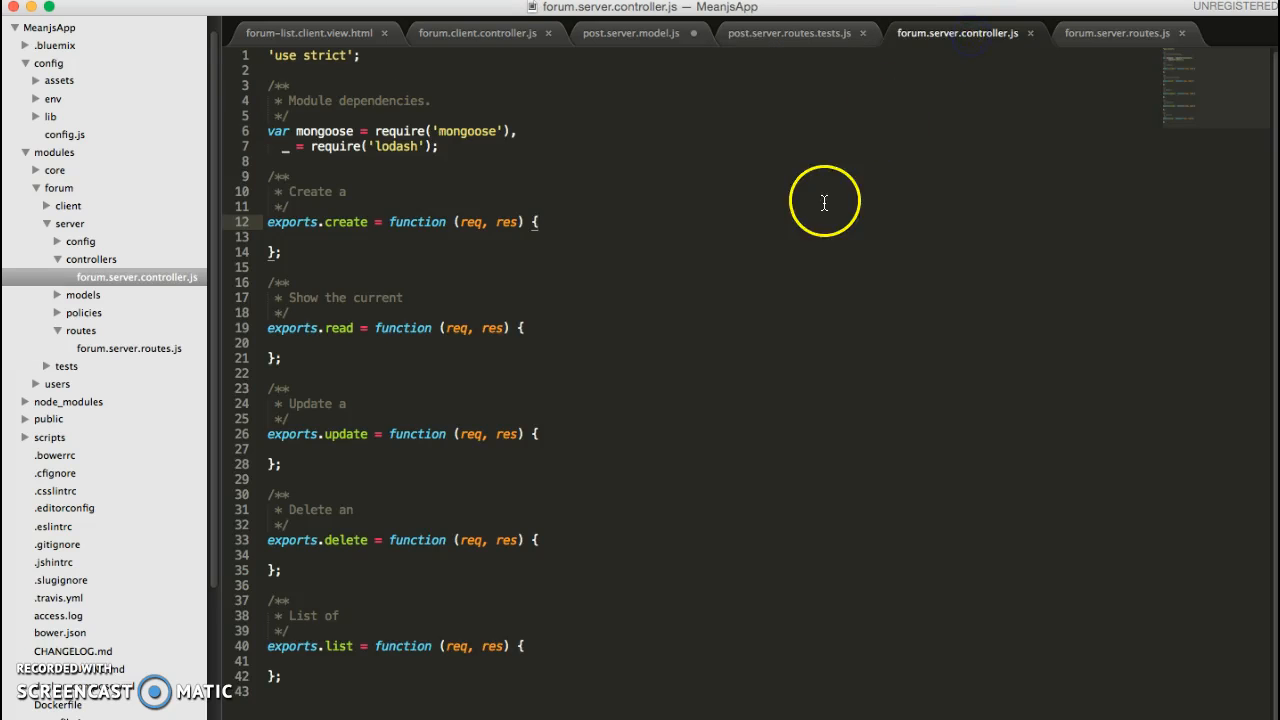